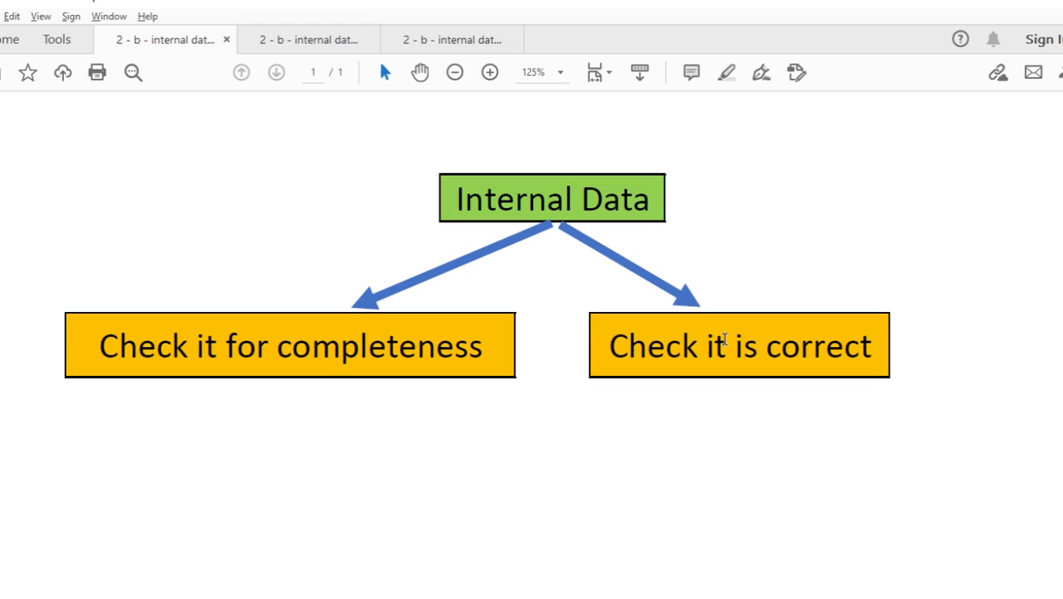
{"action": "mouse_move", "coordinate": [348, 311]}
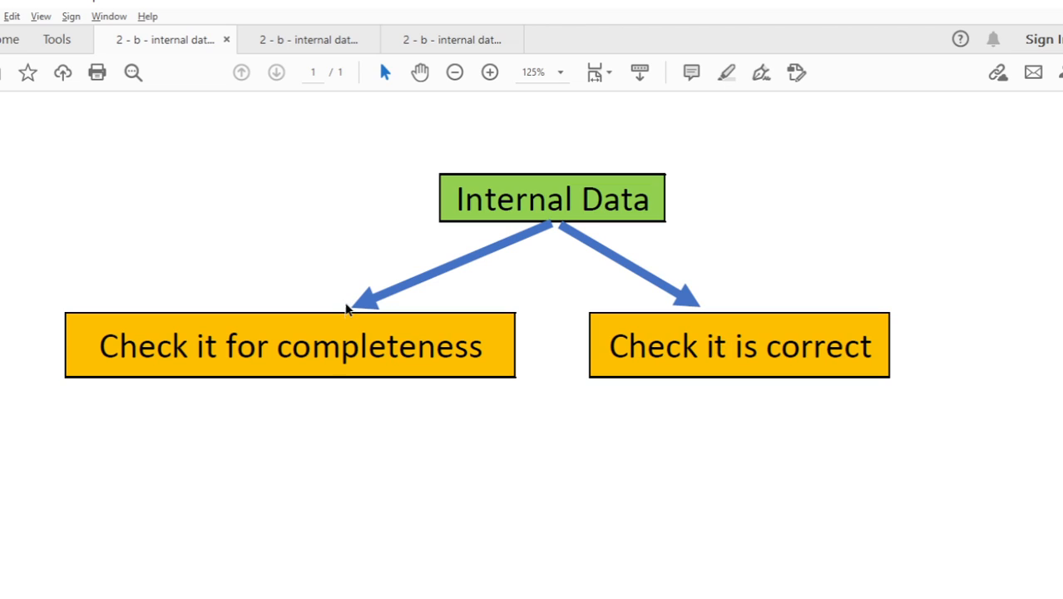
{"action": "mouse_move", "coordinate": [334, 301]}
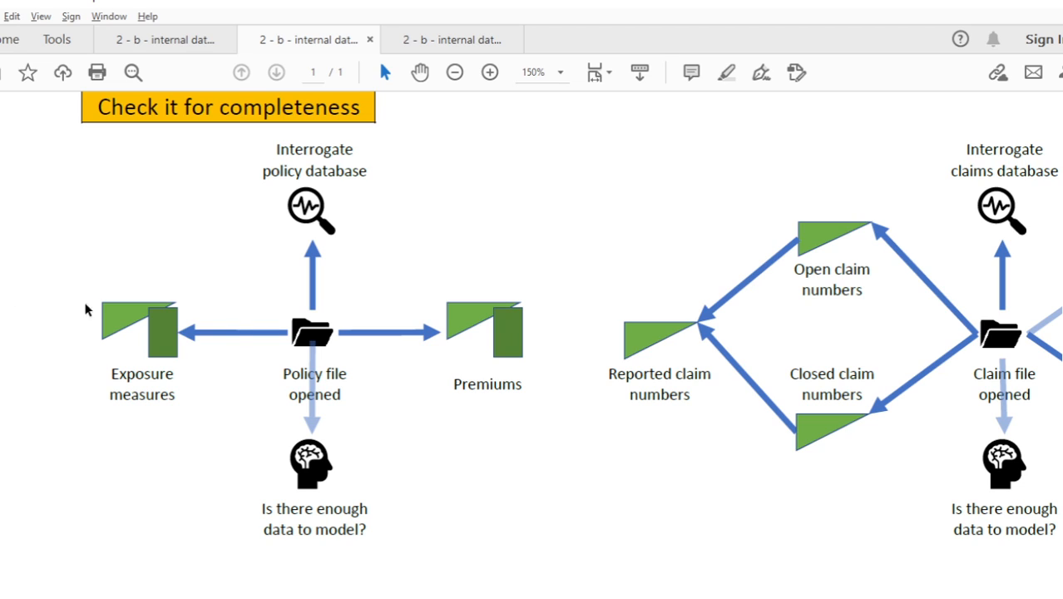
{"action": "mouse_move", "coordinate": [384, 359]}
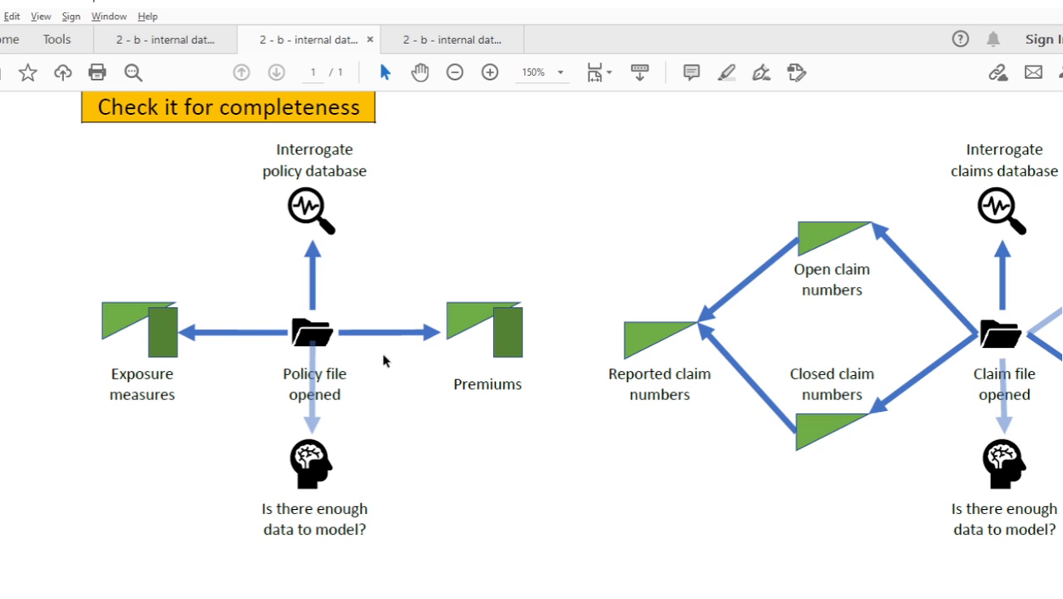
{"action": "mouse_move", "coordinate": [256, 306]}
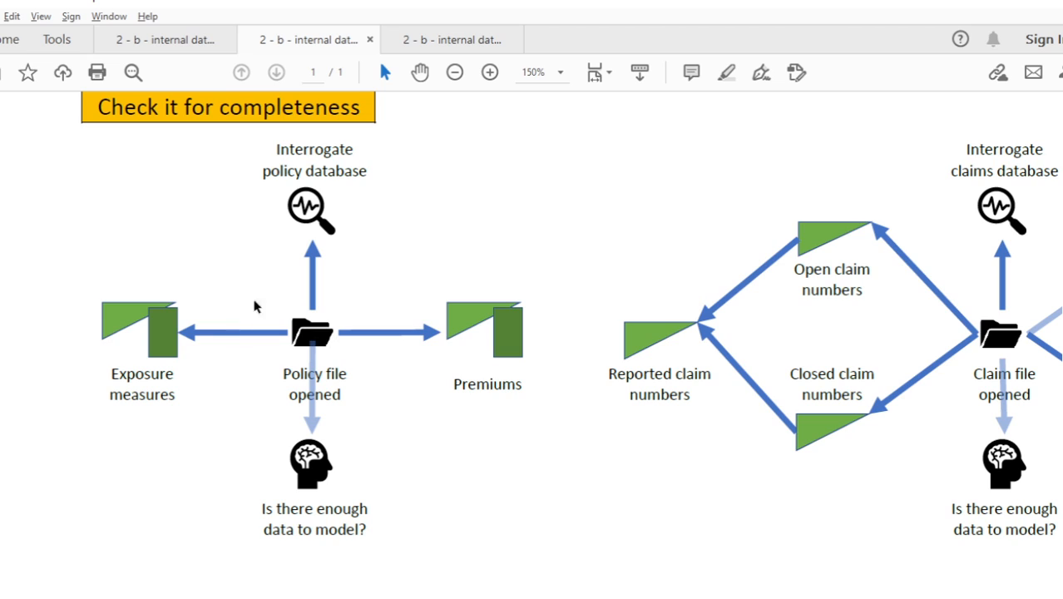
{"action": "mouse_move", "coordinate": [275, 322]}
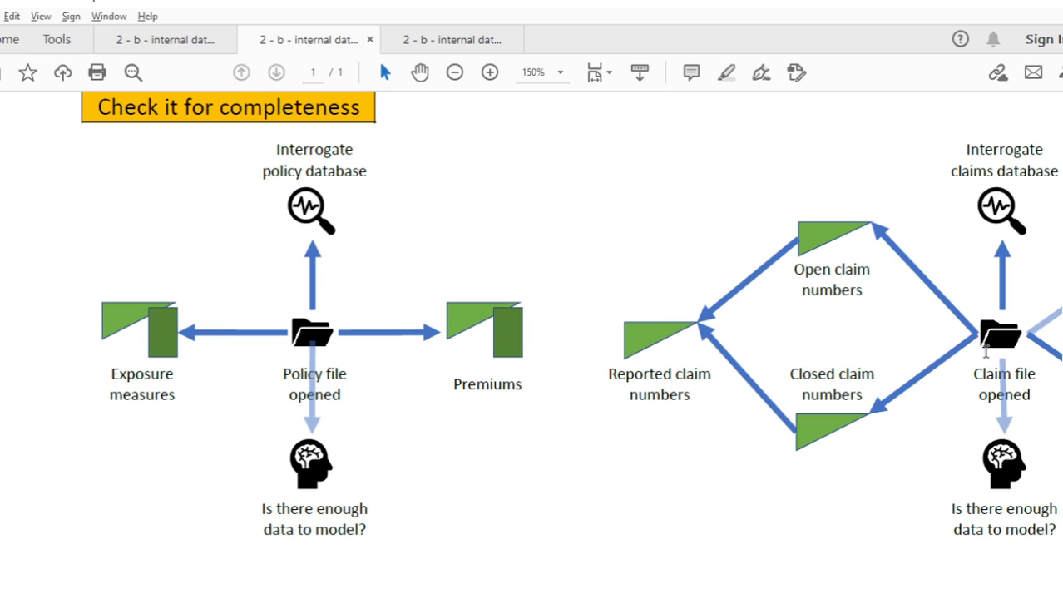
{"action": "mouse_move", "coordinate": [999, 336]}
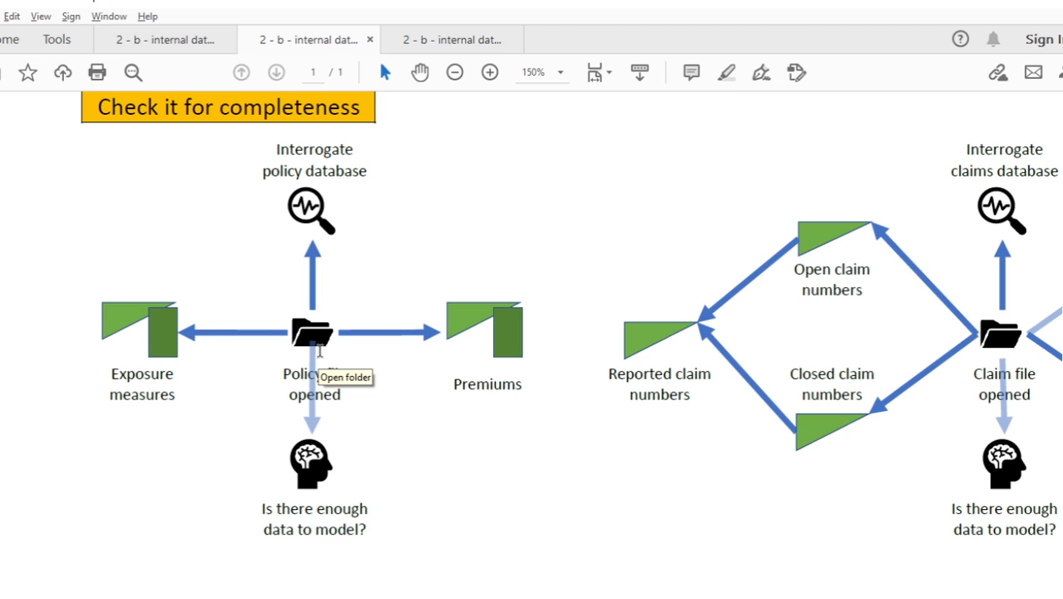
{"action": "mouse_move", "coordinate": [292, 352]}
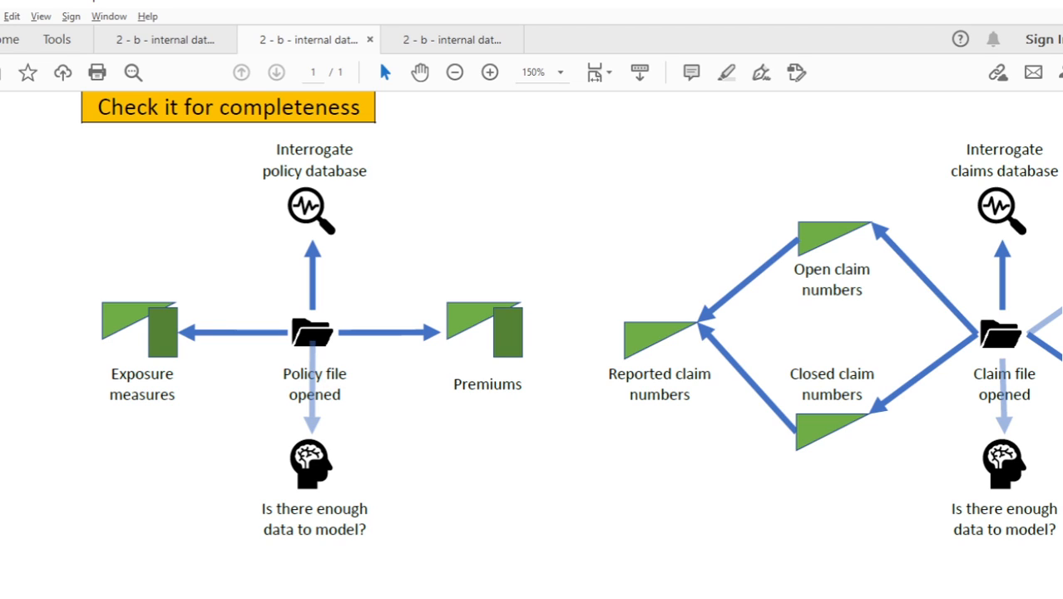
{"action": "mouse_move", "coordinate": [160, 331]}
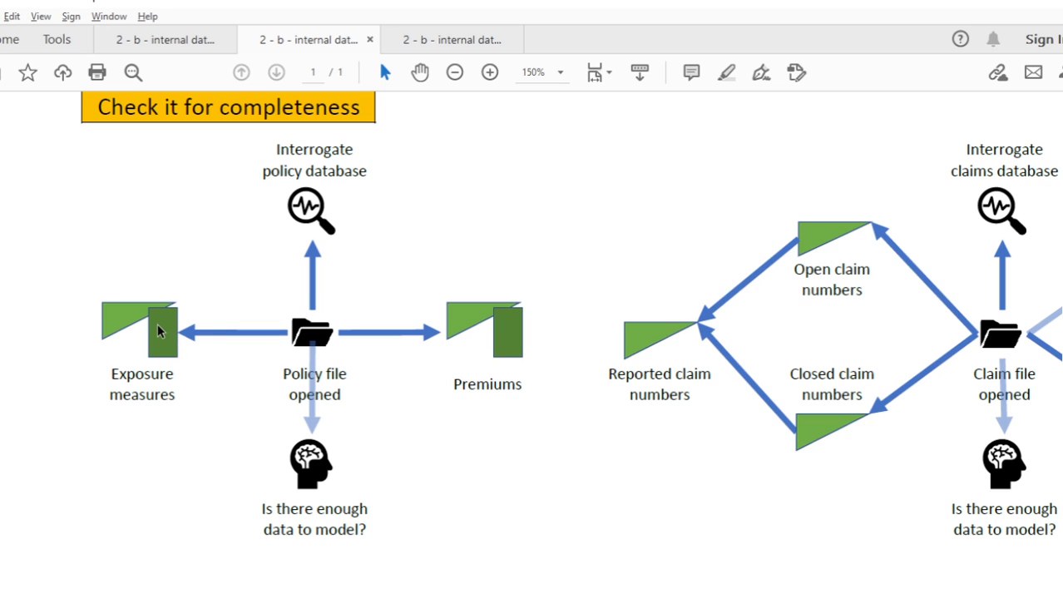
{"action": "mouse_move", "coordinate": [506, 359]}
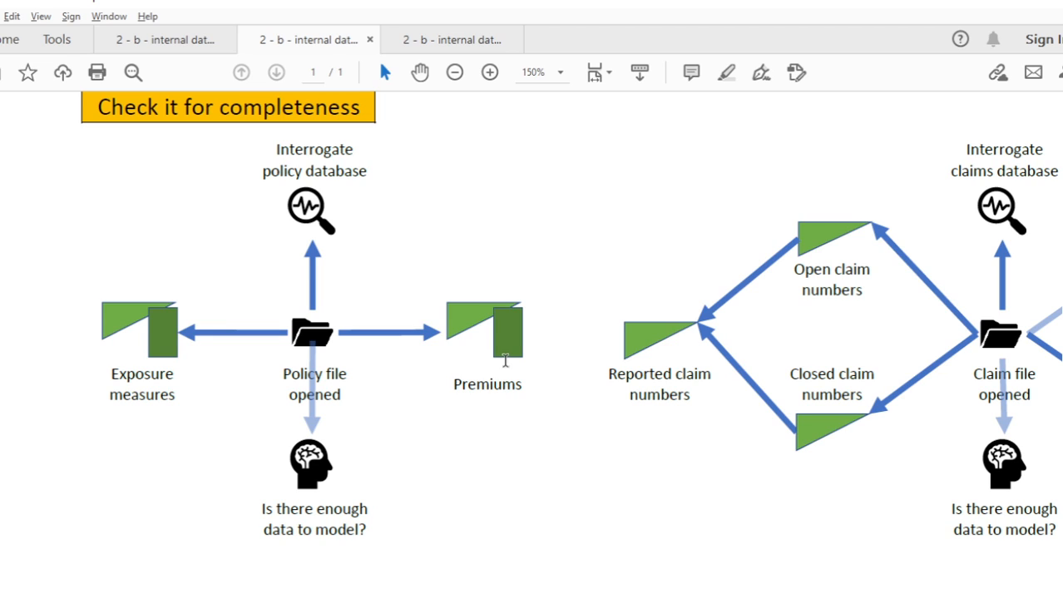
{"action": "mouse_move", "coordinate": [512, 356]}
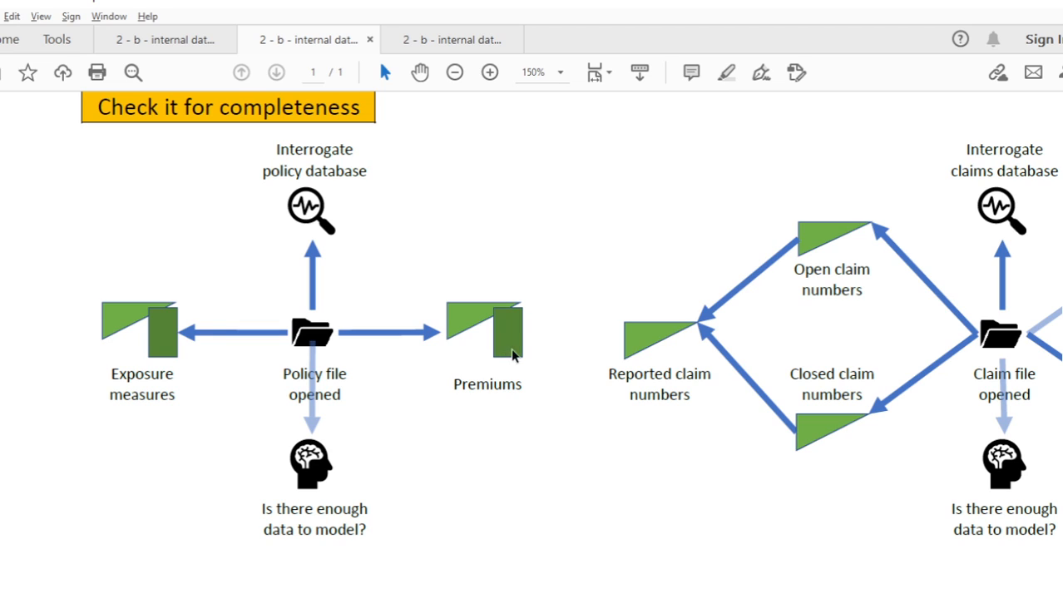
{"action": "mouse_move", "coordinate": [519, 333]}
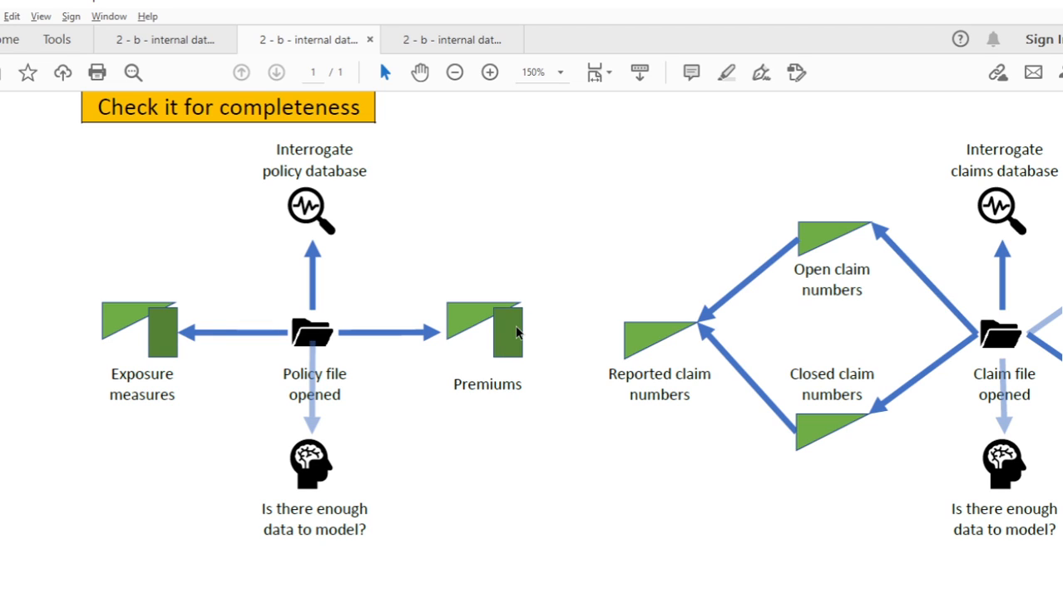
{"action": "mouse_move", "coordinate": [531, 308]}
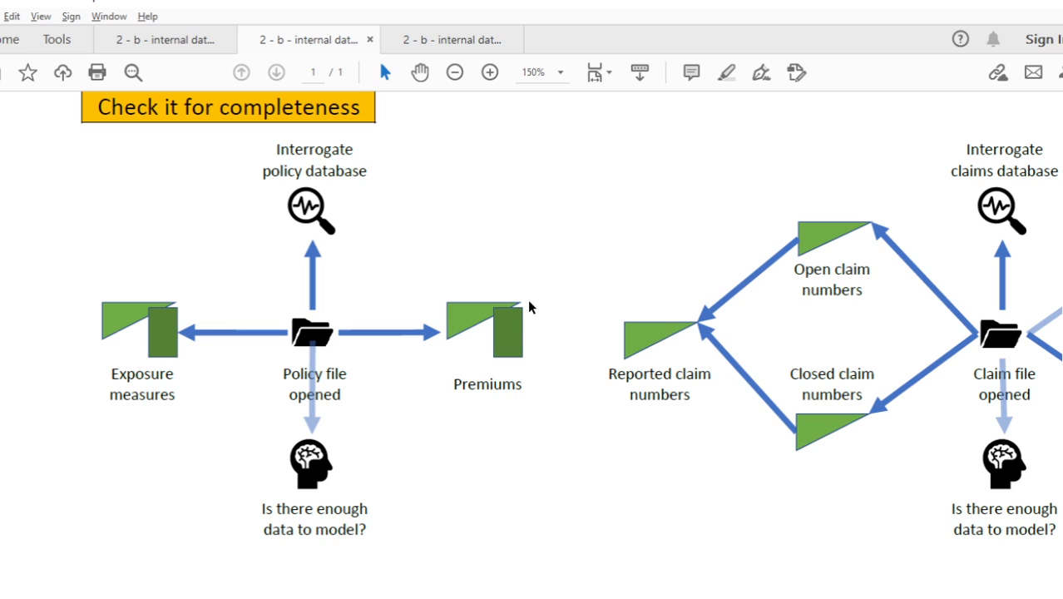
{"action": "mouse_move", "coordinate": [466, 318]}
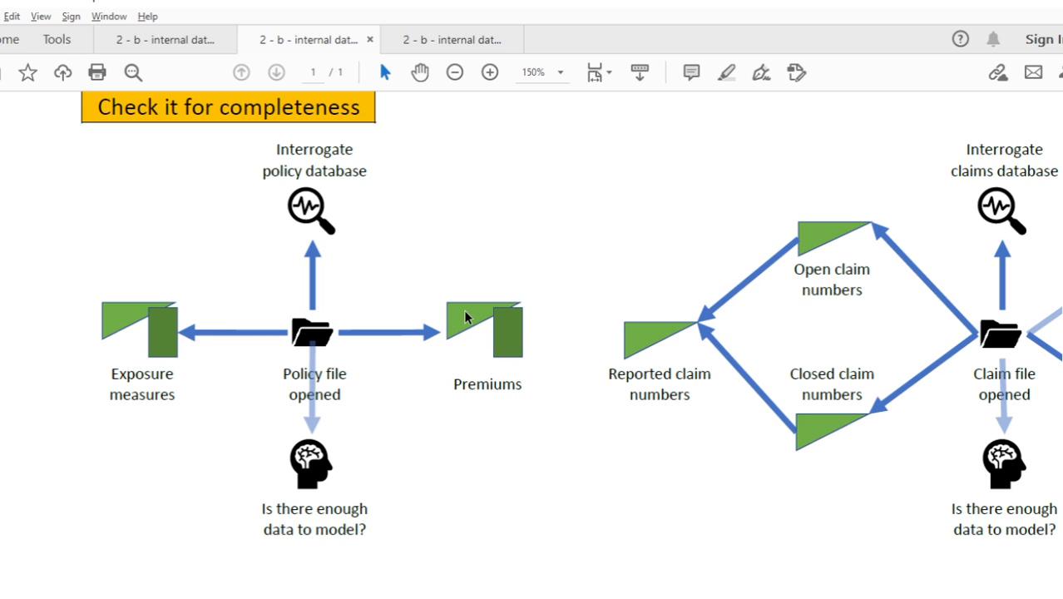
{"action": "mouse_move", "coordinate": [463, 355]}
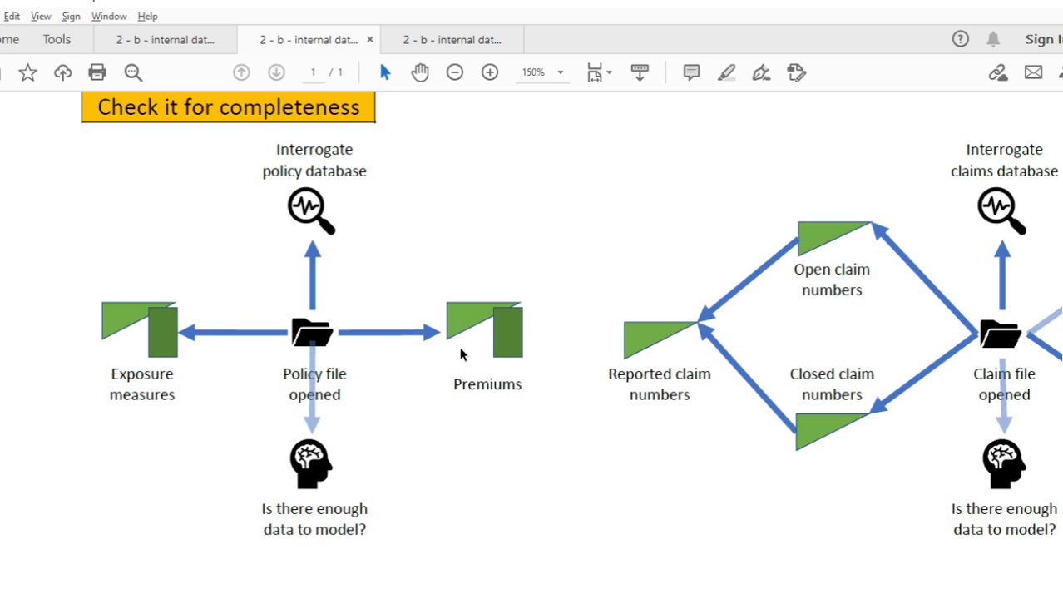
{"action": "mouse_move", "coordinate": [524, 320]}
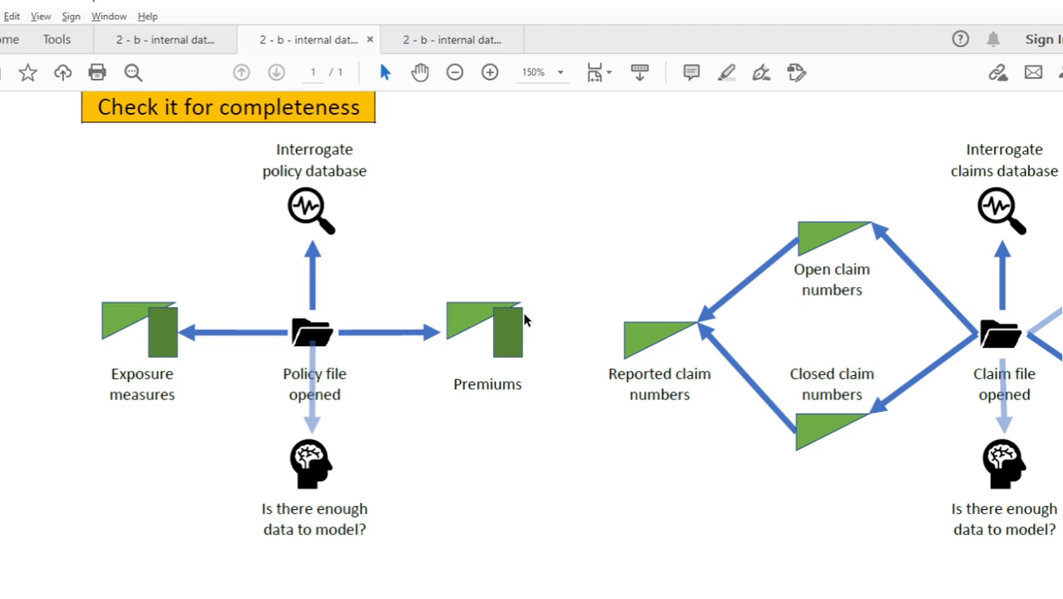
{"action": "mouse_move", "coordinate": [509, 326]}
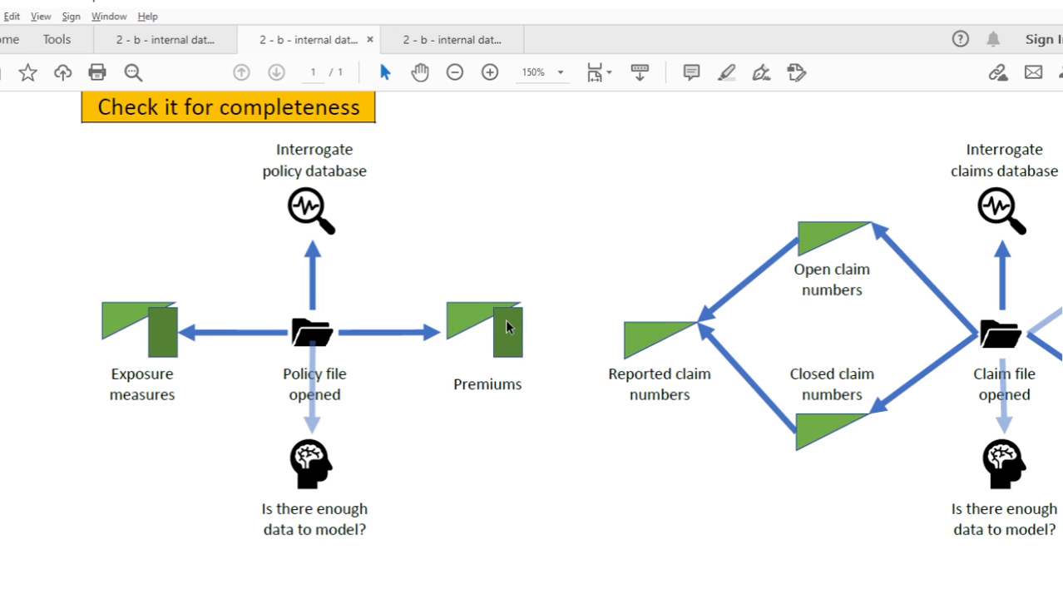
{"action": "mouse_move", "coordinate": [519, 323]}
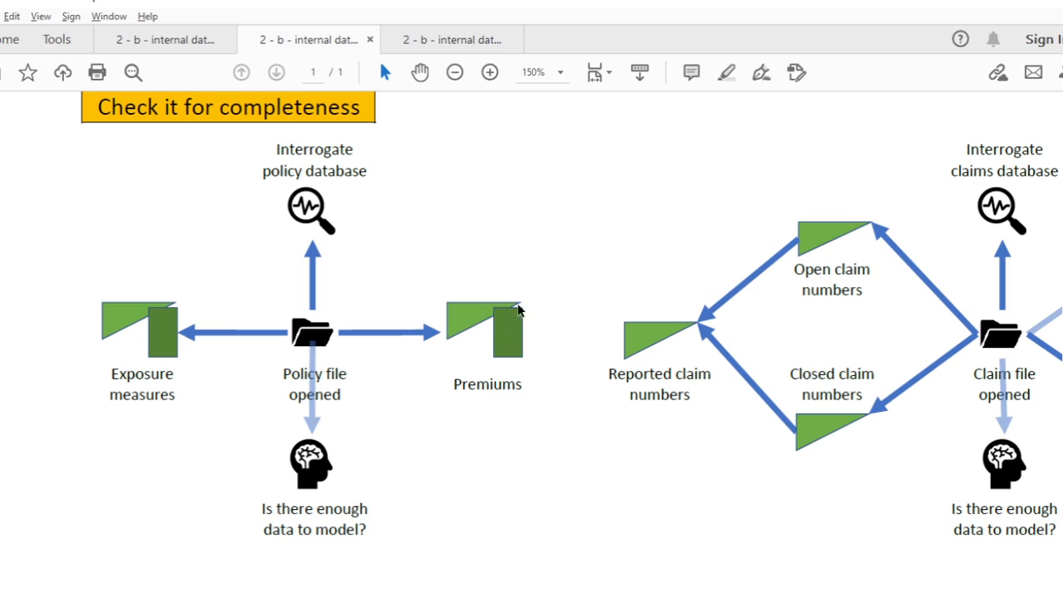
{"action": "mouse_move", "coordinate": [445, 339]}
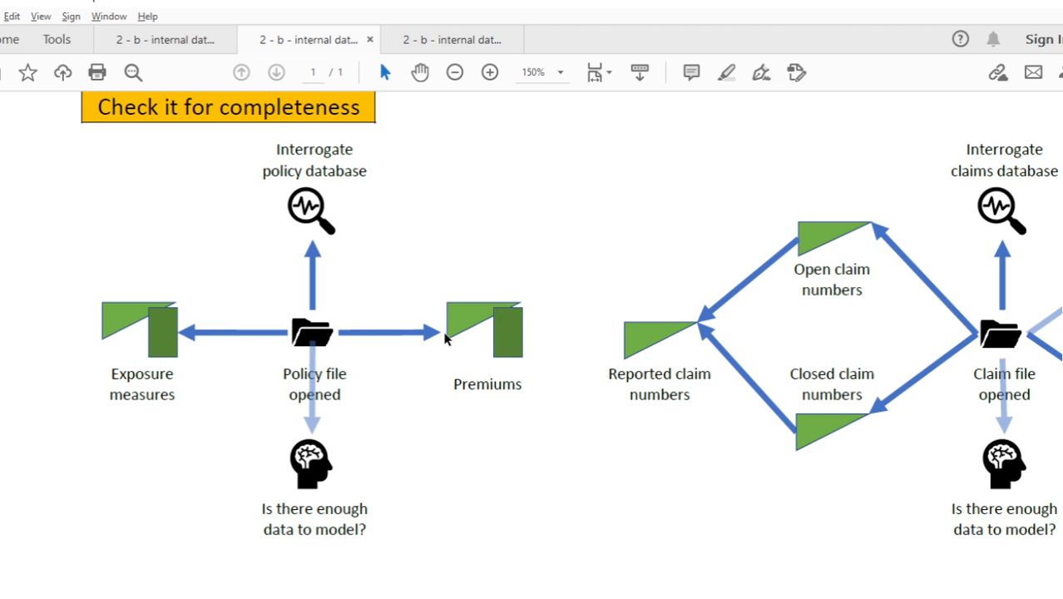
{"action": "mouse_move", "coordinate": [142, 347]}
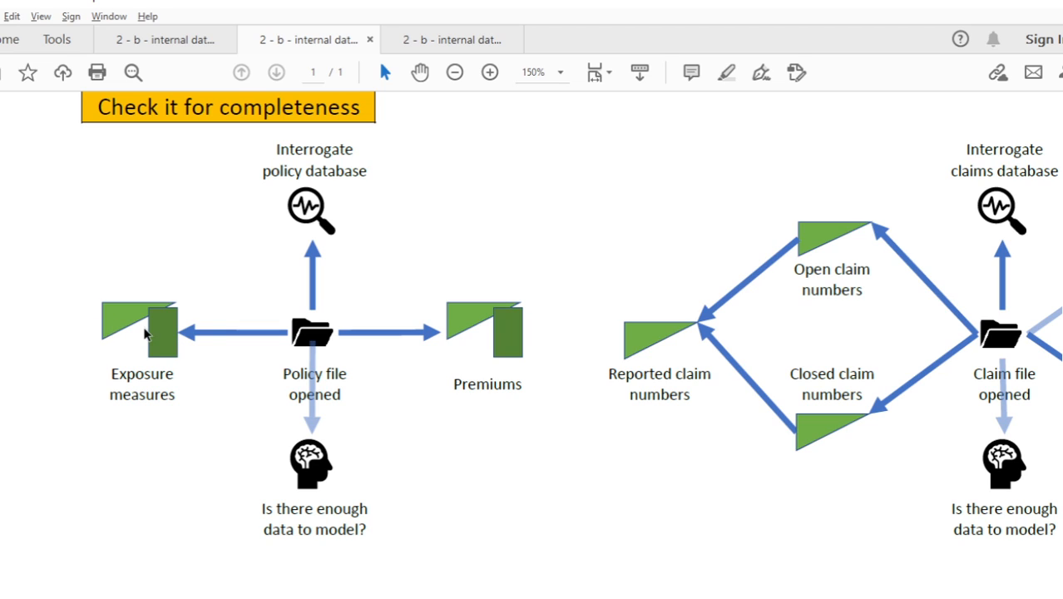
{"action": "mouse_move", "coordinate": [136, 336]}
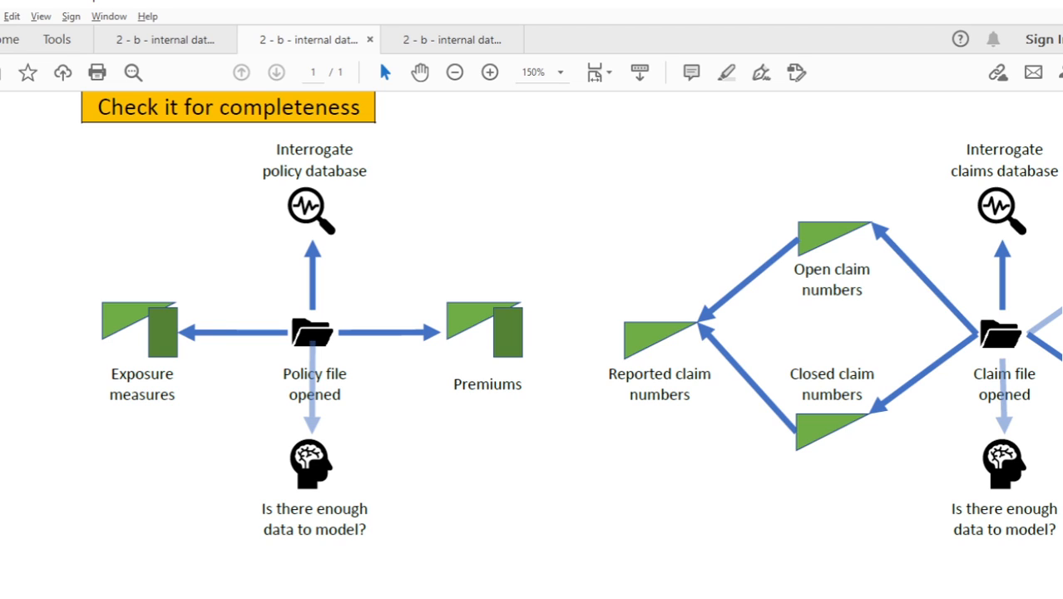
{"action": "mouse_move", "coordinate": [91, 325]}
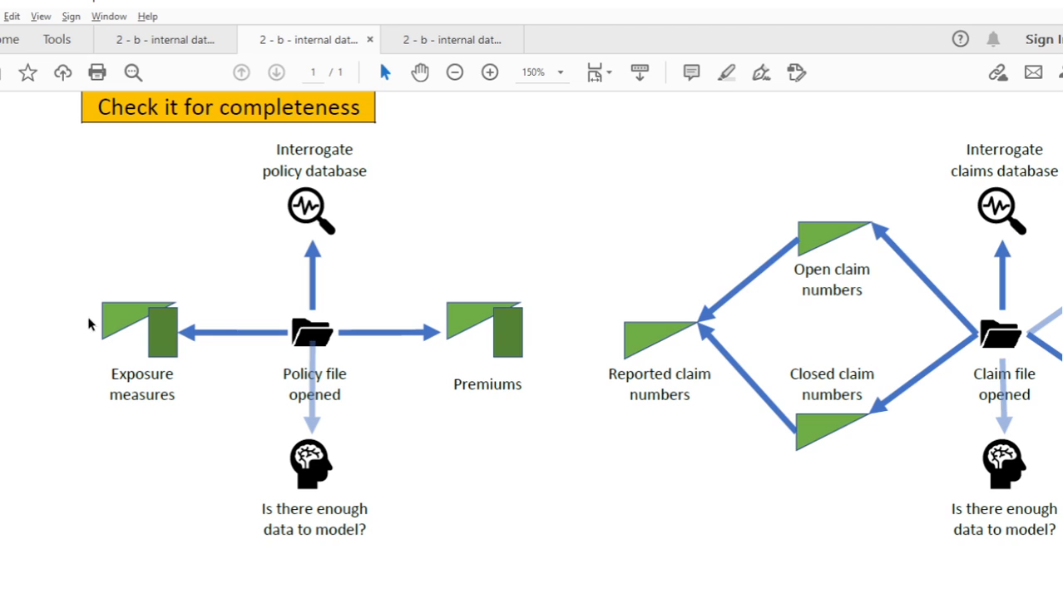
{"action": "mouse_move", "coordinate": [120, 312]}
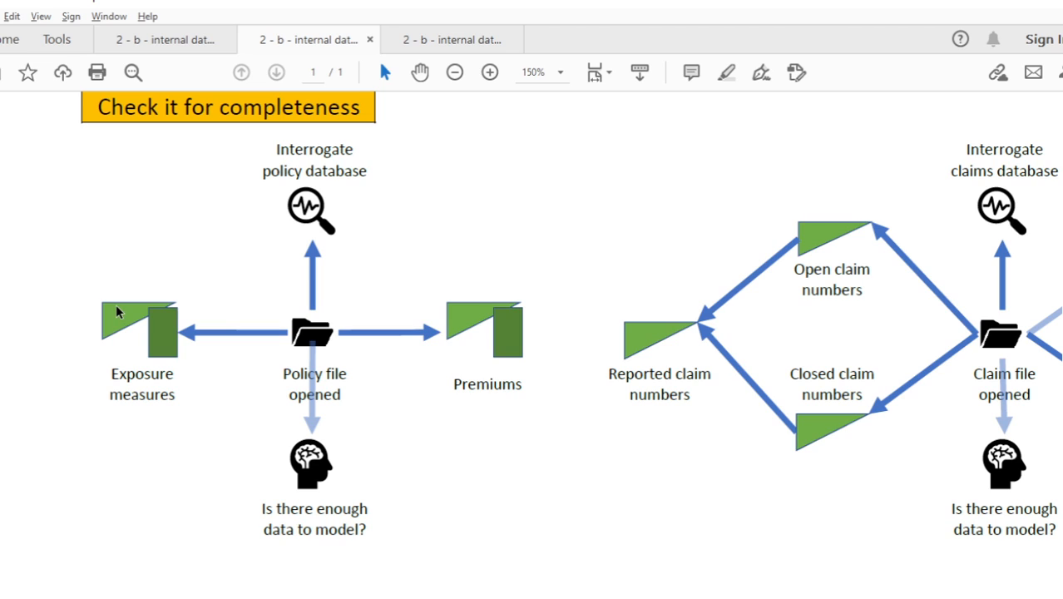
{"action": "mouse_move", "coordinate": [167, 311]}
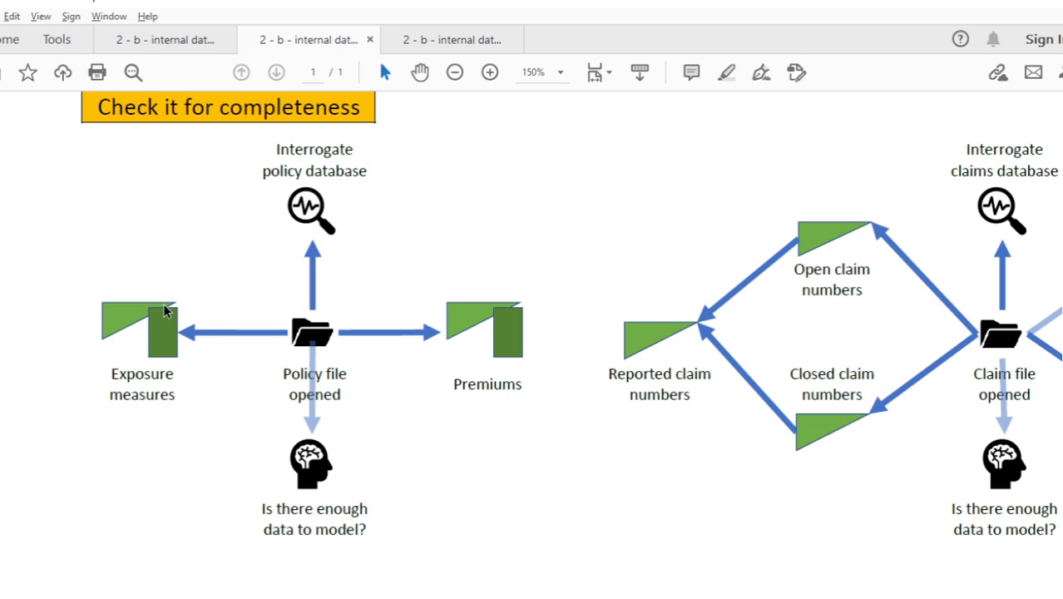
{"action": "mouse_move", "coordinate": [186, 303]}
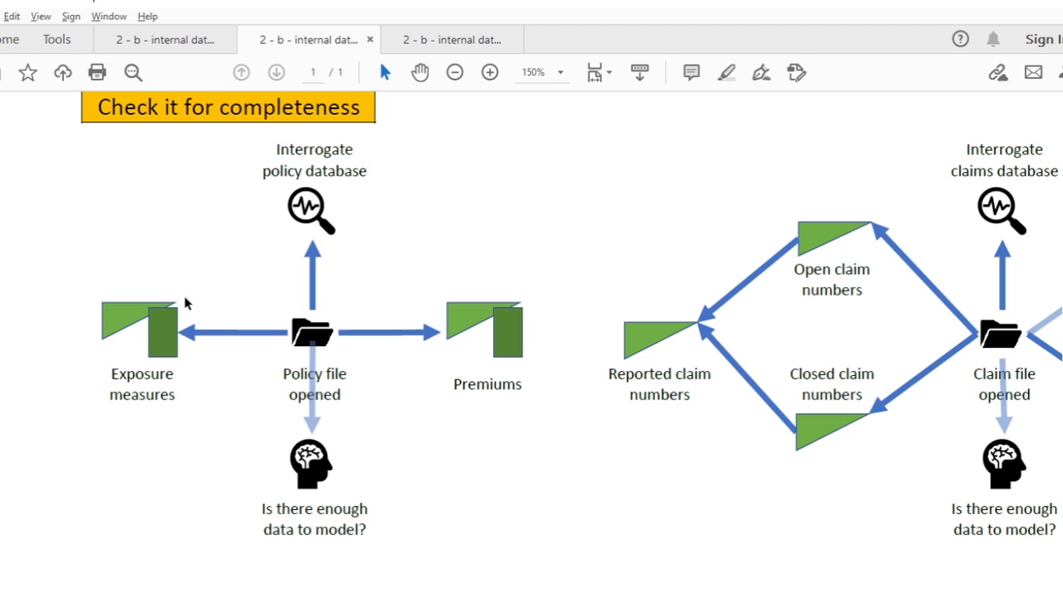
{"action": "mouse_move", "coordinate": [119, 327]}
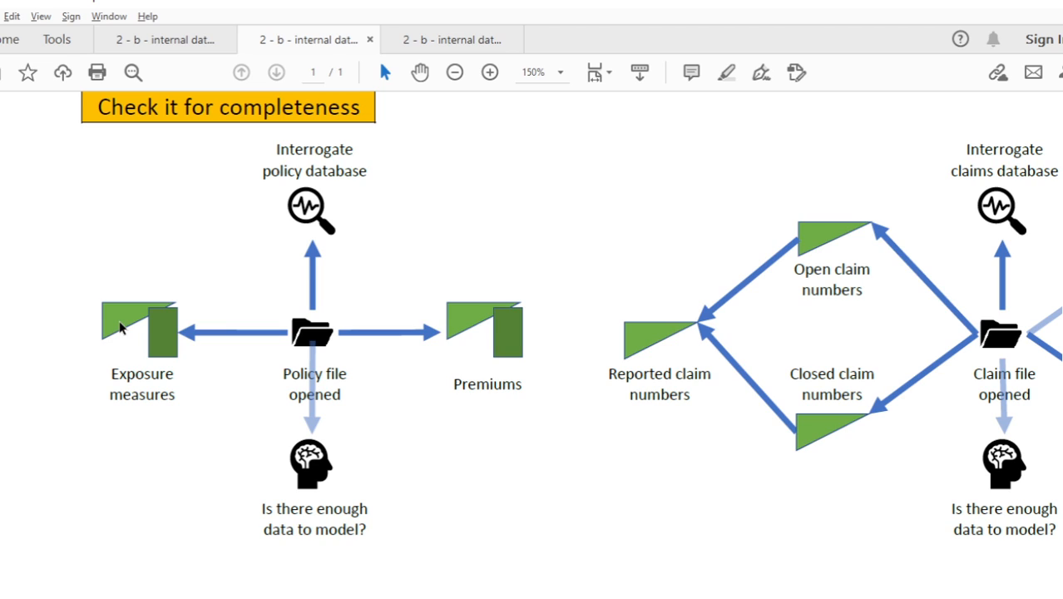
{"action": "mouse_move", "coordinate": [107, 259]}
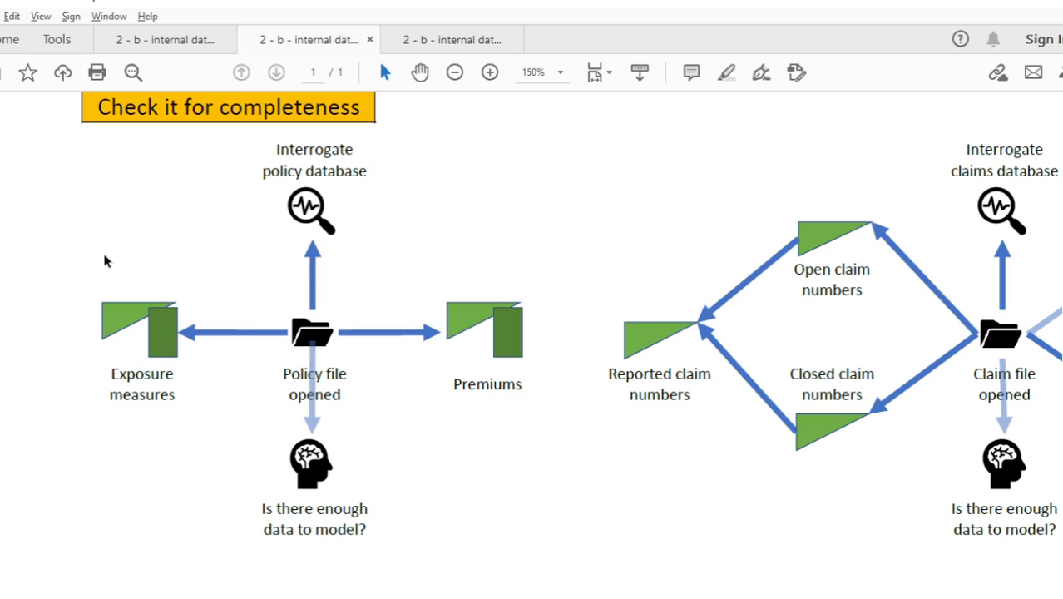
{"action": "mouse_move", "coordinate": [306, 355]}
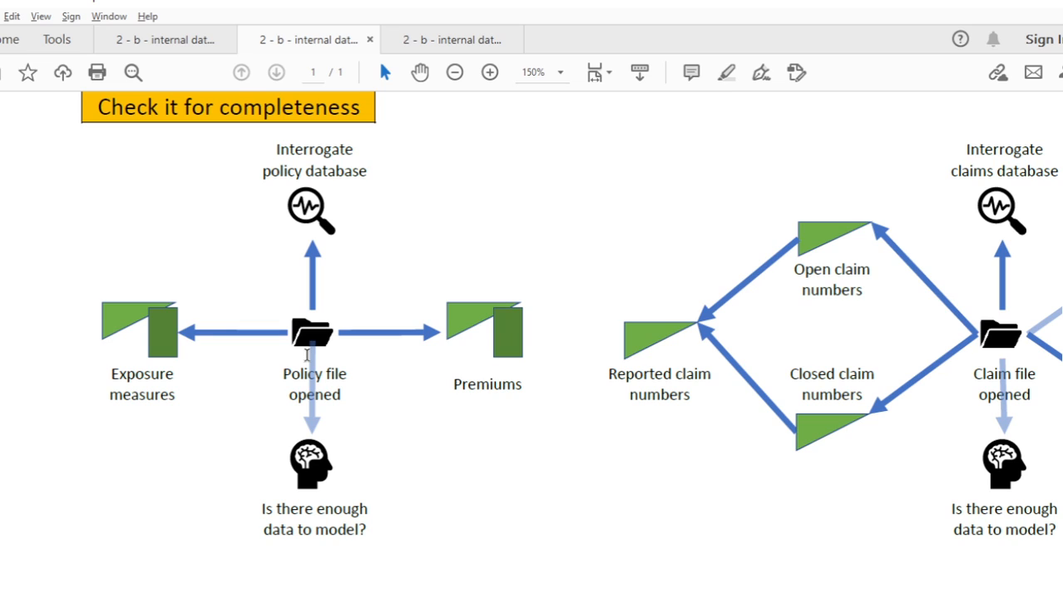
{"action": "mouse_move", "coordinate": [219, 356]}
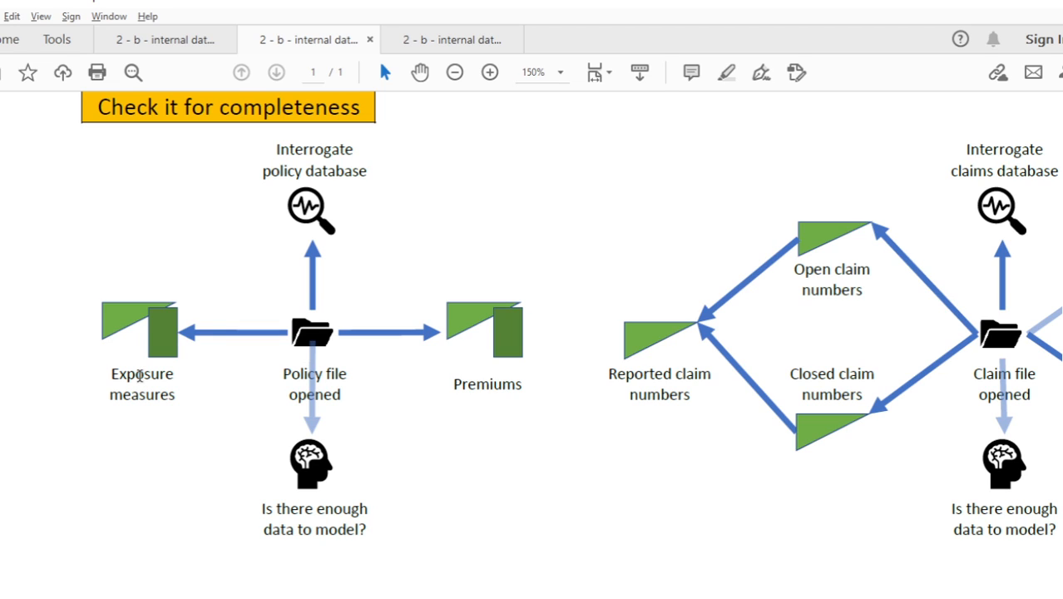
{"action": "mouse_move", "coordinate": [152, 336]}
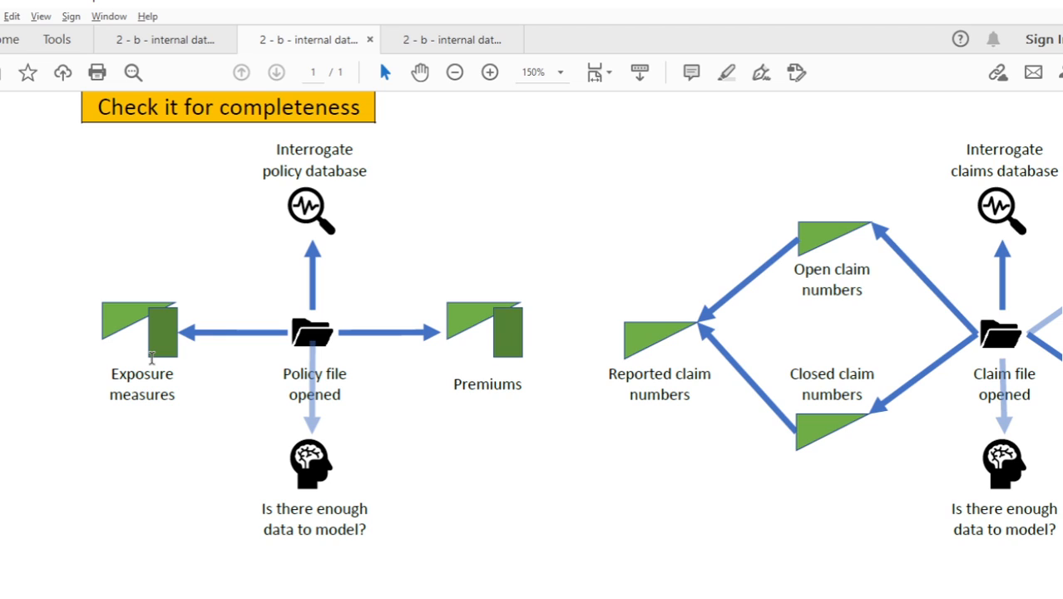
{"action": "mouse_move", "coordinate": [466, 320]}
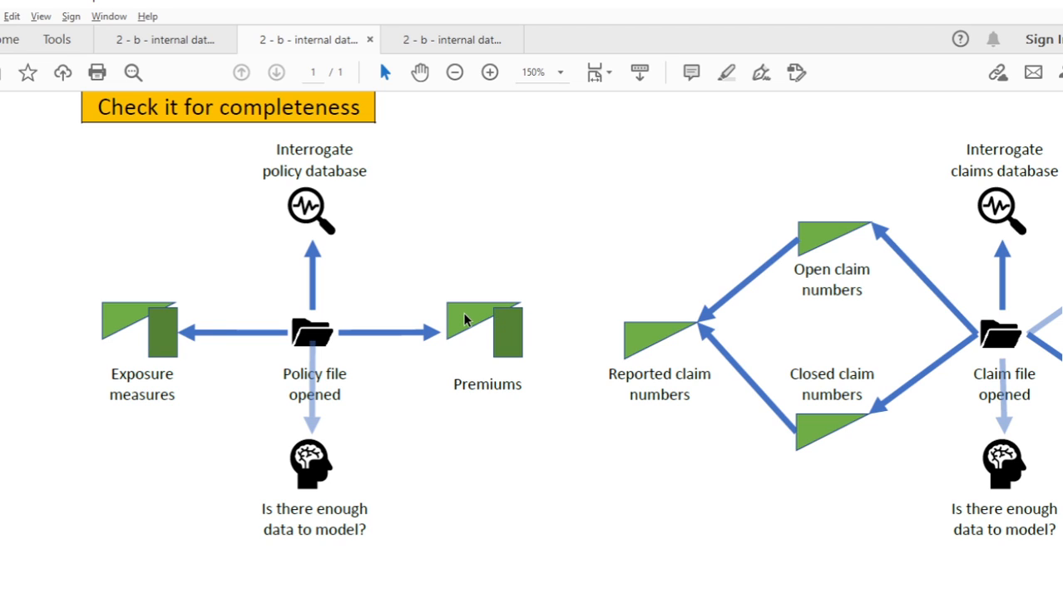
{"action": "mouse_move", "coordinate": [424, 317]}
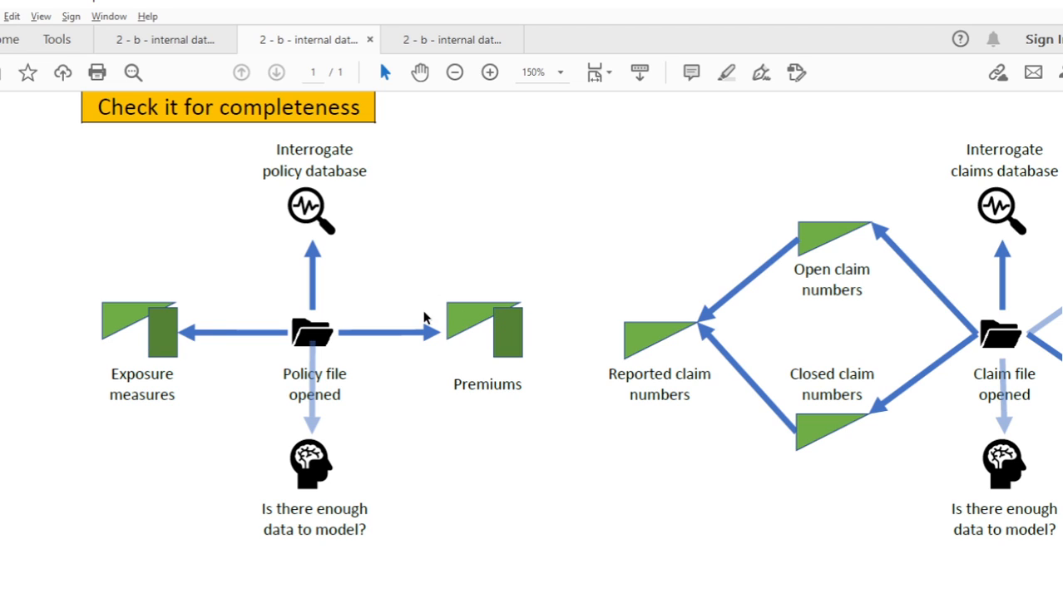
{"action": "mouse_move", "coordinate": [506, 489]}
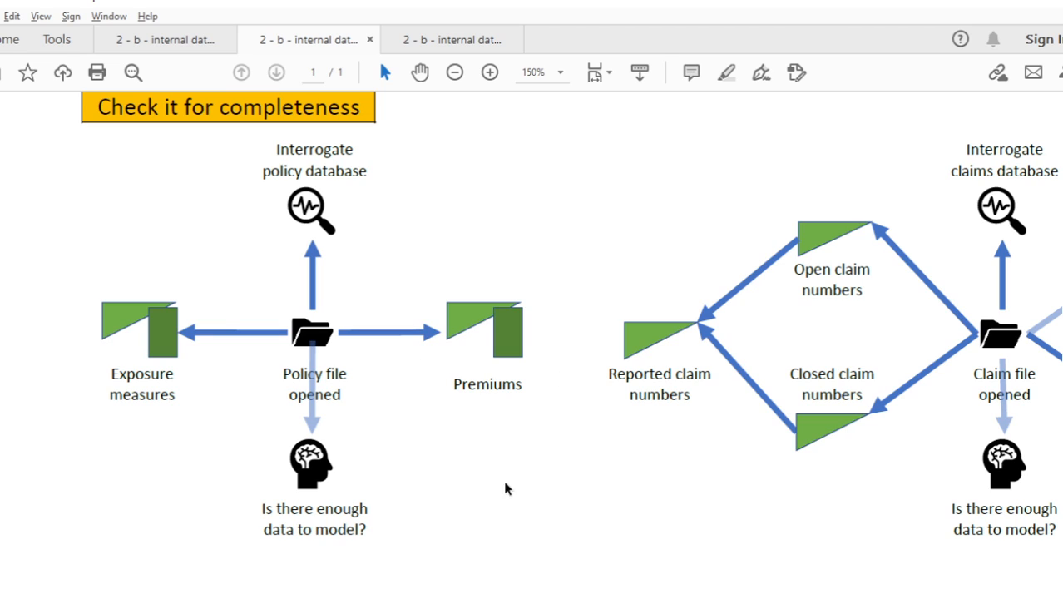
{"action": "mouse_move", "coordinate": [434, 348]}
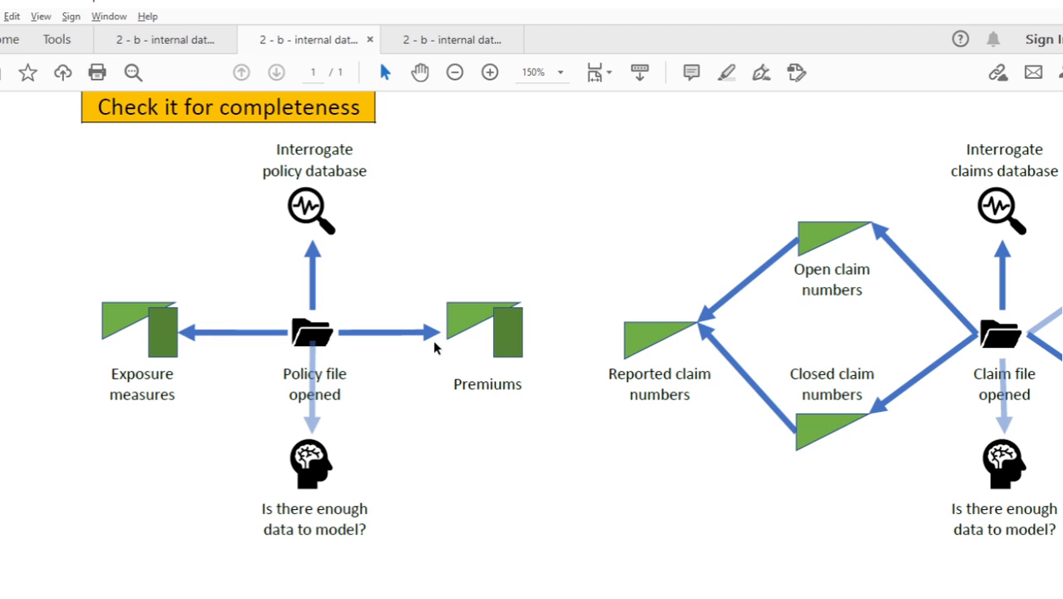
{"action": "mouse_move", "coordinate": [479, 332]}
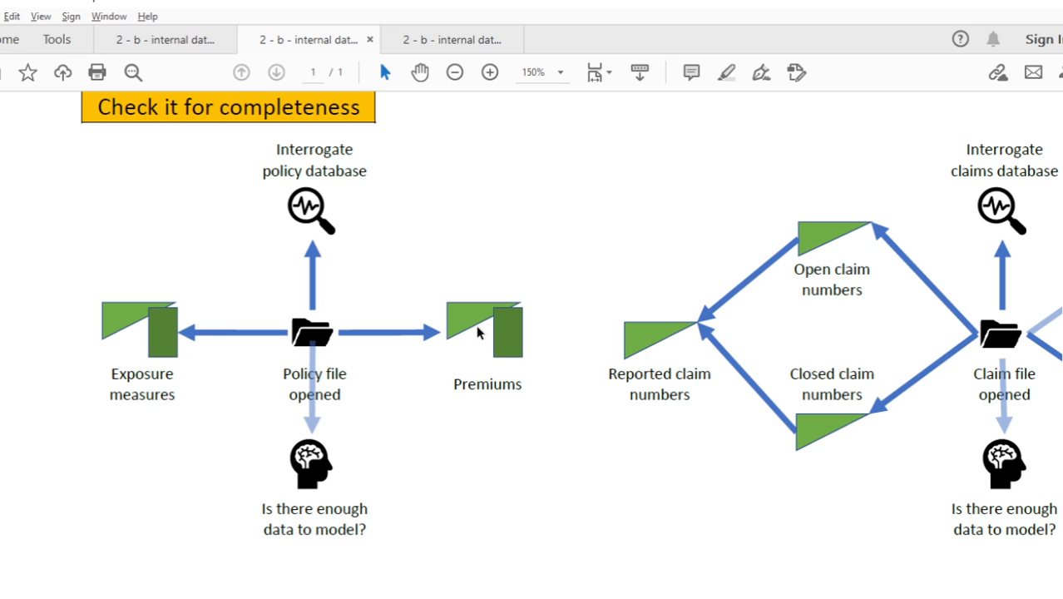
{"action": "mouse_move", "coordinate": [486, 382]}
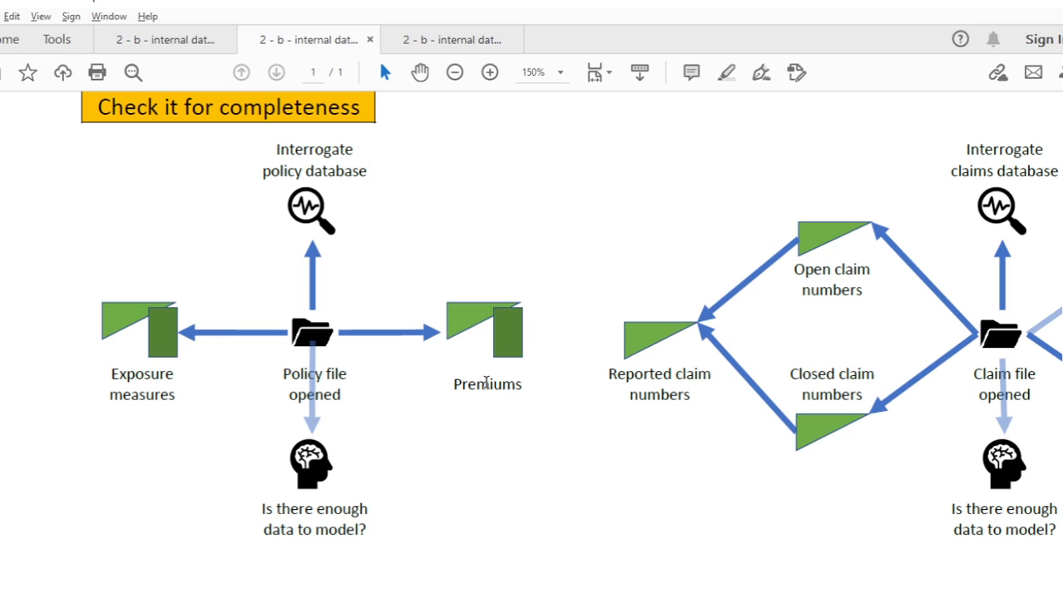
{"action": "mouse_move", "coordinate": [467, 322]}
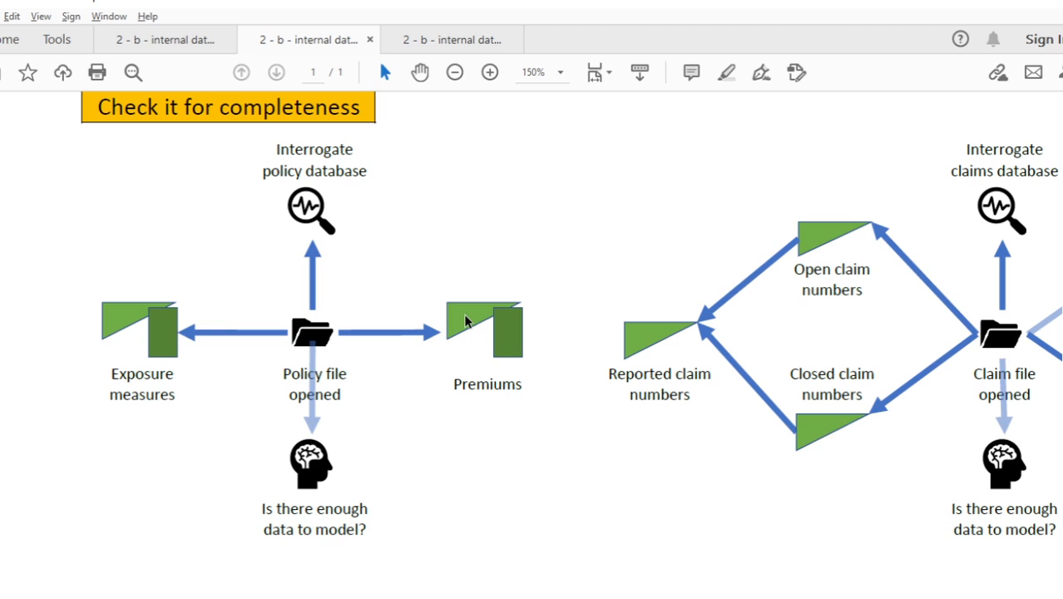
{"action": "mouse_move", "coordinate": [493, 349]}
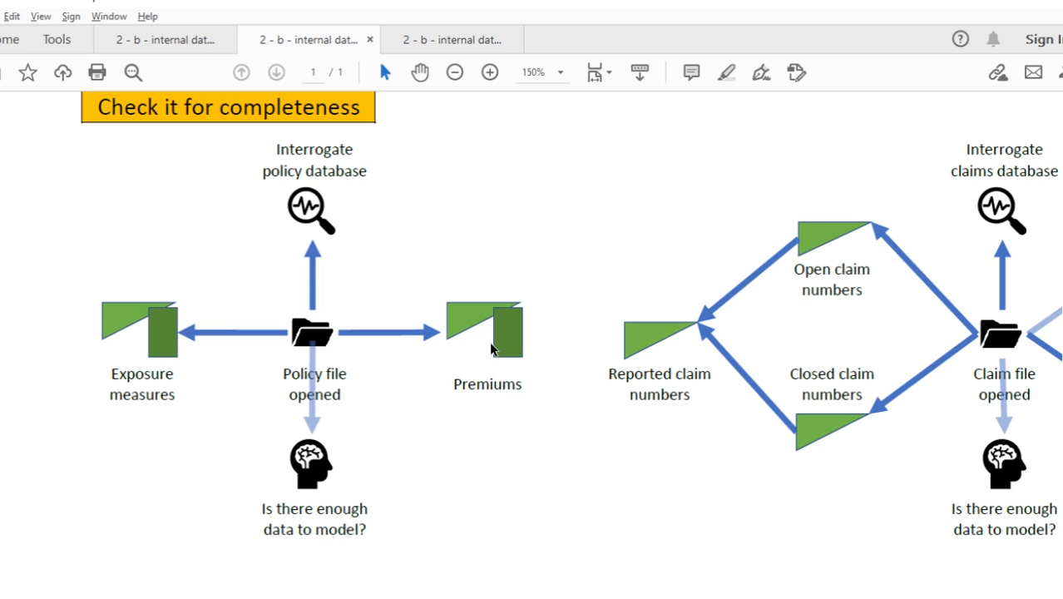
{"action": "mouse_move", "coordinate": [412, 373]}
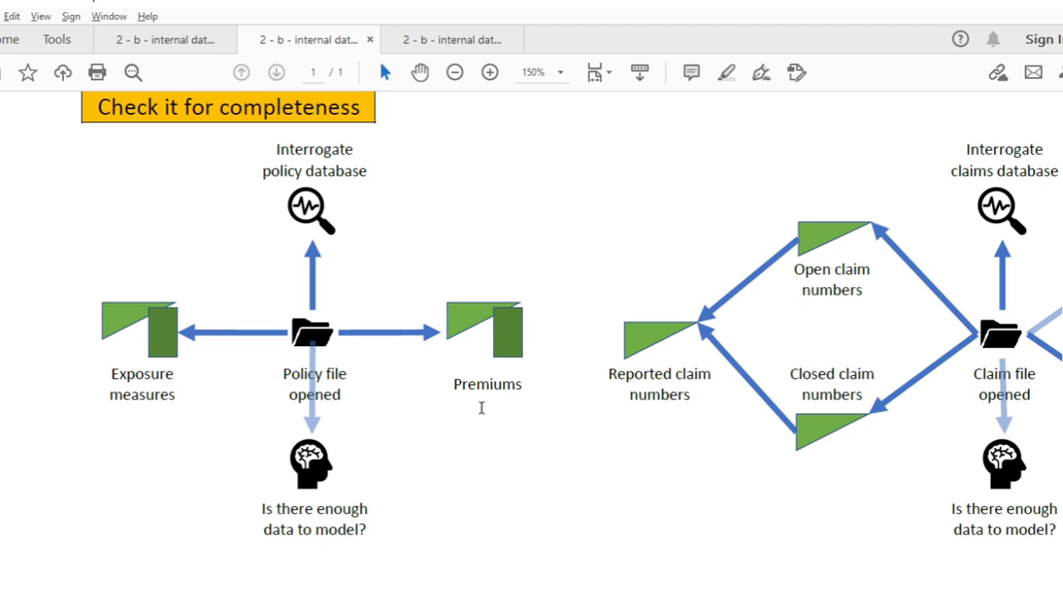
{"action": "mouse_move", "coordinate": [509, 261]}
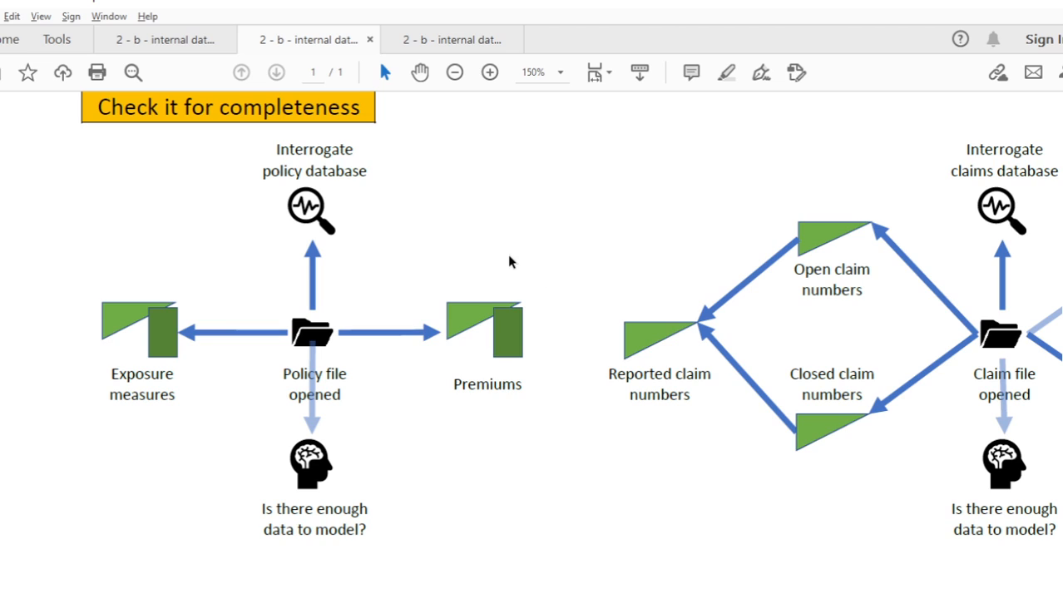
{"action": "mouse_move", "coordinate": [467, 313]}
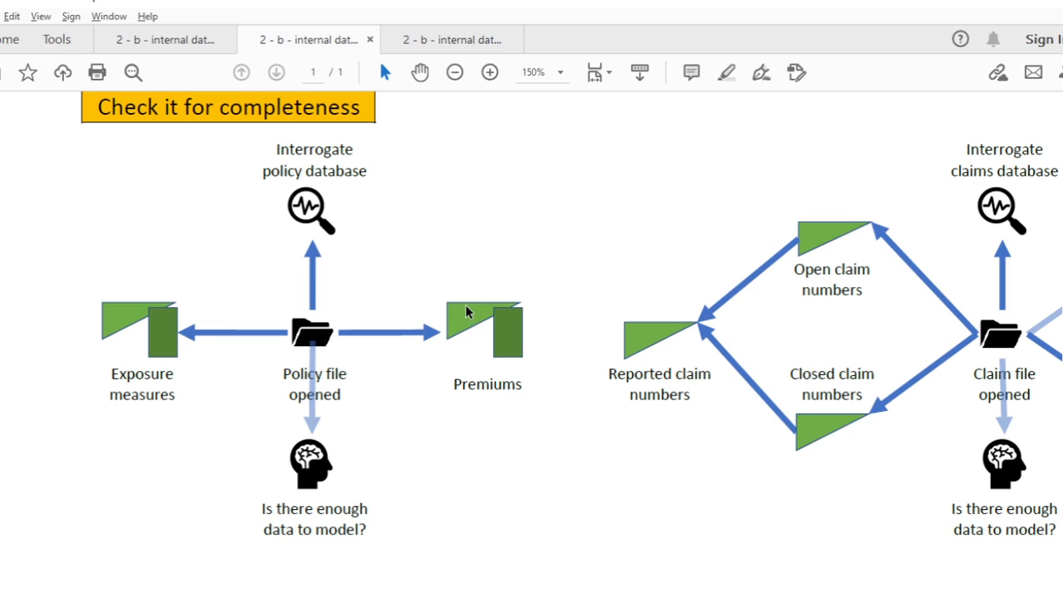
{"action": "mouse_move", "coordinate": [512, 356]}
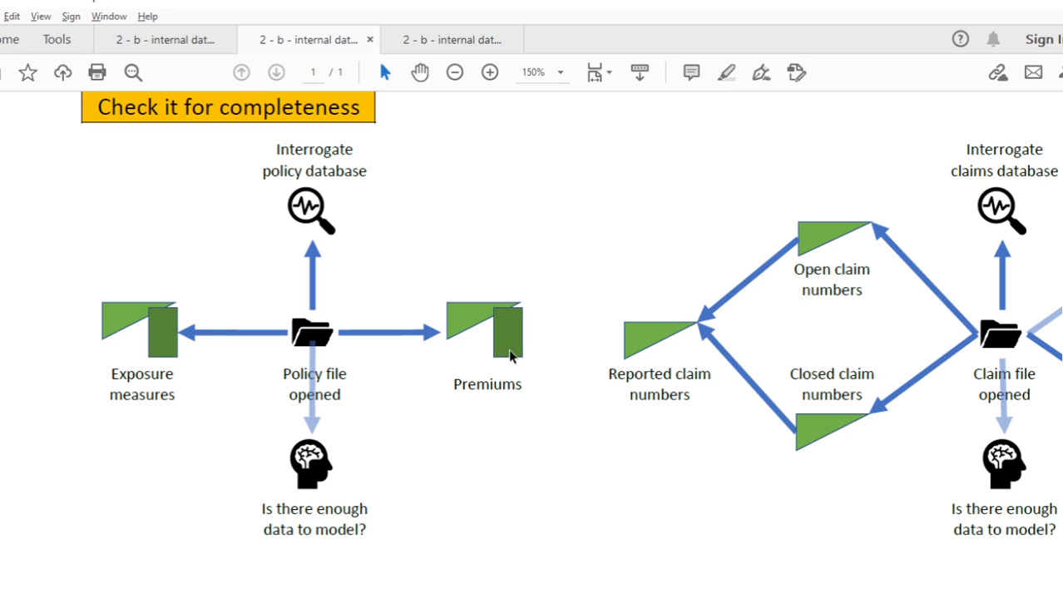
{"action": "mouse_move", "coordinate": [498, 323]}
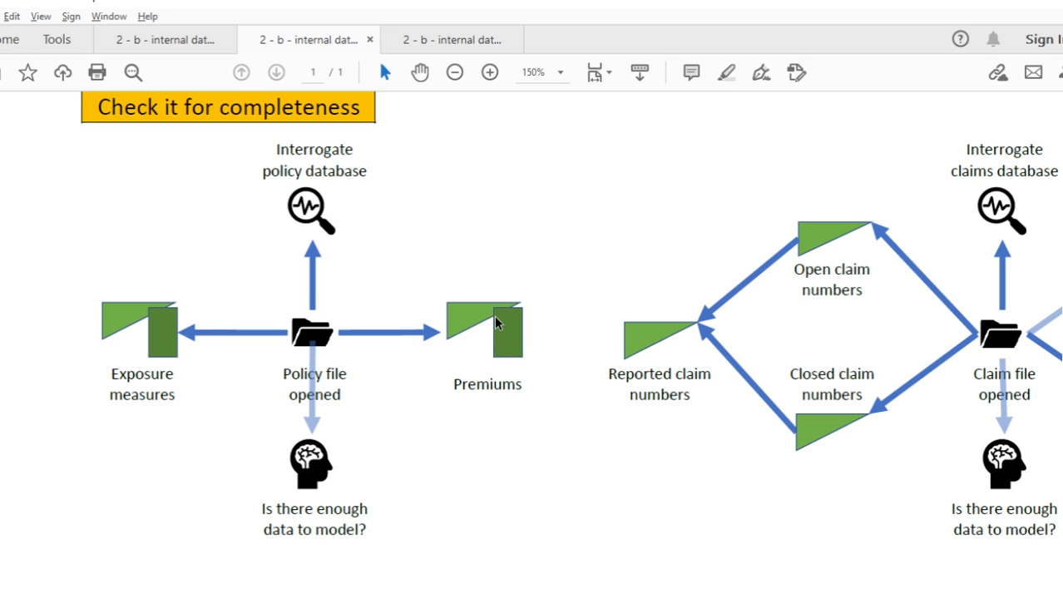
{"action": "mouse_move", "coordinate": [496, 322]}
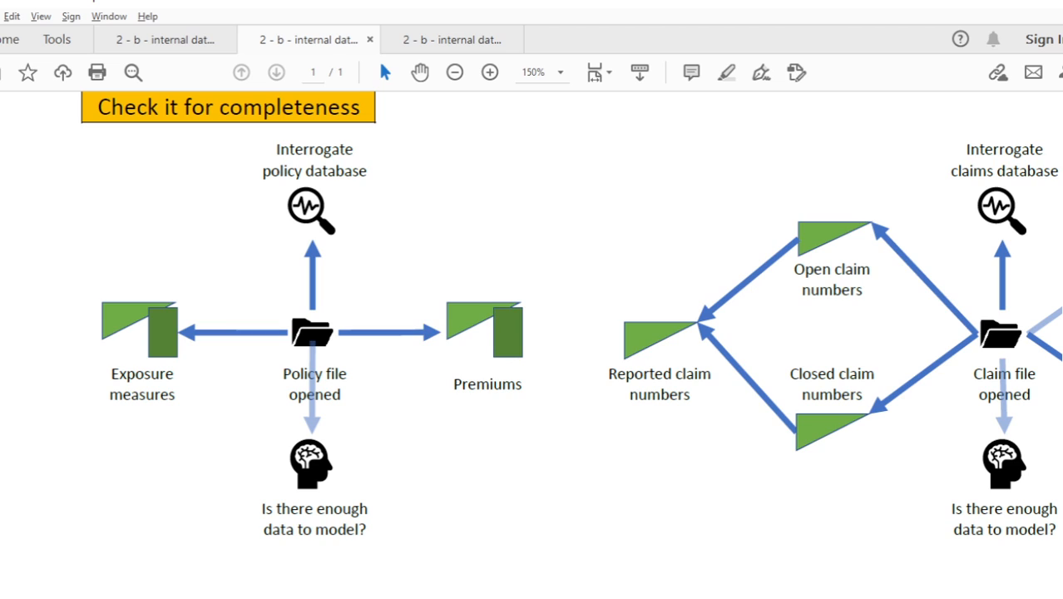
{"action": "mouse_move", "coordinate": [269, 353]}
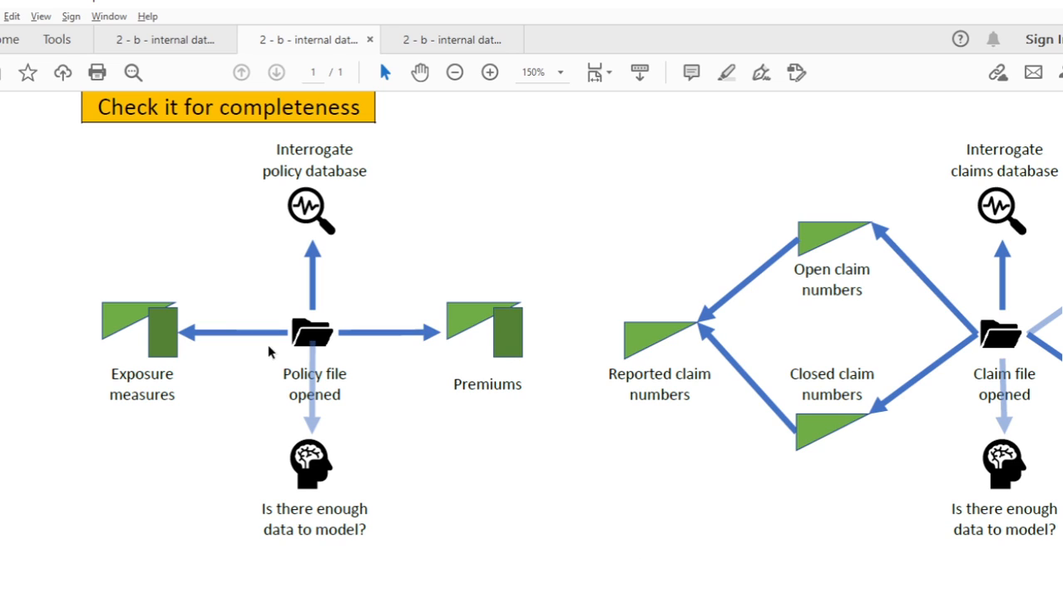
{"action": "mouse_move", "coordinate": [331, 350]}
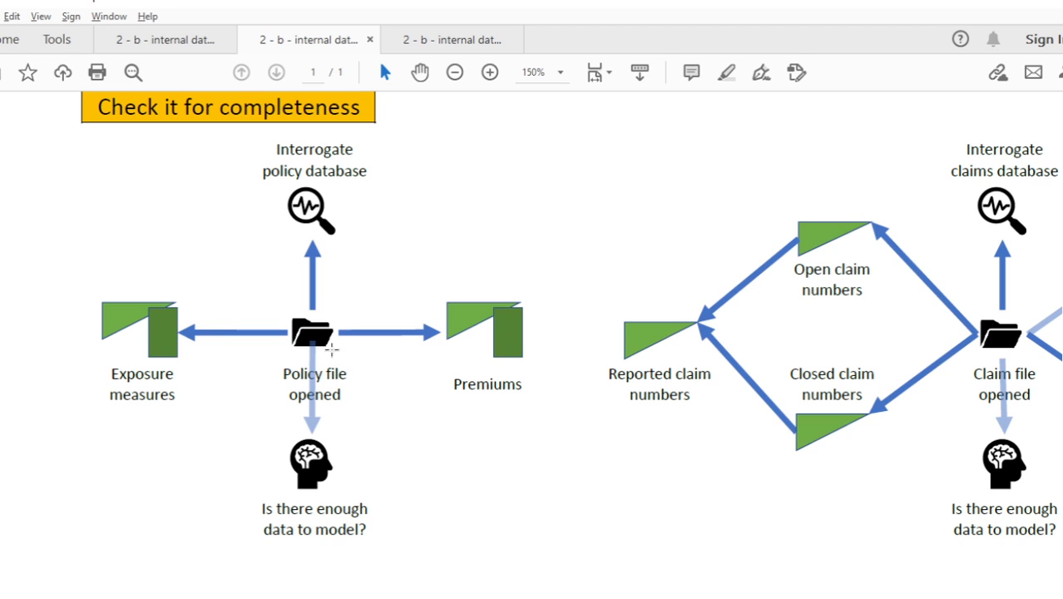
{"action": "mouse_move", "coordinate": [177, 163]}
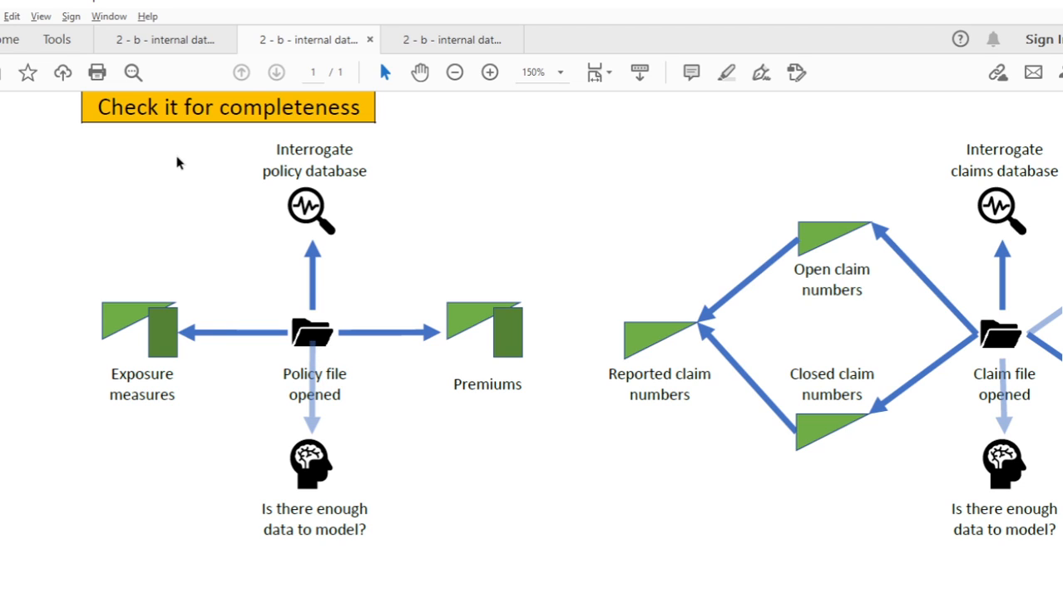
{"action": "mouse_move", "coordinate": [177, 156]}
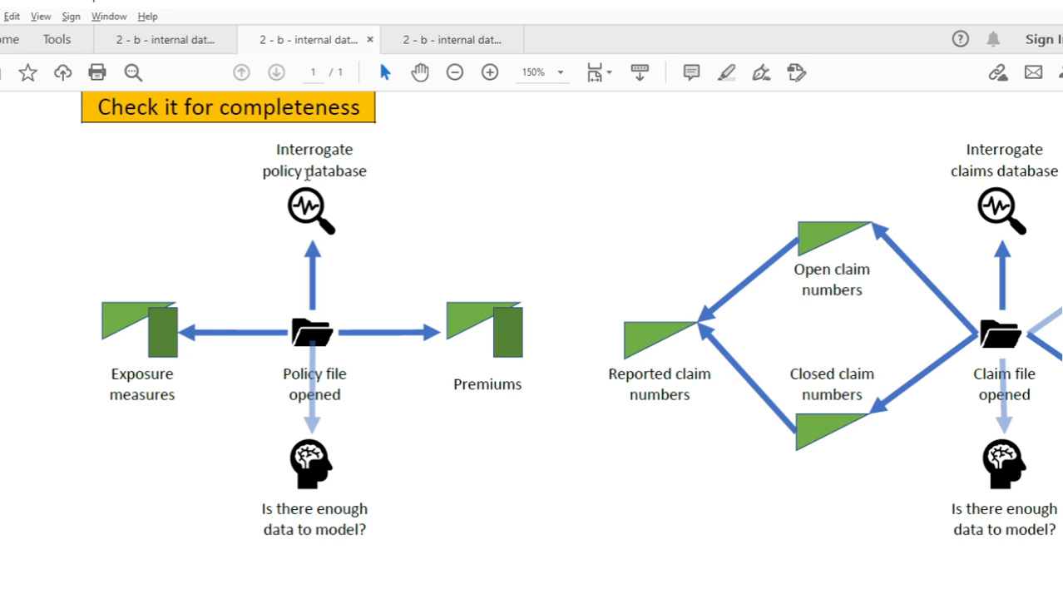
{"action": "mouse_move", "coordinate": [315, 183]}
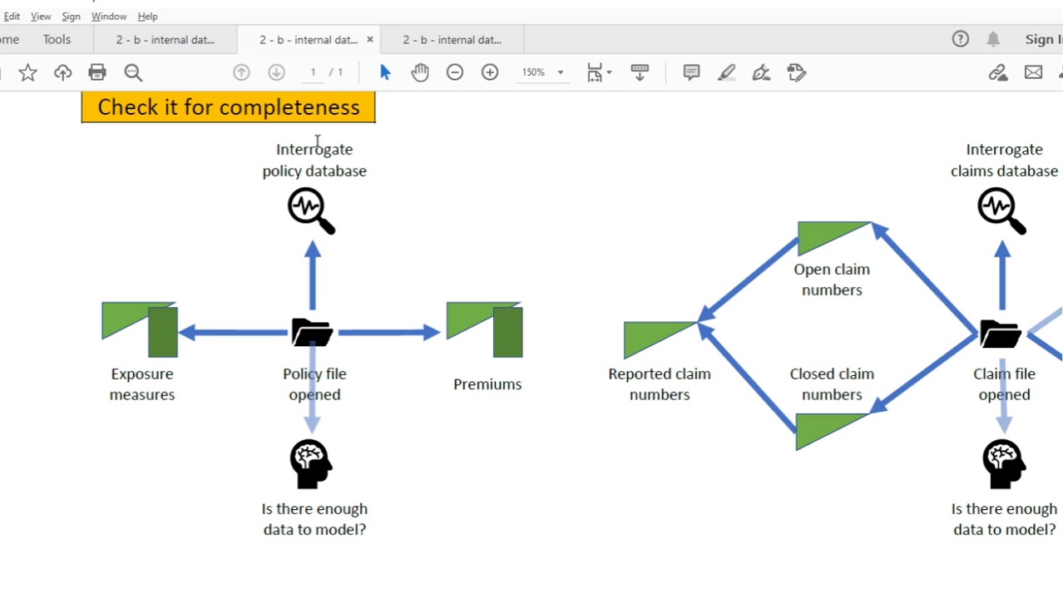
{"action": "mouse_move", "coordinate": [489, 223]}
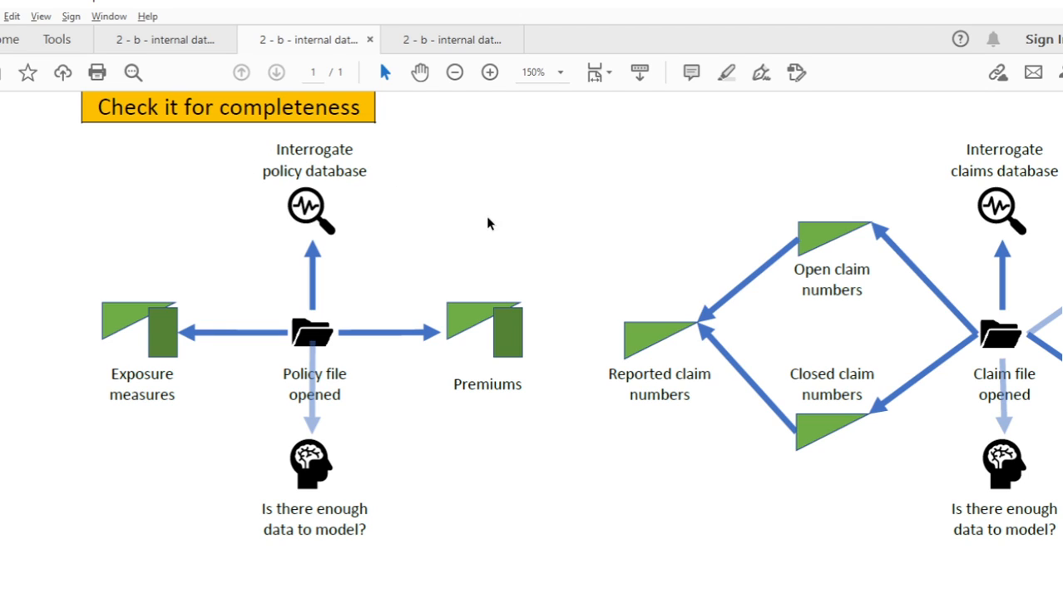
{"action": "mouse_move", "coordinate": [267, 151]}
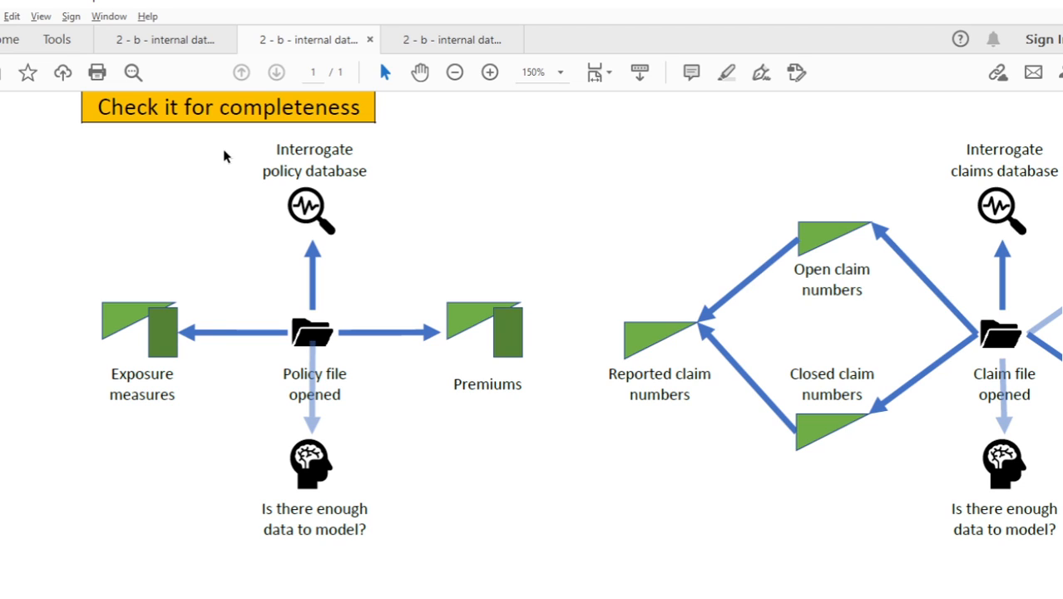
{"action": "mouse_move", "coordinate": [310, 259]}
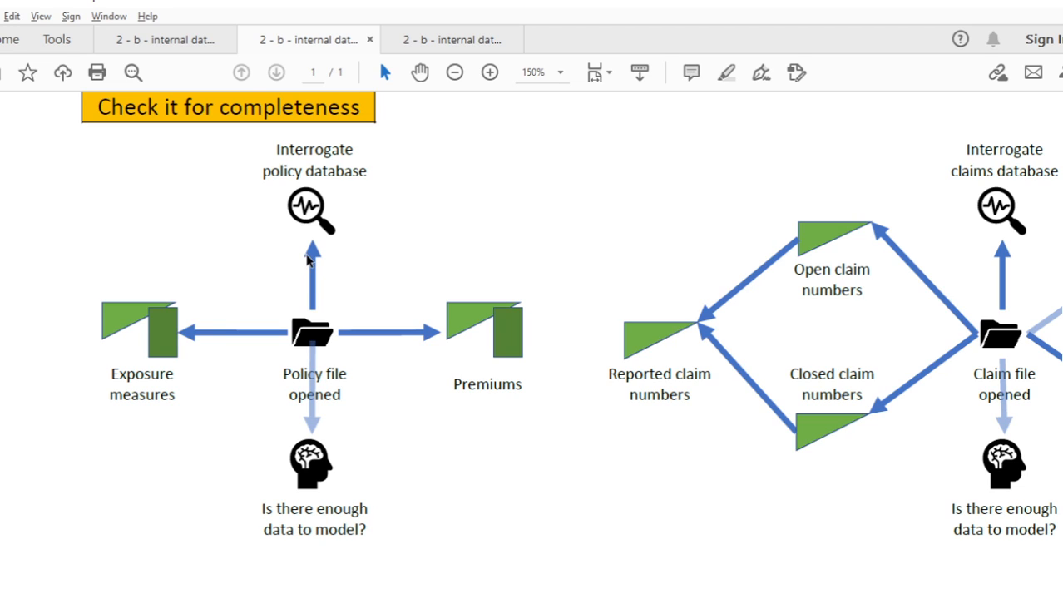
{"action": "mouse_move", "coordinate": [401, 253]}
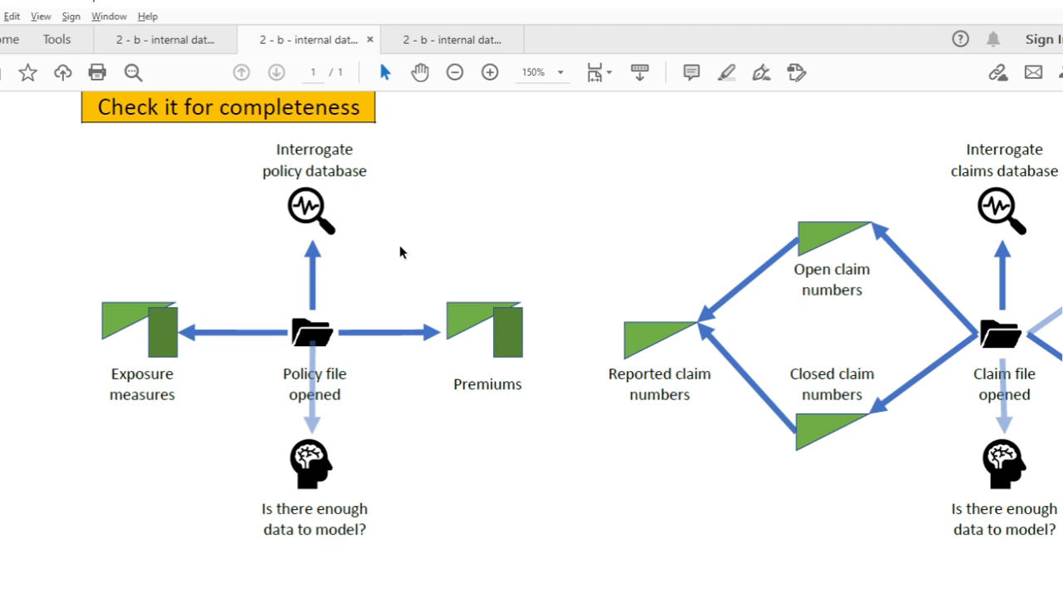
{"action": "mouse_move", "coordinate": [393, 182]}
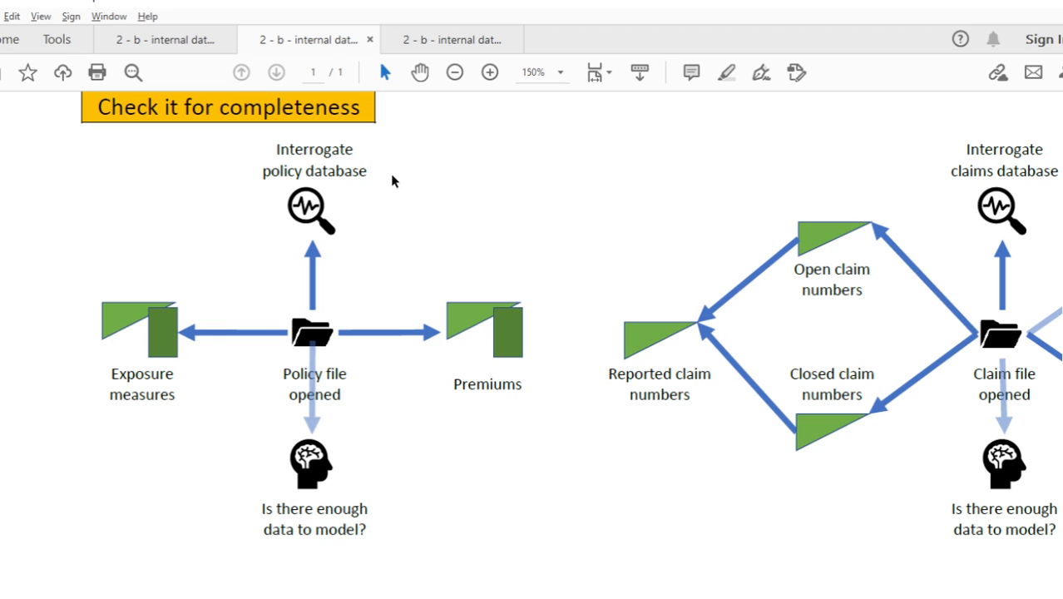
{"action": "mouse_move", "coordinate": [223, 156]}
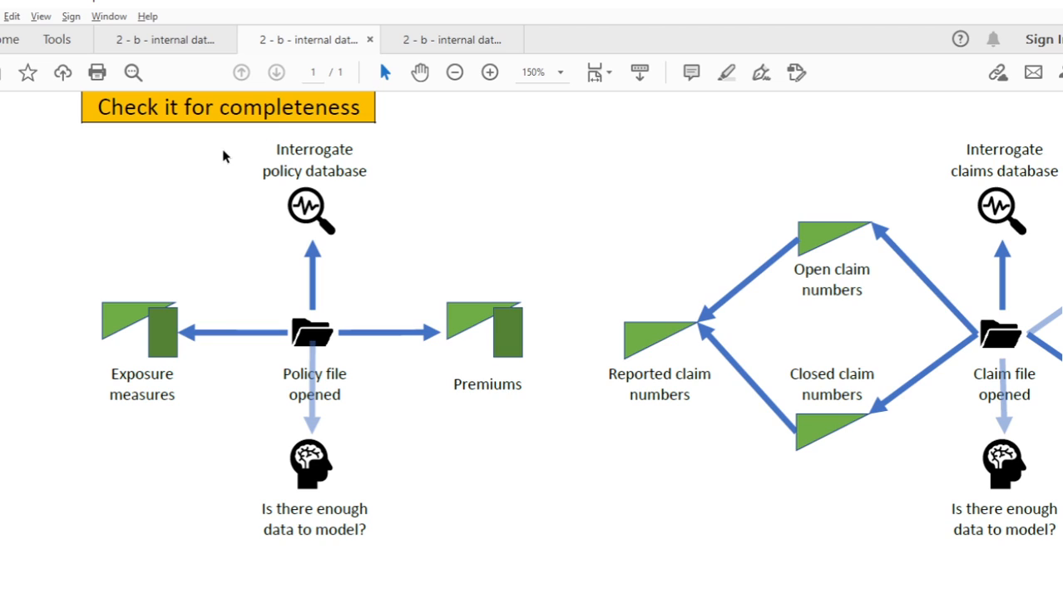
{"action": "mouse_move", "coordinate": [208, 161]}
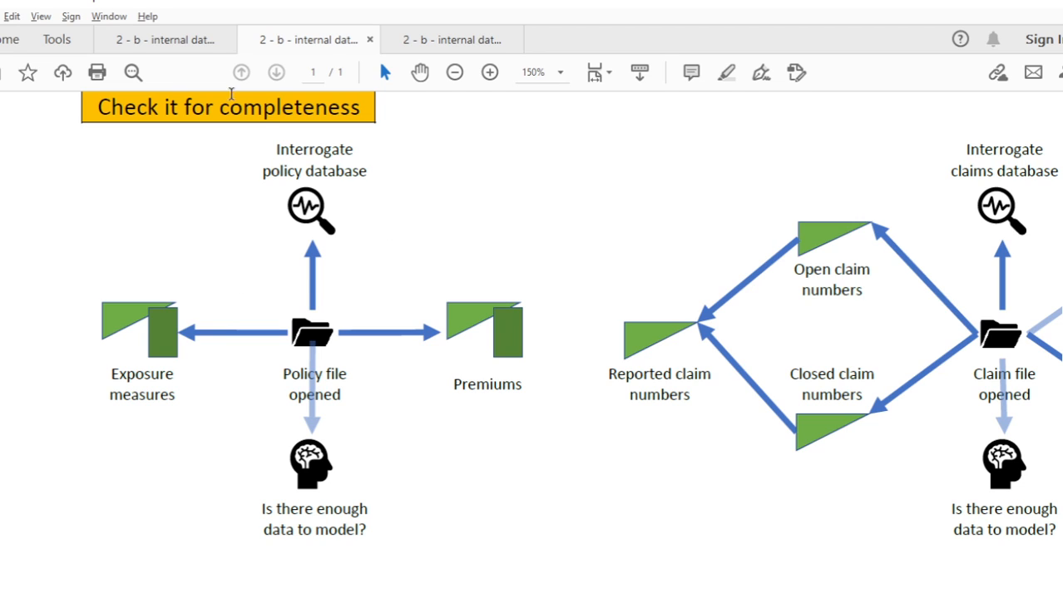
{"action": "mouse_move", "coordinate": [324, 300]}
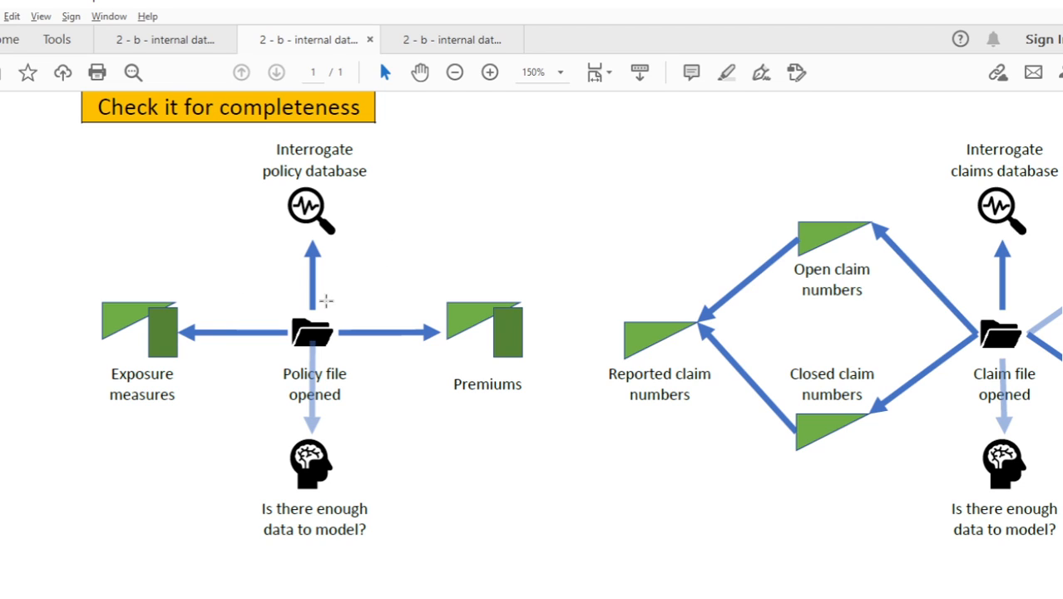
{"action": "mouse_move", "coordinate": [163, 206]}
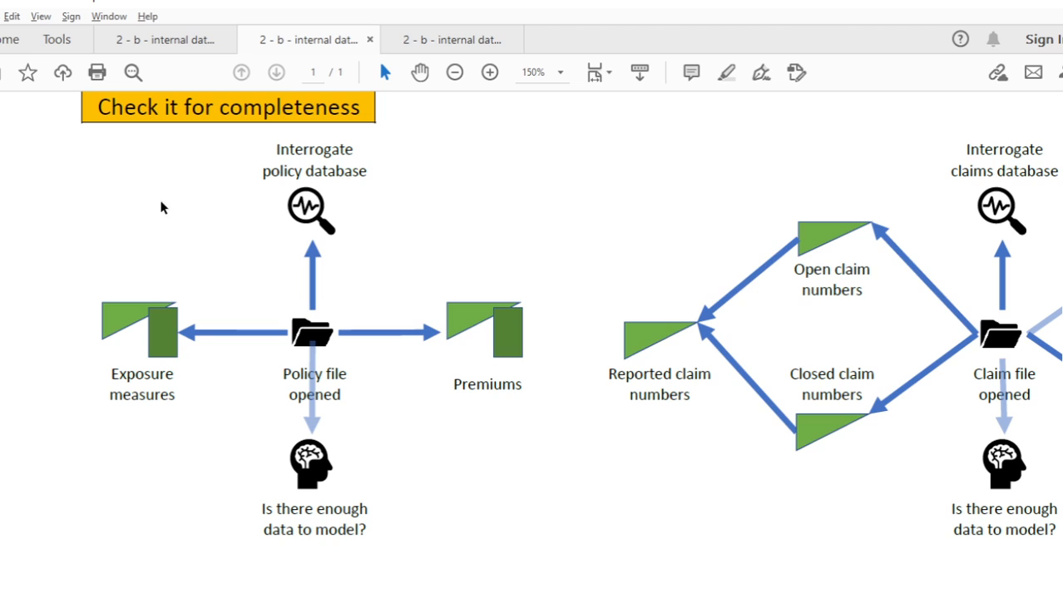
{"action": "mouse_move", "coordinate": [386, 186]}
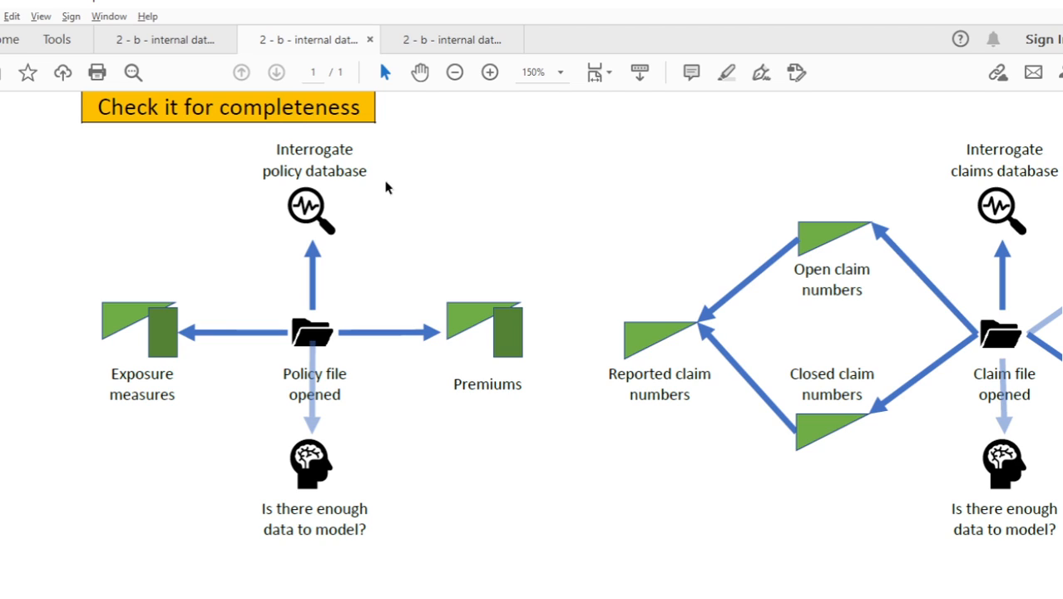
{"action": "mouse_move", "coordinate": [268, 263]}
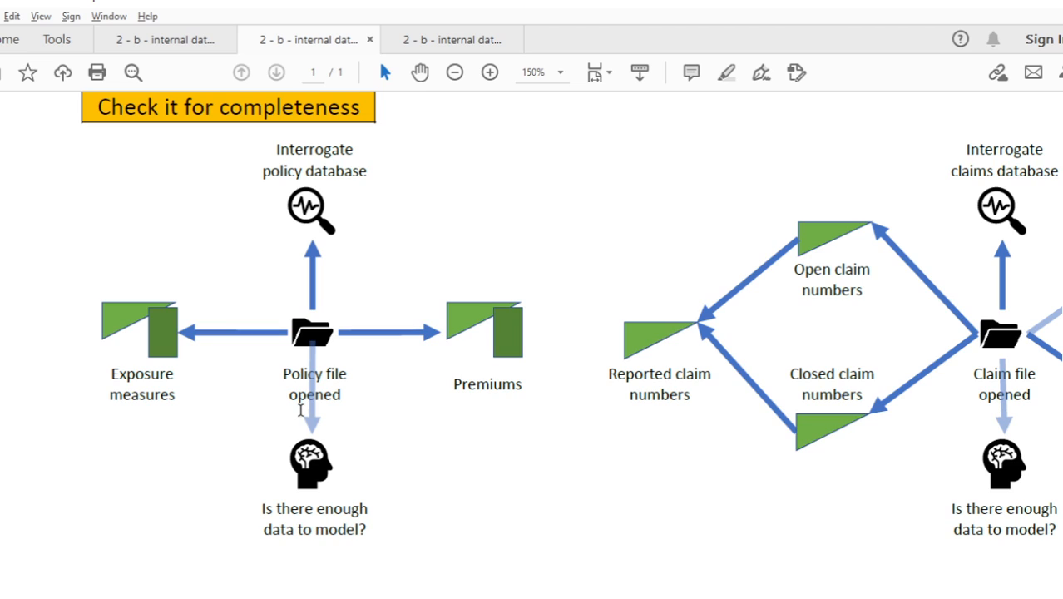
{"action": "mouse_move", "coordinate": [485, 580]}
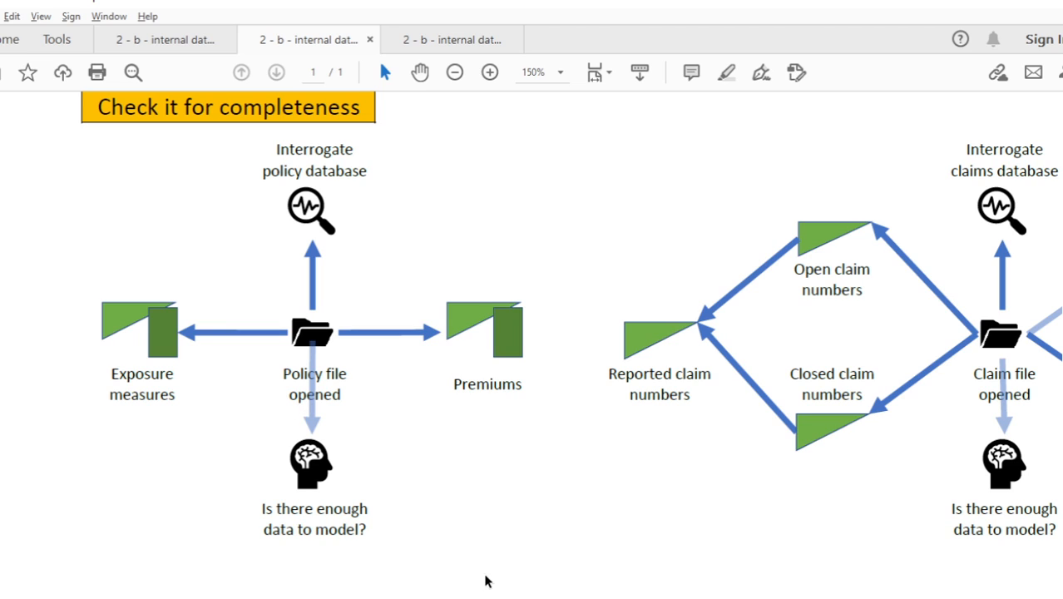
{"action": "mouse_move", "coordinate": [198, 448]}
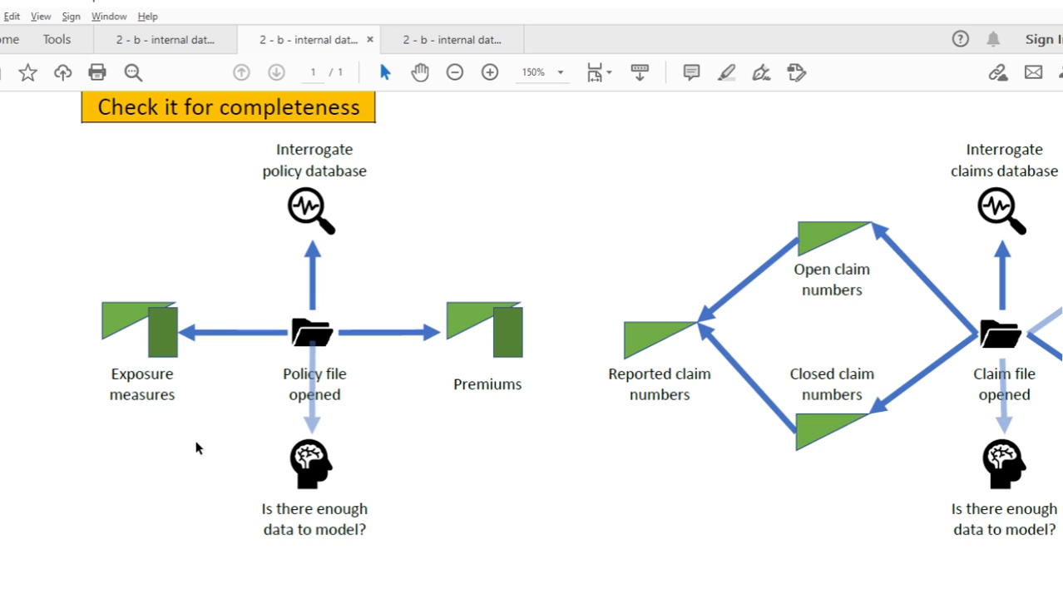
{"action": "mouse_move", "coordinate": [349, 495]}
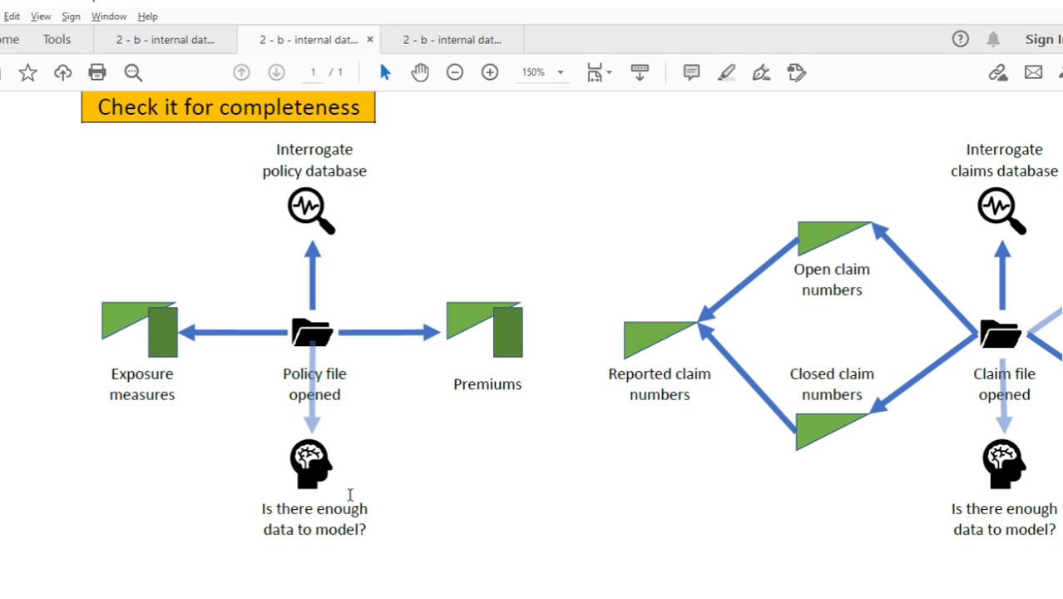
{"action": "mouse_move", "coordinate": [408, 457]}
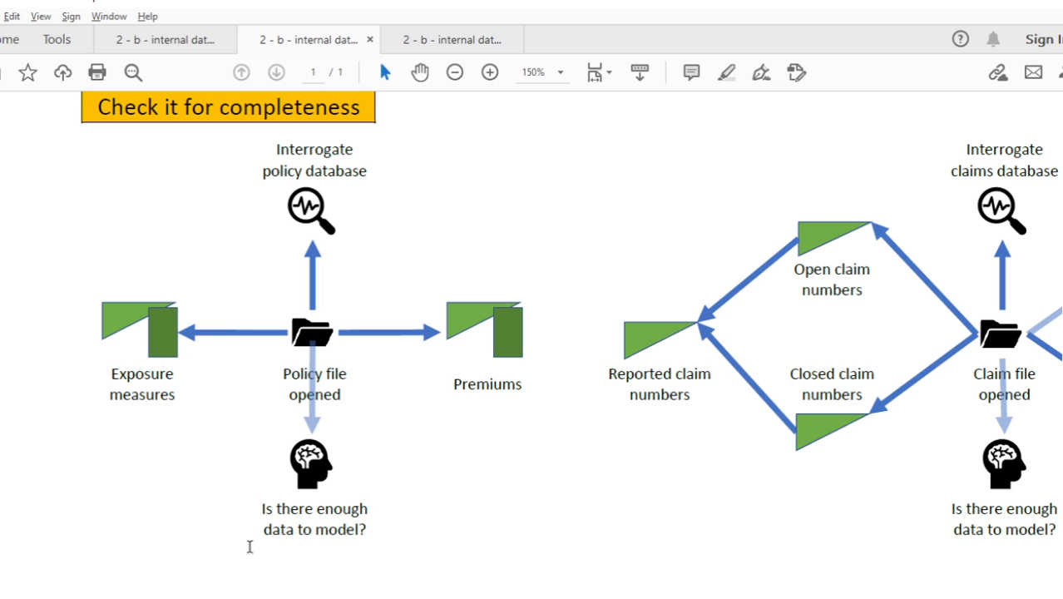
{"action": "mouse_move", "coordinate": [445, 544]}
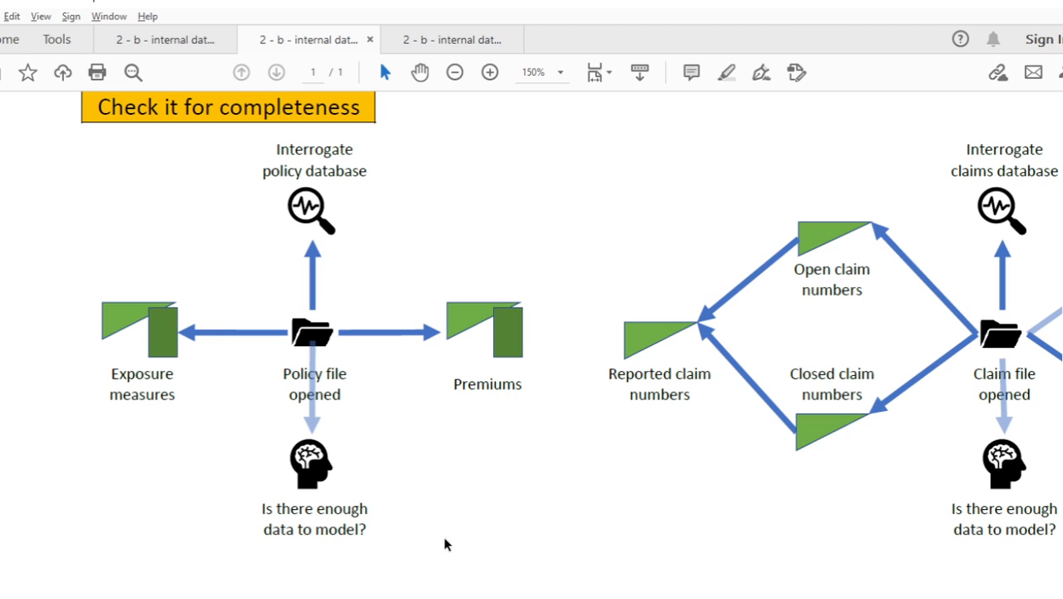
{"action": "mouse_move", "coordinate": [420, 577]}
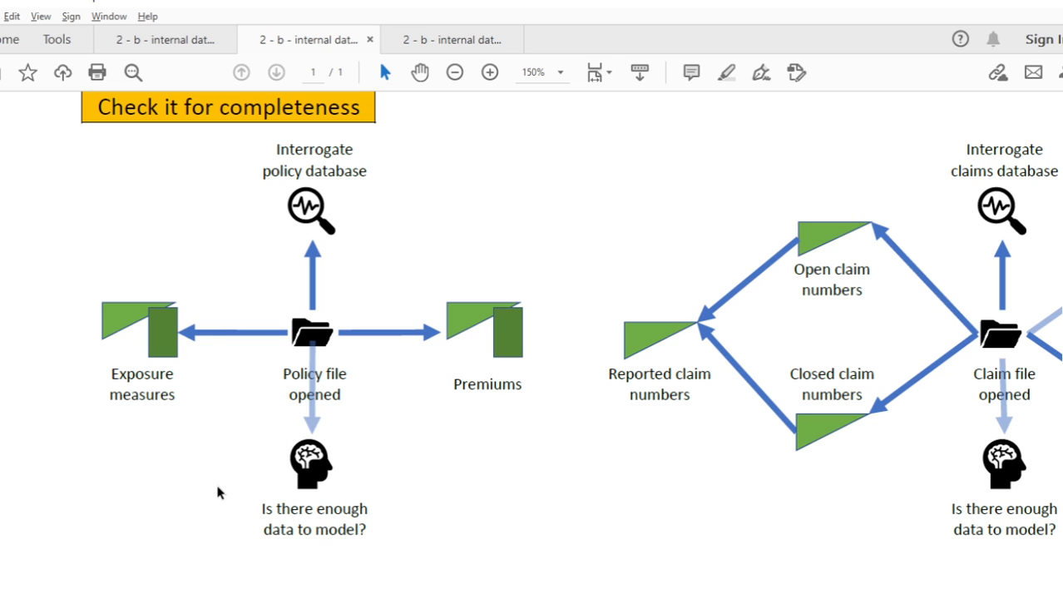
{"action": "mouse_move", "coordinate": [253, 459]}
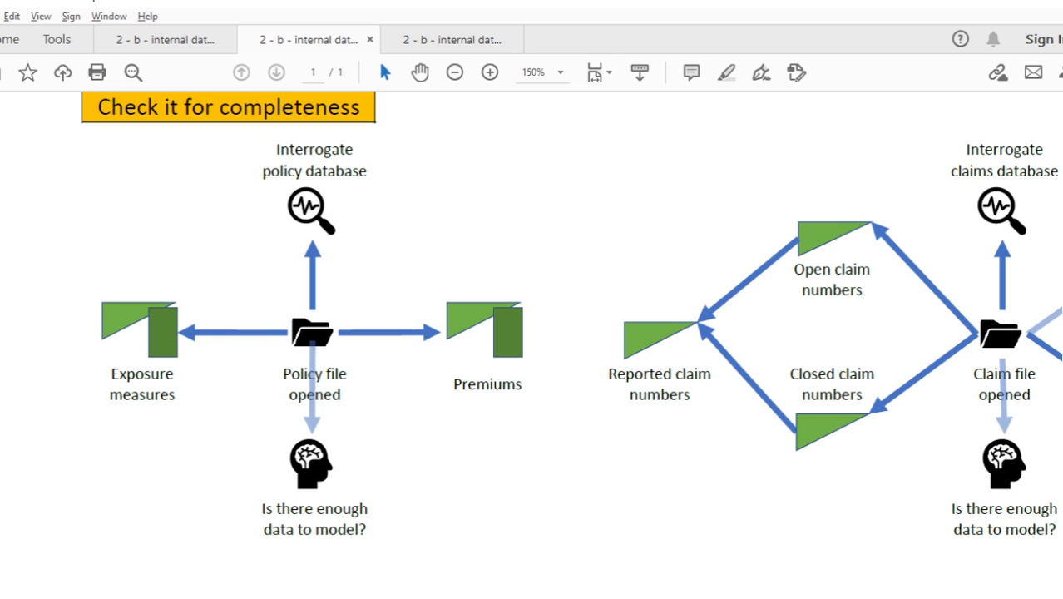
{"action": "scroll", "scroll_direction": "right", "scroll_amount": 3}
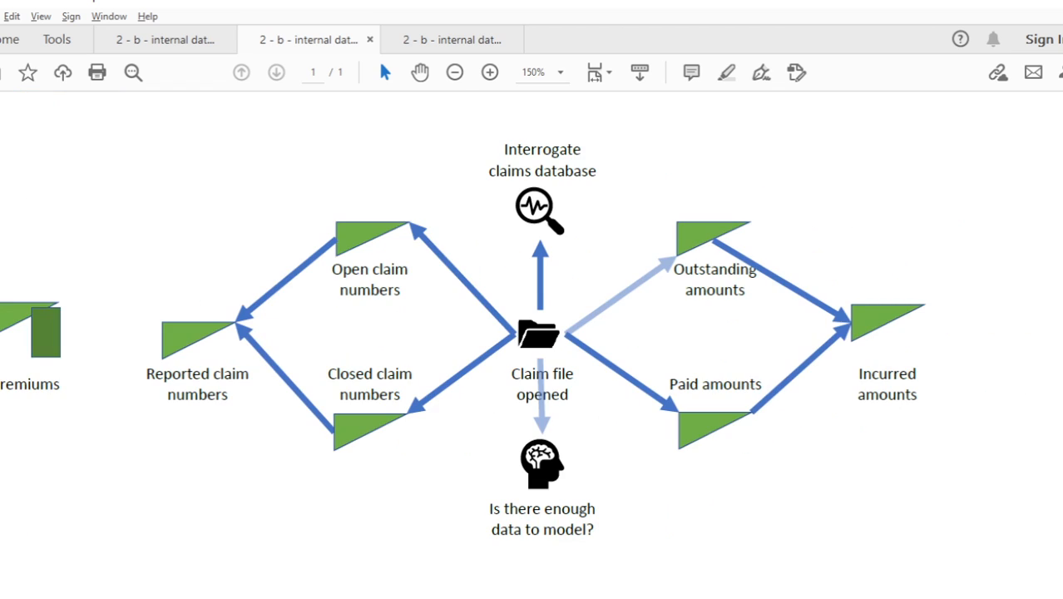
{"action": "mouse_move", "coordinate": [336, 249]}
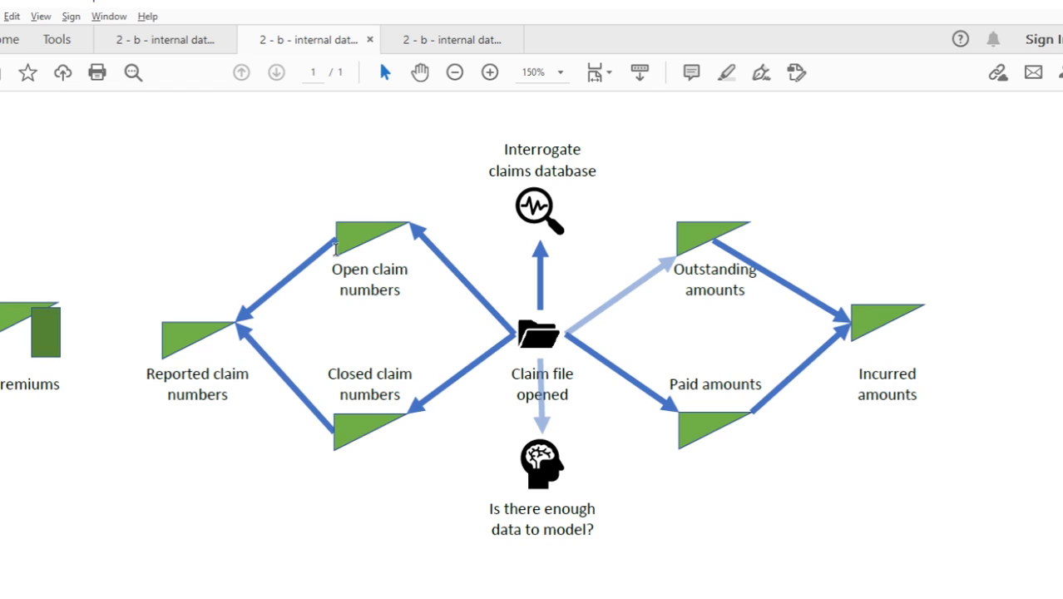
{"action": "mouse_move", "coordinate": [331, 246]}
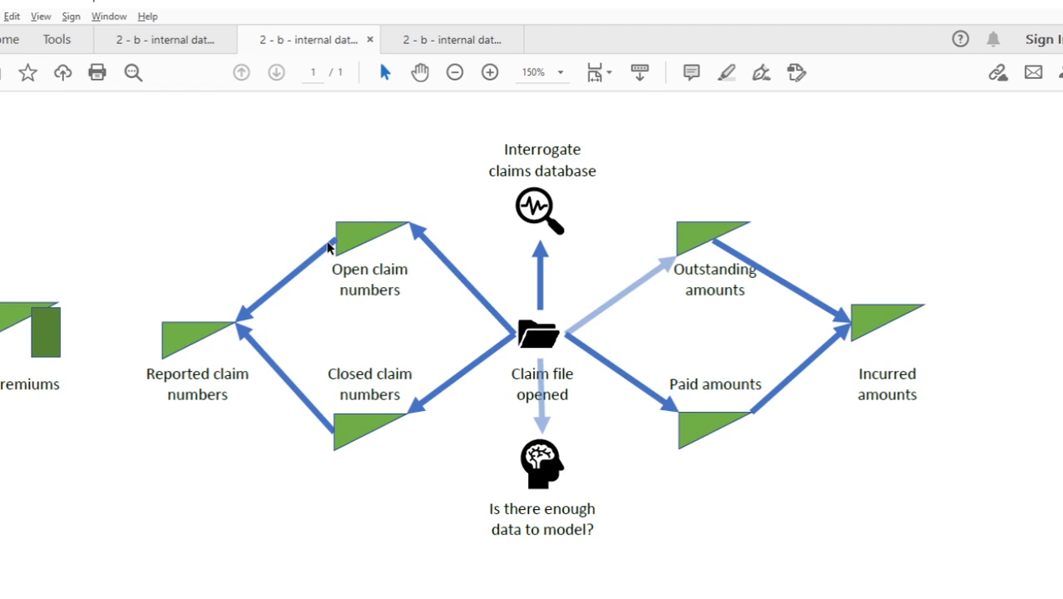
{"action": "mouse_move", "coordinate": [413, 243]}
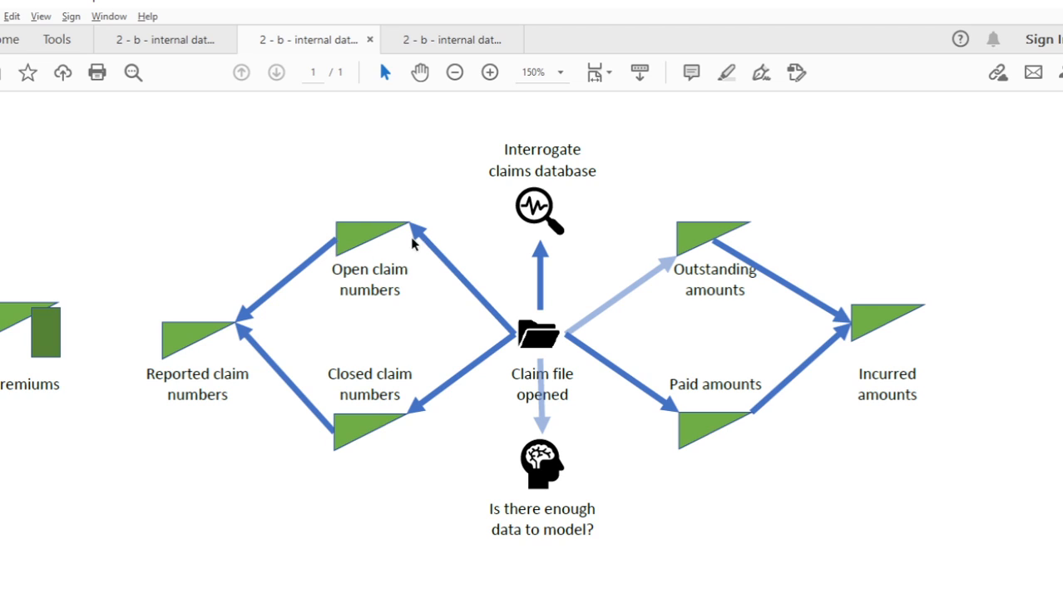
{"action": "mouse_move", "coordinate": [469, 280]}
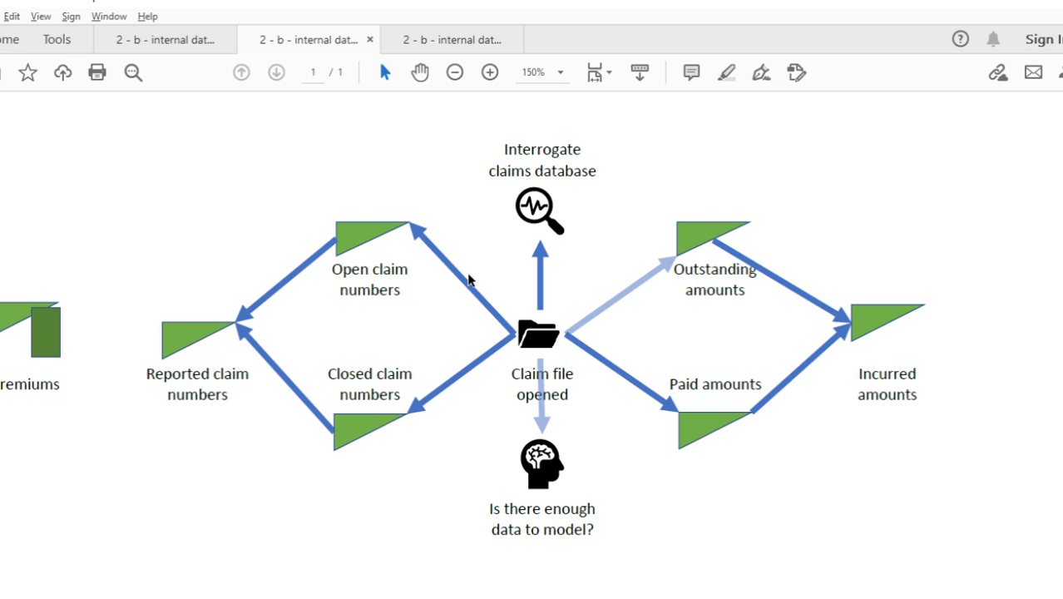
{"action": "mouse_move", "coordinate": [334, 231]}
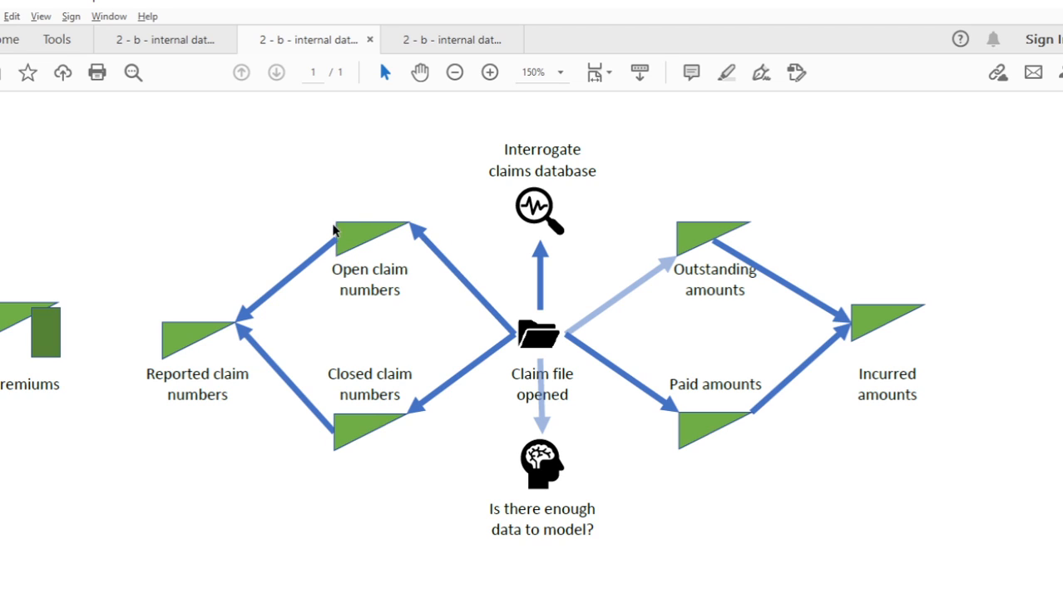
{"action": "mouse_move", "coordinate": [441, 220]}
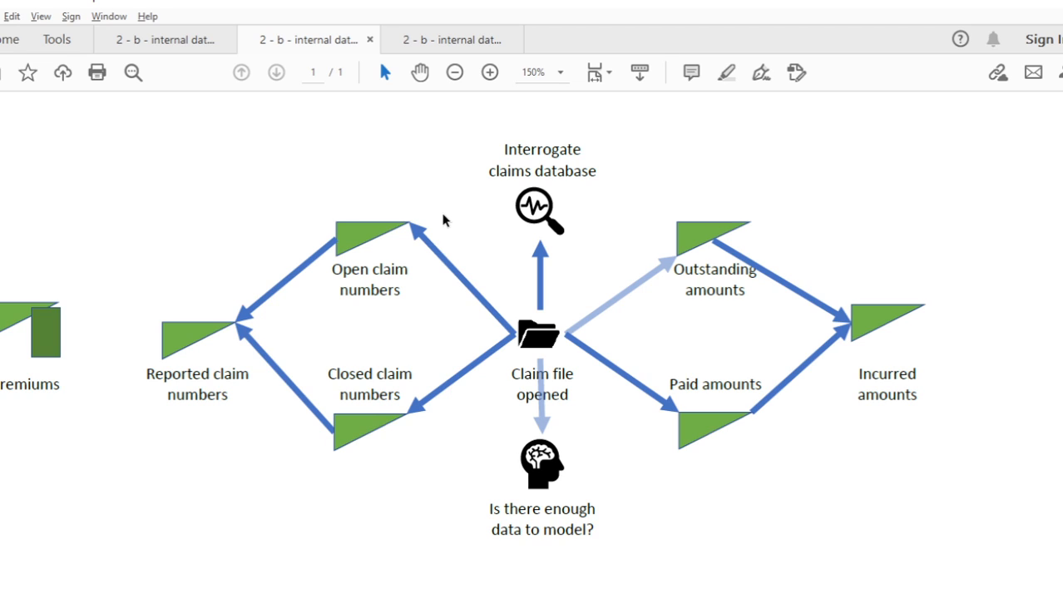
{"action": "mouse_move", "coordinate": [316, 330]}
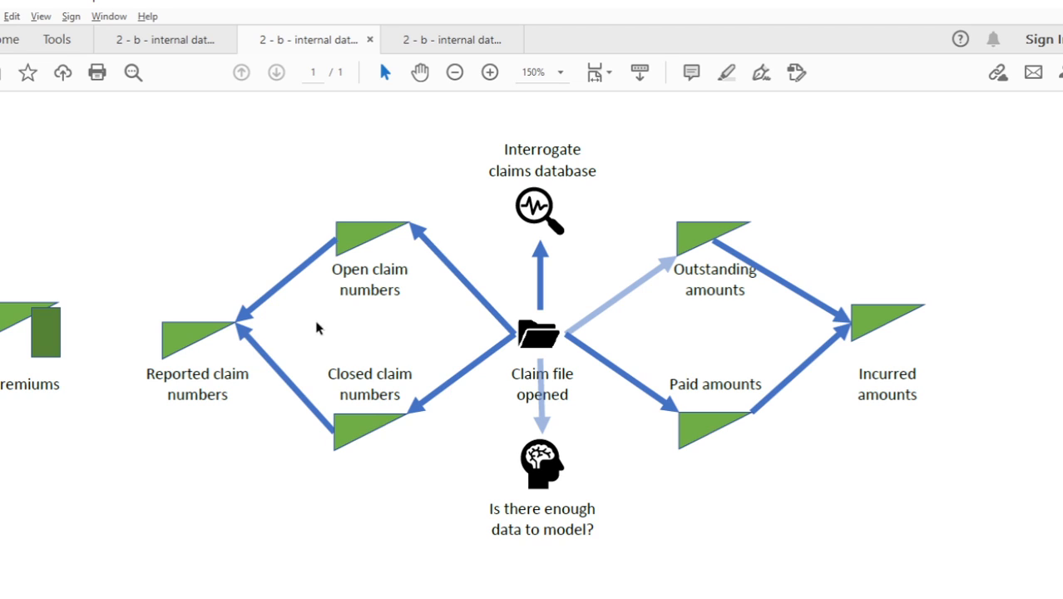
{"action": "mouse_move", "coordinate": [286, 233]}
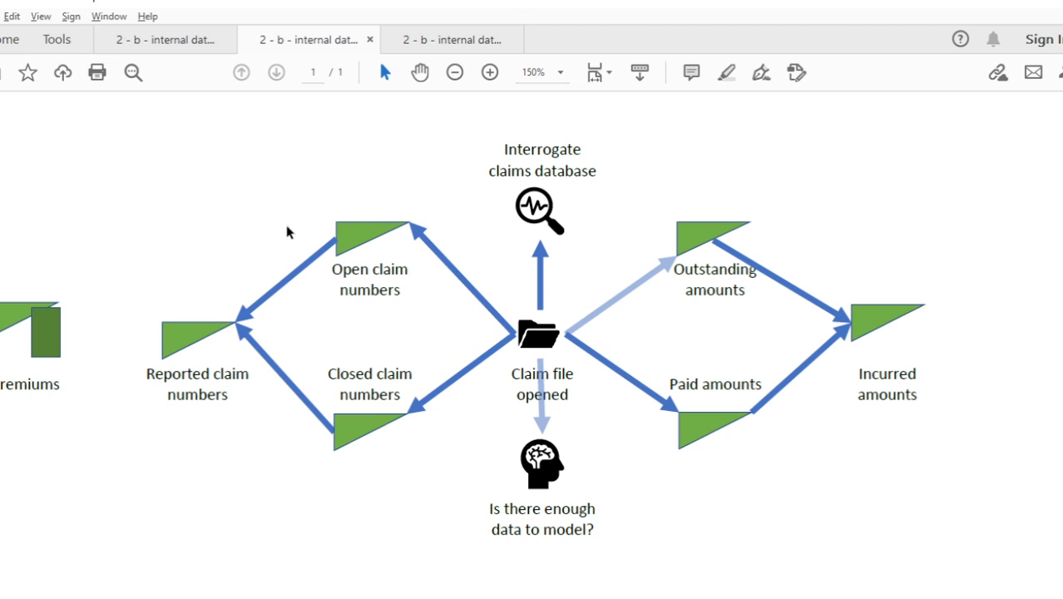
{"action": "mouse_move", "coordinate": [269, 233]}
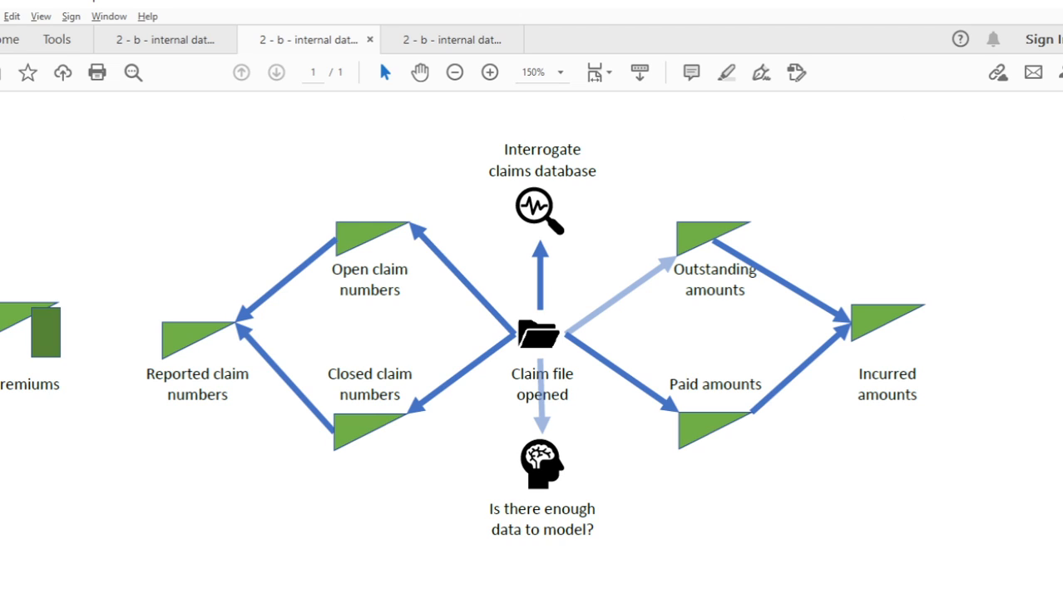
{"action": "mouse_move", "coordinate": [330, 254]}
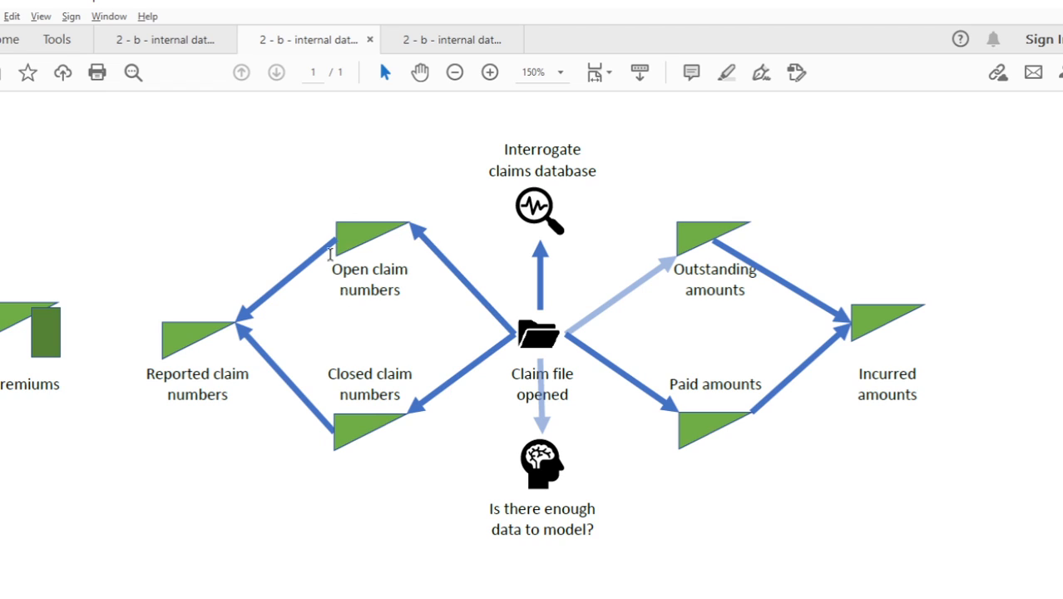
{"action": "mouse_move", "coordinate": [536, 332]}
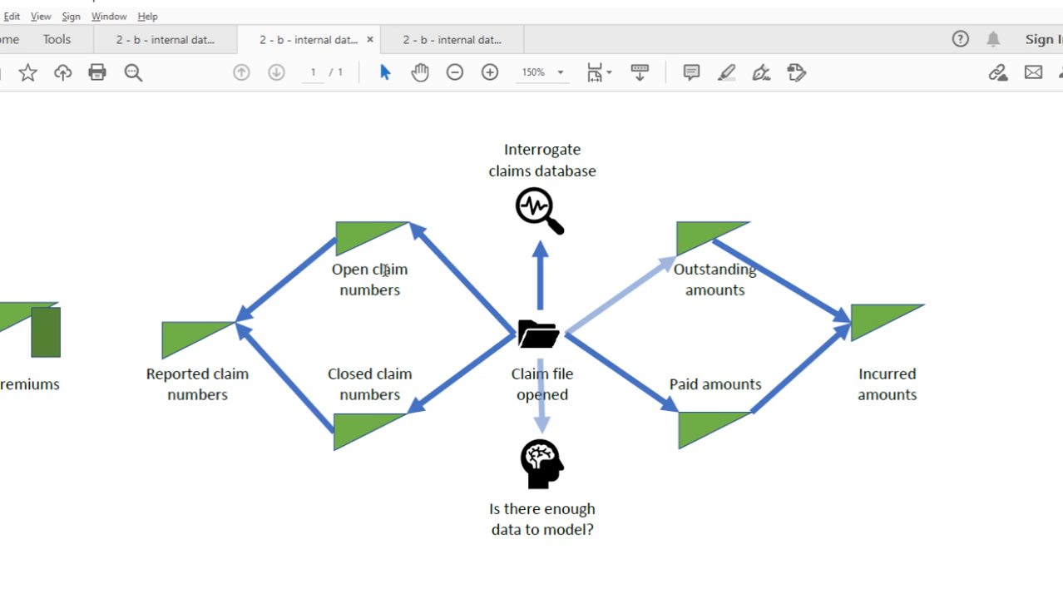
{"action": "mouse_move", "coordinate": [426, 283]}
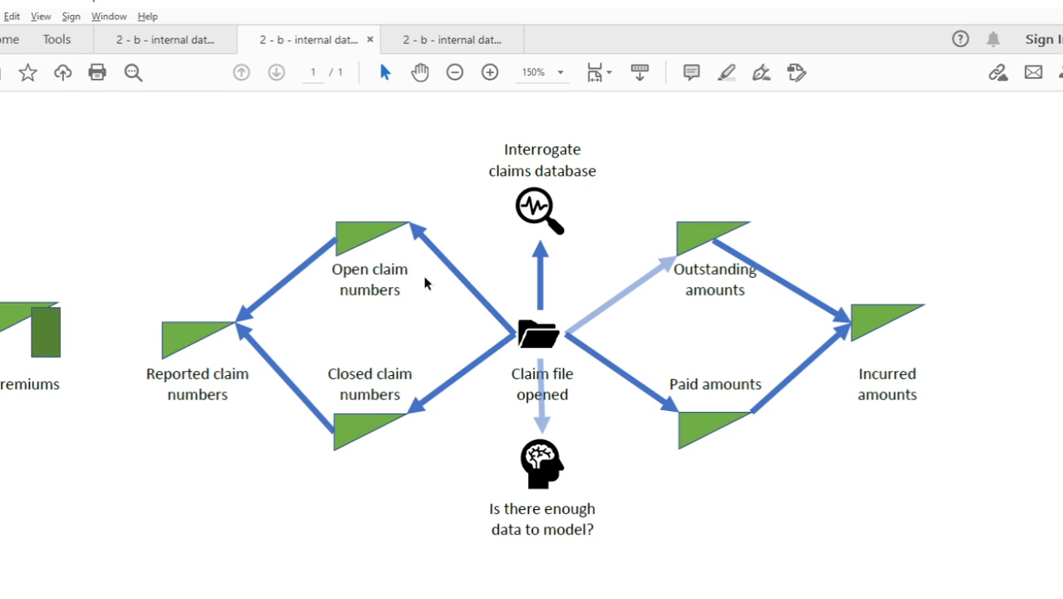
{"action": "mouse_move", "coordinate": [339, 328]}
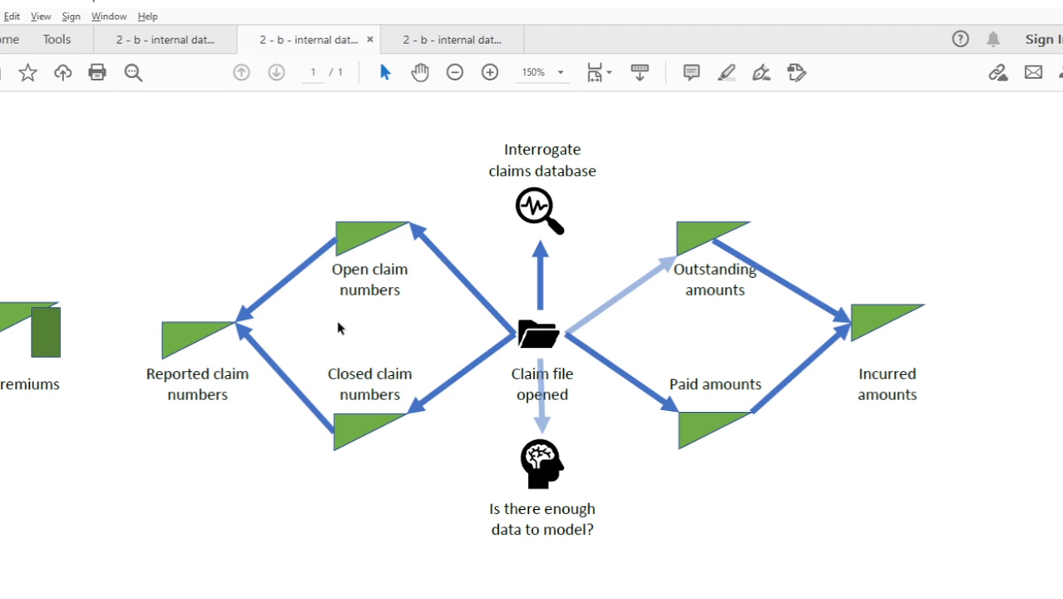
{"action": "mouse_move", "coordinate": [432, 279]}
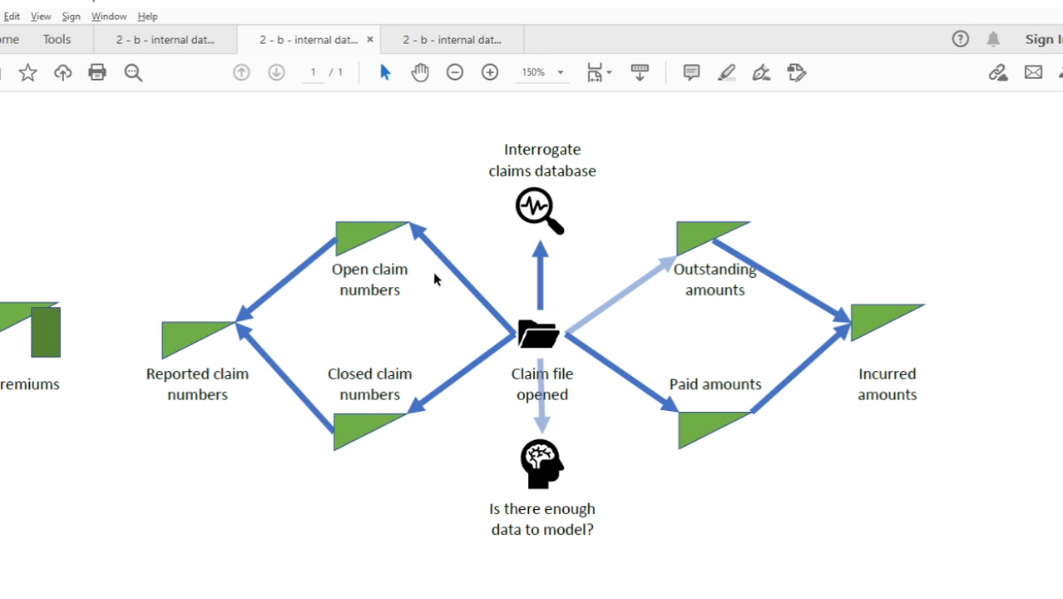
{"action": "mouse_move", "coordinate": [549, 224]}
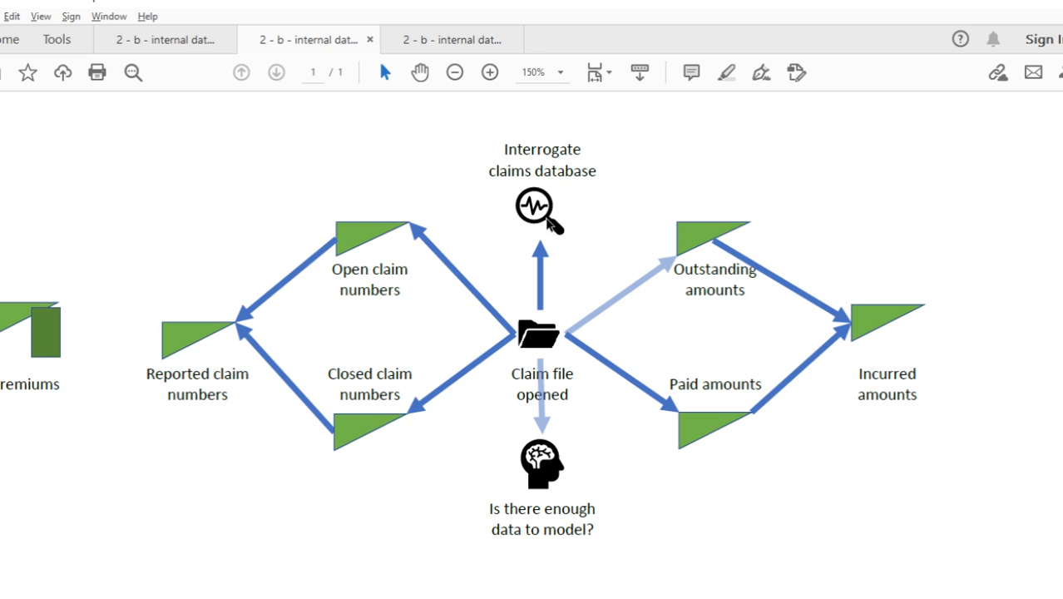
{"action": "mouse_move", "coordinate": [550, 223]}
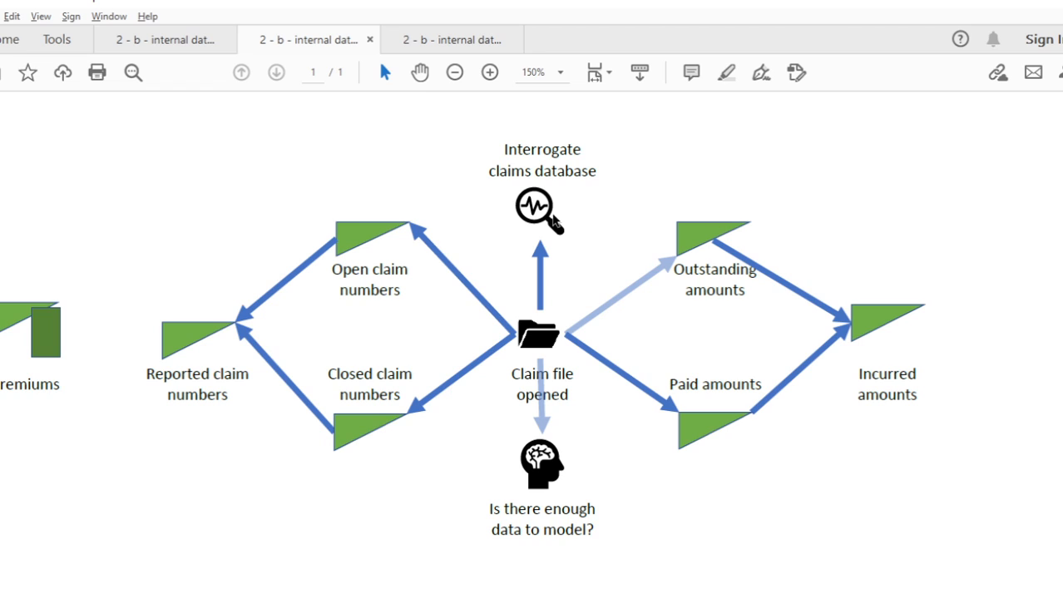
{"action": "mouse_move", "coordinate": [529, 246]}
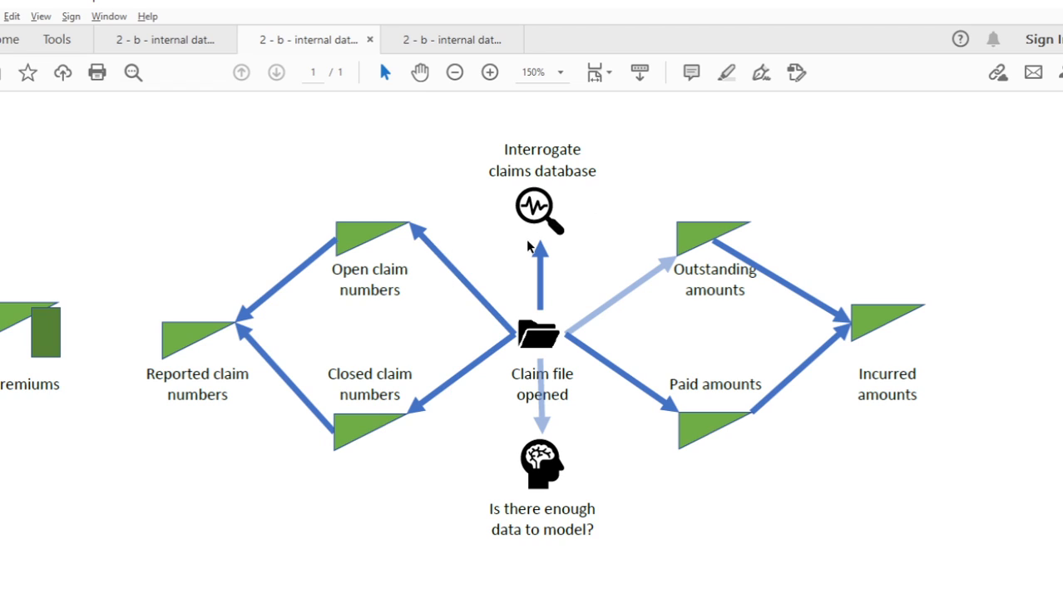
{"action": "mouse_move", "coordinate": [745, 187]}
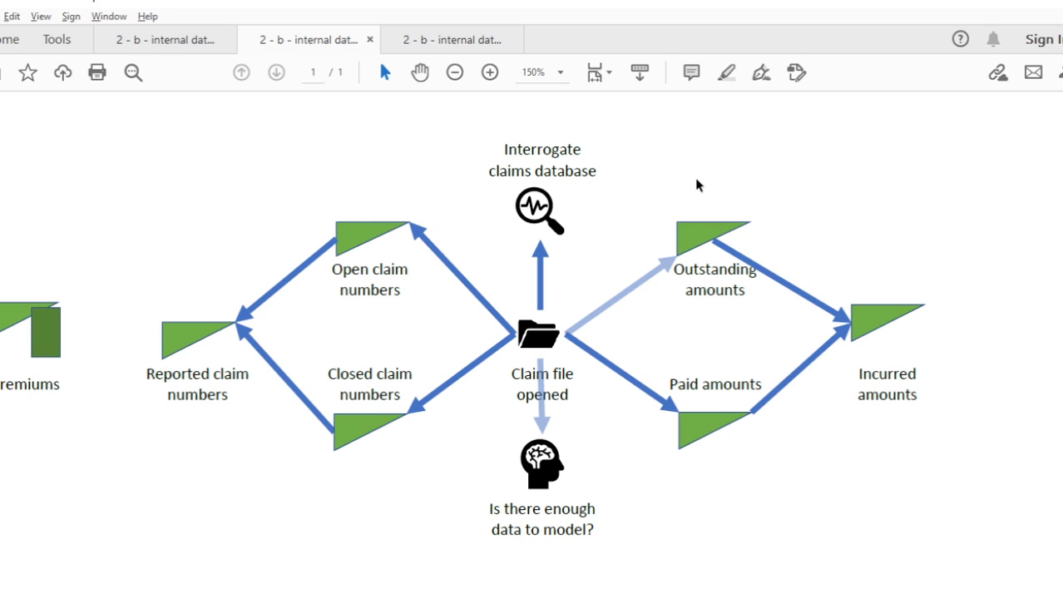
{"action": "mouse_move", "coordinate": [672, 209]}
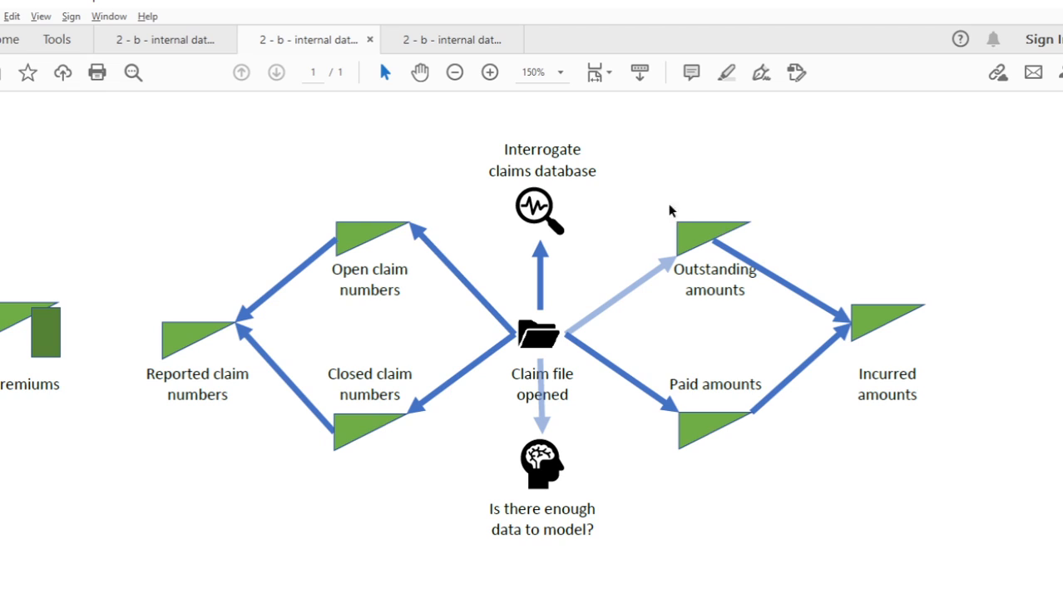
{"action": "mouse_move", "coordinate": [700, 223]}
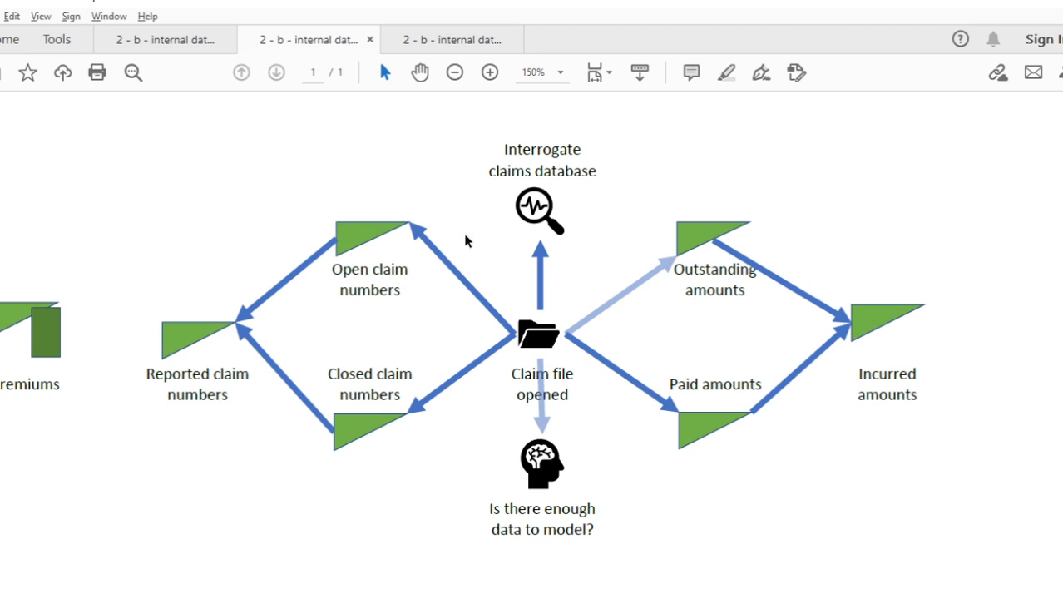
{"action": "mouse_move", "coordinate": [752, 348]}
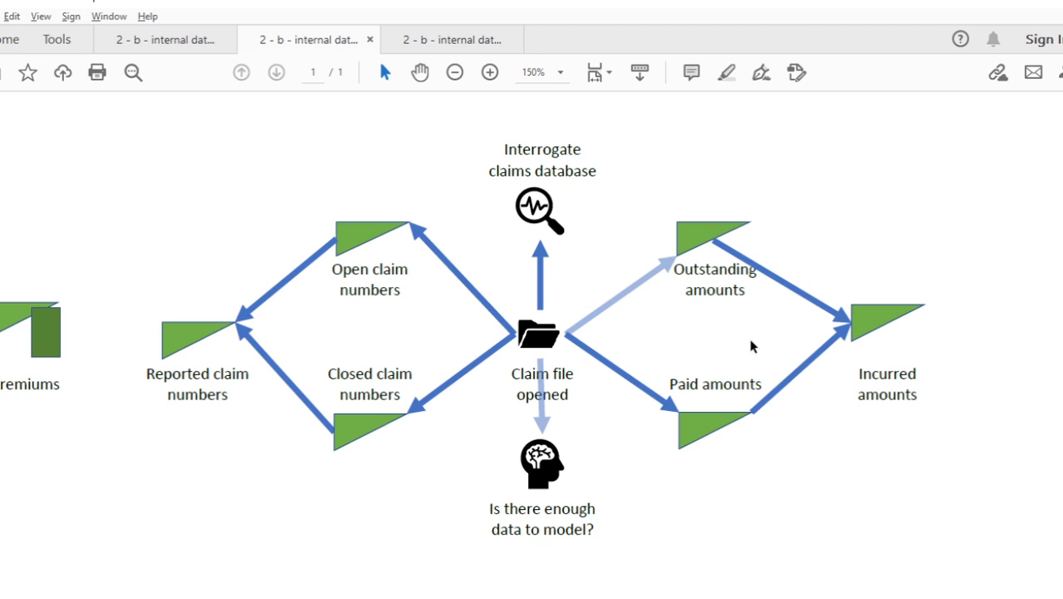
{"action": "mouse_move", "coordinate": [749, 347]}
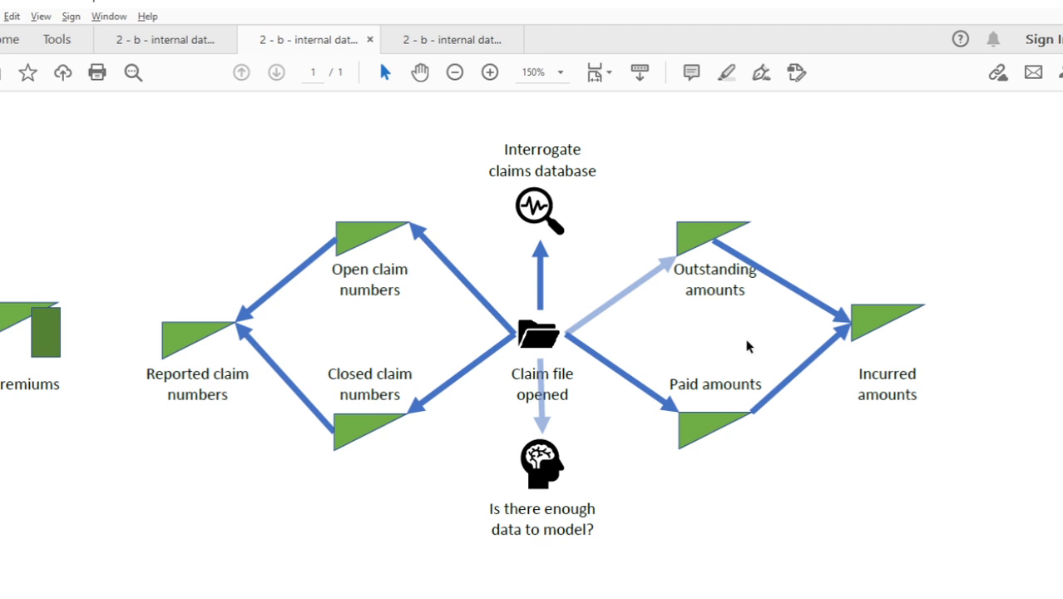
{"action": "mouse_move", "coordinate": [348, 301]}
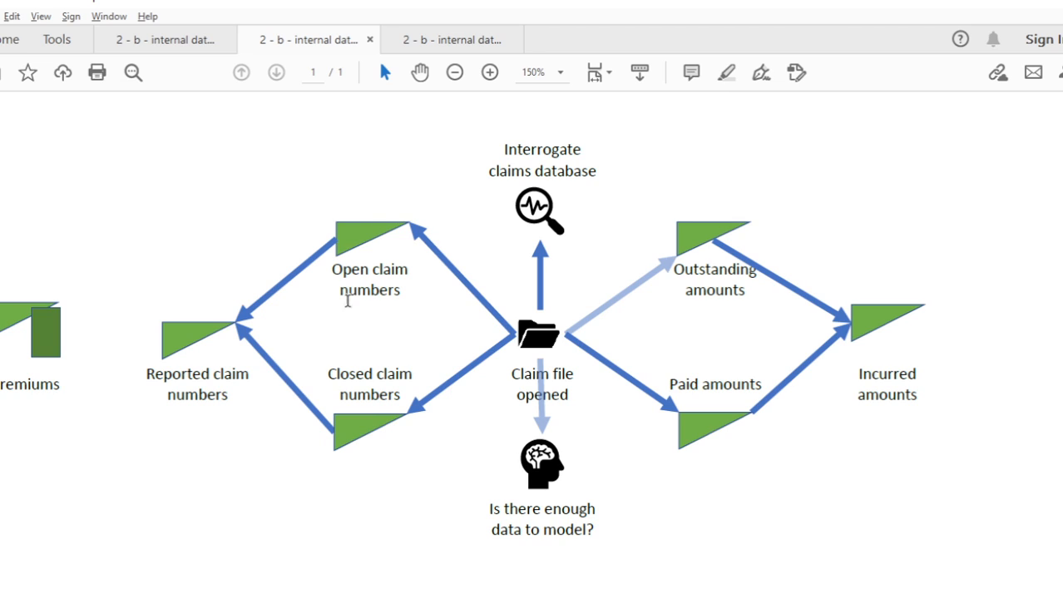
{"action": "mouse_move", "coordinate": [333, 293]}
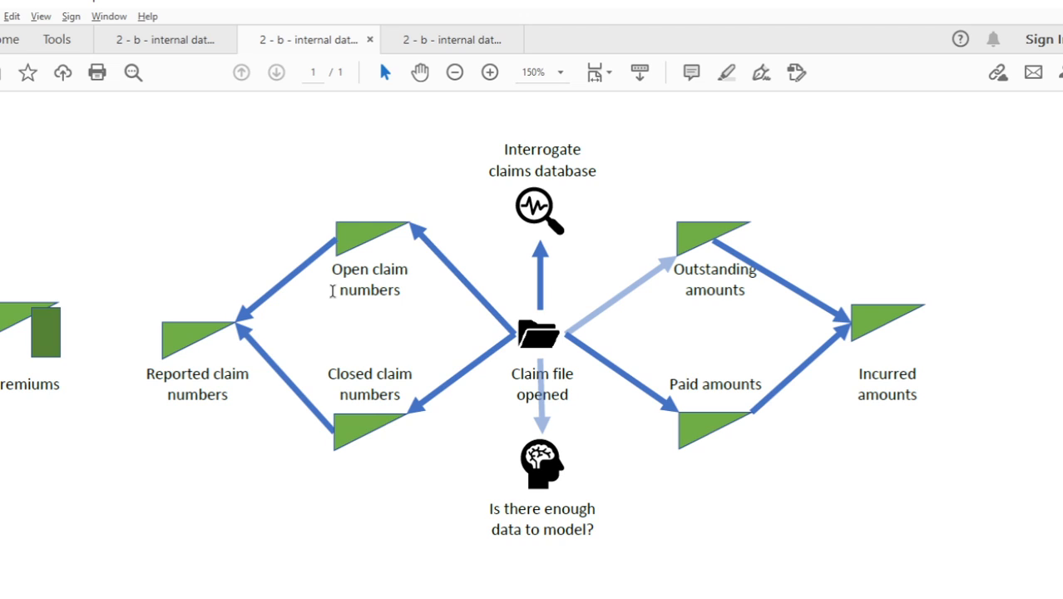
{"action": "mouse_move", "coordinate": [229, 350]}
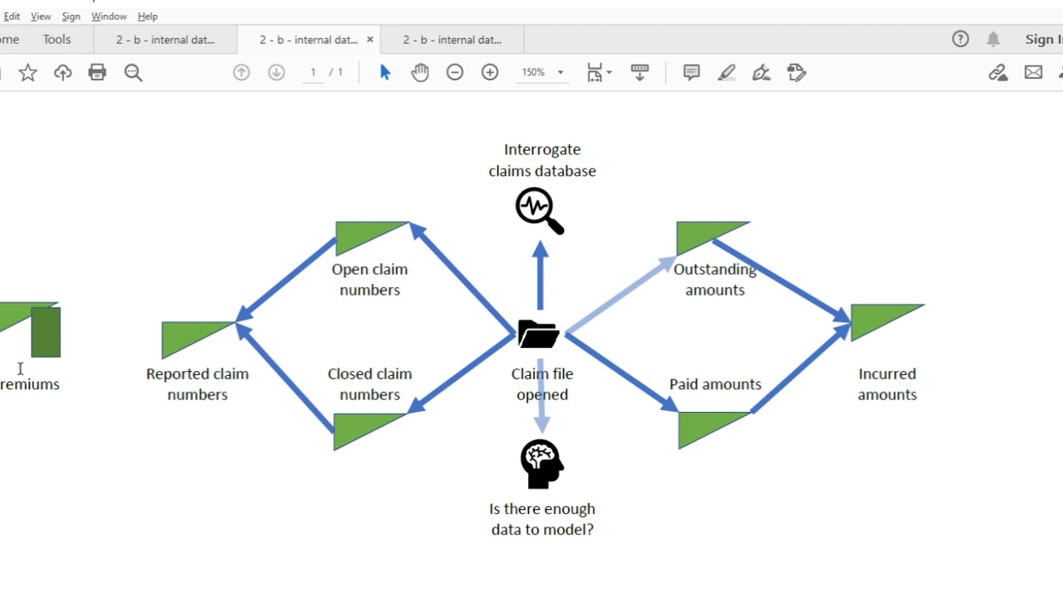
{"action": "mouse_move", "coordinate": [440, 186]}
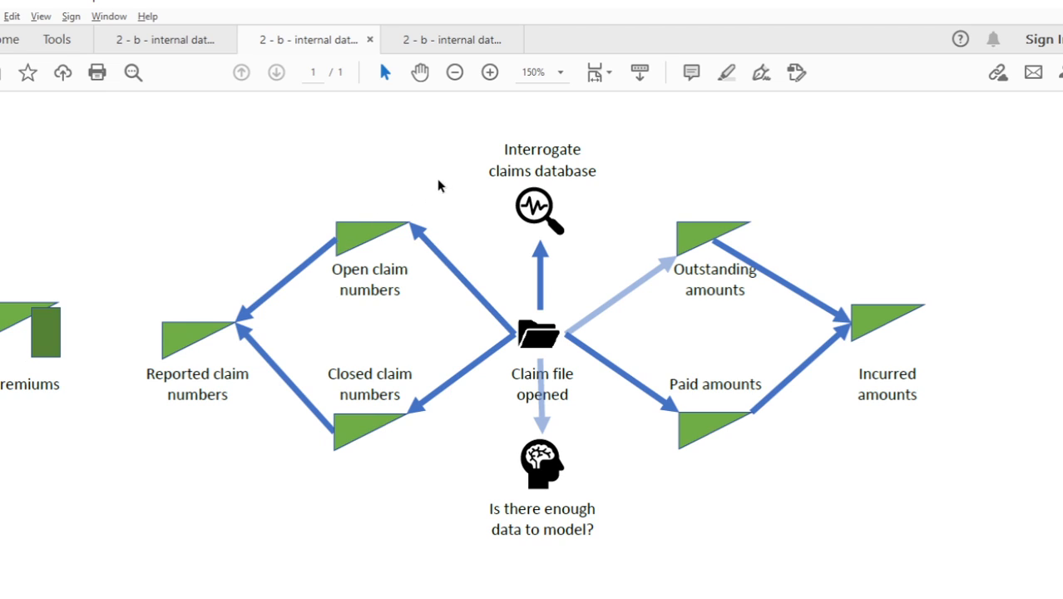
{"action": "mouse_move", "coordinate": [588, 129]}
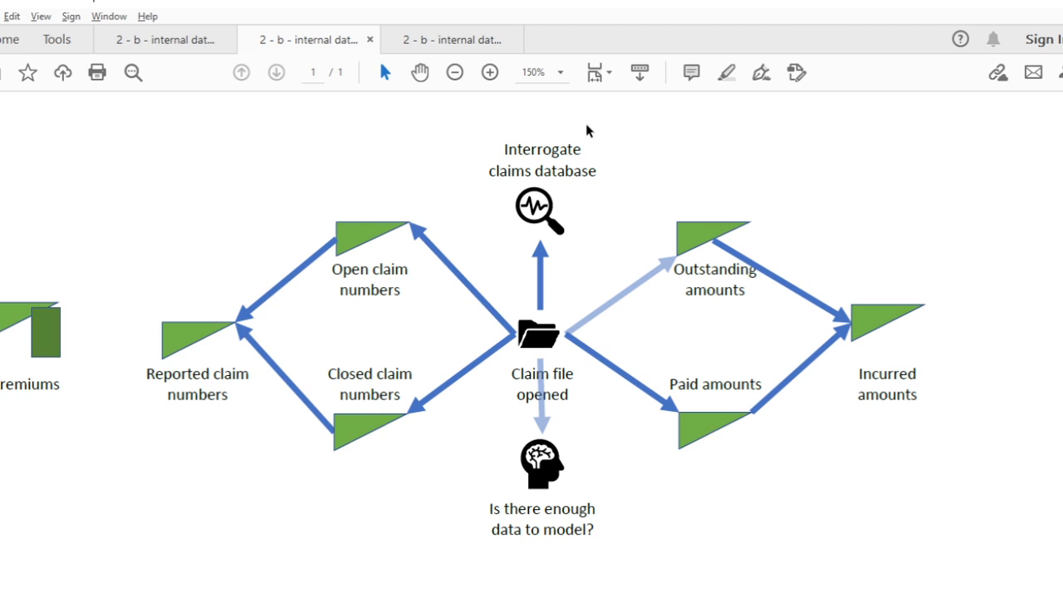
{"action": "mouse_move", "coordinate": [615, 130]}
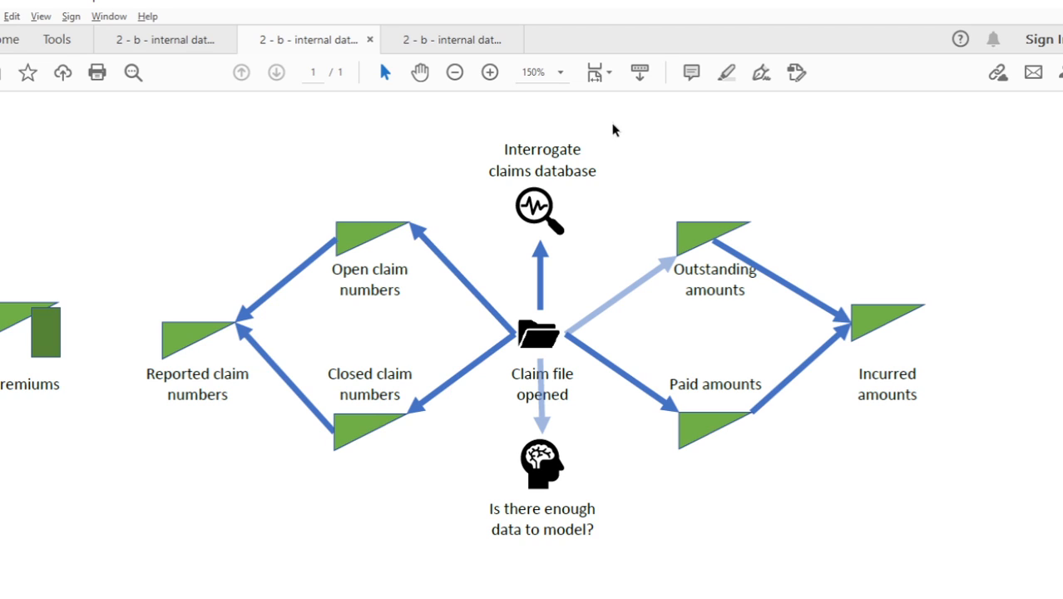
{"action": "mouse_move", "coordinate": [1021, 286]}
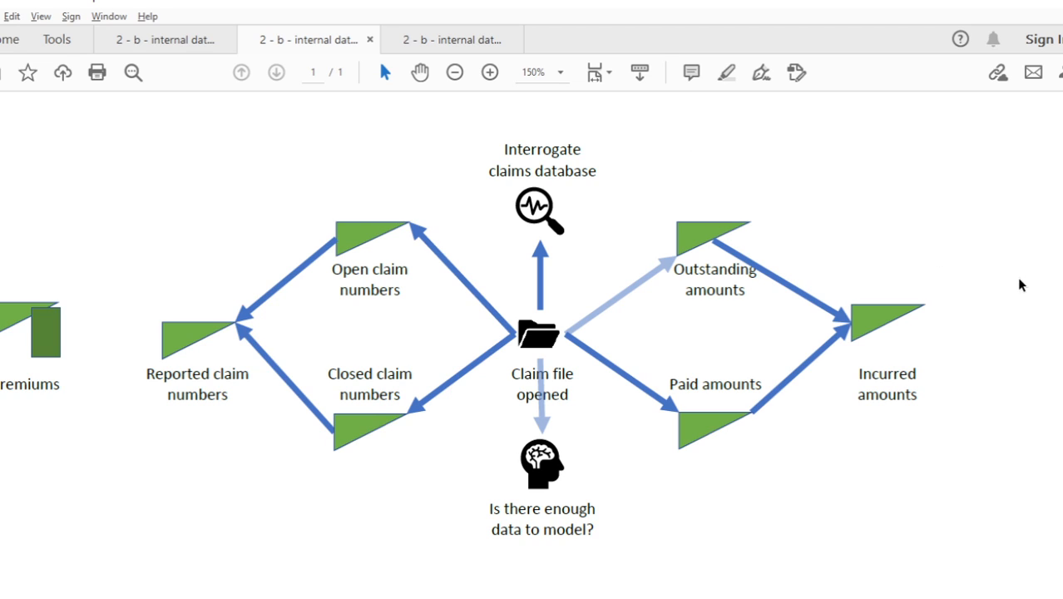
{"action": "mouse_move", "coordinate": [356, 253]}
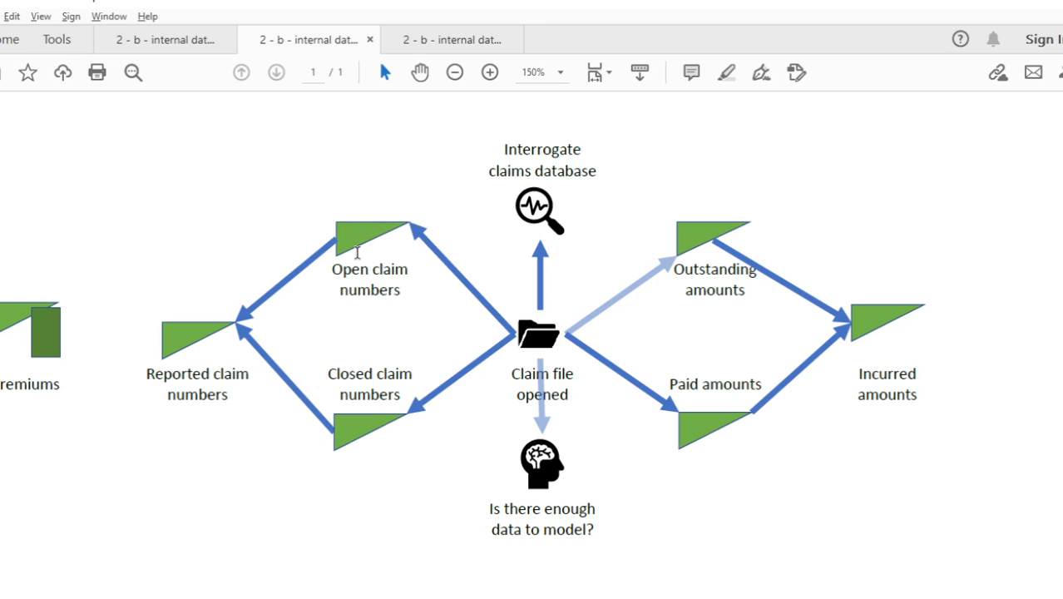
{"action": "mouse_move", "coordinate": [355, 436]}
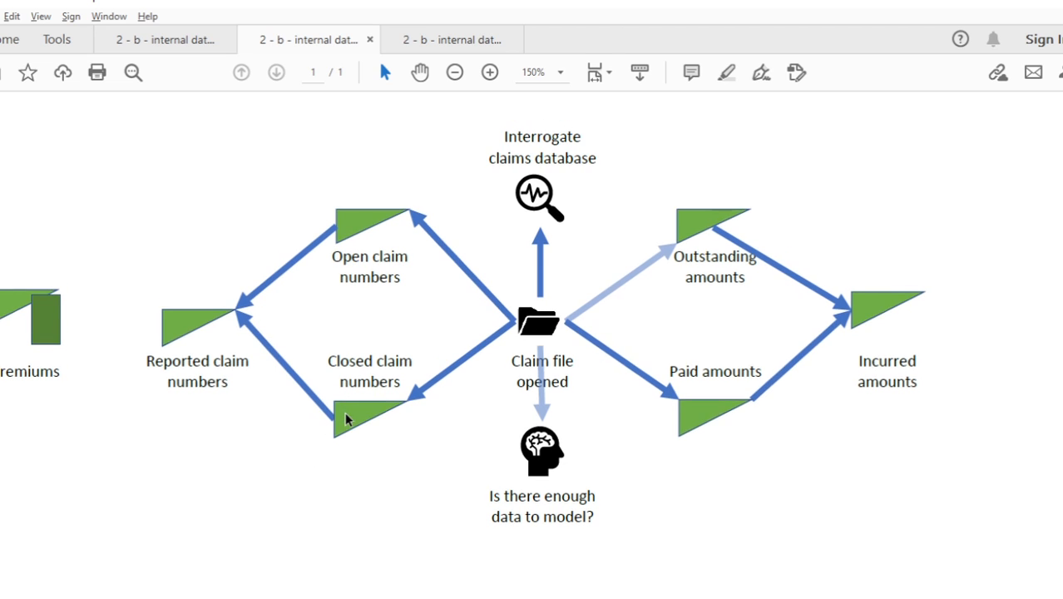
{"action": "scroll", "scroll_direction": "down", "scroll_amount": 3}
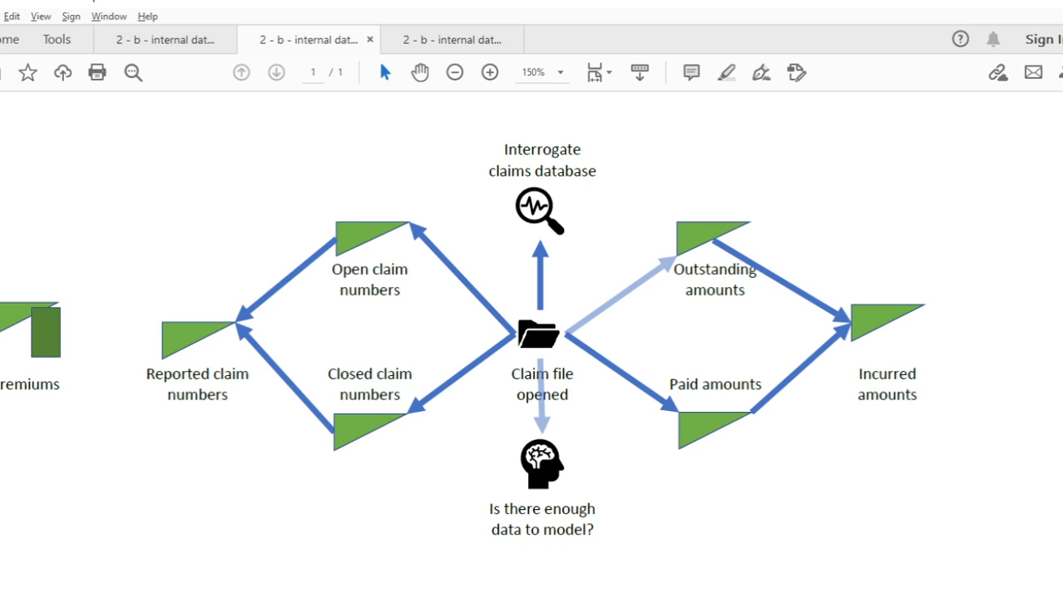
{"action": "mouse_move", "coordinate": [359, 387]}
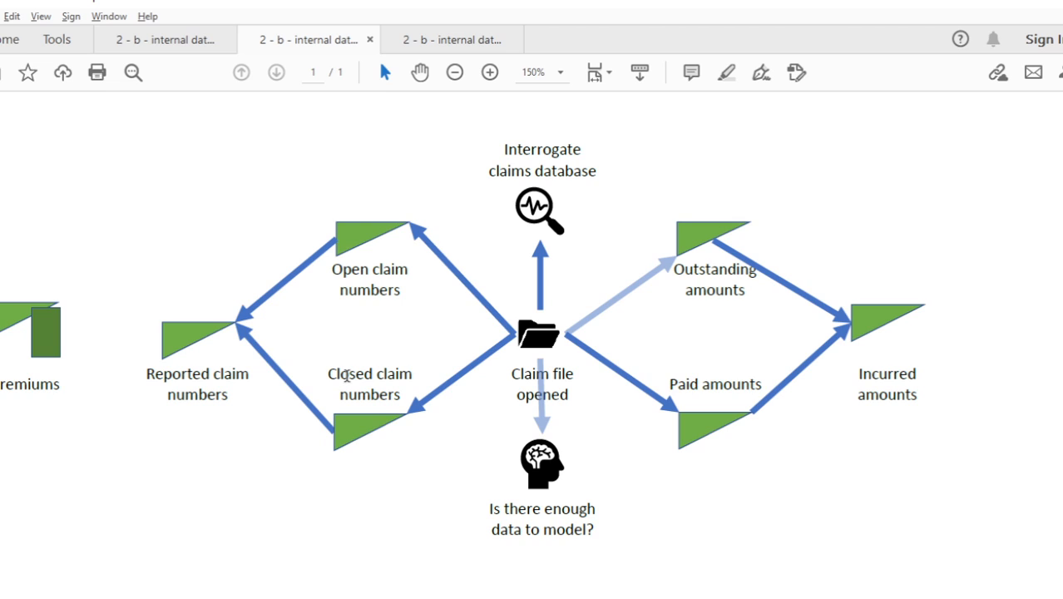
{"action": "mouse_move", "coordinate": [309, 360]}
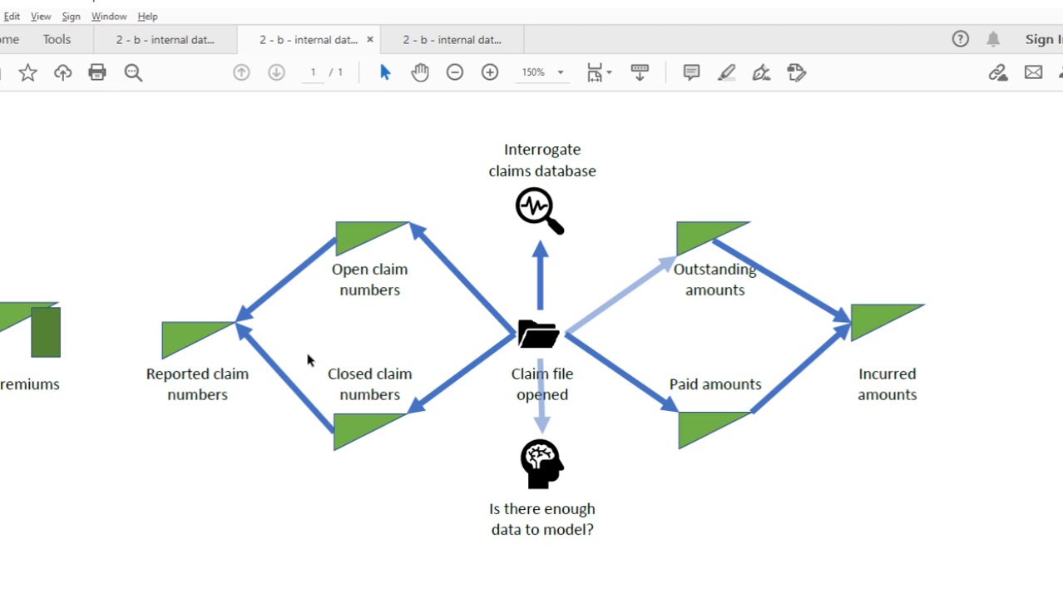
{"action": "mouse_move", "coordinate": [547, 404]}
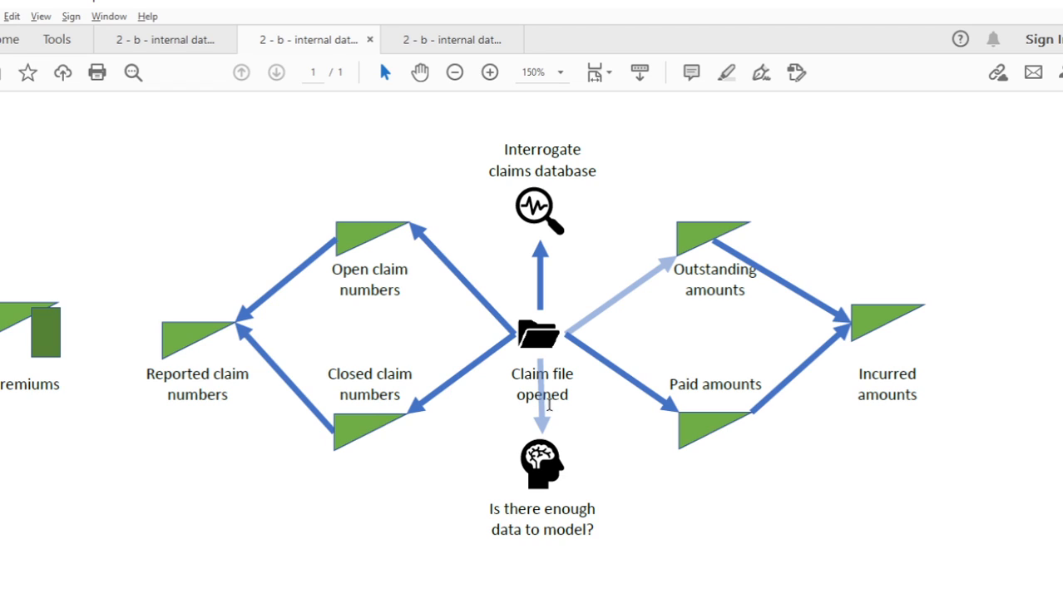
{"action": "mouse_move", "coordinate": [230, 353]}
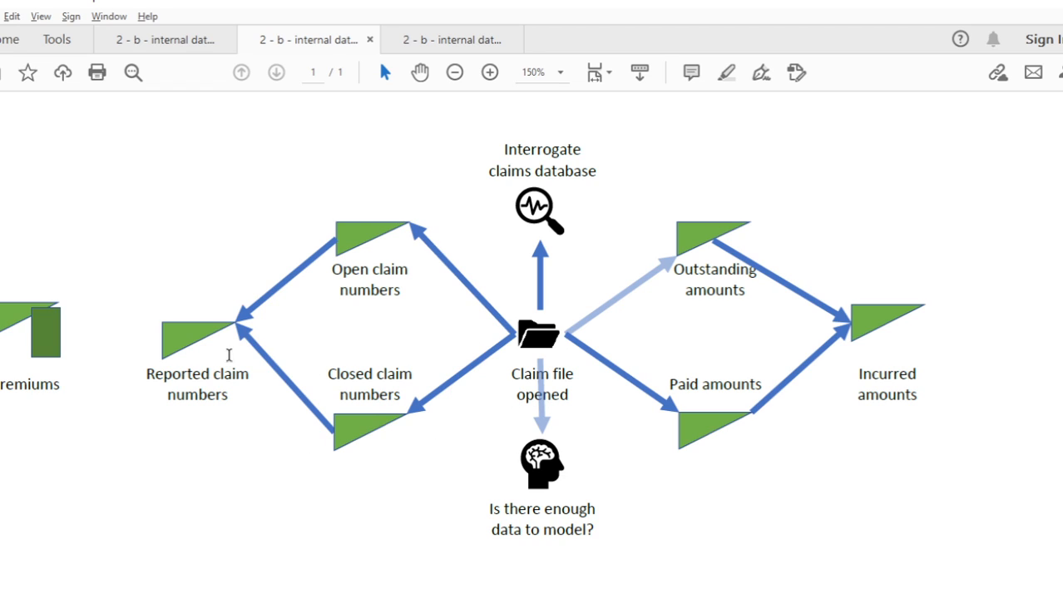
{"action": "mouse_move", "coordinate": [541, 356]}
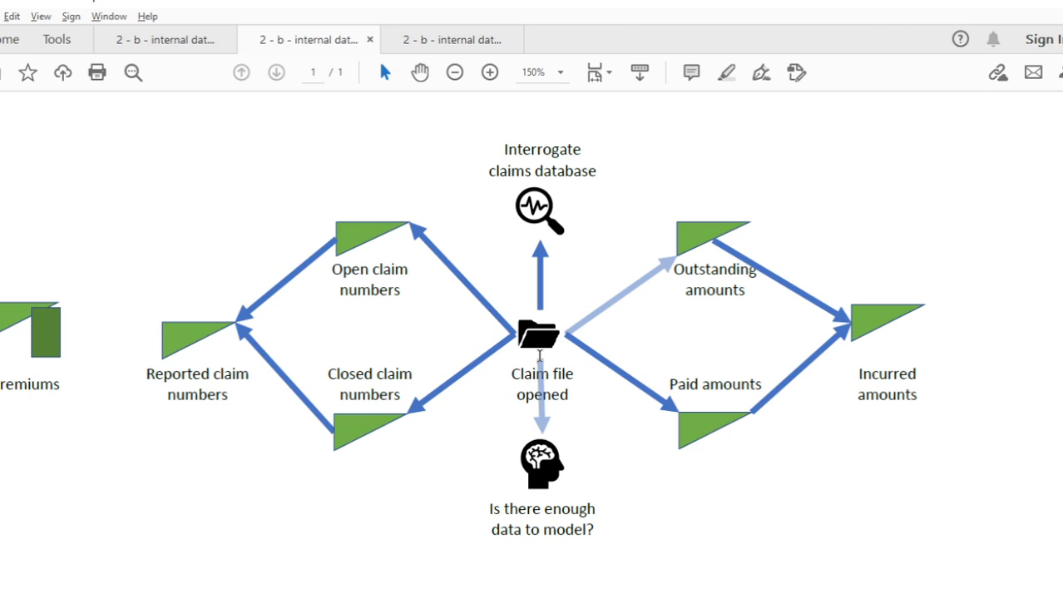
{"action": "mouse_move", "coordinate": [300, 439]}
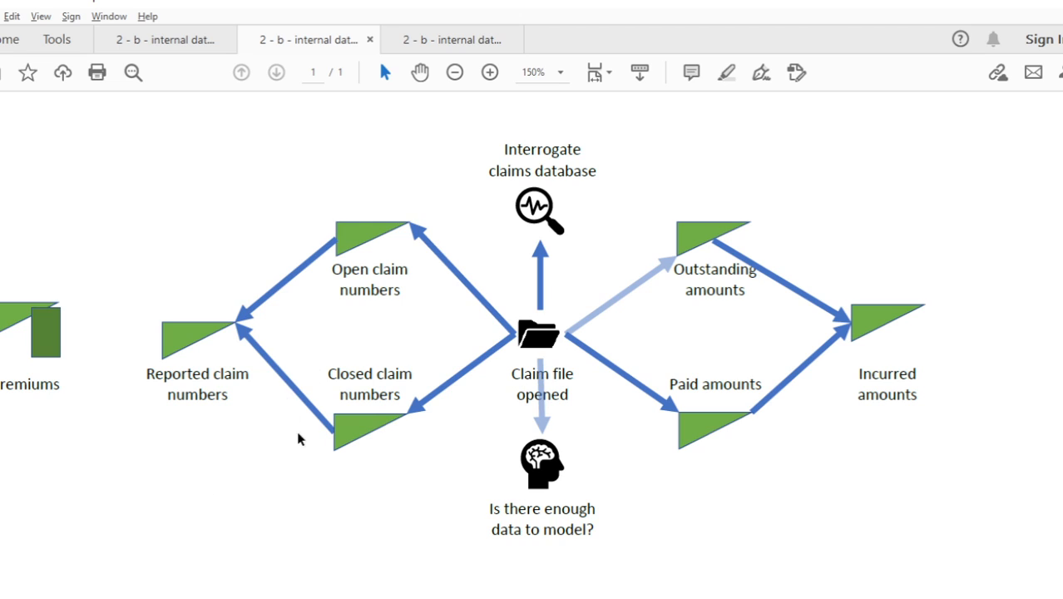
{"action": "mouse_move", "coordinate": [389, 394]}
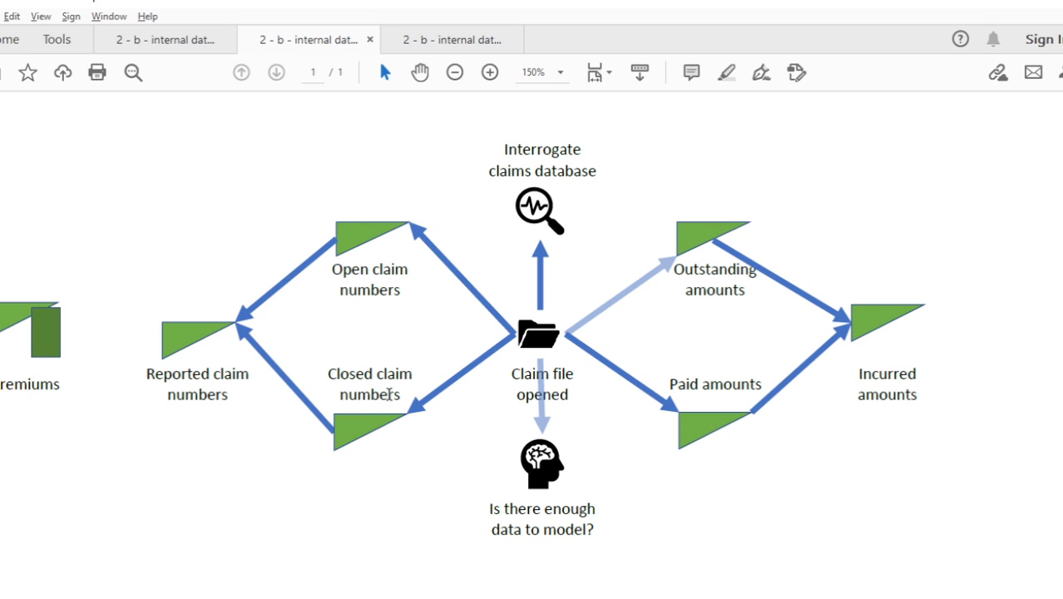
{"action": "mouse_move", "coordinate": [269, 535]}
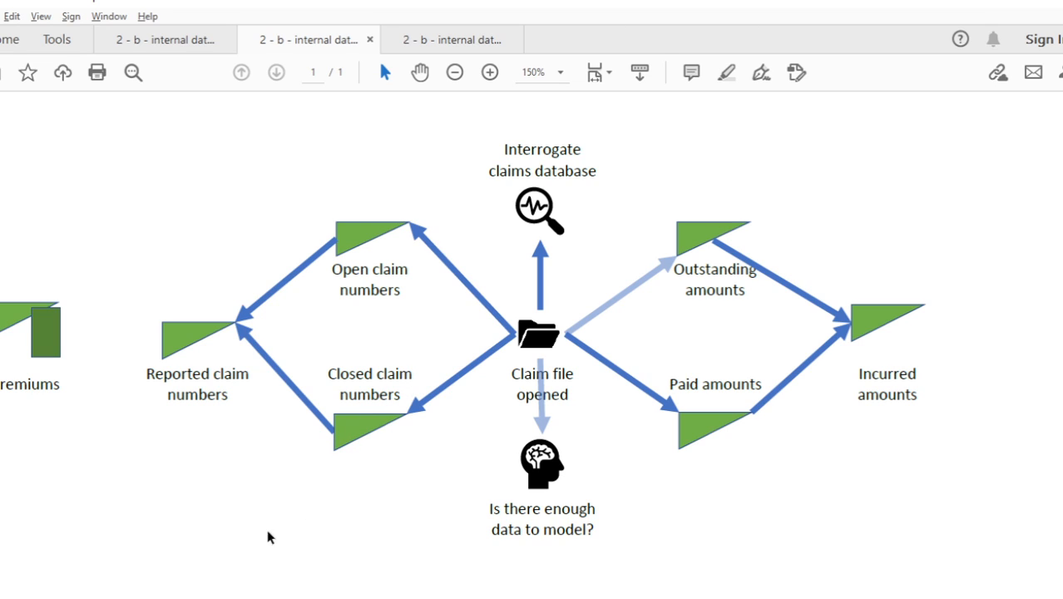
{"action": "mouse_move", "coordinate": [479, 279]}
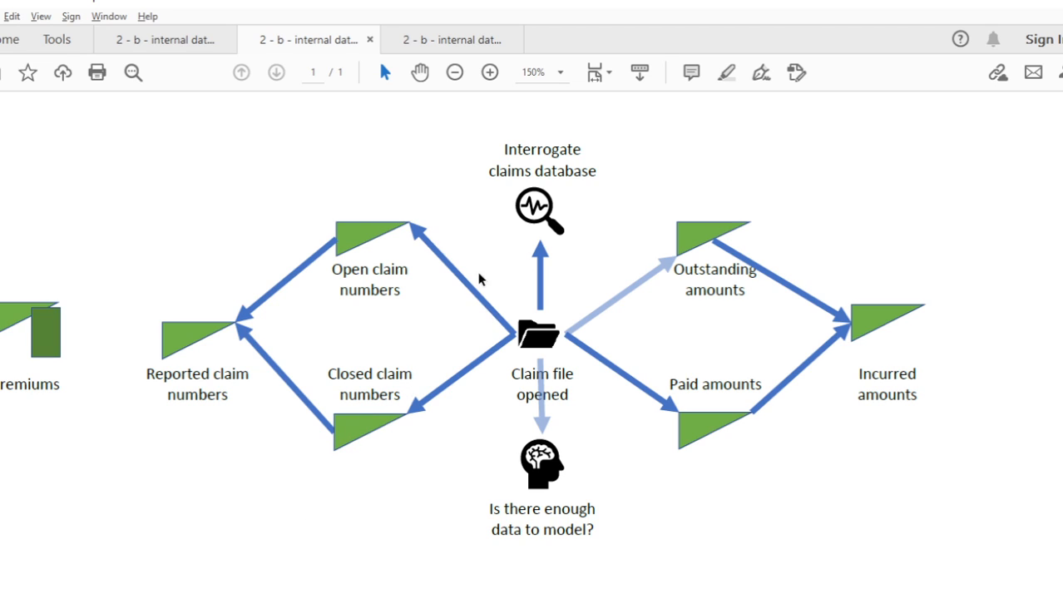
{"action": "mouse_move", "coordinate": [462, 290]}
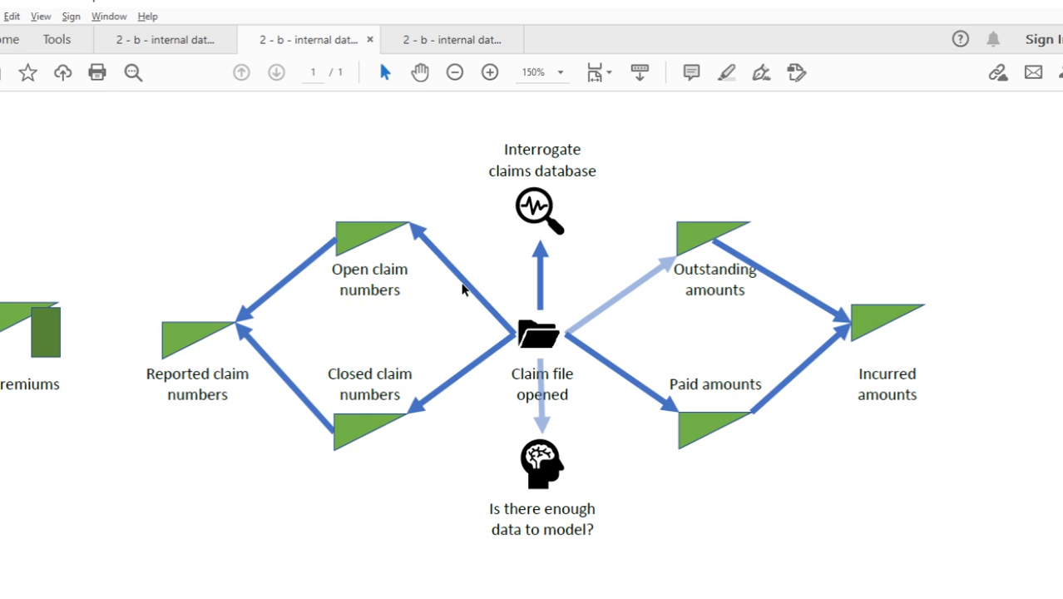
{"action": "mouse_move", "coordinate": [424, 331]}
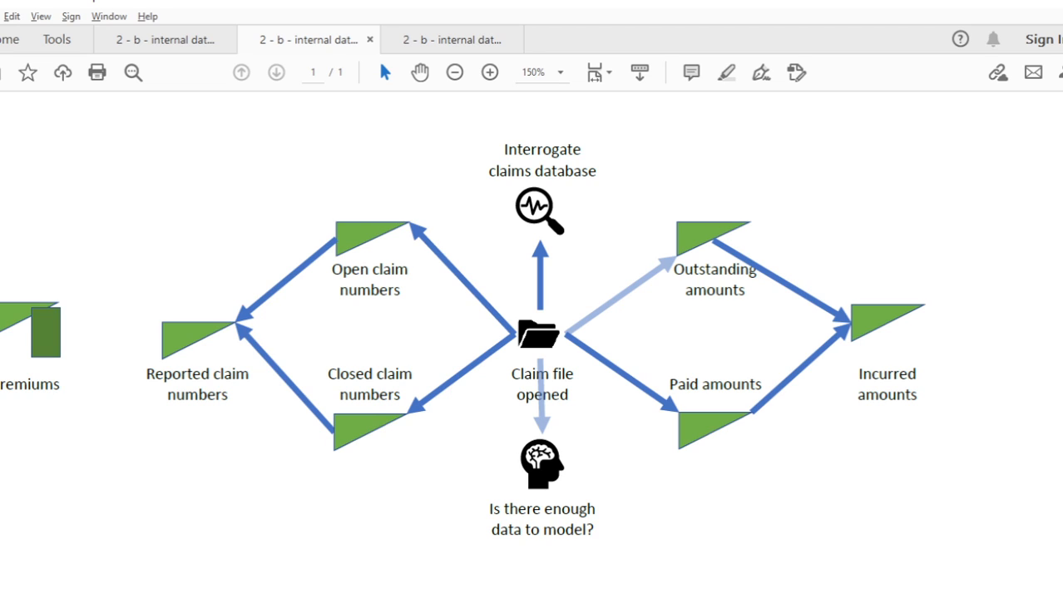
{"action": "mouse_move", "coordinate": [327, 406]}
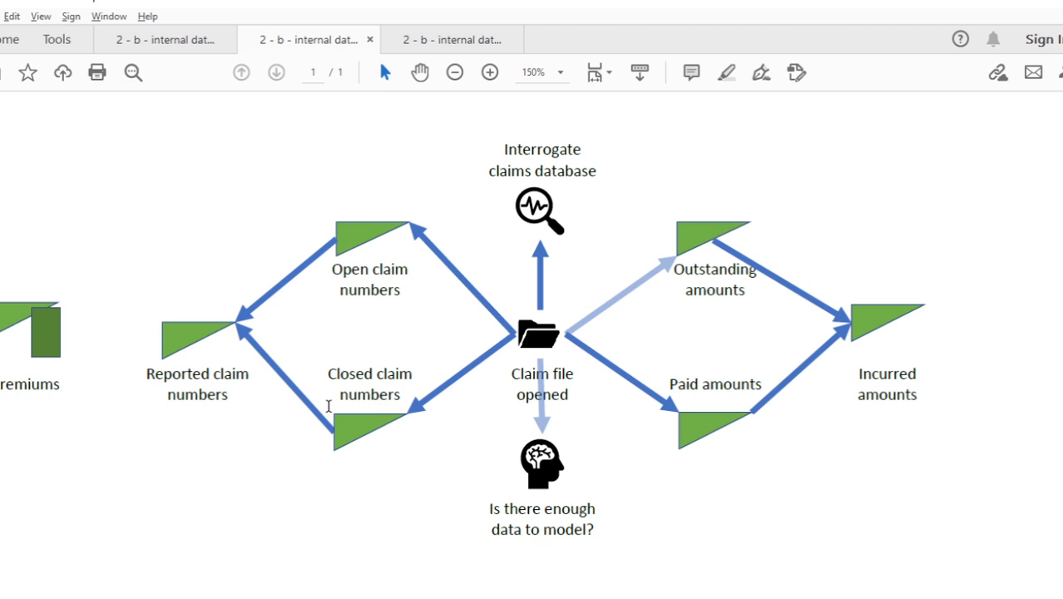
{"action": "mouse_move", "coordinate": [420, 416]}
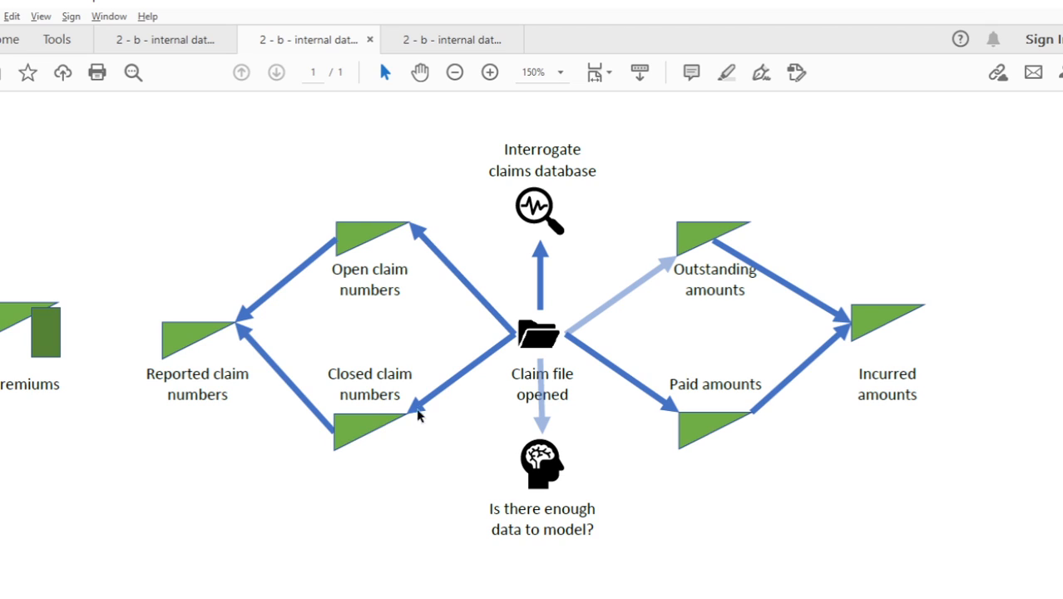
{"action": "mouse_move", "coordinate": [208, 344]}
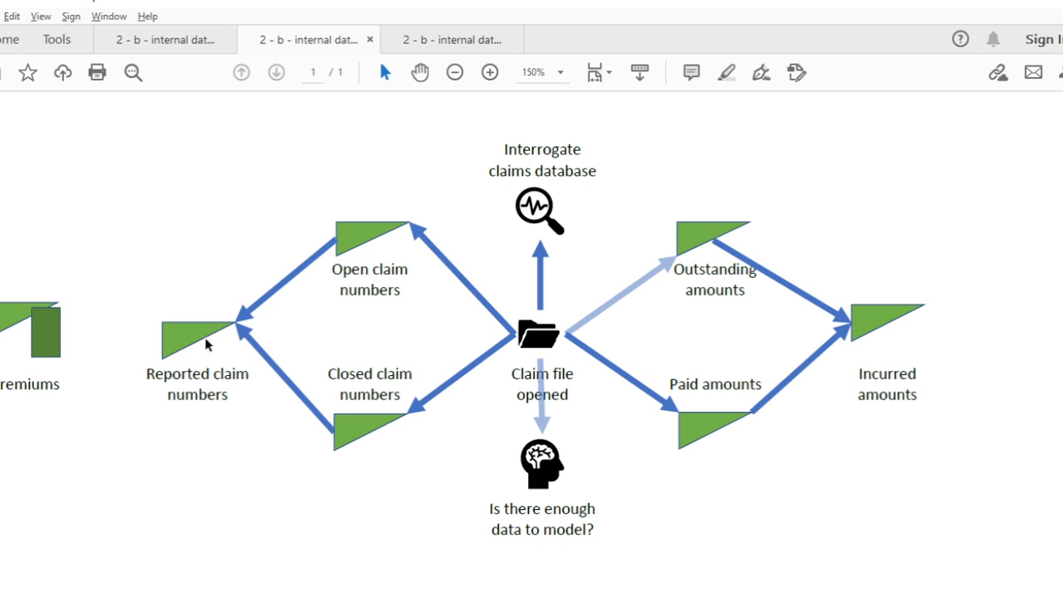
{"action": "mouse_move", "coordinate": [360, 431]}
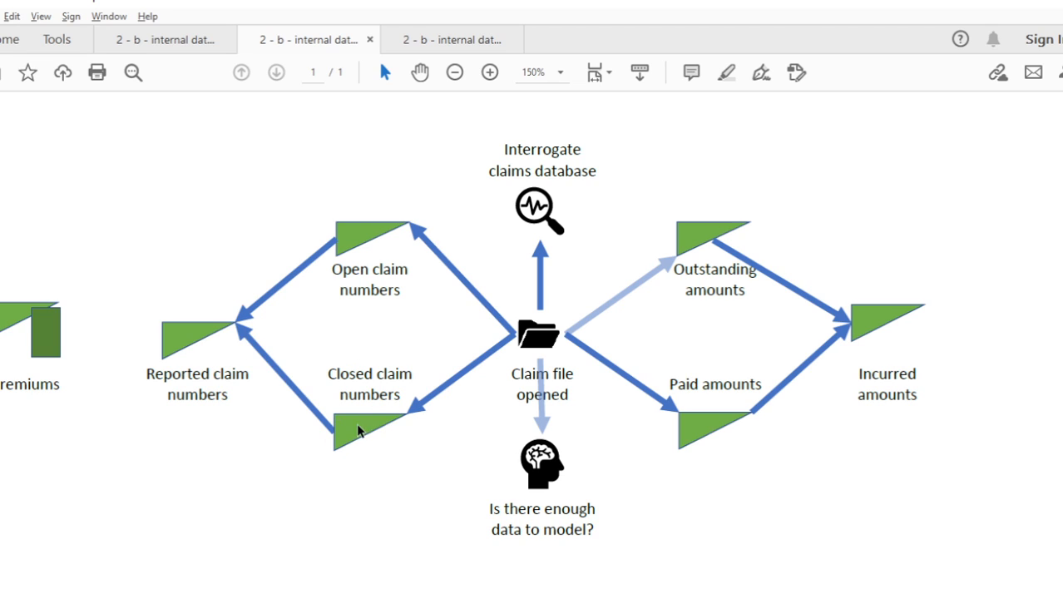
{"action": "mouse_move", "coordinate": [384, 369]}
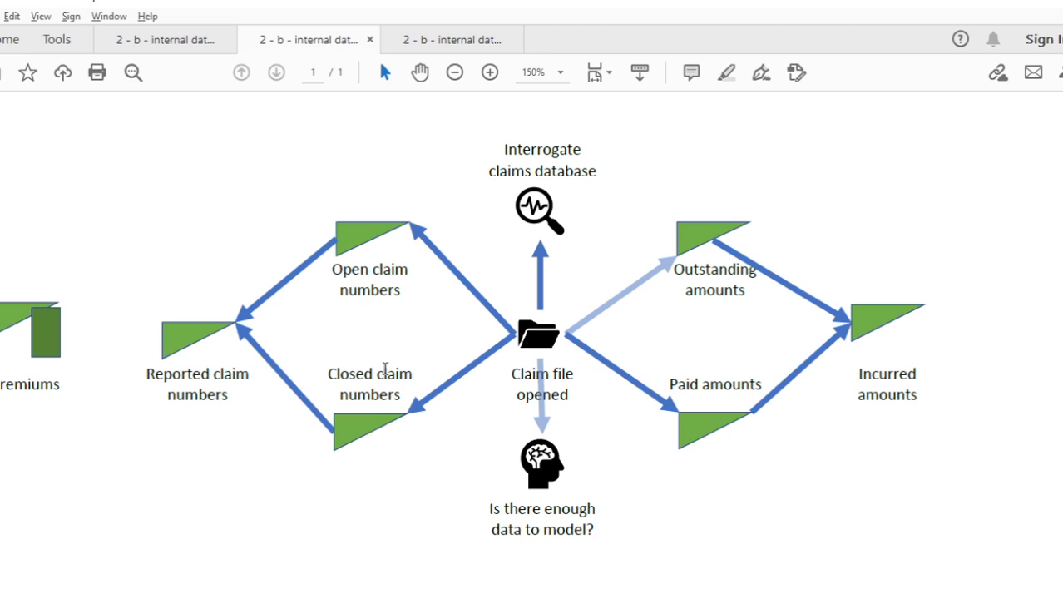
{"action": "mouse_move", "coordinate": [386, 370]}
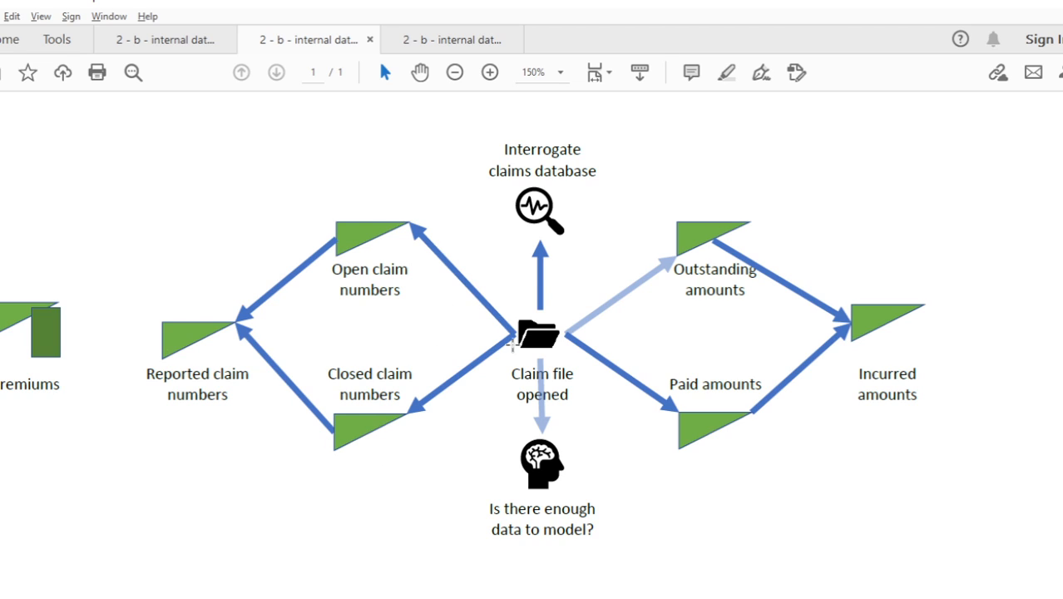
{"action": "mouse_move", "coordinate": [334, 426]}
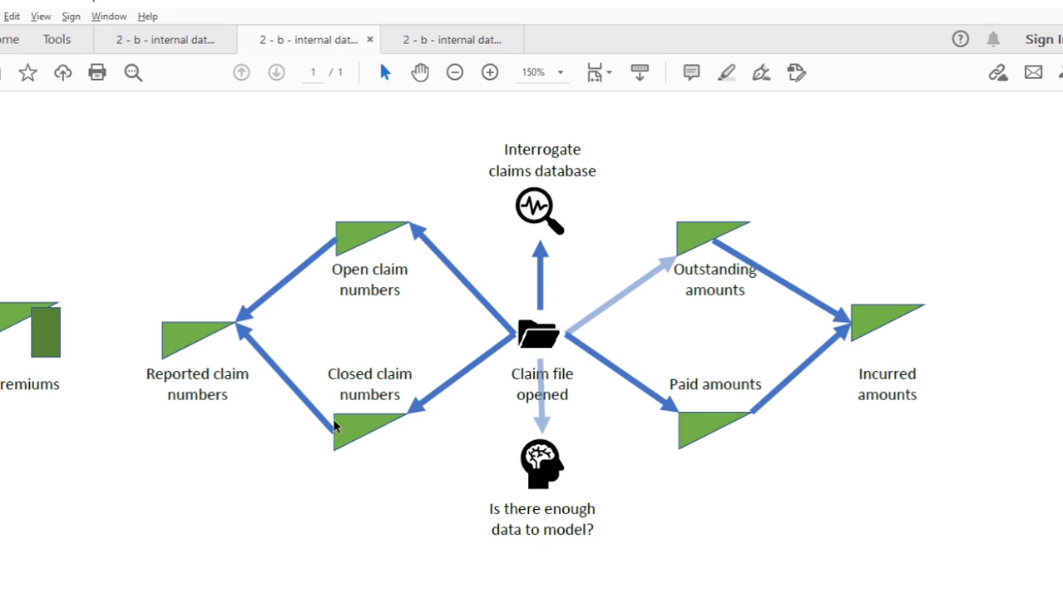
{"action": "mouse_move", "coordinate": [374, 482]}
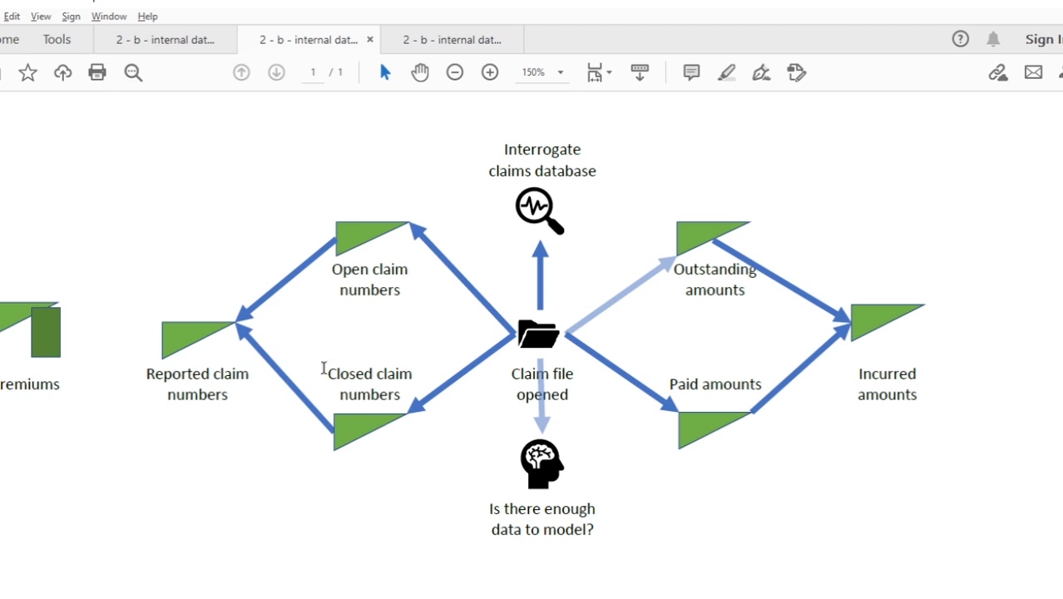
{"action": "mouse_move", "coordinate": [157, 353]}
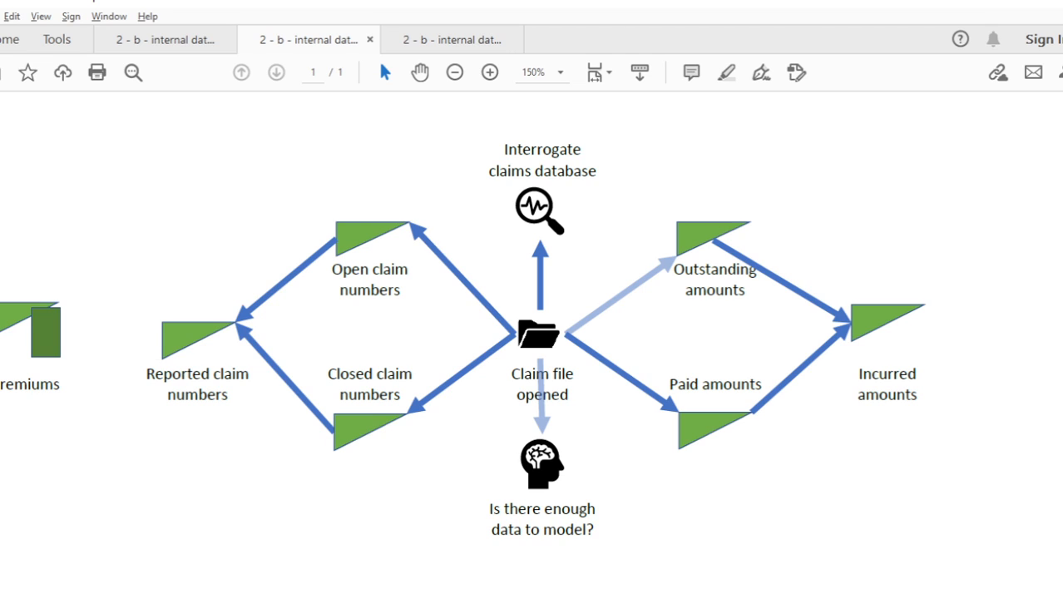
{"action": "mouse_move", "coordinate": [233, 363]}
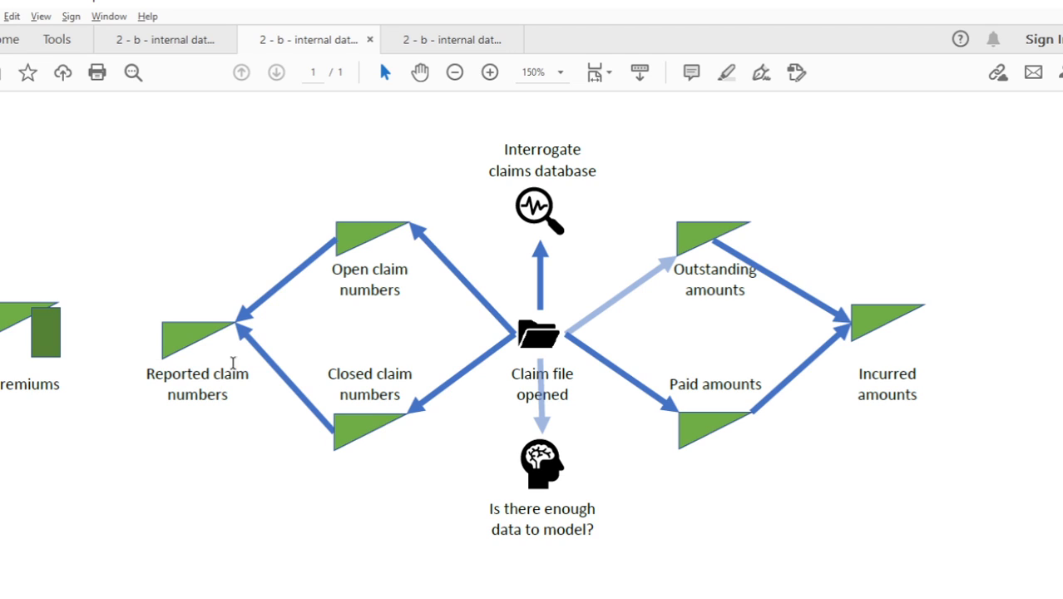
{"action": "mouse_move", "coordinate": [193, 449]}
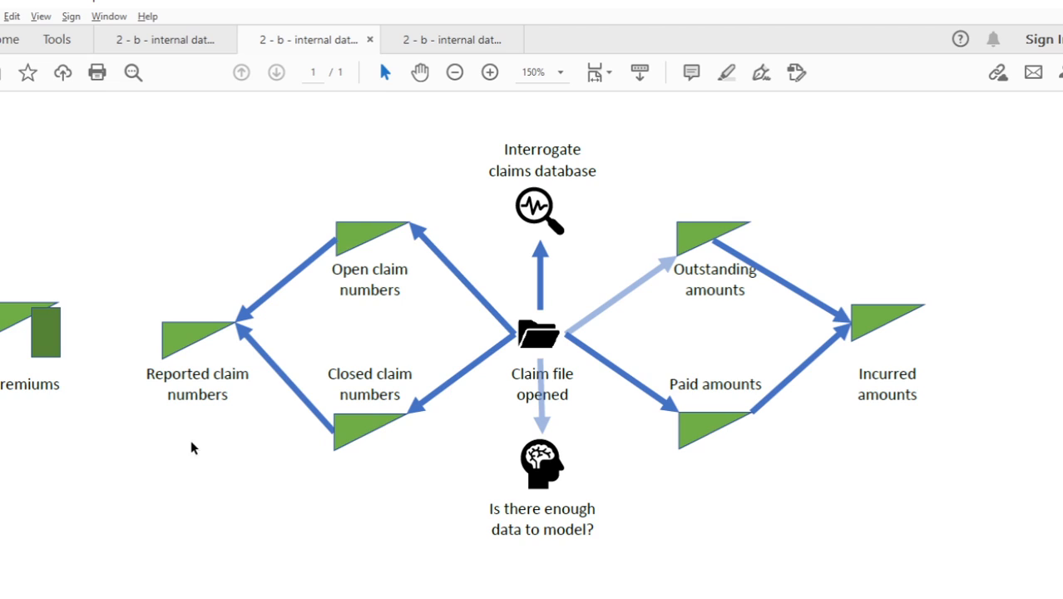
{"action": "mouse_move", "coordinate": [268, 462]}
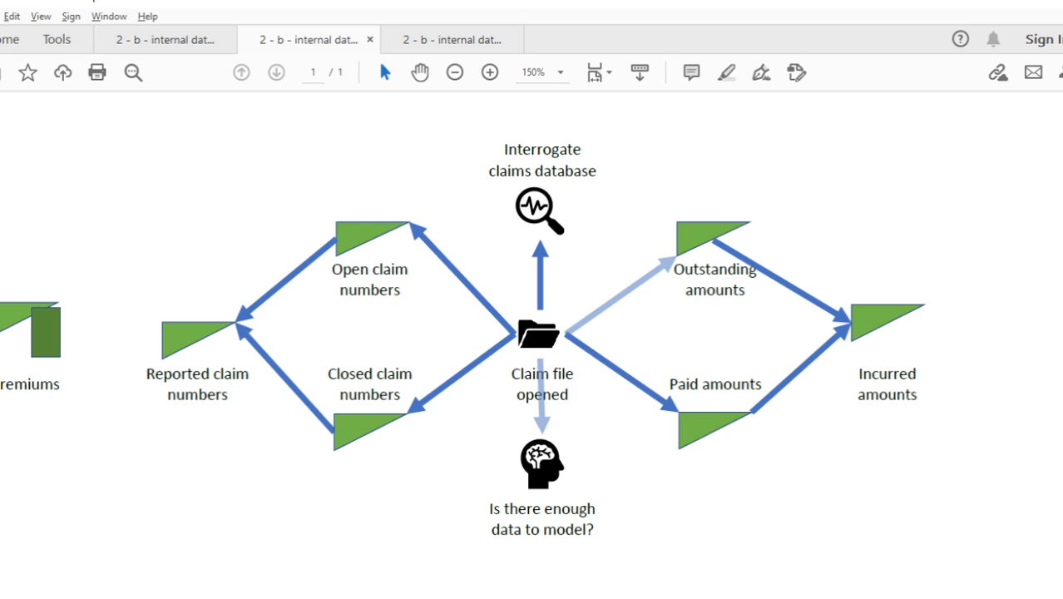
{"action": "mouse_move", "coordinate": [627, 442]}
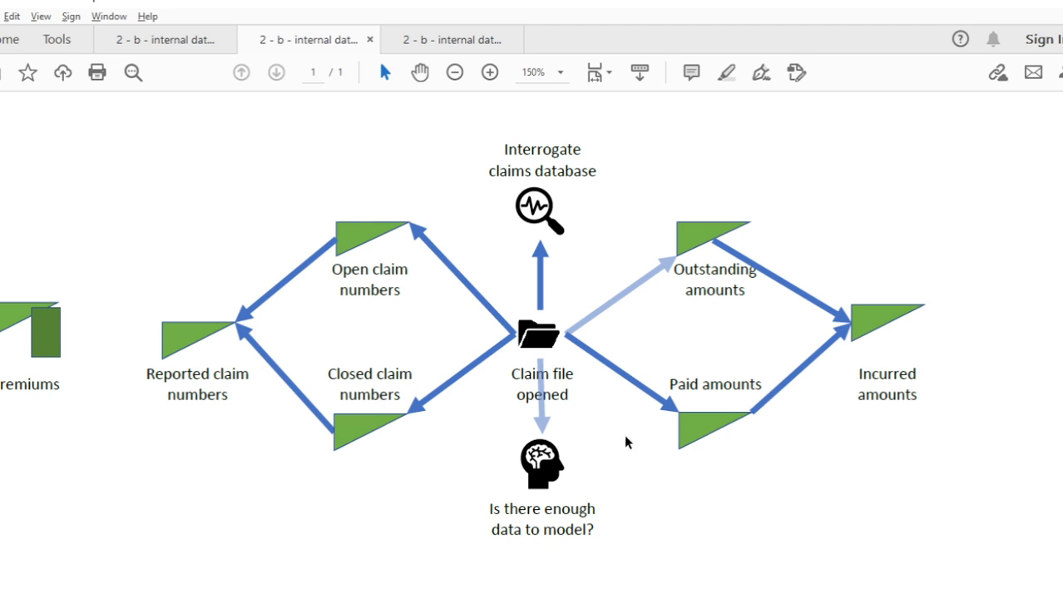
{"action": "mouse_move", "coordinate": [163, 475]}
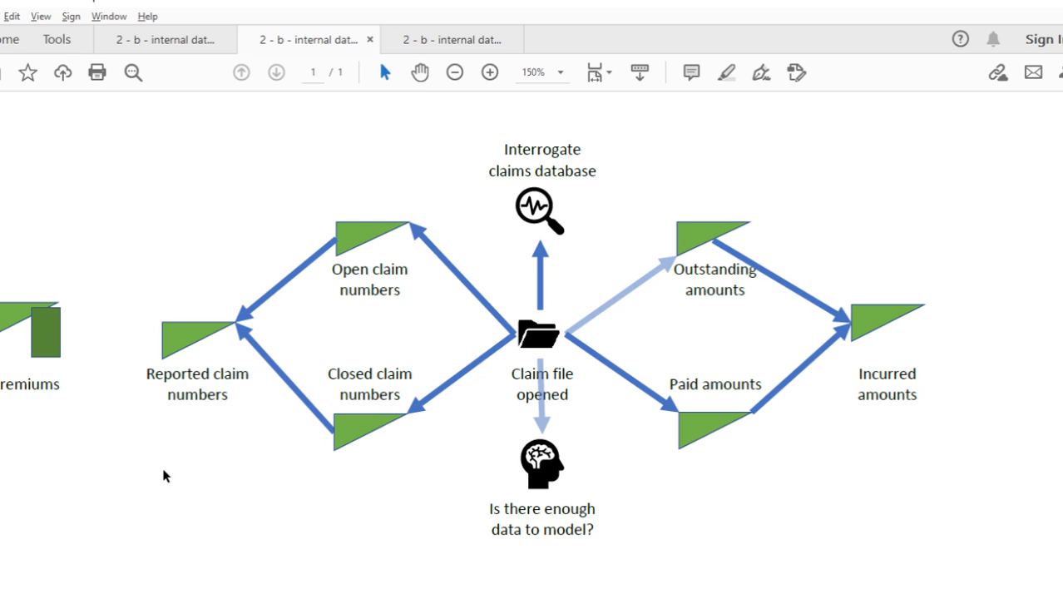
{"action": "mouse_move", "coordinate": [333, 429]}
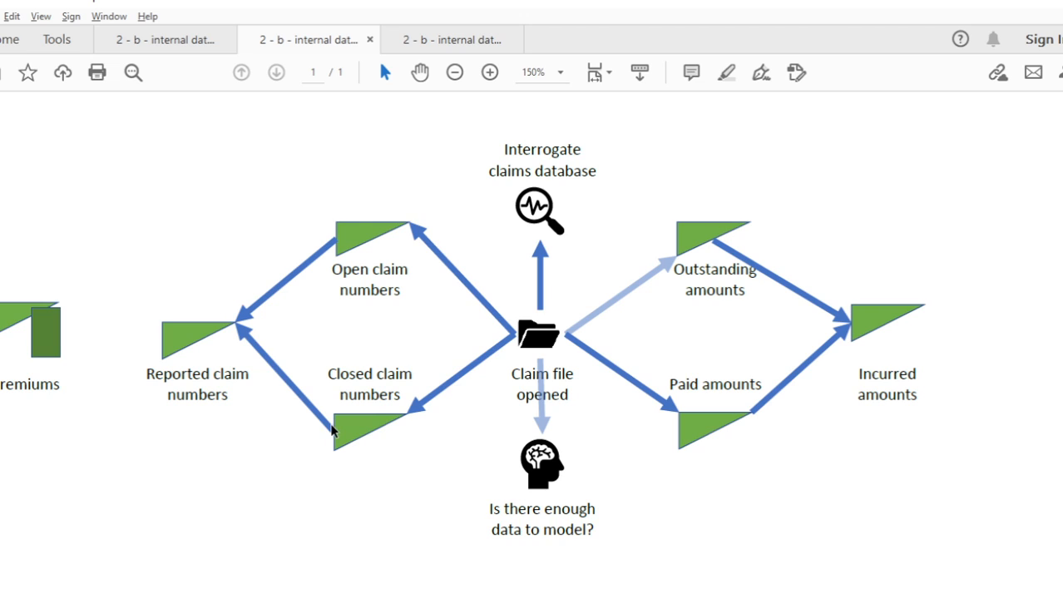
{"action": "mouse_move", "coordinate": [325, 434]}
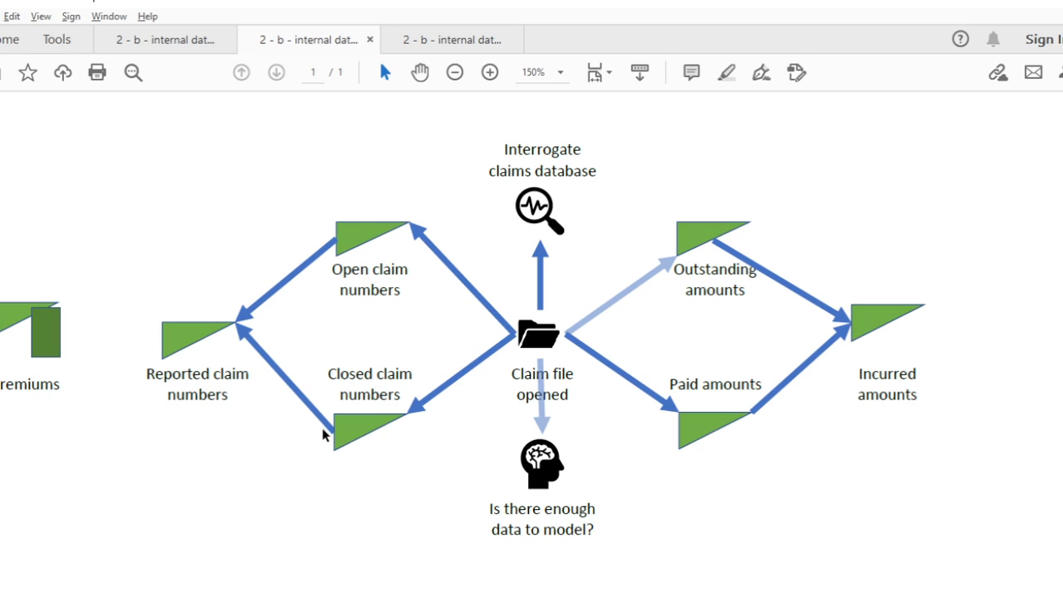
{"action": "mouse_move", "coordinate": [132, 413]}
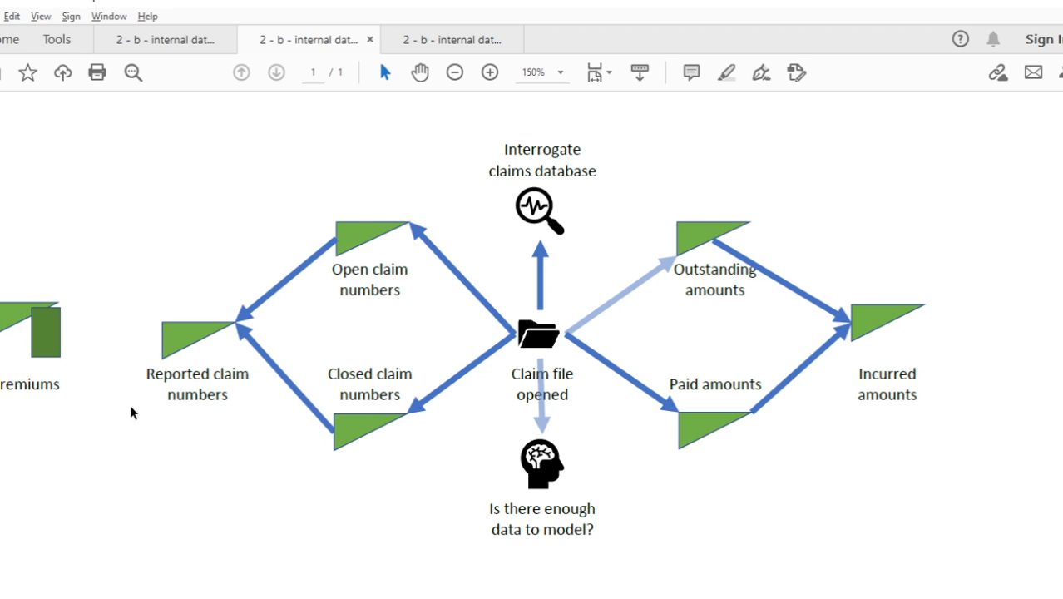
{"action": "mouse_move", "coordinate": [142, 504]}
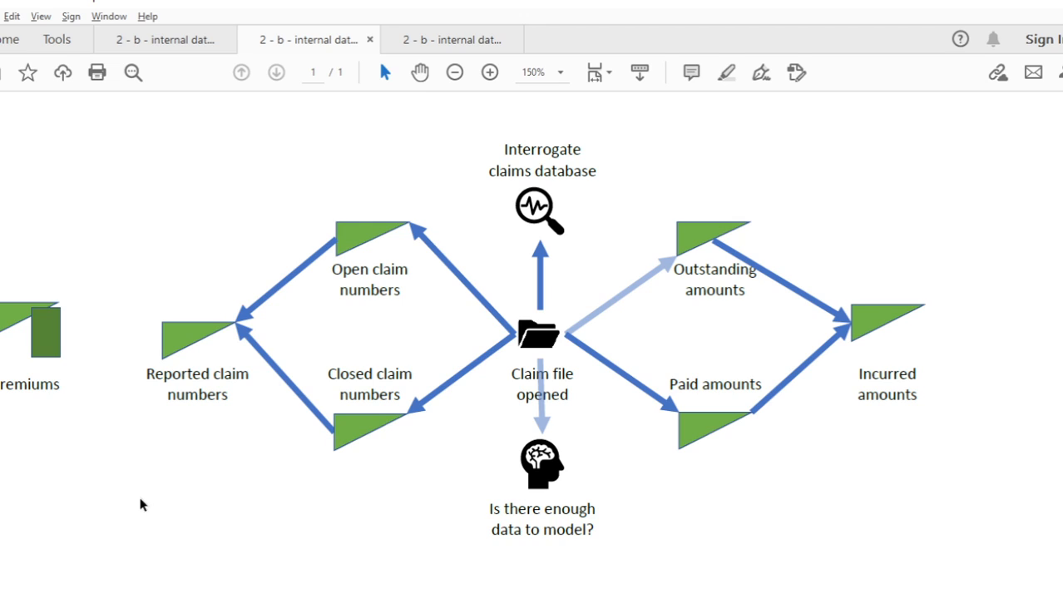
{"action": "mouse_move", "coordinate": [78, 436]}
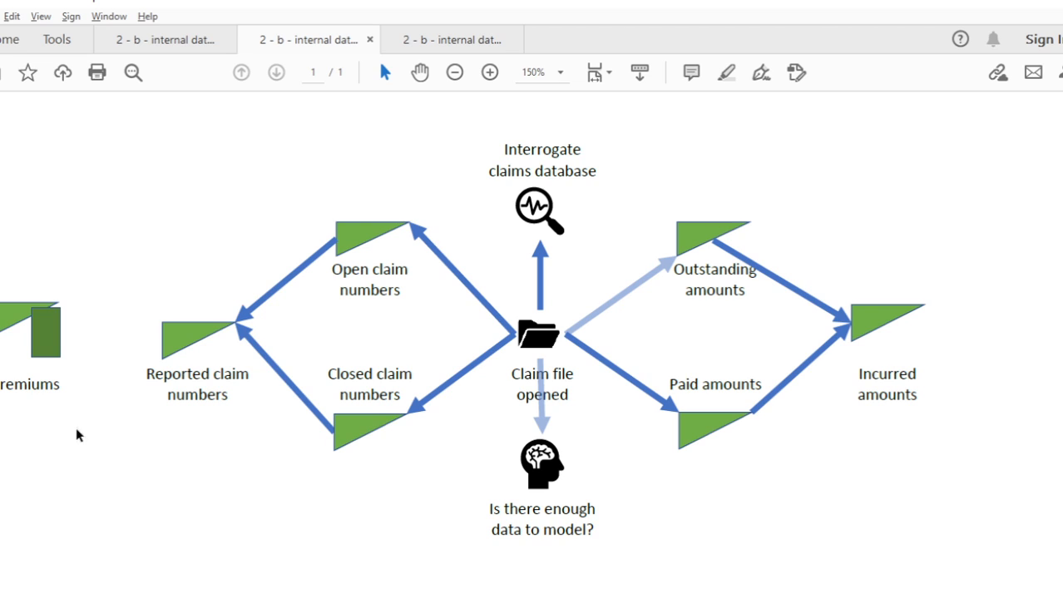
{"action": "mouse_move", "coordinate": [263, 459]}
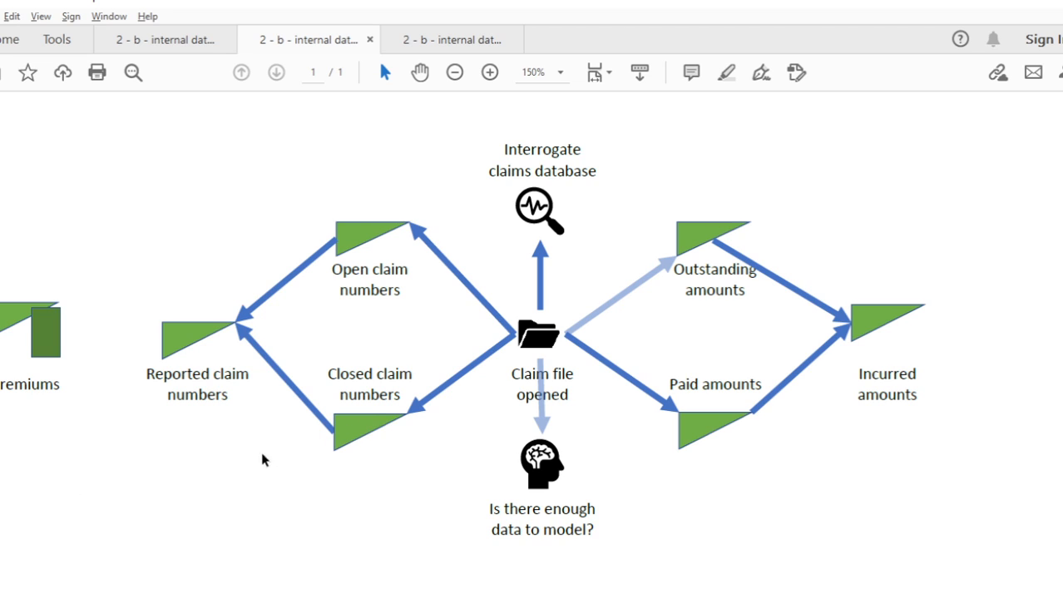
{"action": "mouse_move", "coordinate": [404, 251]}
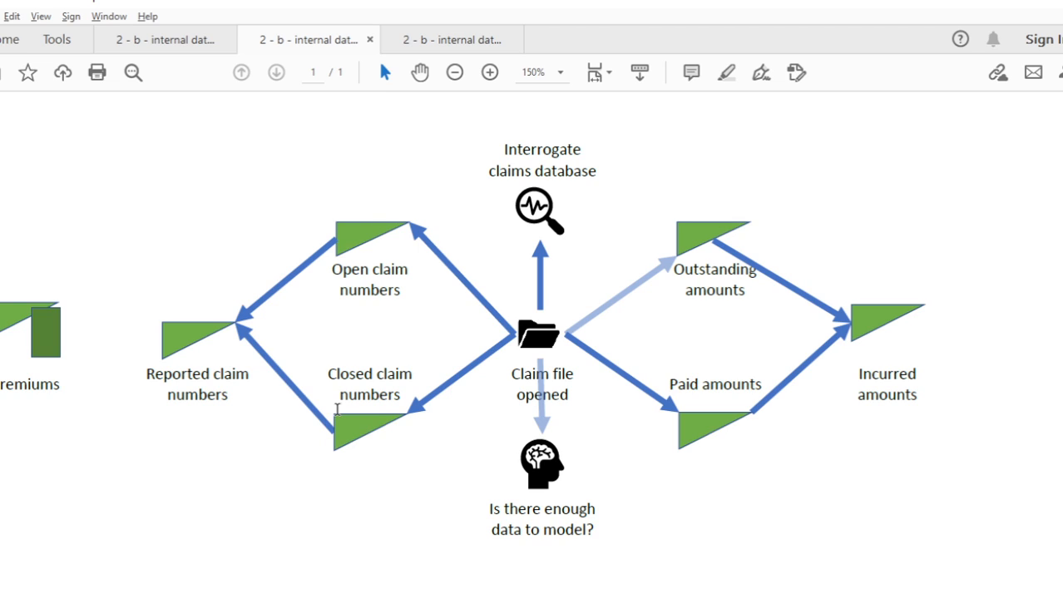
{"action": "mouse_move", "coordinate": [179, 374]}
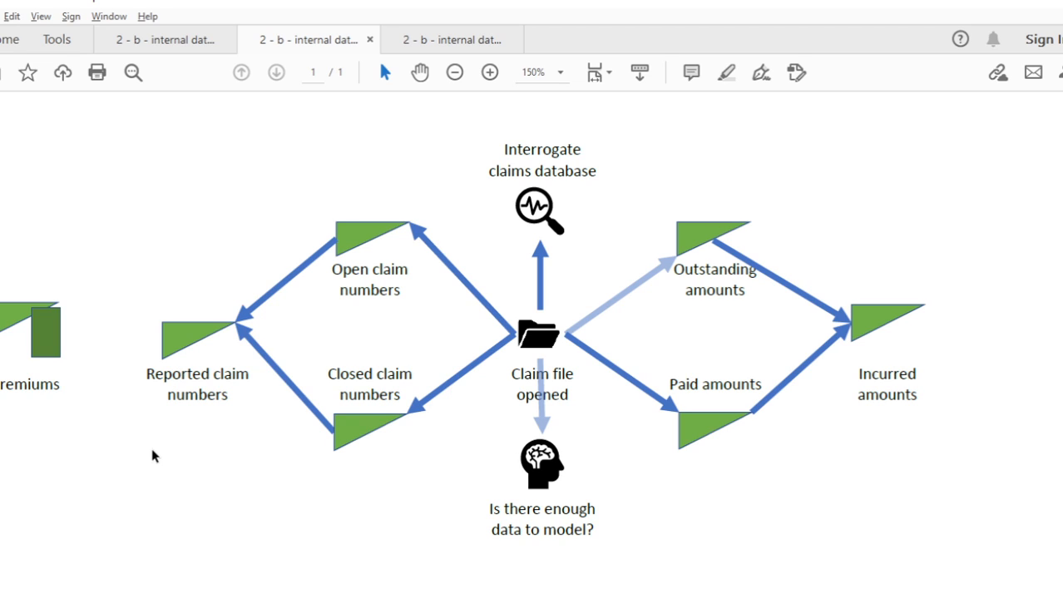
{"action": "mouse_move", "coordinate": [296, 401]}
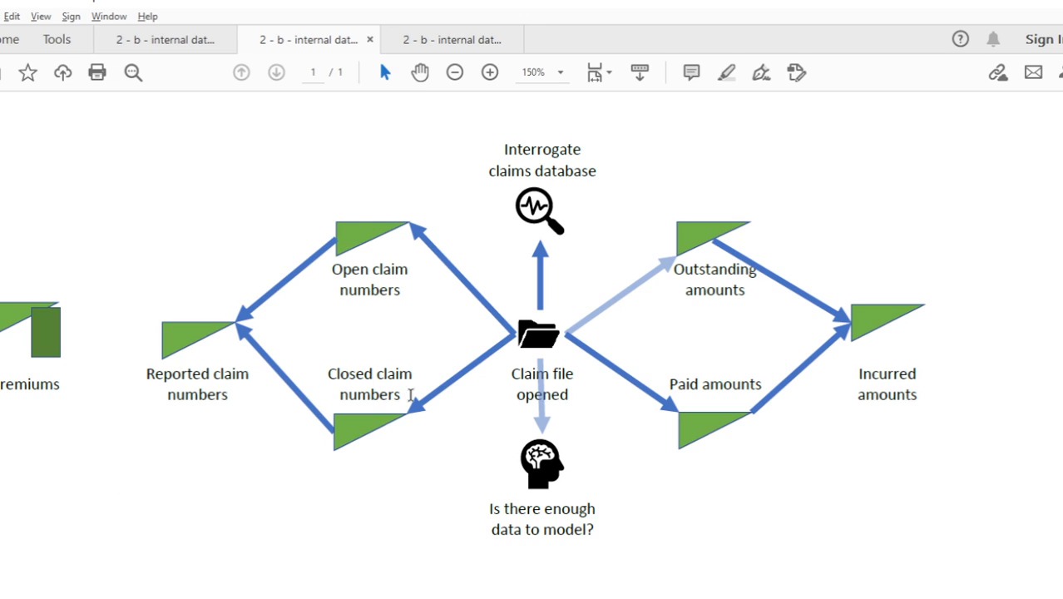
{"action": "mouse_move", "coordinate": [189, 464]}
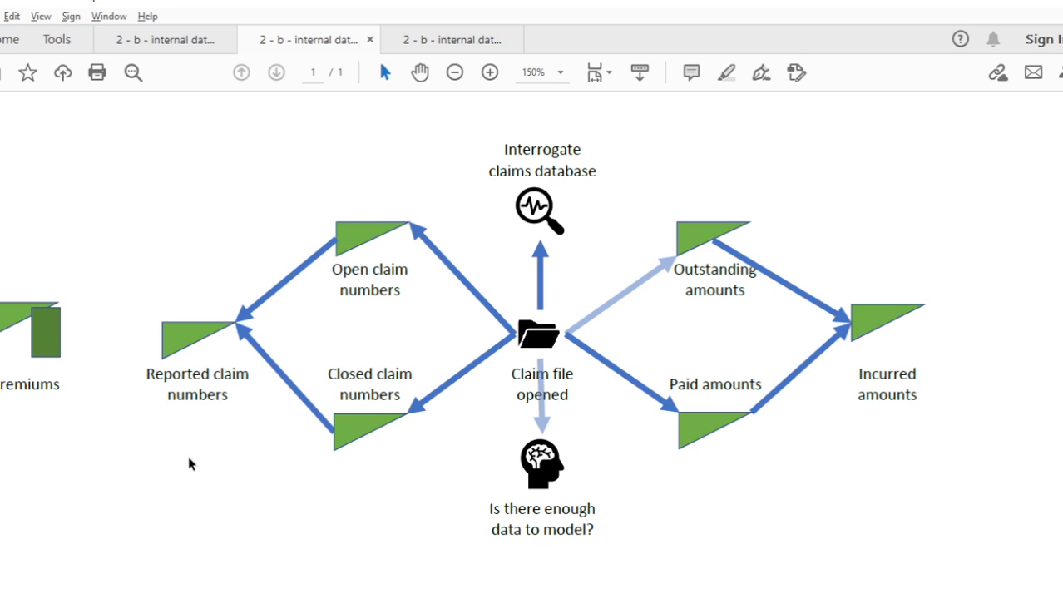
{"action": "mouse_move", "coordinate": [181, 463]}
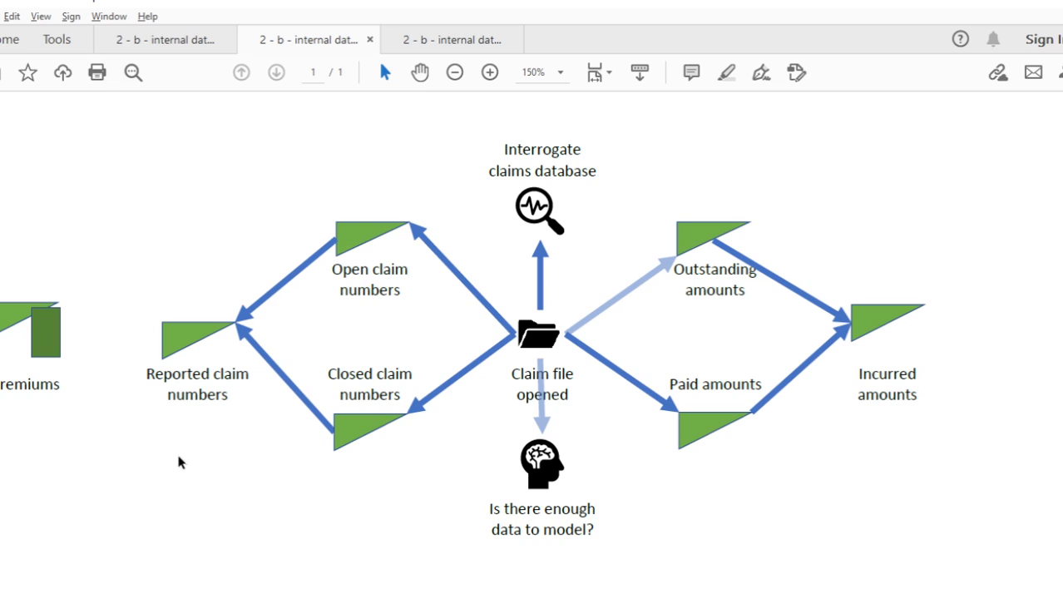
{"action": "mouse_move", "coordinate": [99, 472]}
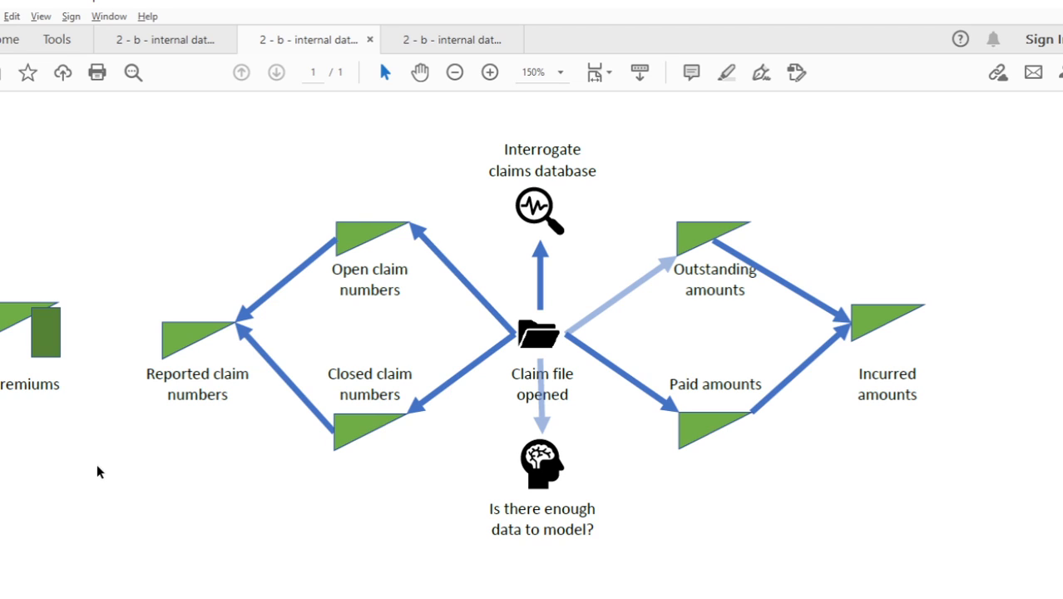
{"action": "mouse_move", "coordinate": [363, 513]}
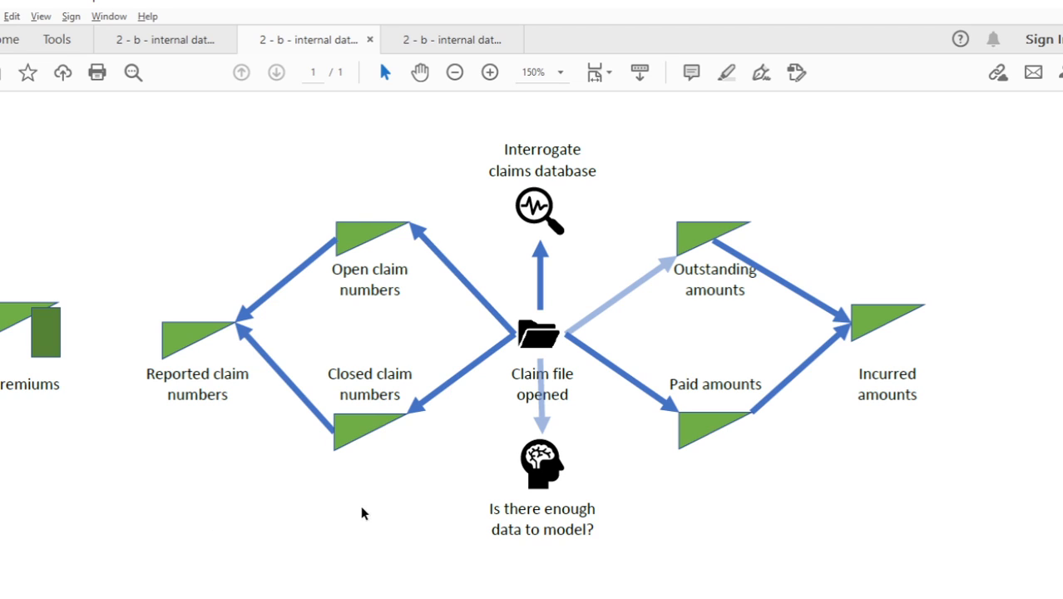
{"action": "mouse_move", "coordinate": [199, 443]}
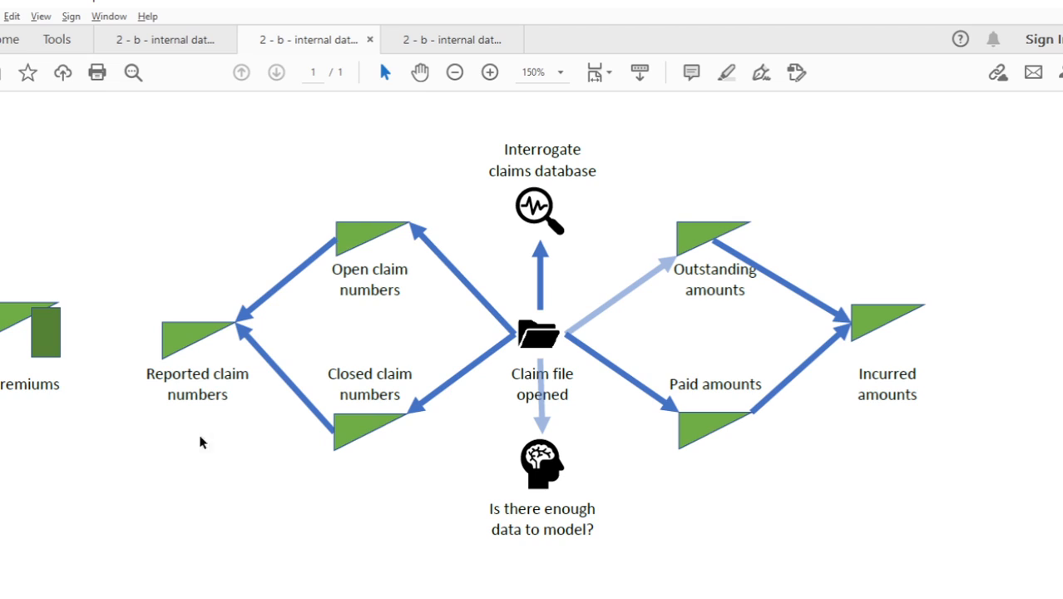
{"action": "mouse_move", "coordinate": [116, 453]}
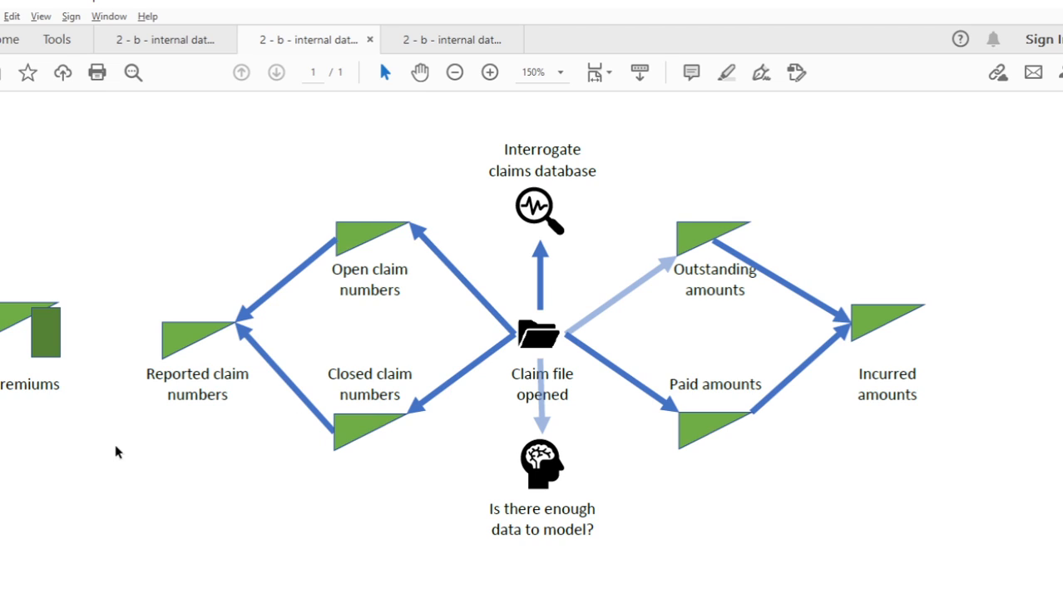
{"action": "mouse_move", "coordinate": [163, 324]}
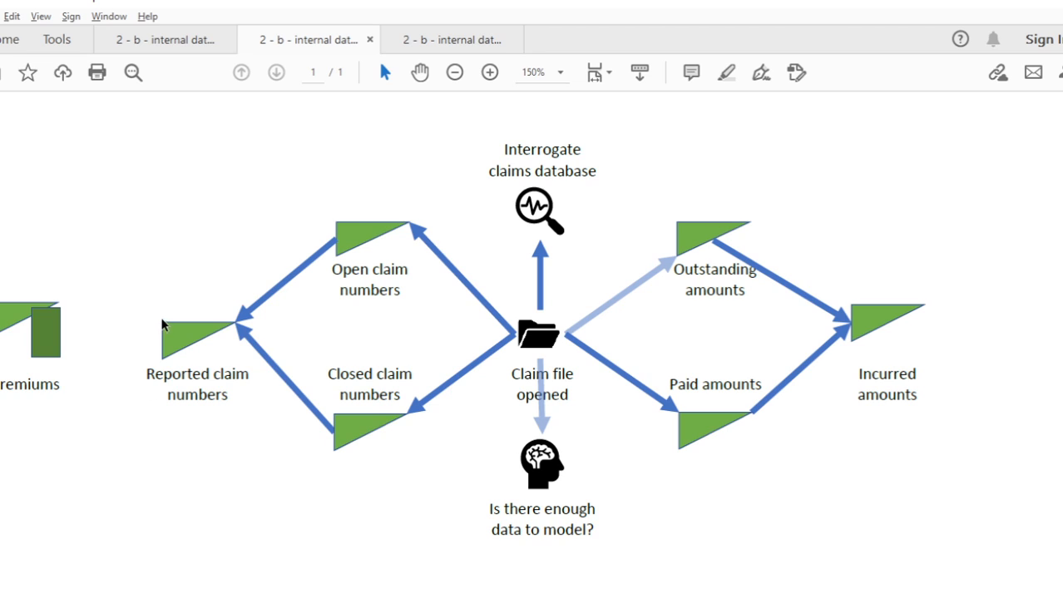
{"action": "mouse_move", "coordinate": [256, 487]}
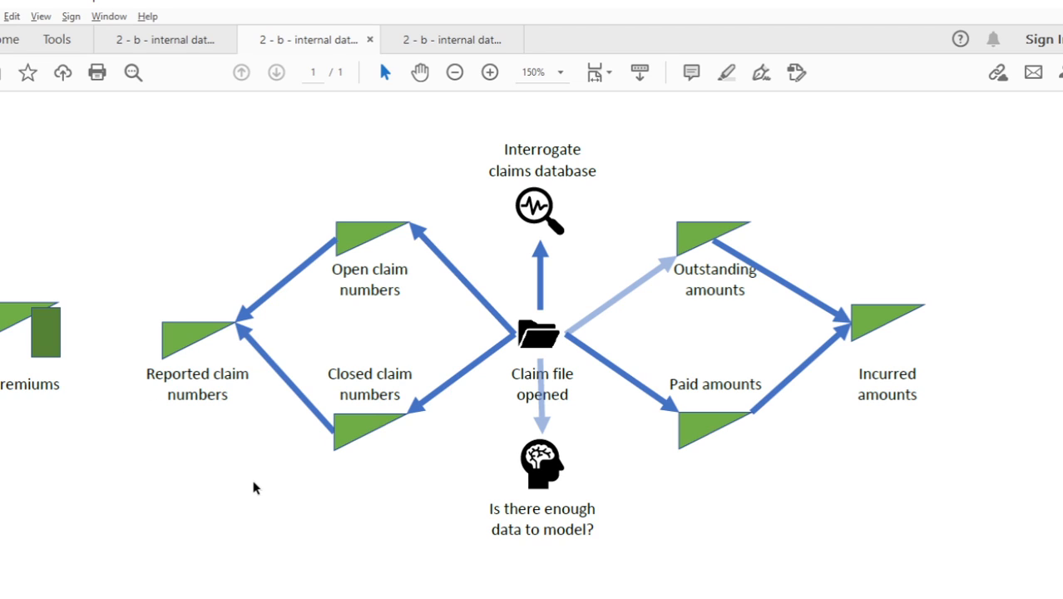
{"action": "mouse_move", "coordinate": [146, 514]}
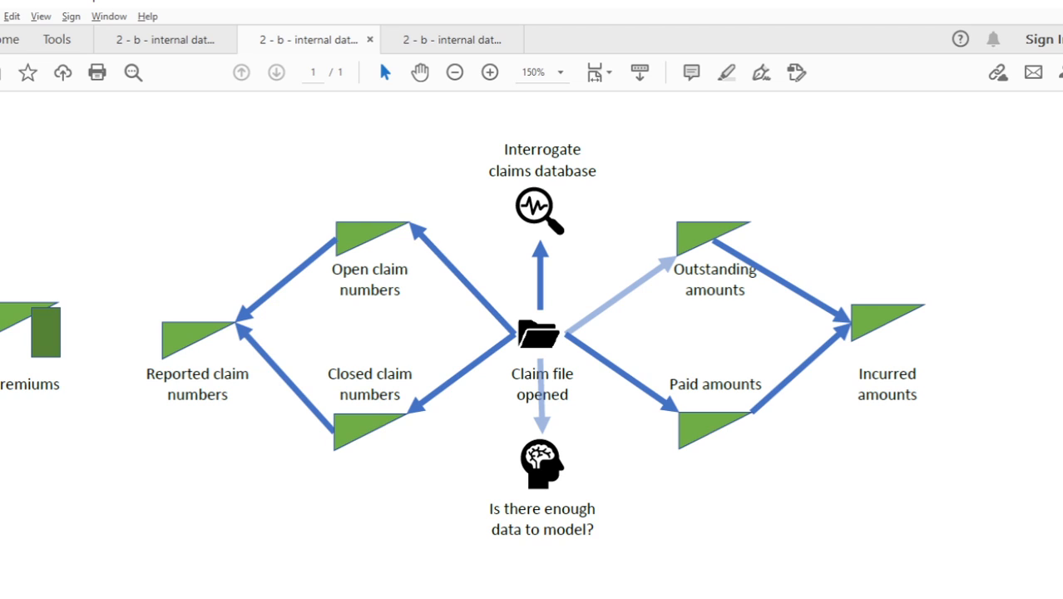
{"action": "mouse_move", "coordinate": [292, 314]}
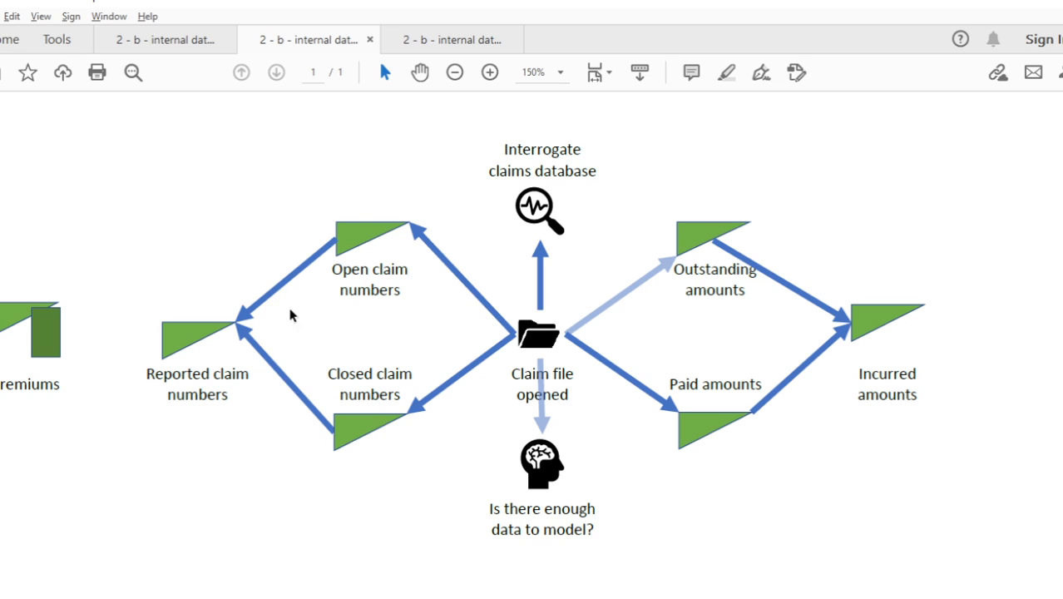
{"action": "mouse_move", "coordinate": [552, 313]}
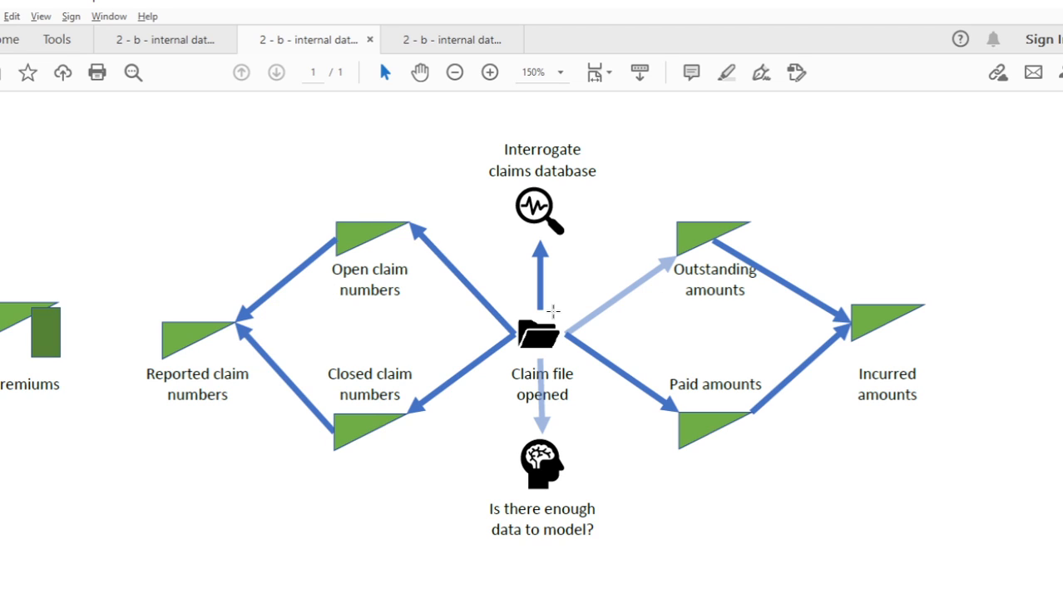
{"action": "mouse_move", "coordinate": [411, 389]}
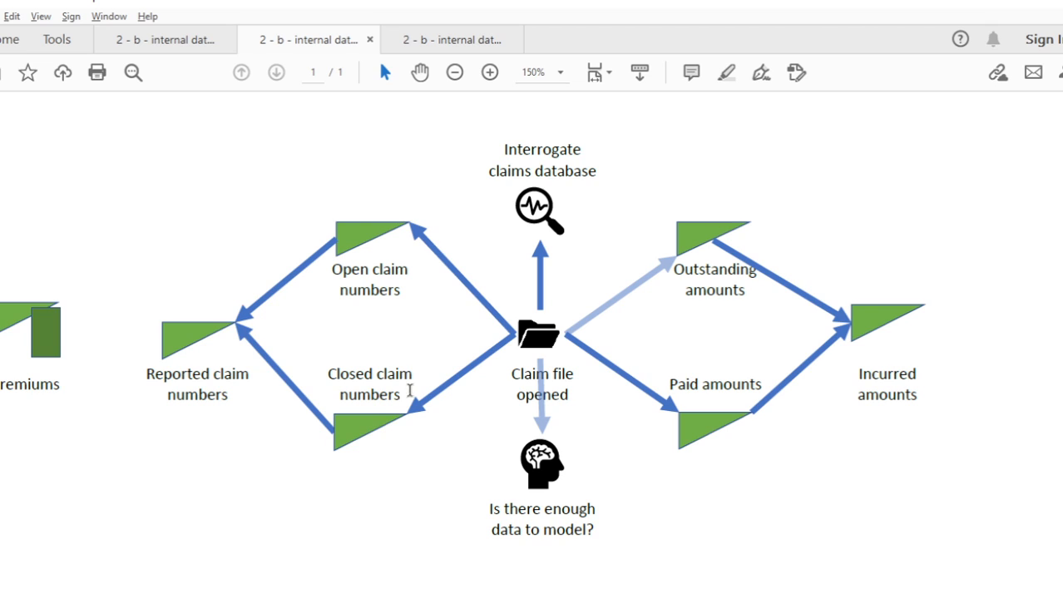
{"action": "mouse_move", "coordinate": [369, 432]}
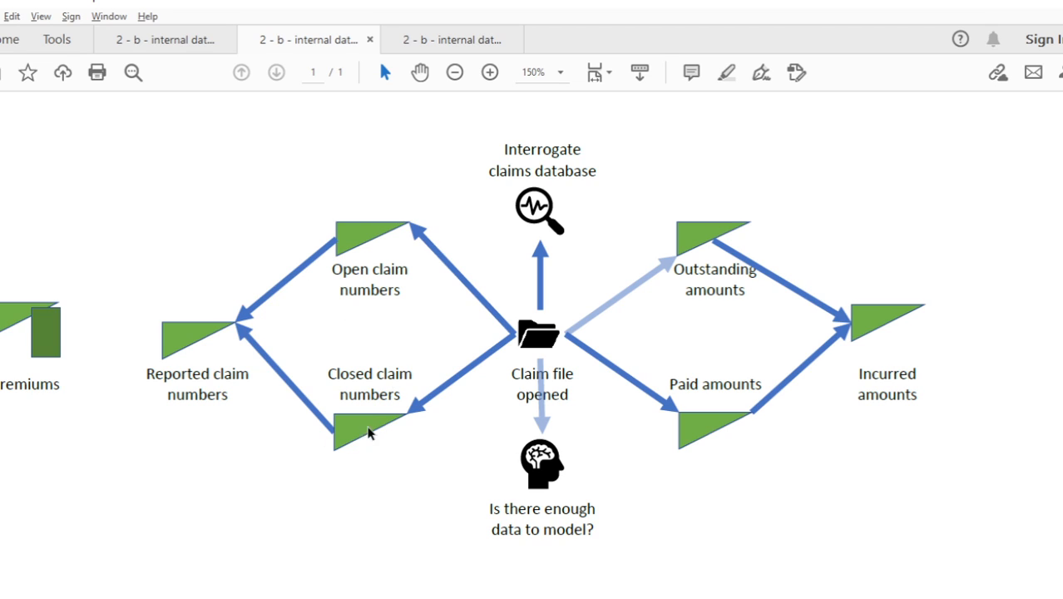
{"action": "mouse_move", "coordinate": [330, 426]}
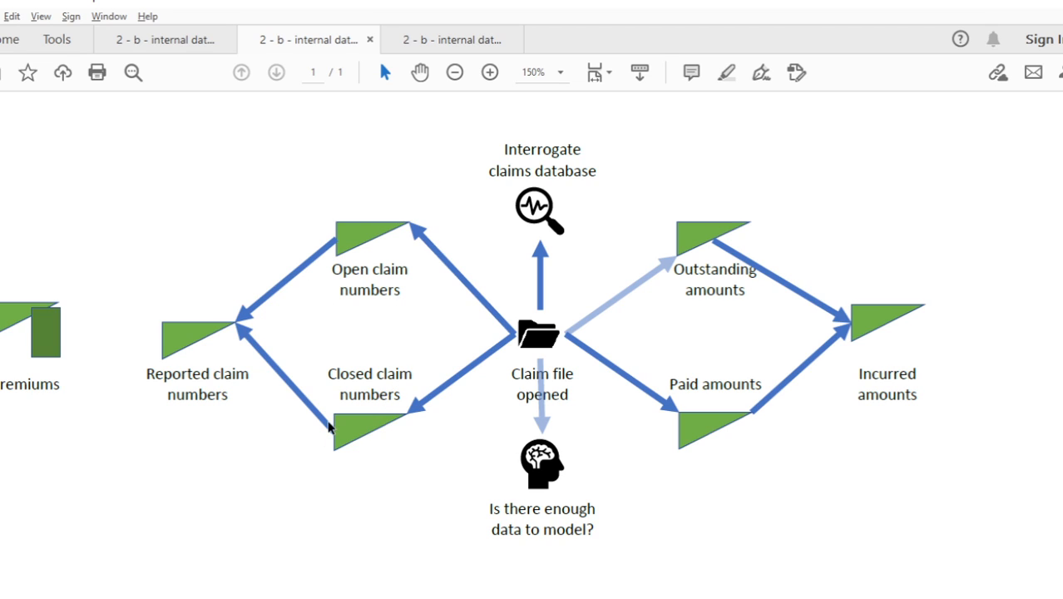
{"action": "mouse_move", "coordinate": [377, 466]}
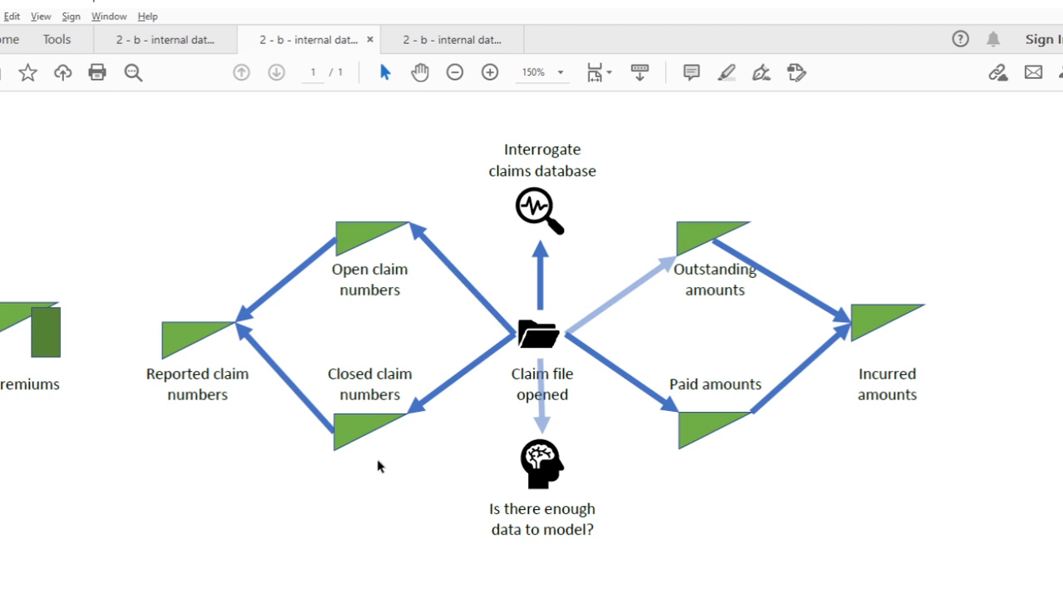
{"action": "mouse_move", "coordinate": [479, 340]}
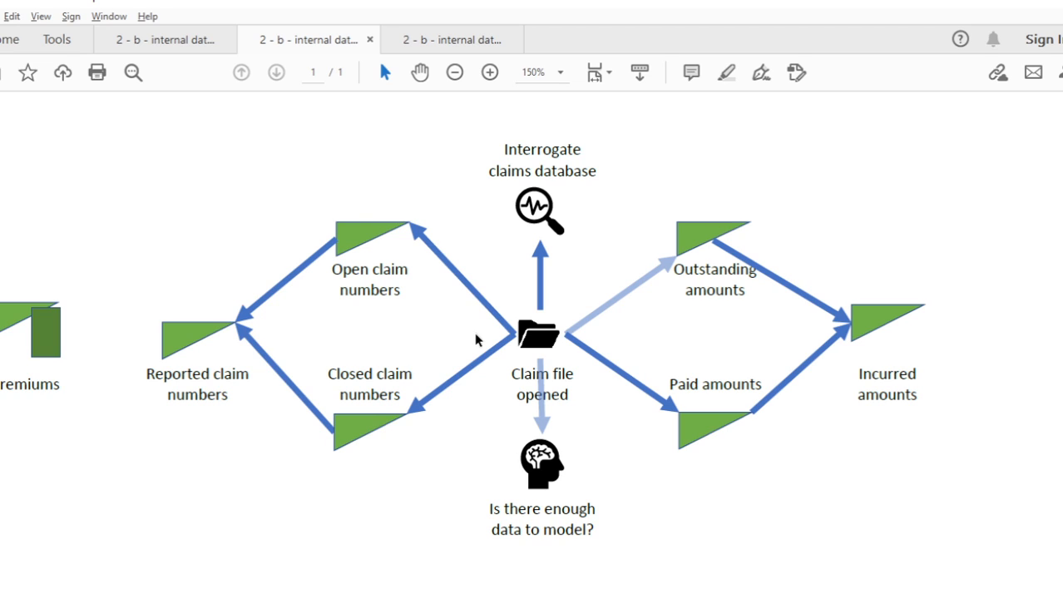
{"action": "mouse_move", "coordinate": [451, 340]}
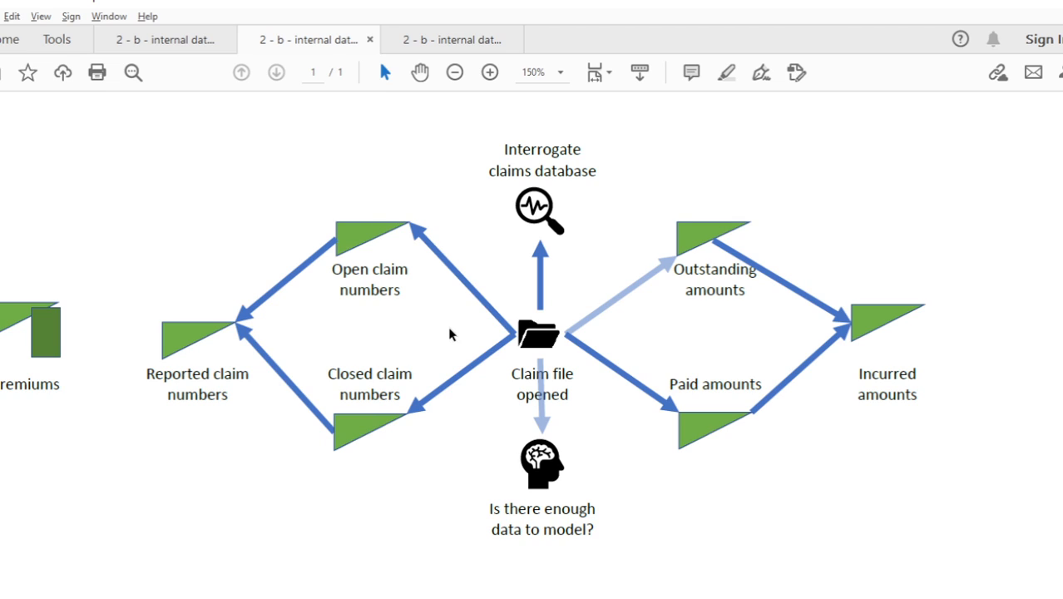
{"action": "mouse_move", "coordinate": [369, 246]}
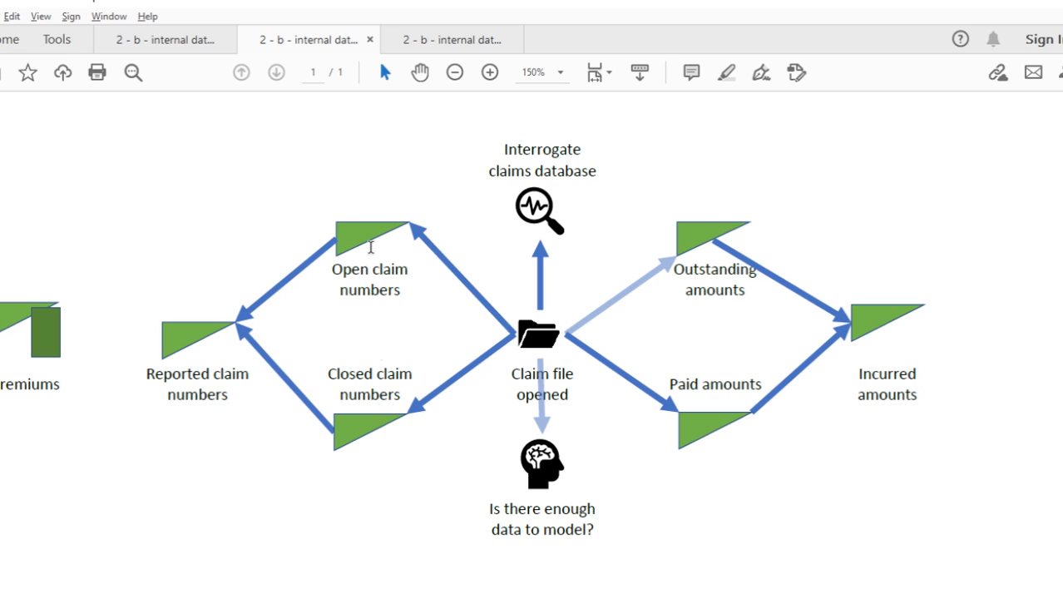
{"action": "mouse_move", "coordinate": [266, 429]}
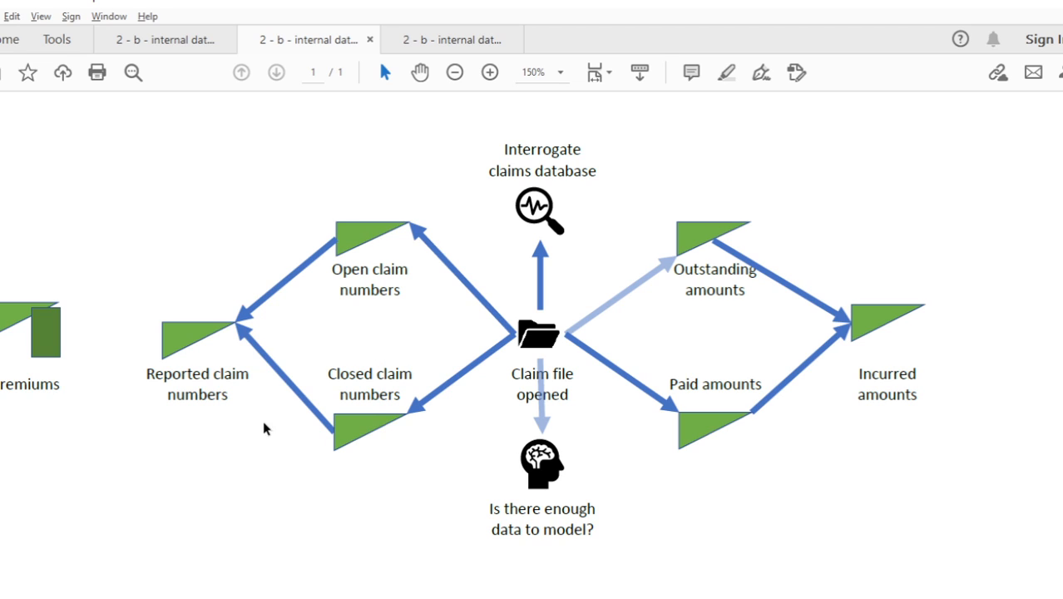
{"action": "mouse_move", "coordinate": [369, 469]}
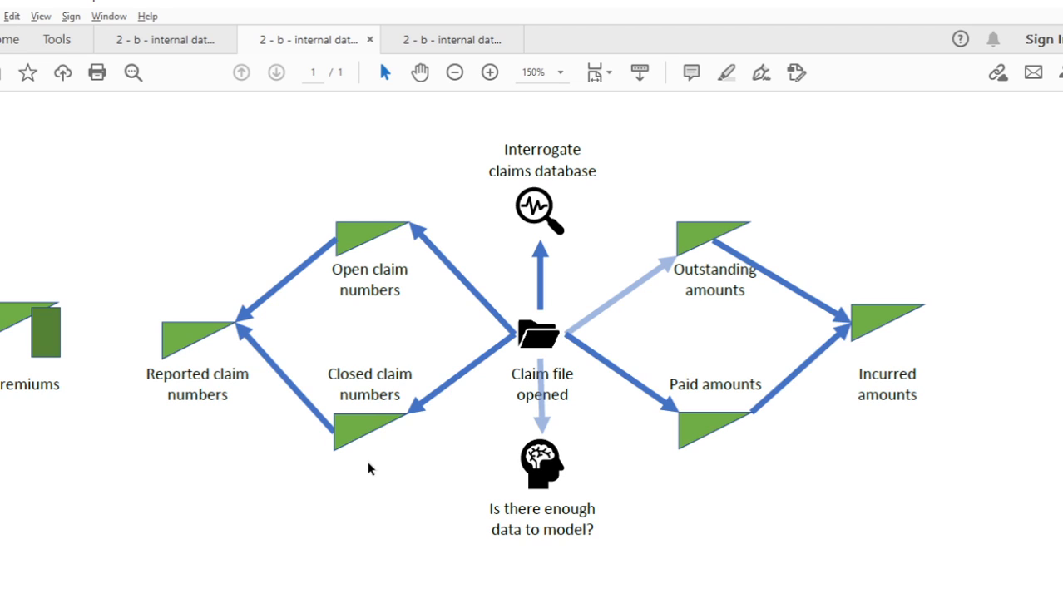
{"action": "mouse_move", "coordinate": [393, 250]}
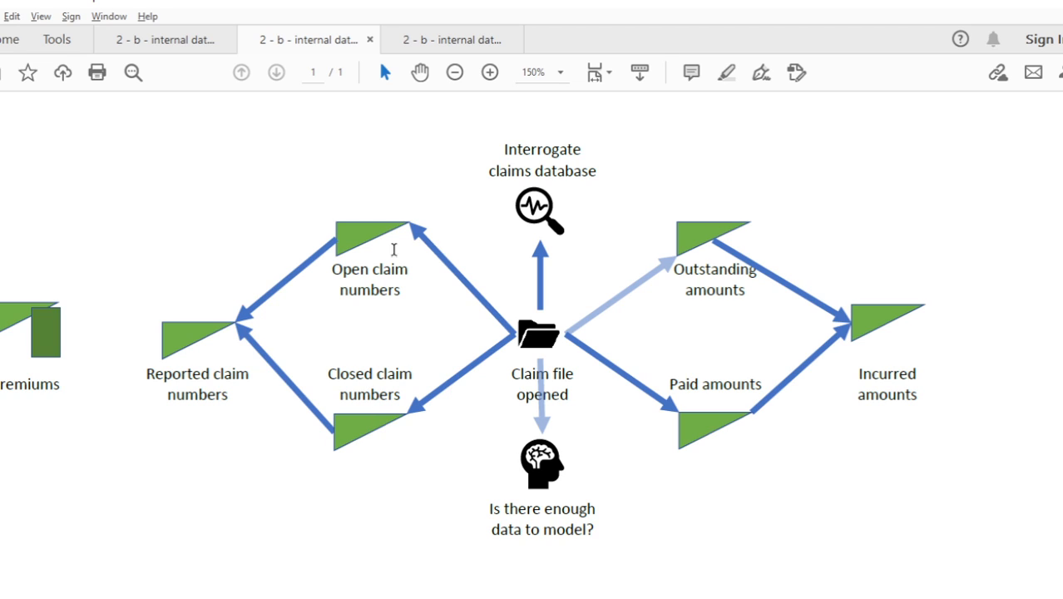
{"action": "mouse_move", "coordinate": [346, 429]}
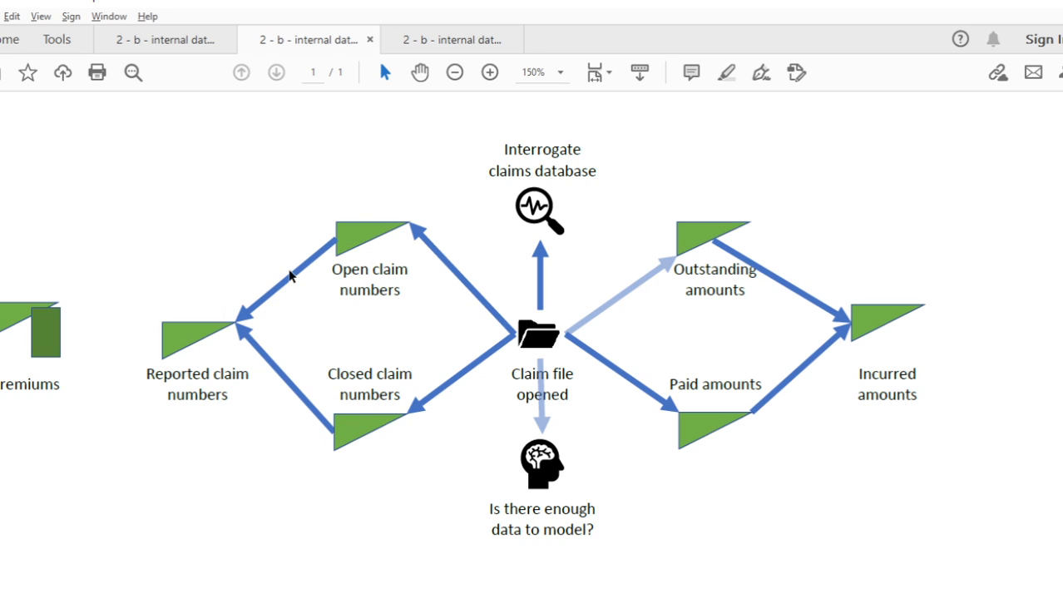
{"action": "mouse_move", "coordinate": [343, 399]}
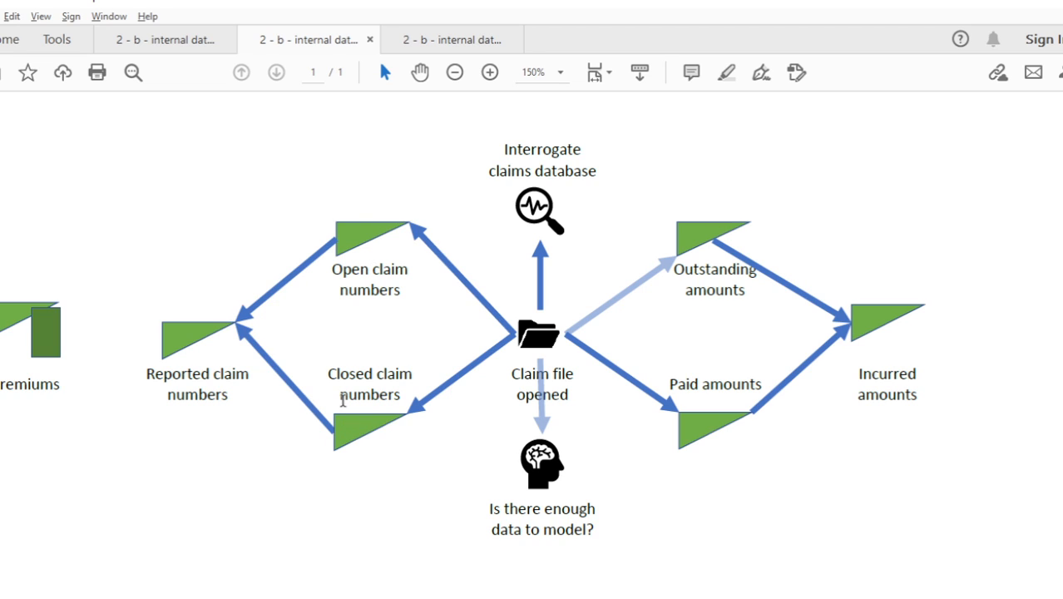
{"action": "mouse_move", "coordinate": [333, 432]}
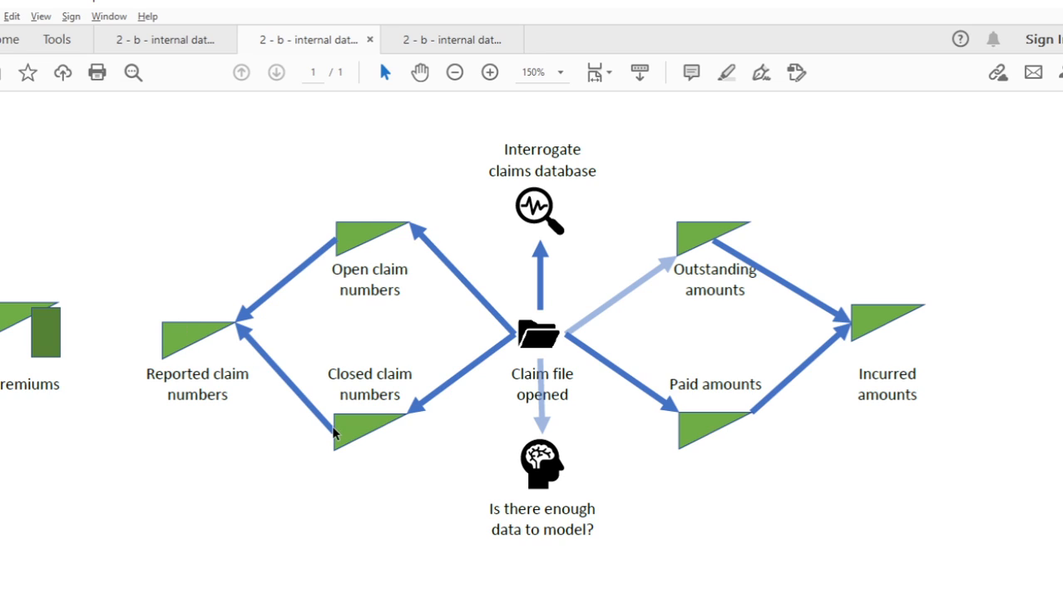
{"action": "mouse_move", "coordinate": [865, 326]}
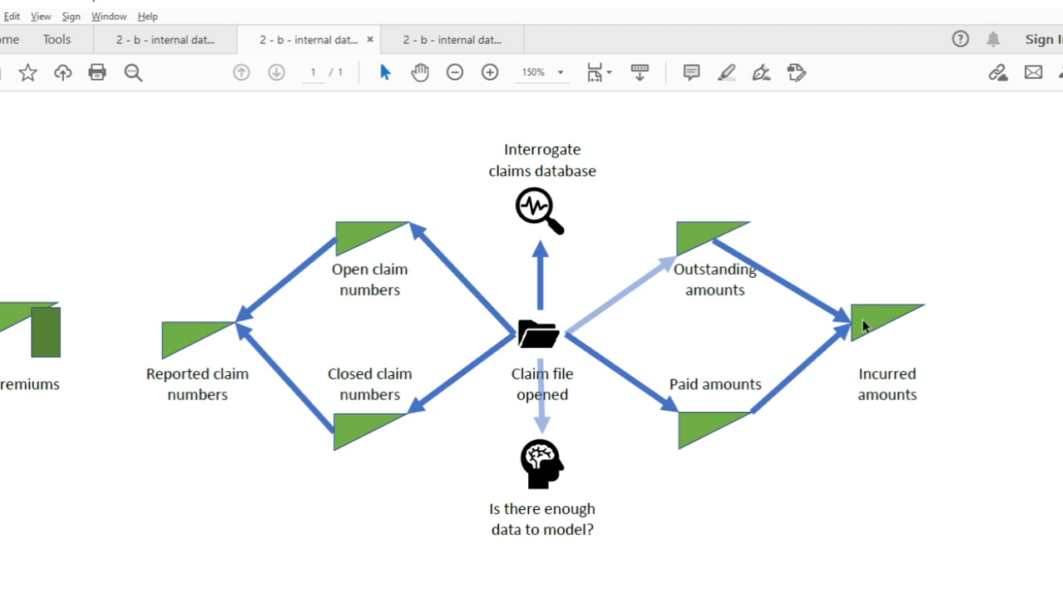
{"action": "mouse_move", "coordinate": [293, 412]}
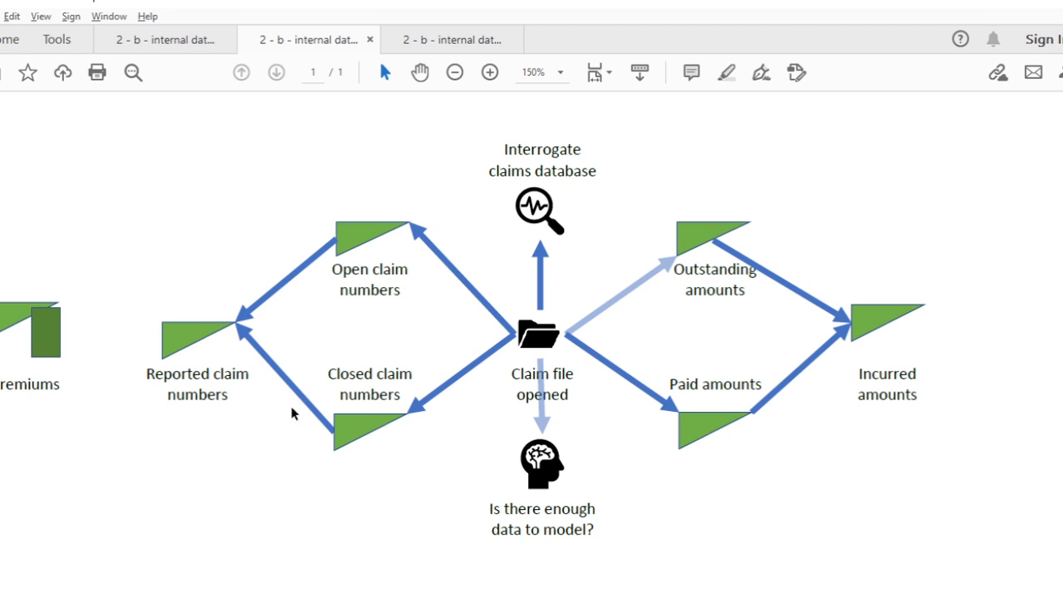
{"action": "mouse_move", "coordinate": [189, 330]}
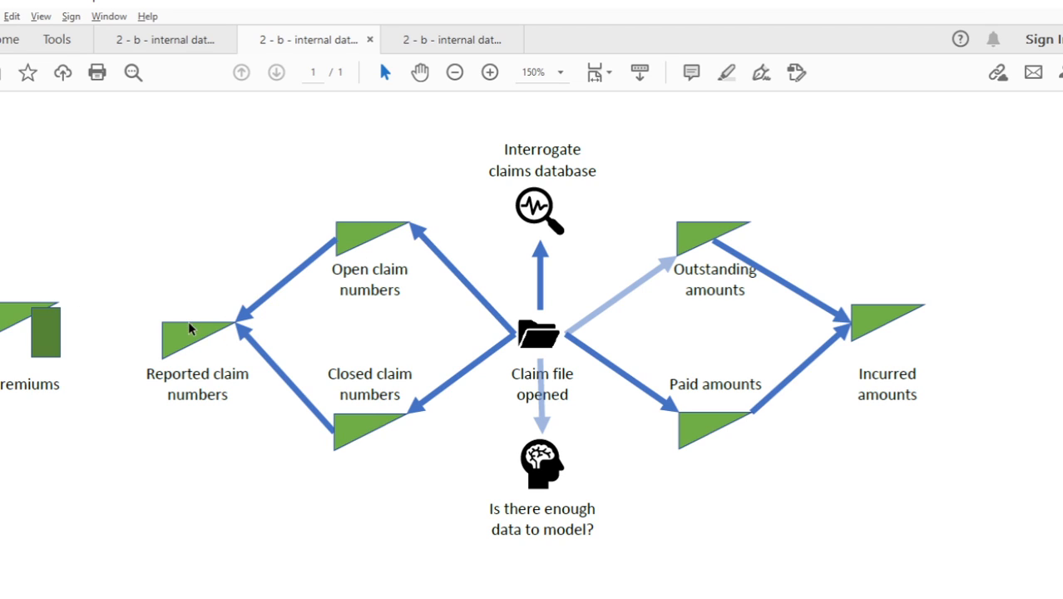
{"action": "mouse_move", "coordinate": [179, 322]}
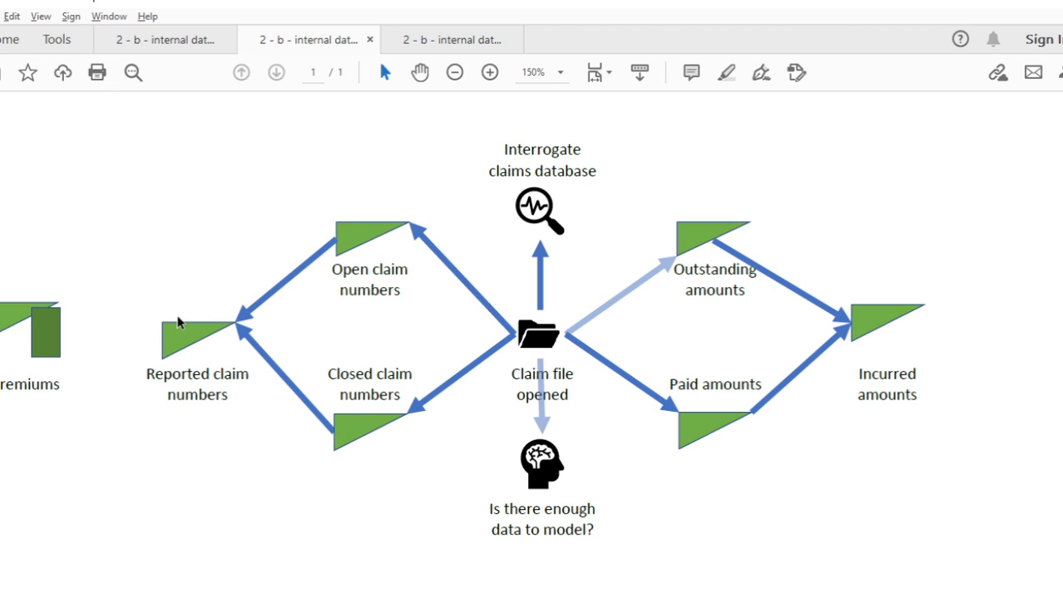
{"action": "mouse_move", "coordinate": [276, 334]}
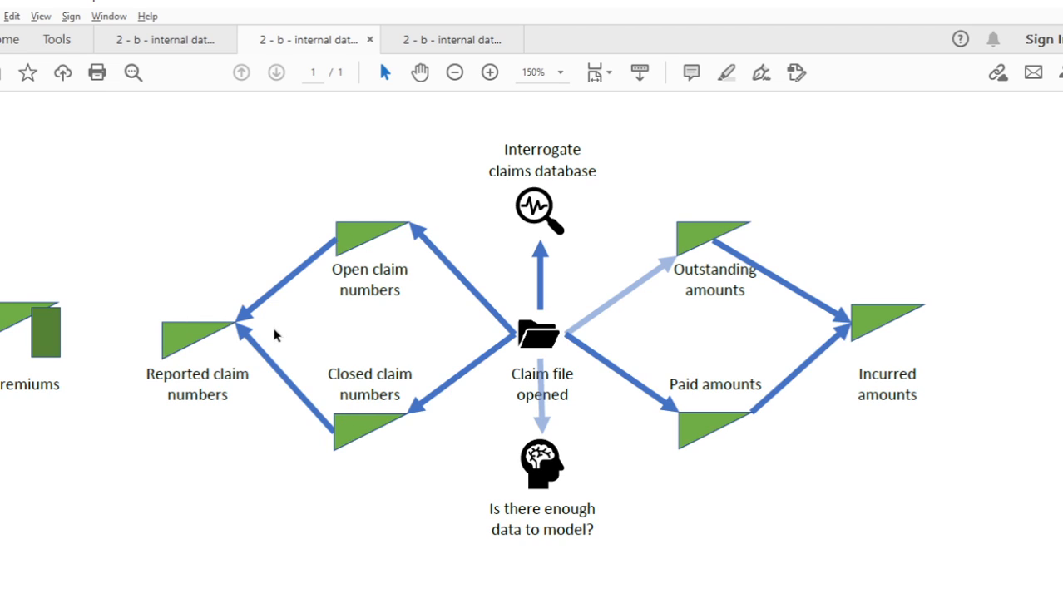
{"action": "mouse_move", "coordinate": [375, 413]}
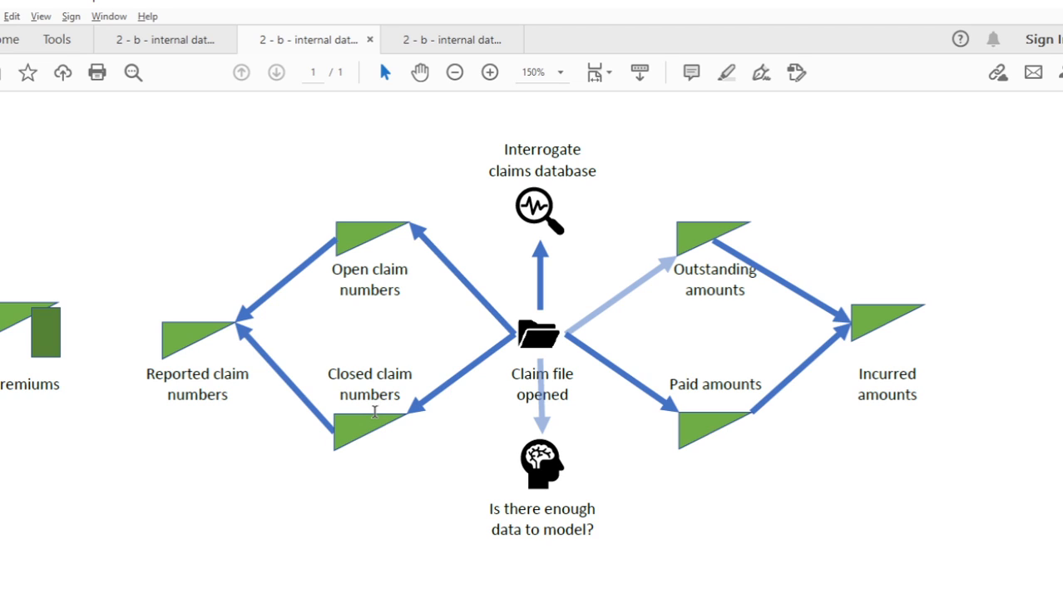
{"action": "mouse_move", "coordinate": [160, 350]}
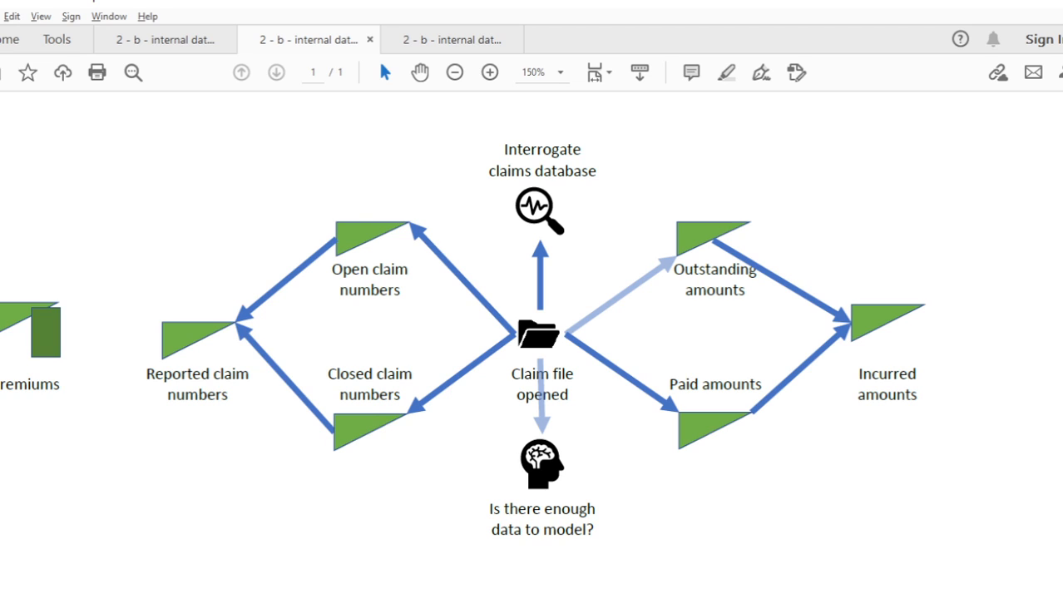
{"action": "mouse_move", "coordinate": [1030, 523]}
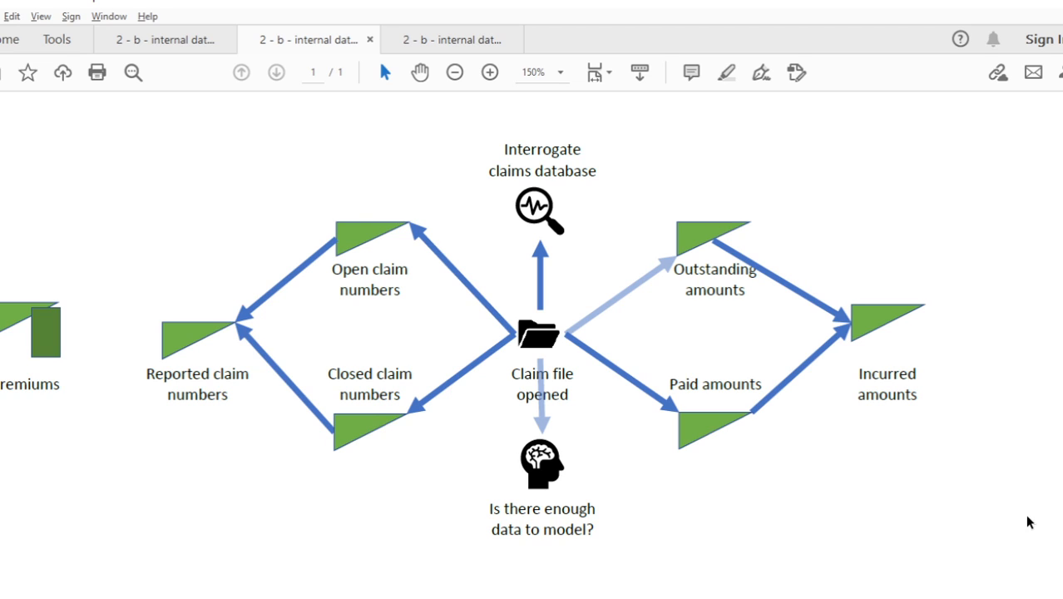
{"action": "mouse_move", "coordinate": [569, 208]}
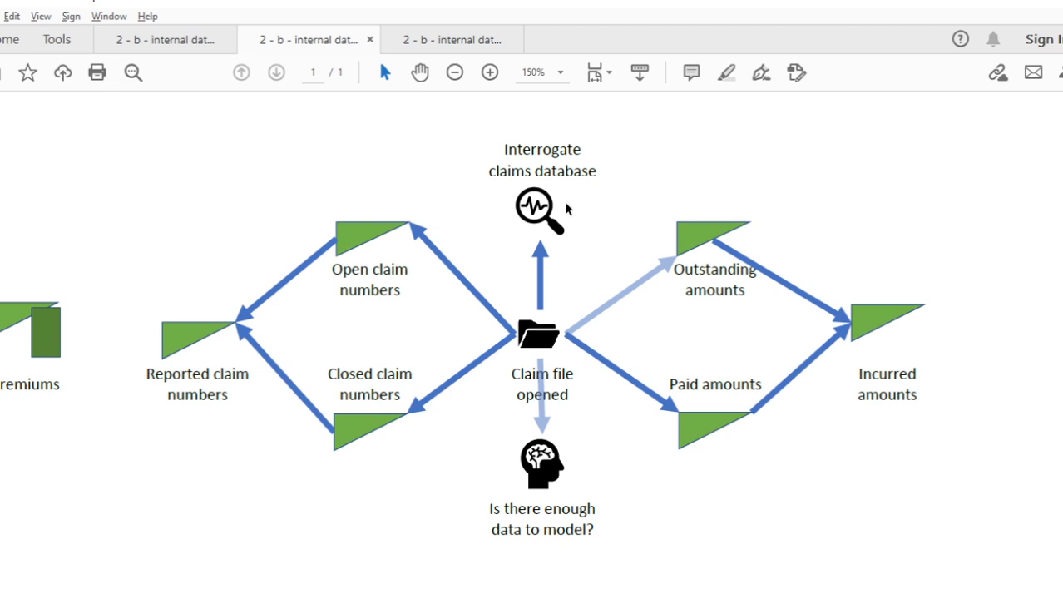
{"action": "mouse_move", "coordinate": [641, 203]}
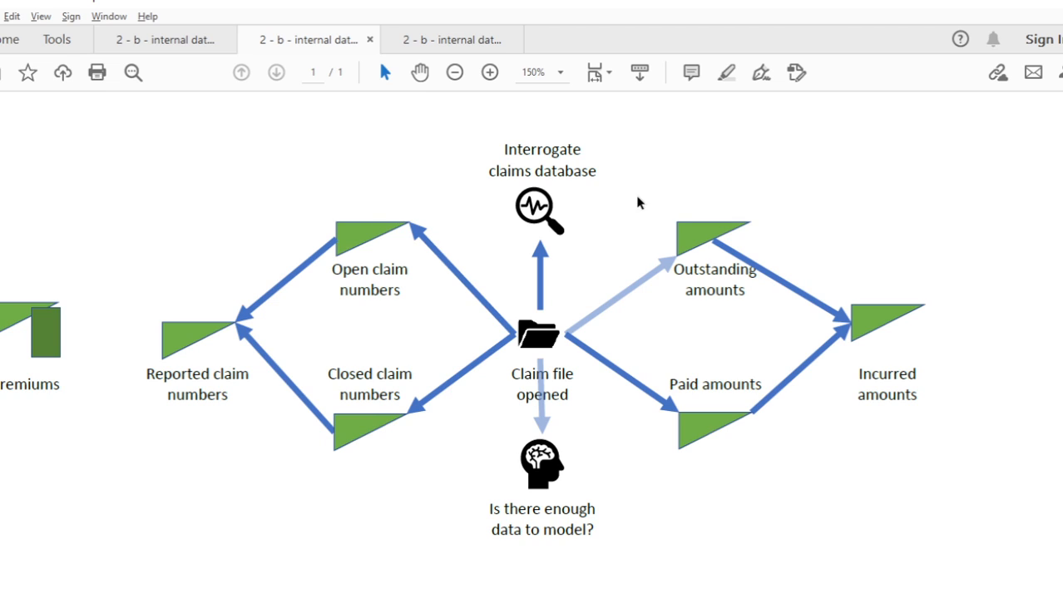
{"action": "mouse_move", "coordinate": [850, 198]}
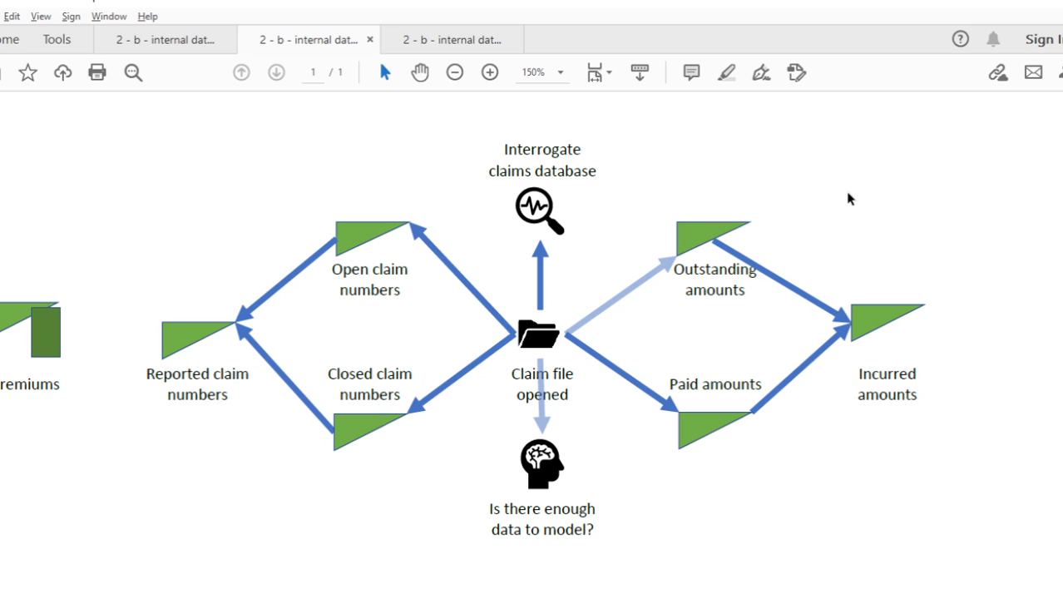
{"action": "mouse_move", "coordinate": [816, 364]}
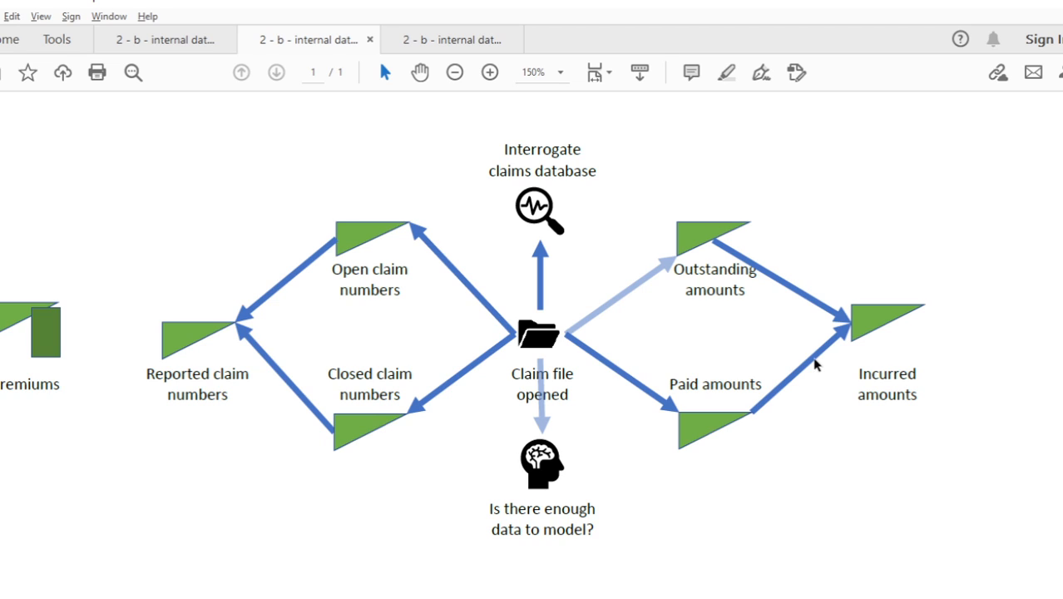
{"action": "mouse_move", "coordinate": [577, 246]}
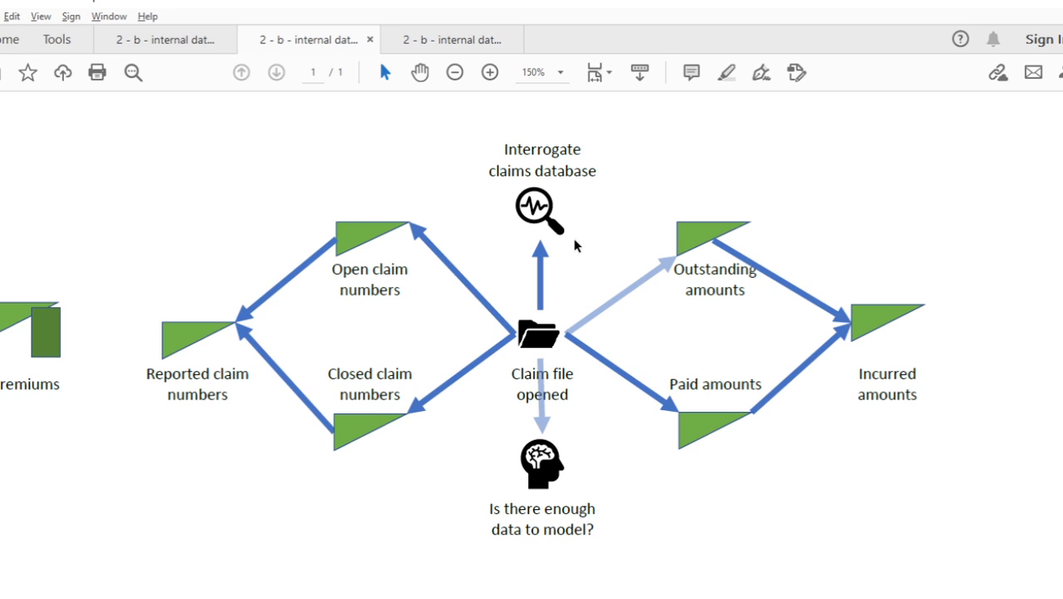
{"action": "mouse_move", "coordinate": [757, 314]}
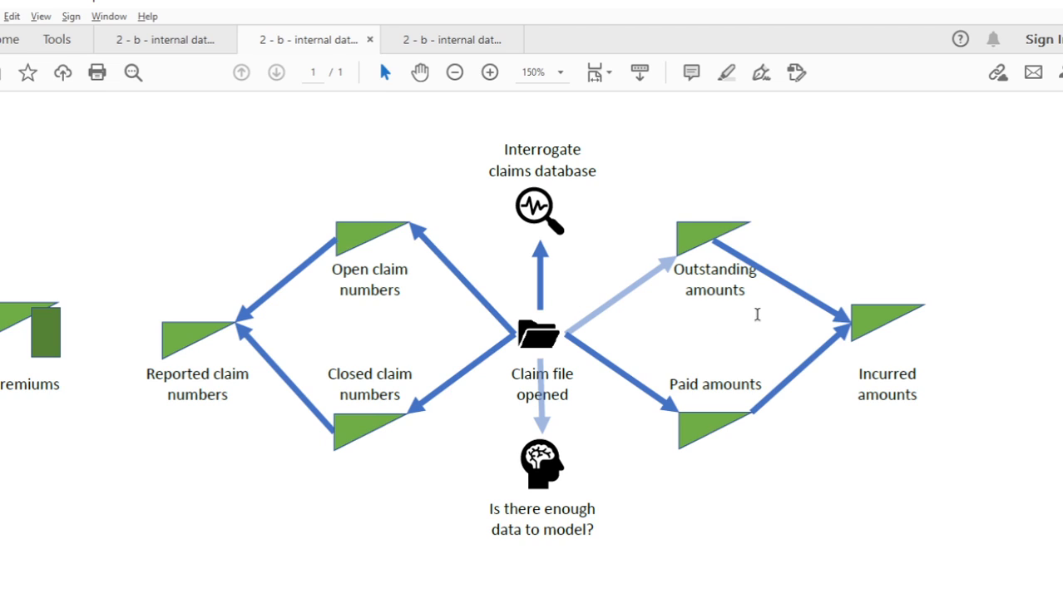
{"action": "mouse_move", "coordinate": [845, 249]}
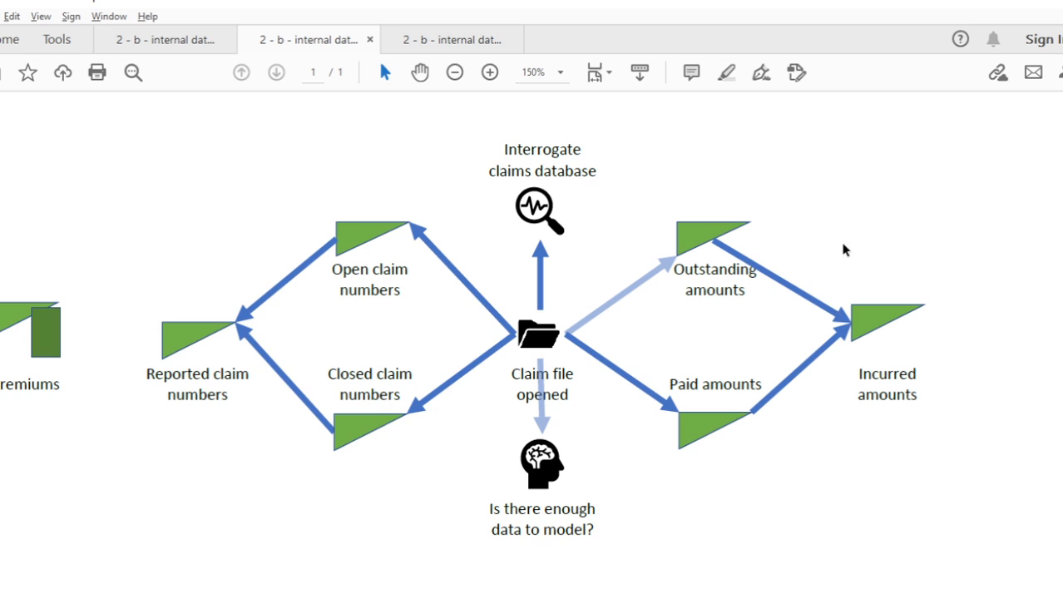
{"action": "mouse_move", "coordinate": [580, 257]}
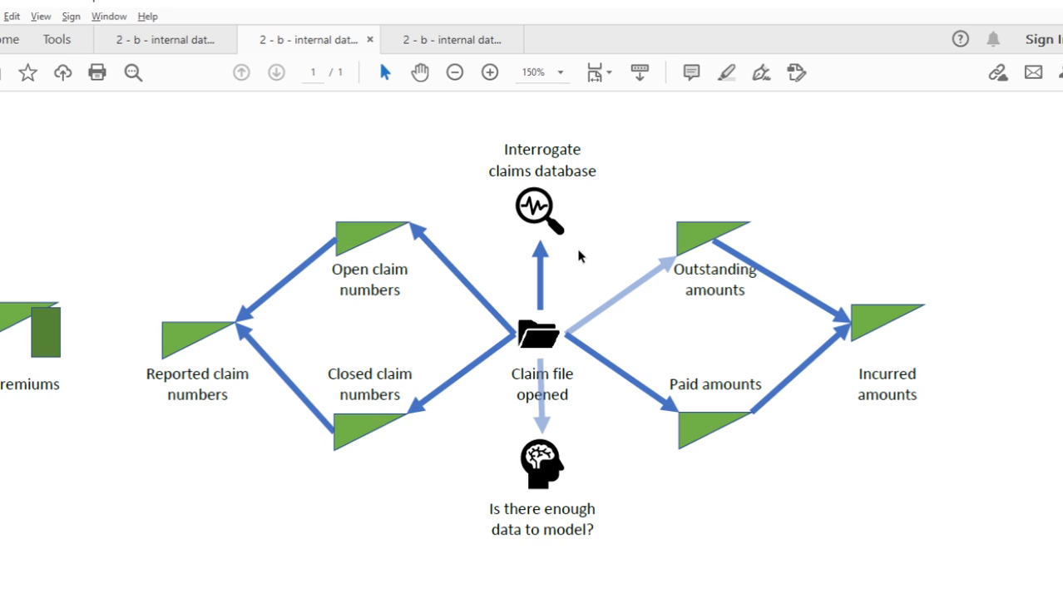
{"action": "mouse_move", "coordinate": [789, 286]}
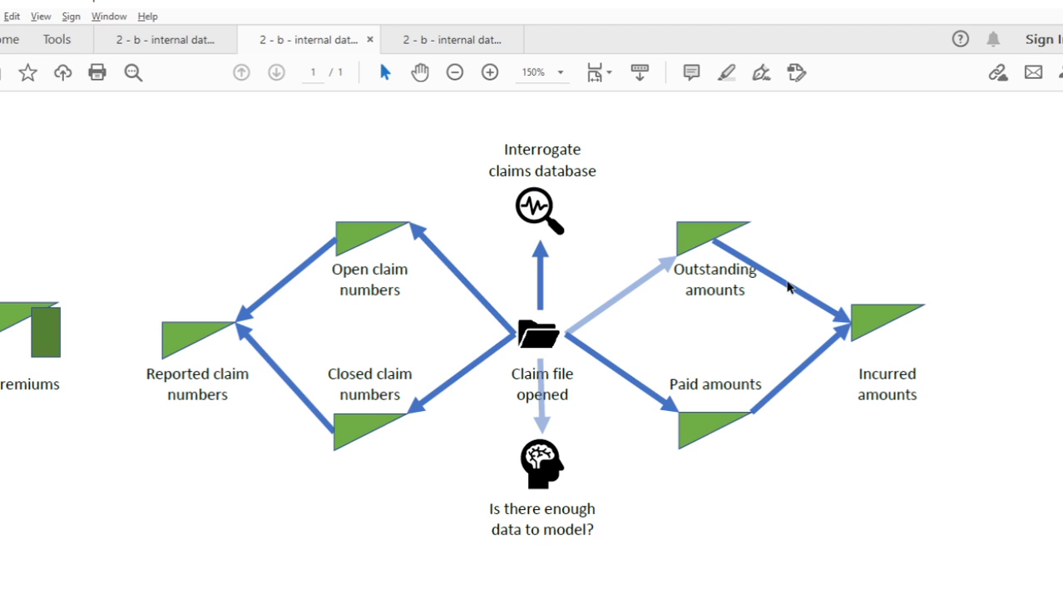
{"action": "mouse_move", "coordinate": [675, 273]}
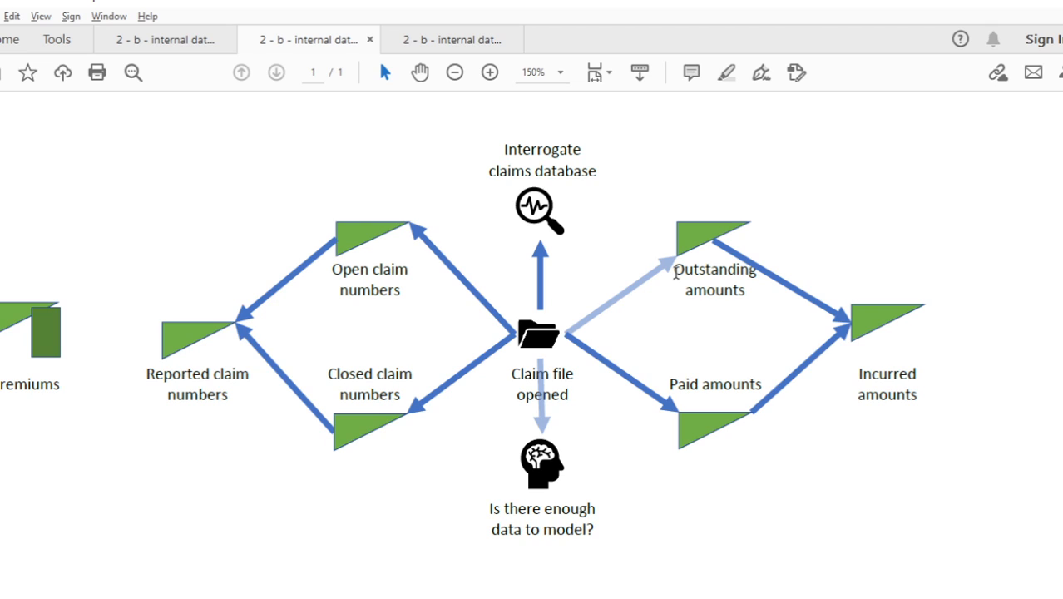
{"action": "mouse_move", "coordinate": [722, 322]}
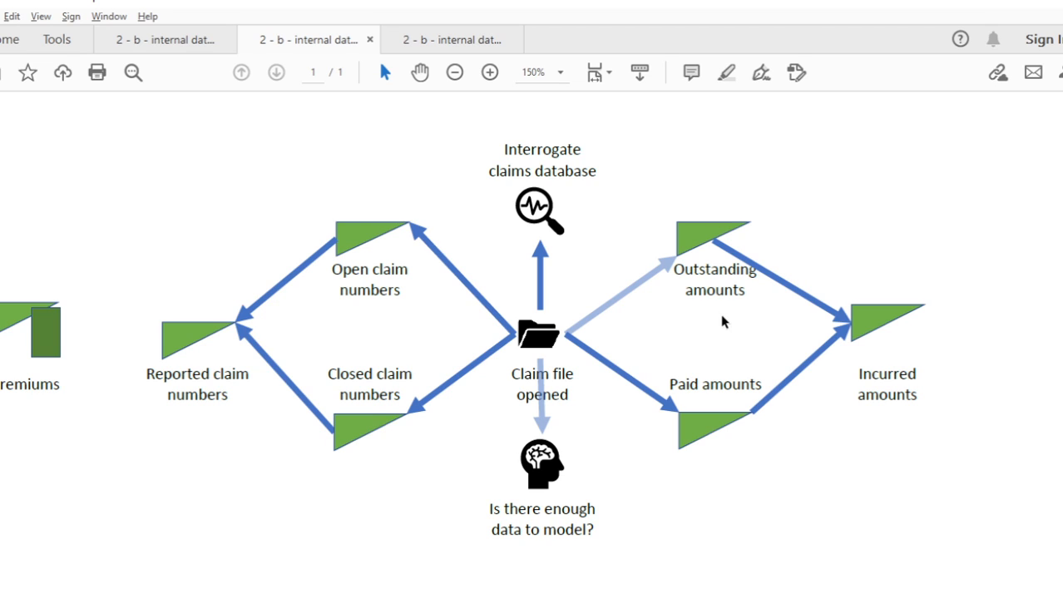
{"action": "mouse_move", "coordinate": [676, 313]}
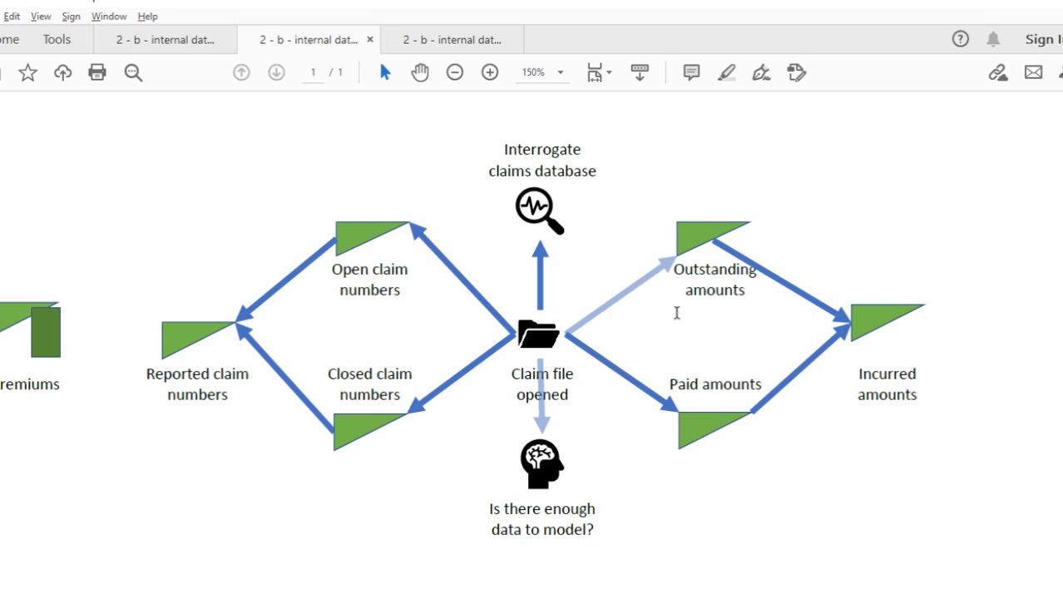
{"action": "mouse_move", "coordinate": [736, 324]}
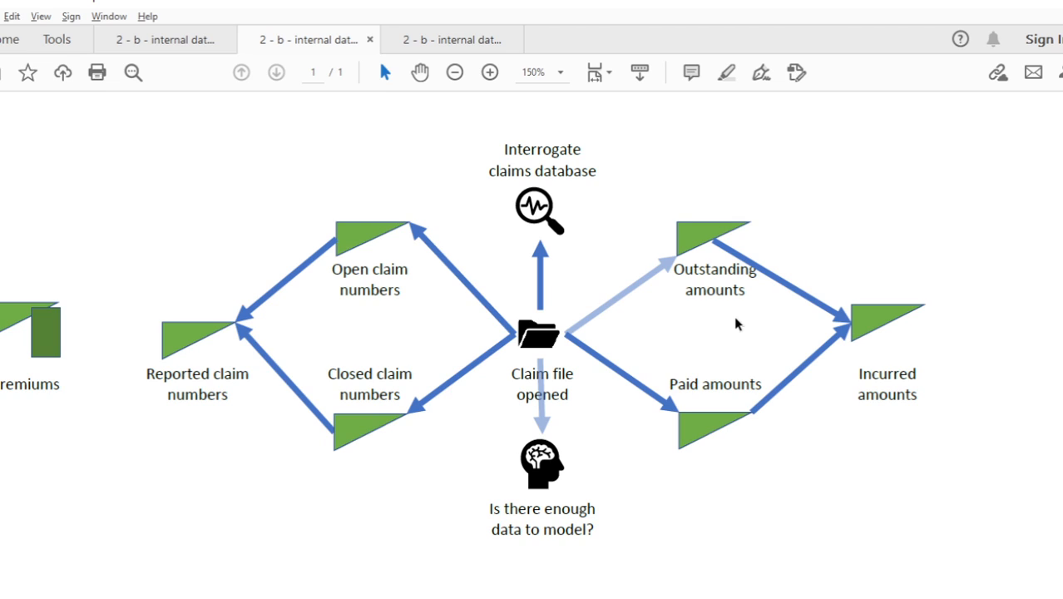
{"action": "mouse_move", "coordinate": [726, 314]}
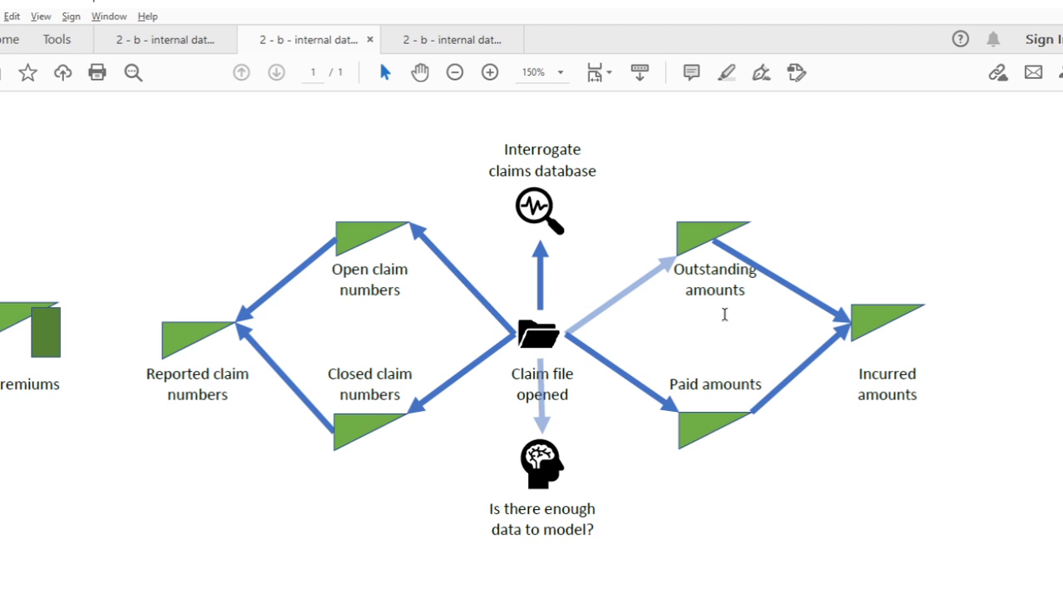
{"action": "mouse_move", "coordinate": [718, 313]}
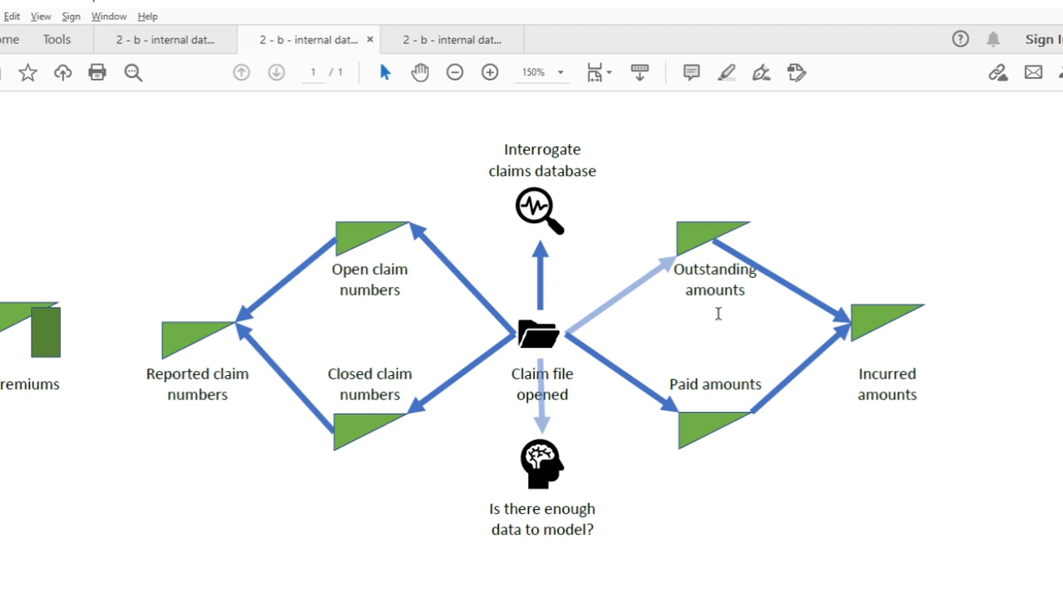
{"action": "mouse_move", "coordinate": [636, 336]}
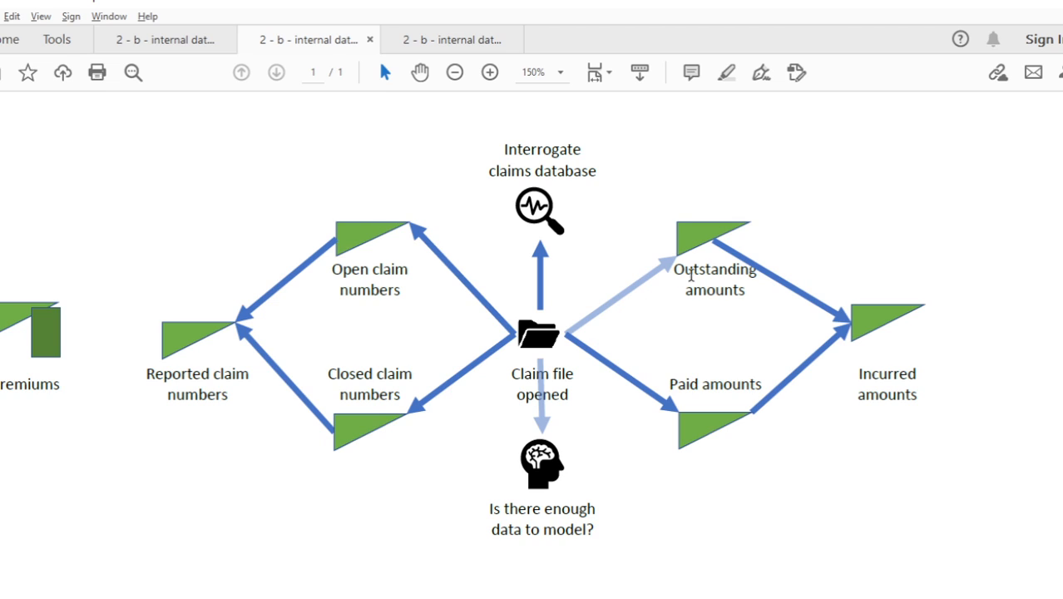
{"action": "mouse_move", "coordinate": [805, 208]}
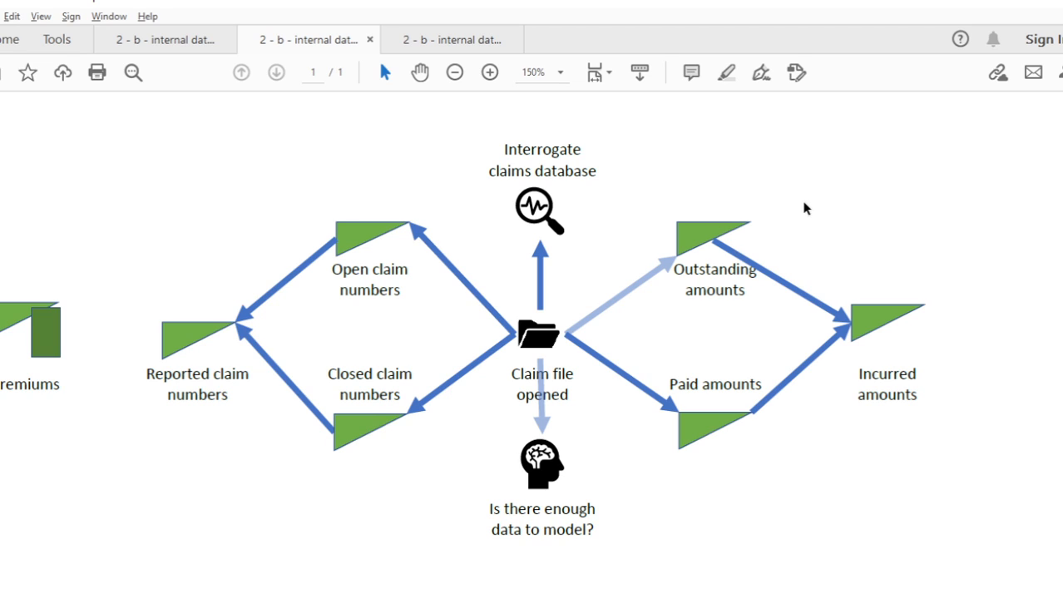
{"action": "mouse_move", "coordinate": [865, 166]}
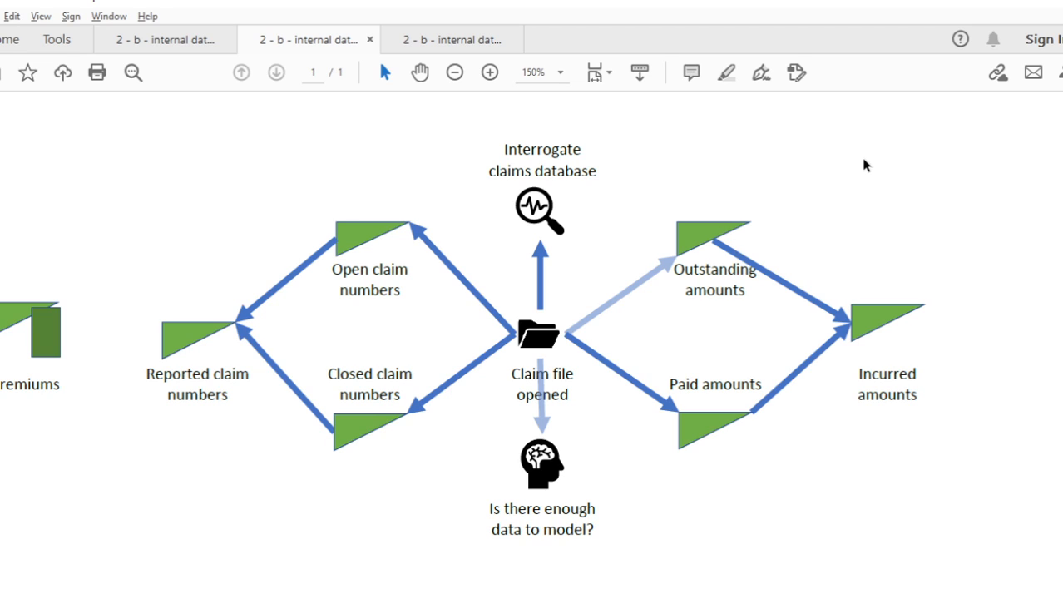
{"action": "mouse_move", "coordinate": [1018, 226]}
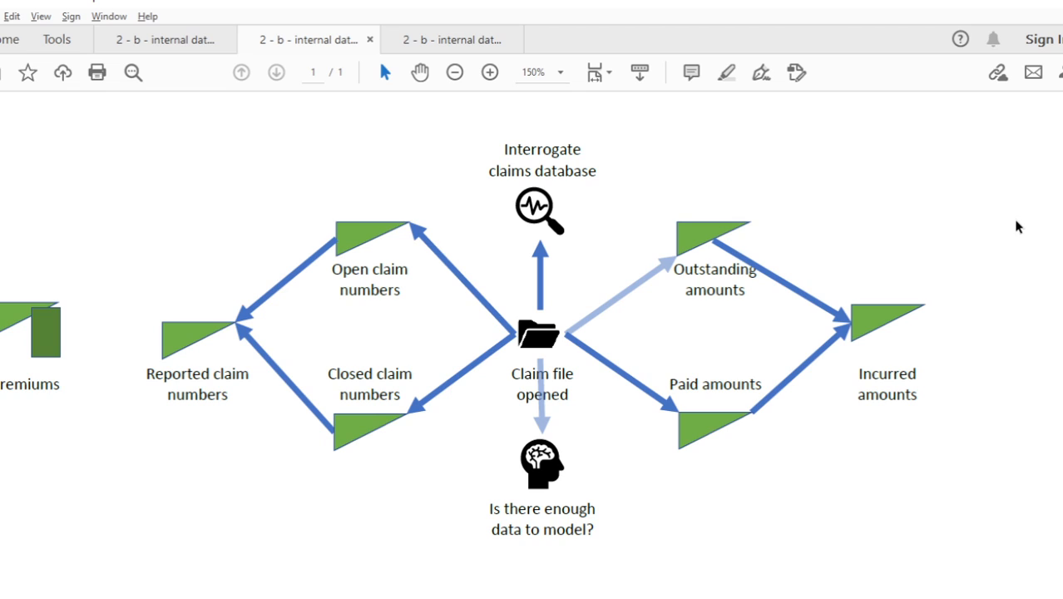
{"action": "mouse_move", "coordinate": [670, 257]}
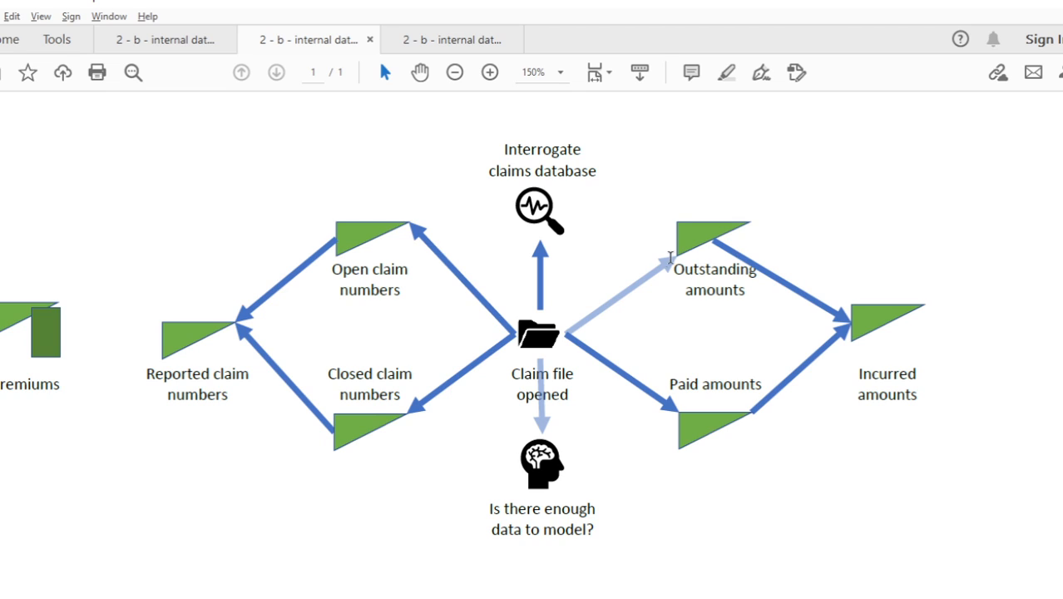
{"action": "mouse_move", "coordinate": [874, 178]}
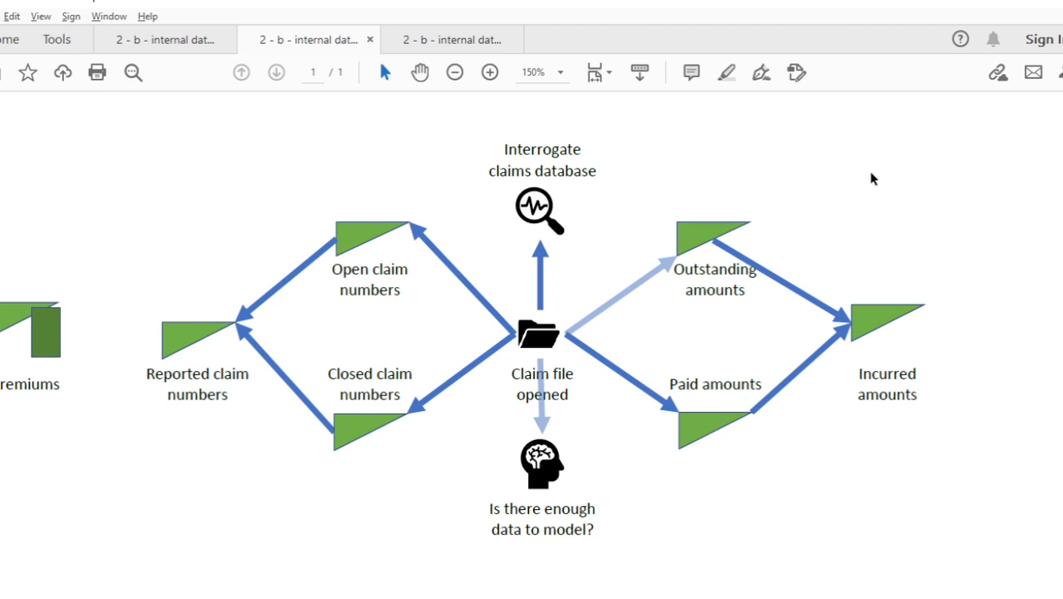
{"action": "mouse_move", "coordinate": [928, 252]}
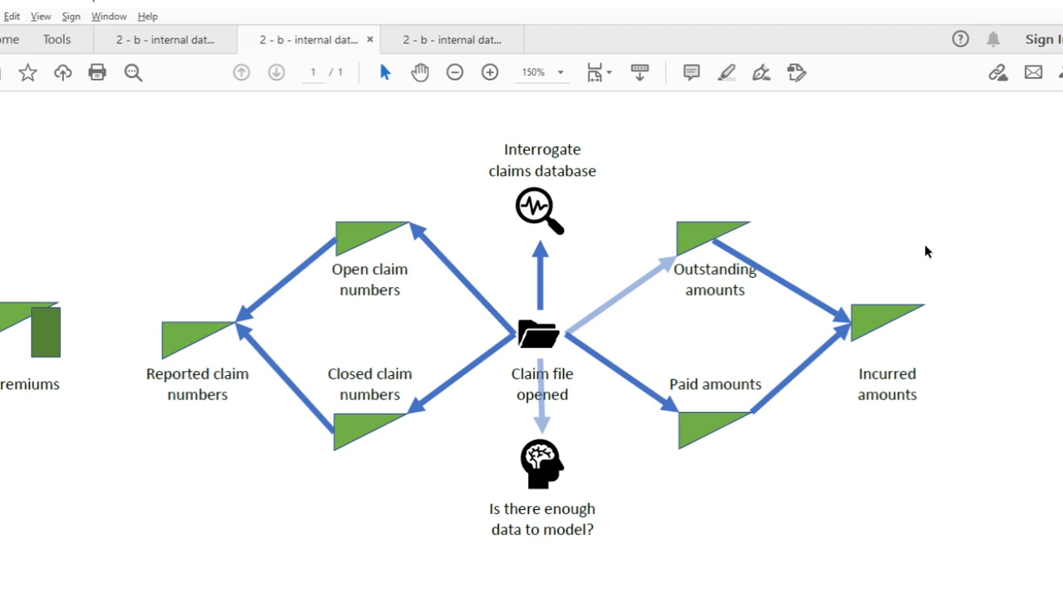
{"action": "mouse_move", "coordinate": [1005, 319]}
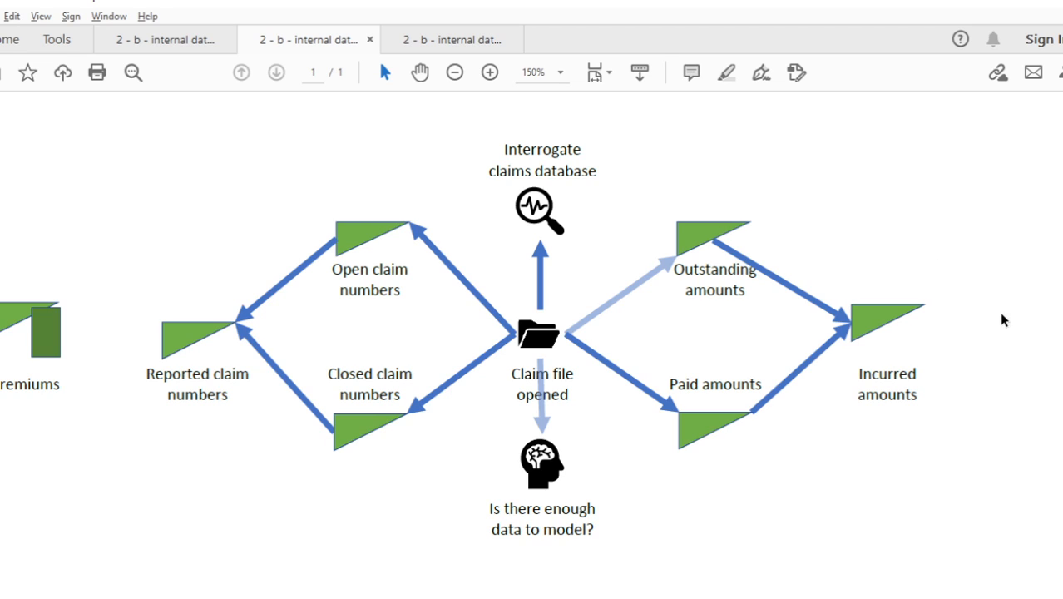
{"action": "mouse_move", "coordinate": [346, 266]}
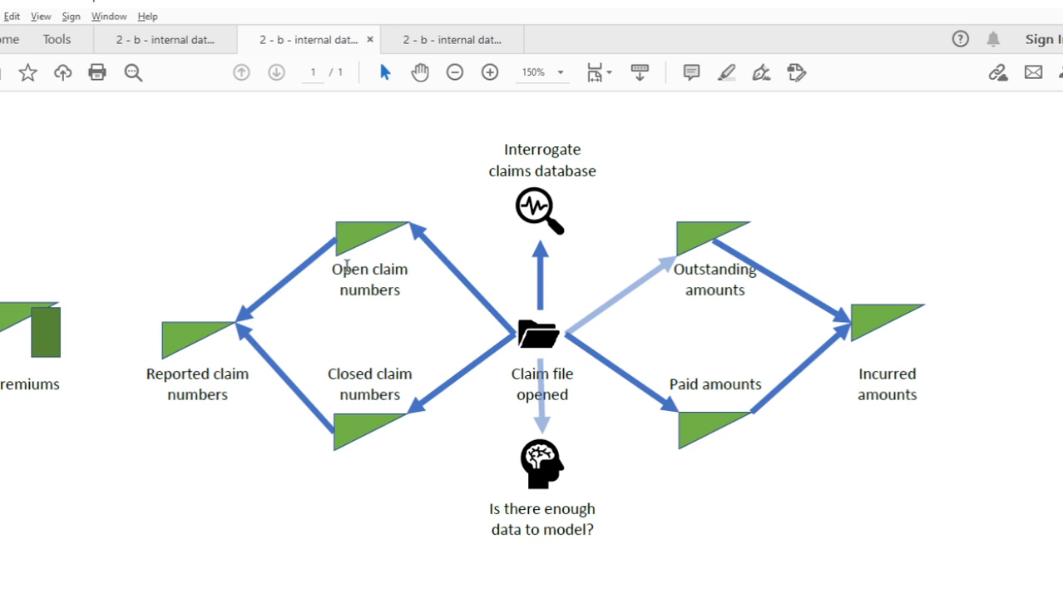
{"action": "mouse_move", "coordinate": [742, 183]}
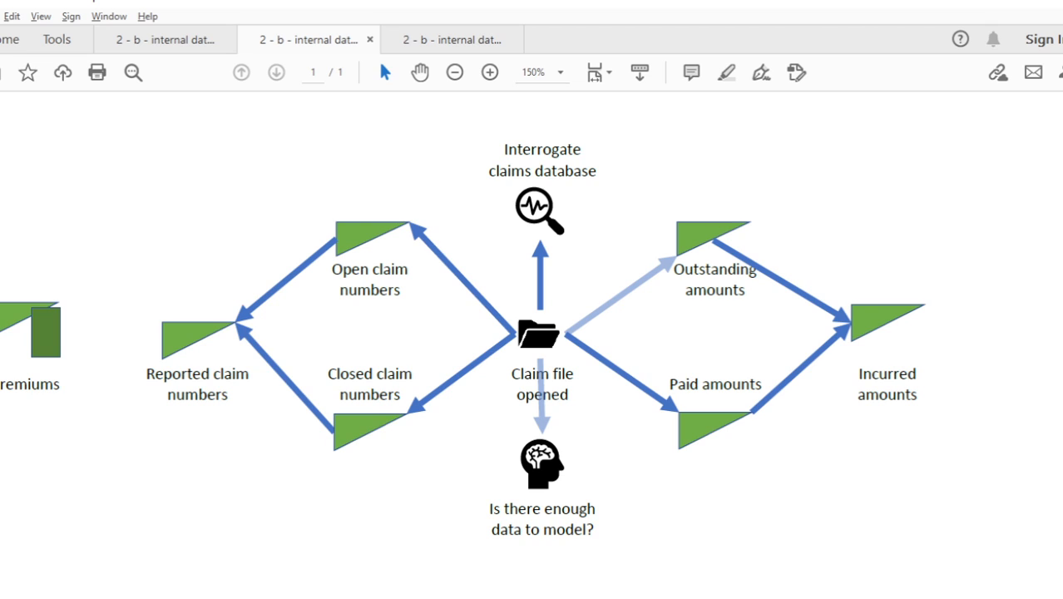
{"action": "mouse_move", "coordinate": [745, 418]}
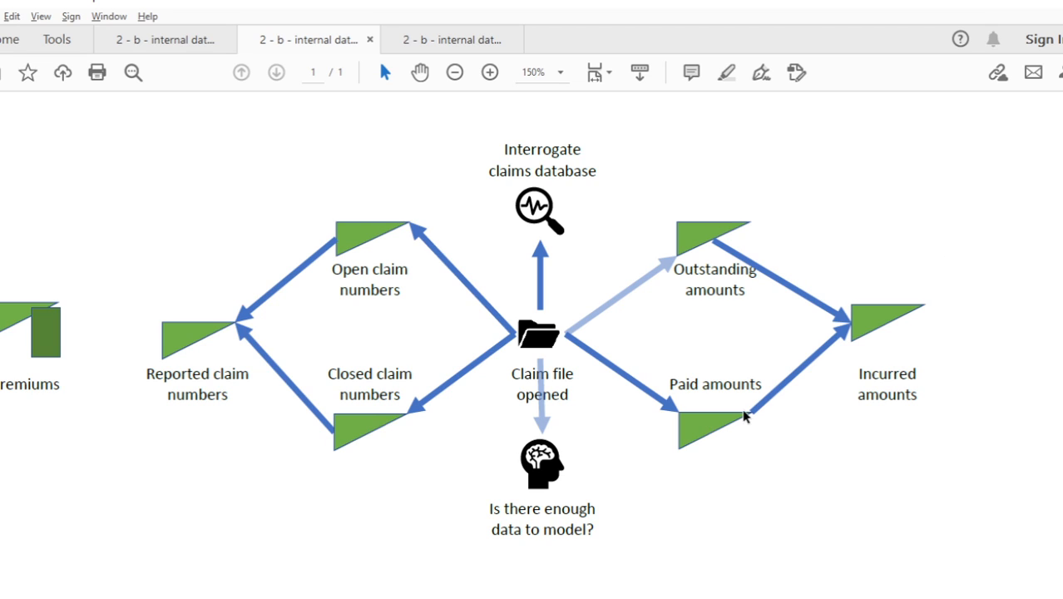
{"action": "mouse_move", "coordinate": [664, 501]}
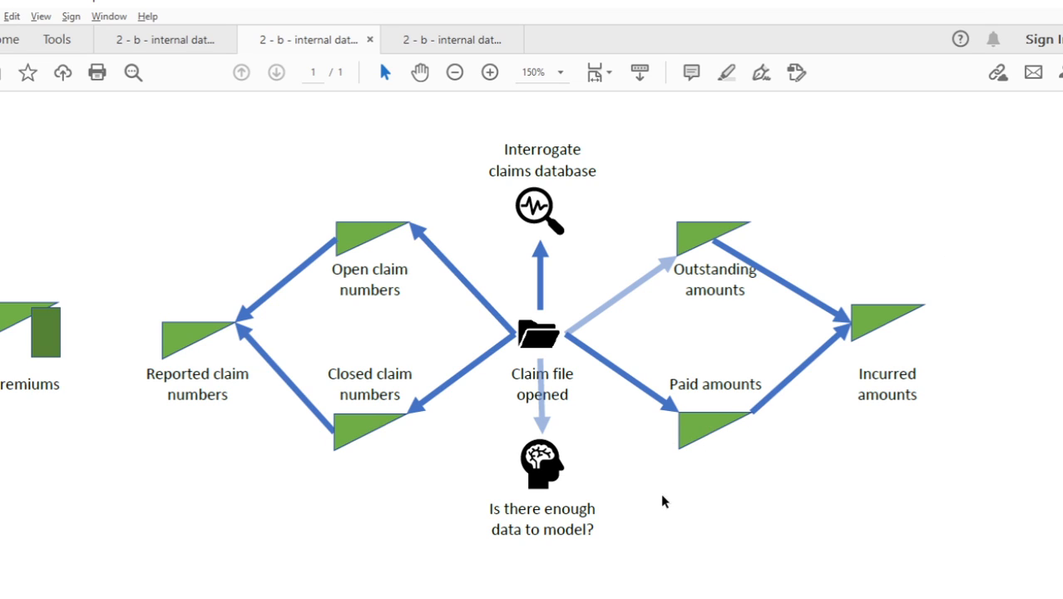
{"action": "mouse_move", "coordinate": [830, 469]}
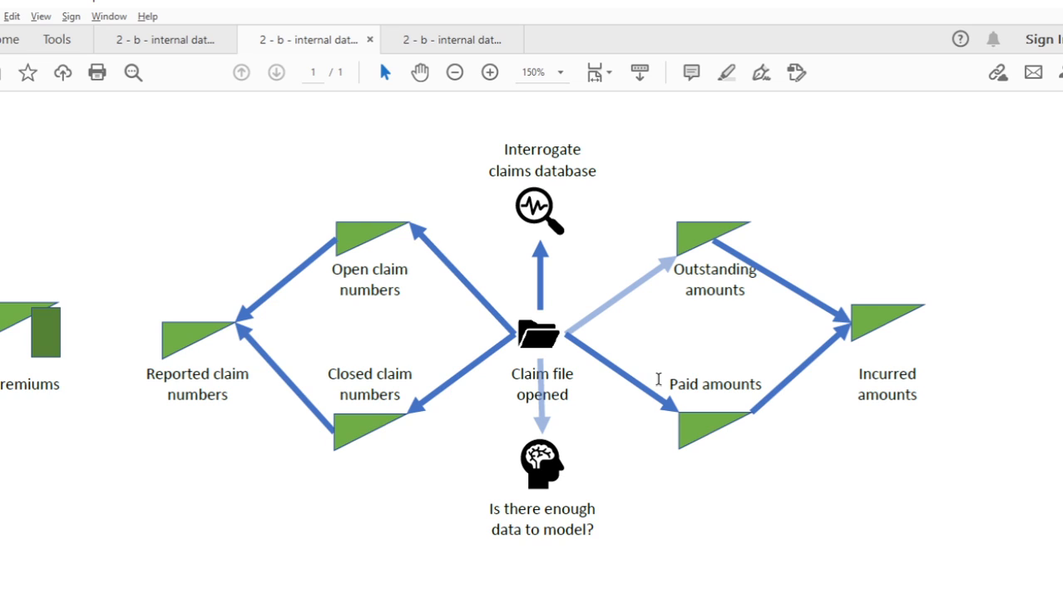
{"action": "mouse_move", "coordinate": [830, 379]}
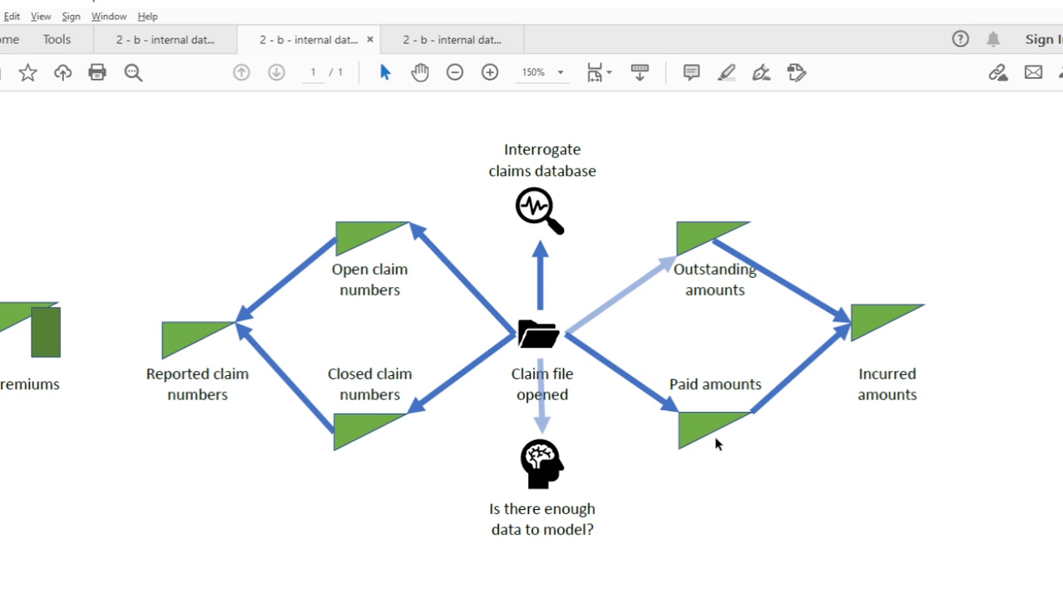
{"action": "mouse_move", "coordinate": [804, 412]}
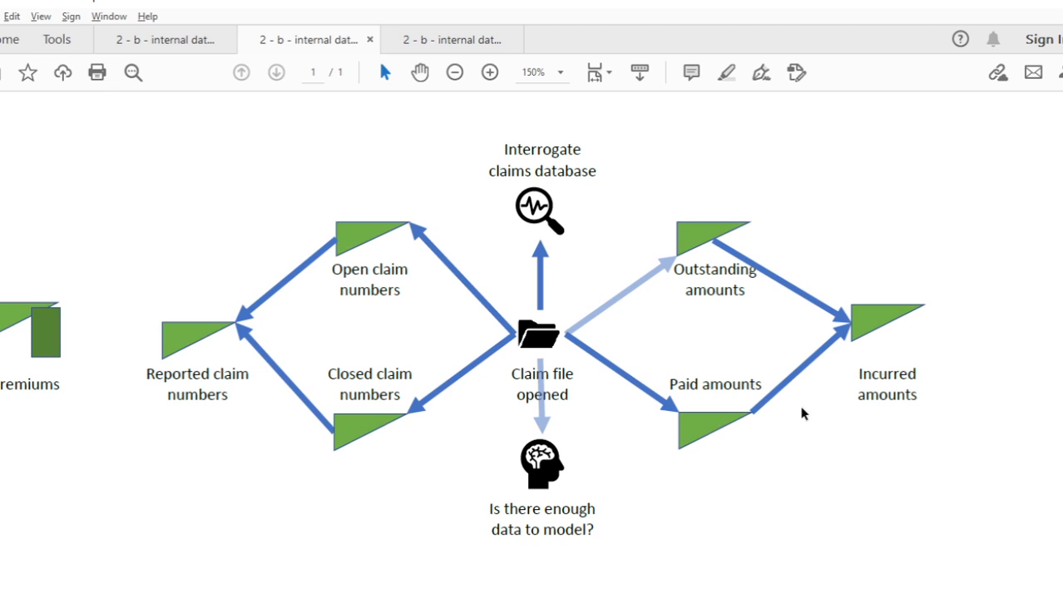
{"action": "mouse_move", "coordinate": [674, 420]}
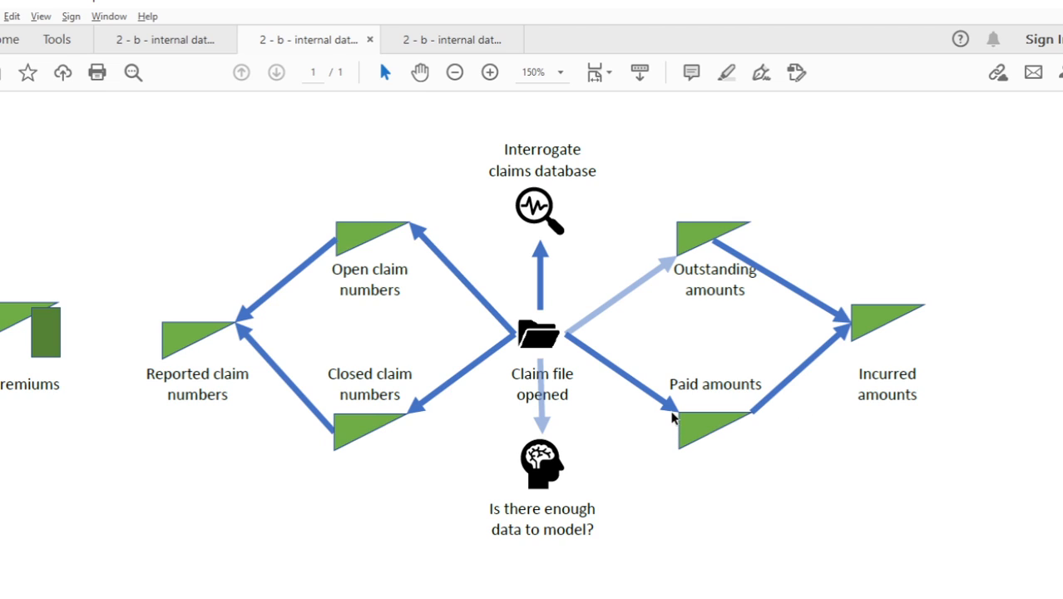
{"action": "mouse_move", "coordinate": [765, 420]}
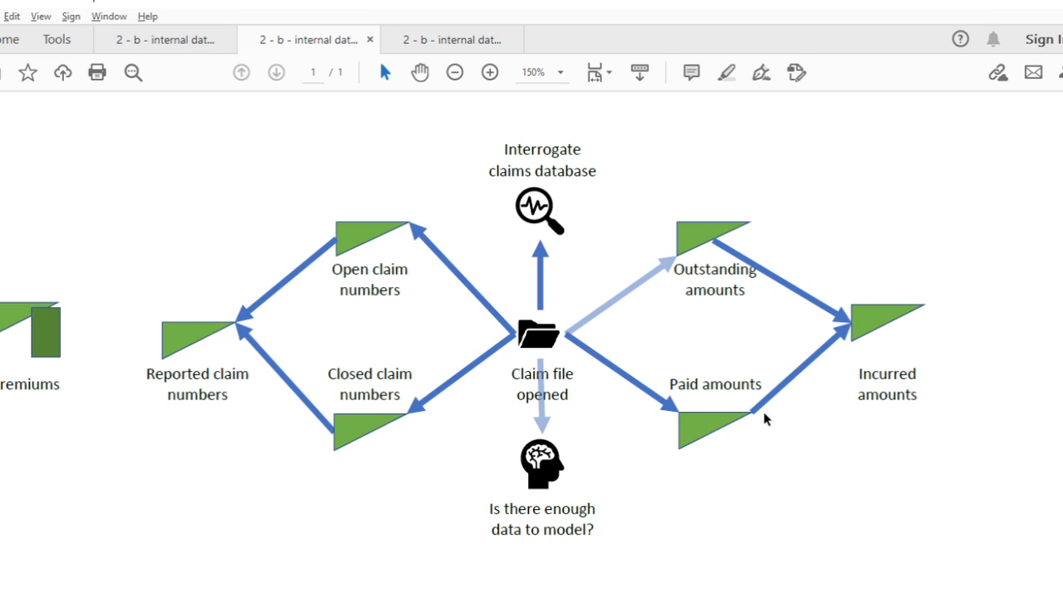
{"action": "mouse_move", "coordinate": [717, 419]}
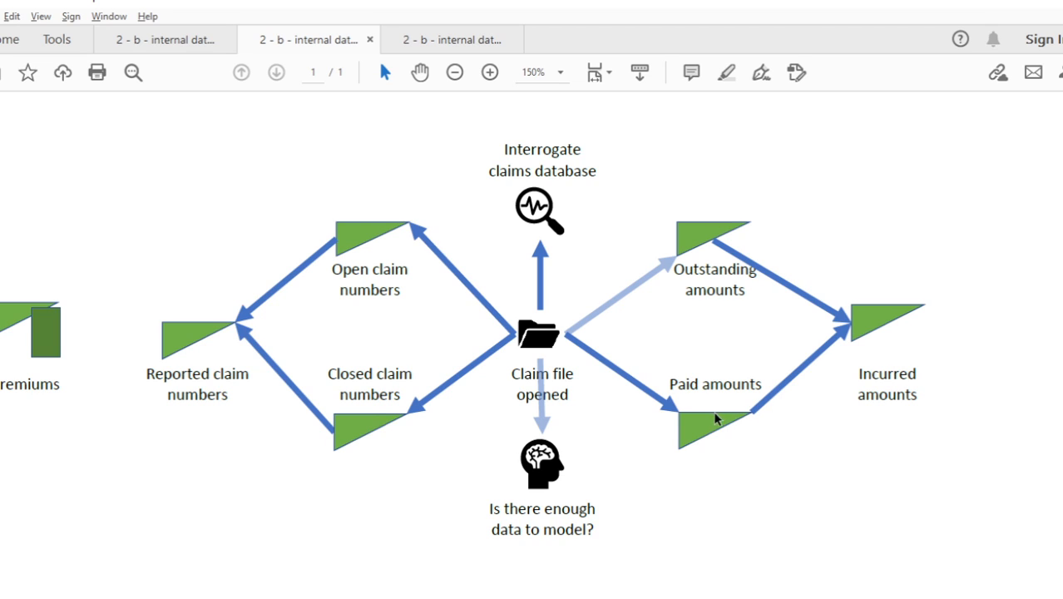
{"action": "mouse_move", "coordinate": [748, 416]}
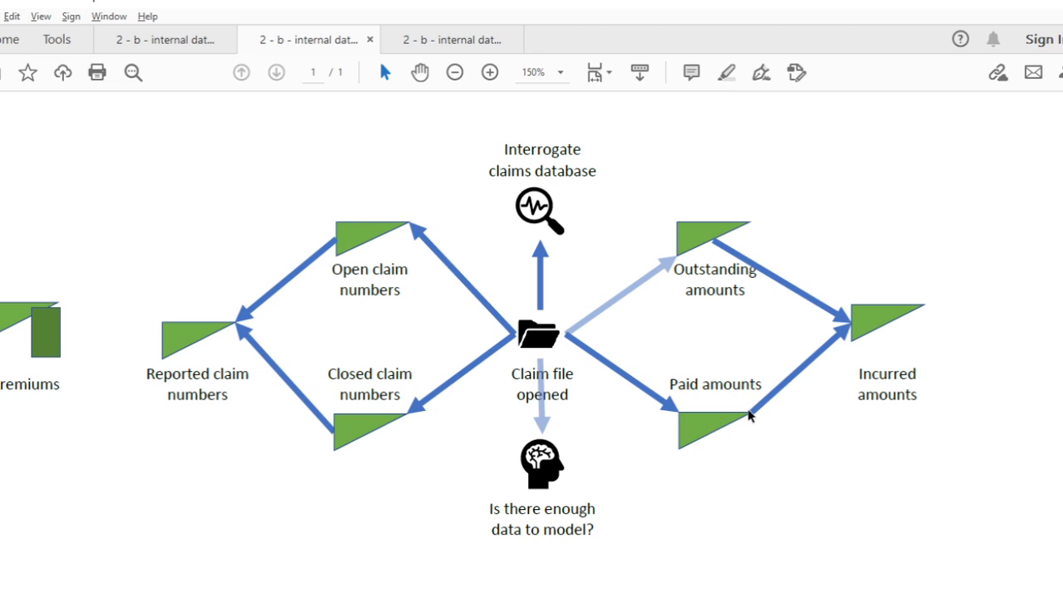
{"action": "mouse_move", "coordinate": [519, 492]}
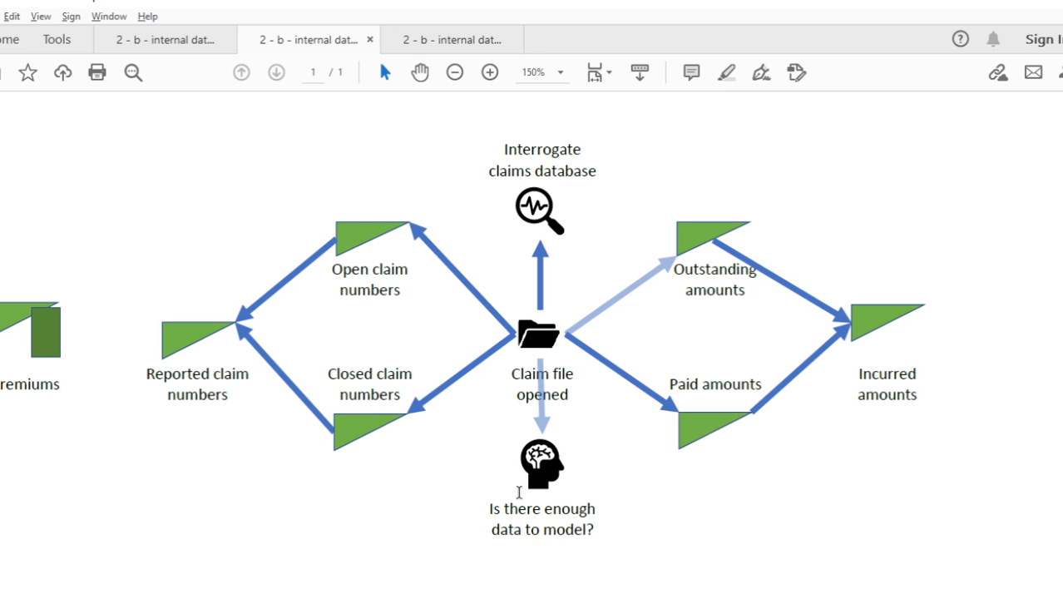
{"action": "mouse_move", "coordinate": [653, 473]}
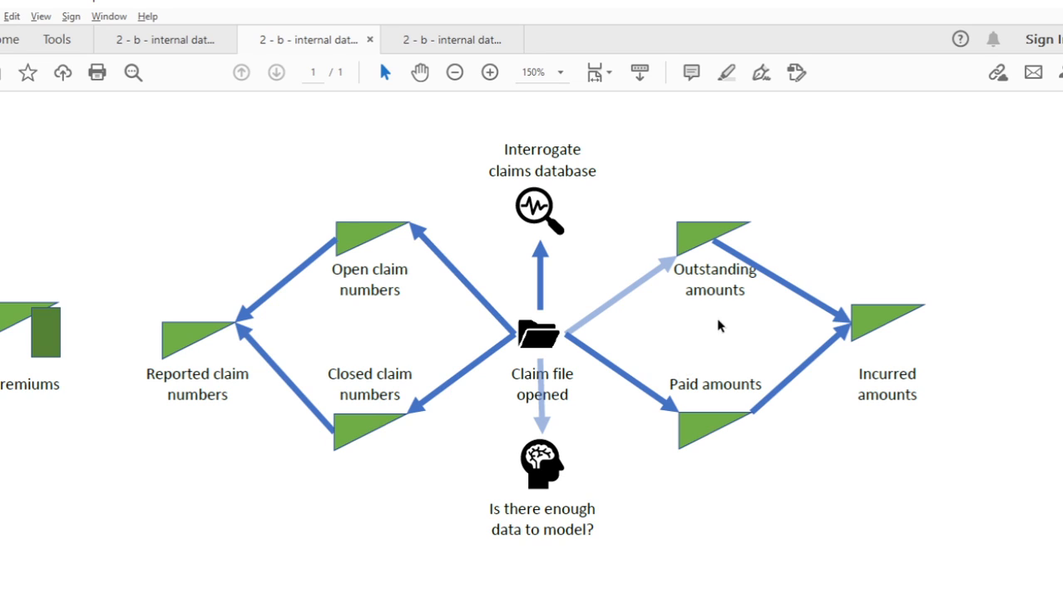
{"action": "mouse_move", "coordinate": [952, 299]}
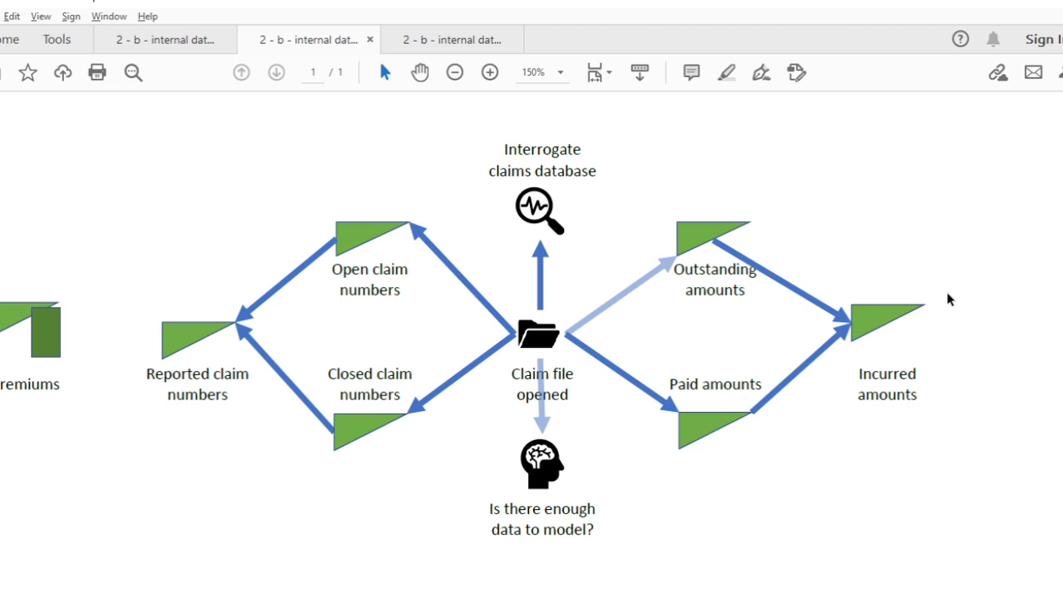
{"action": "mouse_move", "coordinate": [928, 273]}
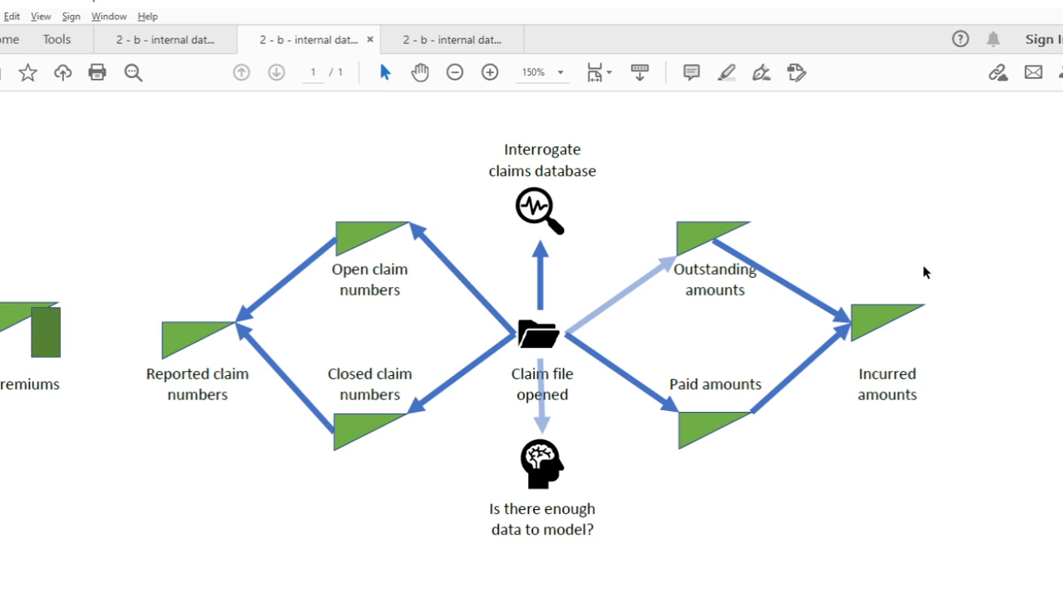
{"action": "mouse_move", "coordinate": [939, 276]}
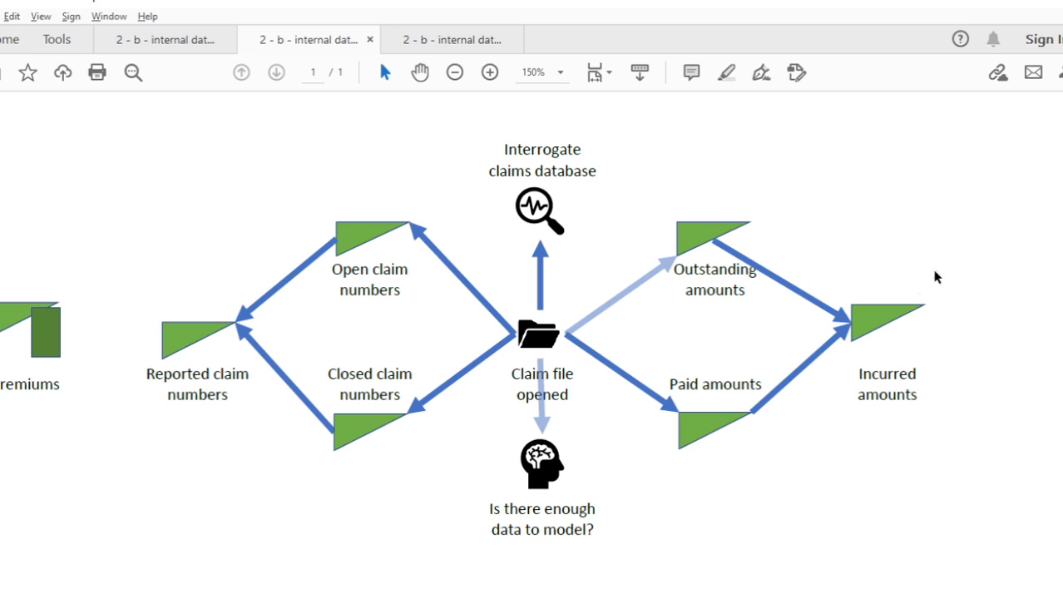
{"action": "mouse_move", "coordinate": [915, 291]}
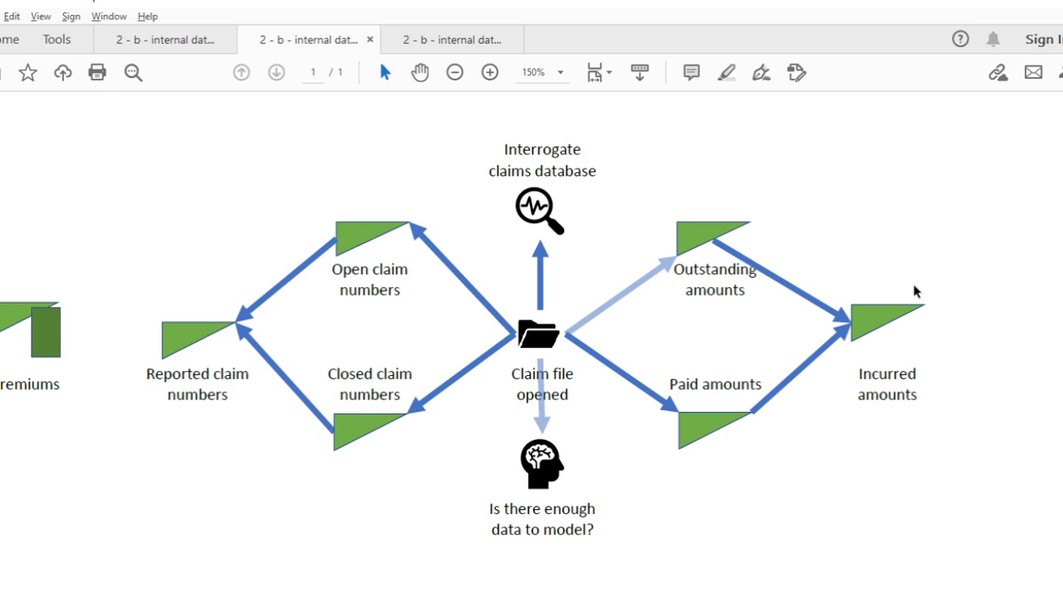
{"action": "mouse_move", "coordinate": [863, 311]}
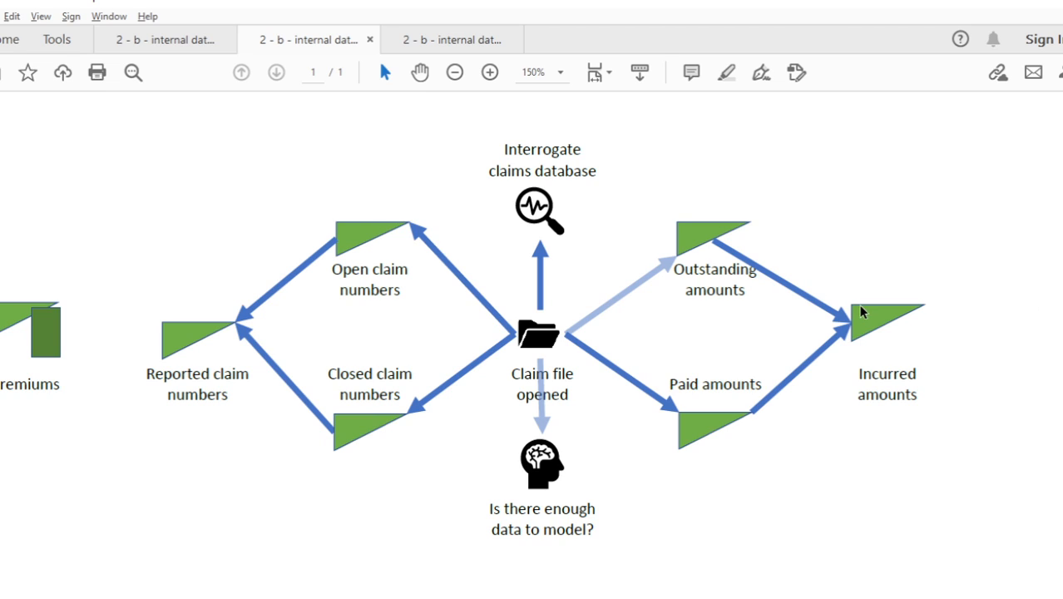
{"action": "mouse_move", "coordinate": [835, 401]}
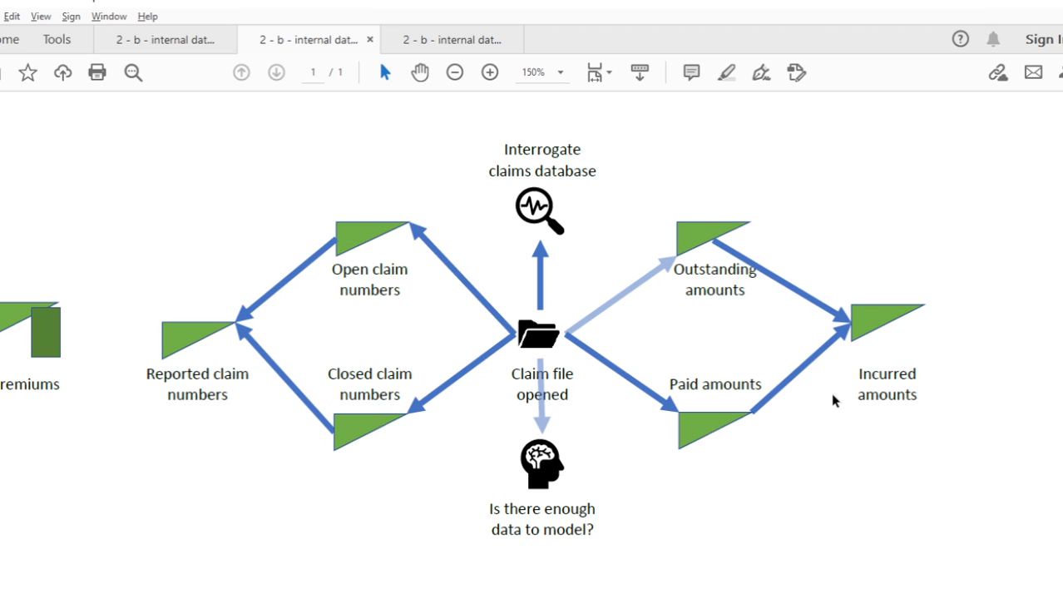
{"action": "mouse_move", "coordinate": [712, 286]}
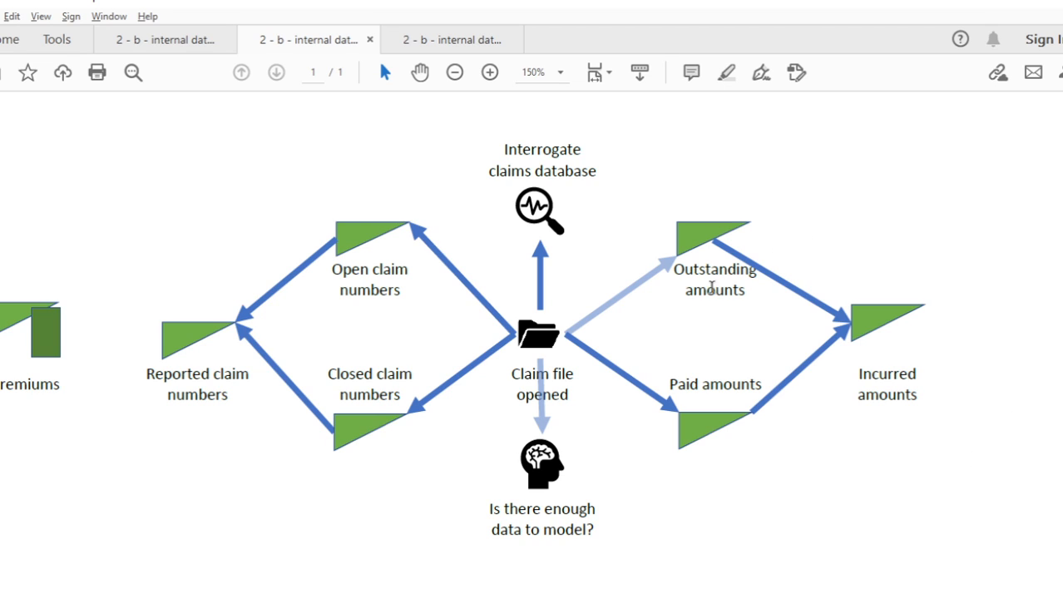
{"action": "mouse_move", "coordinate": [667, 387]}
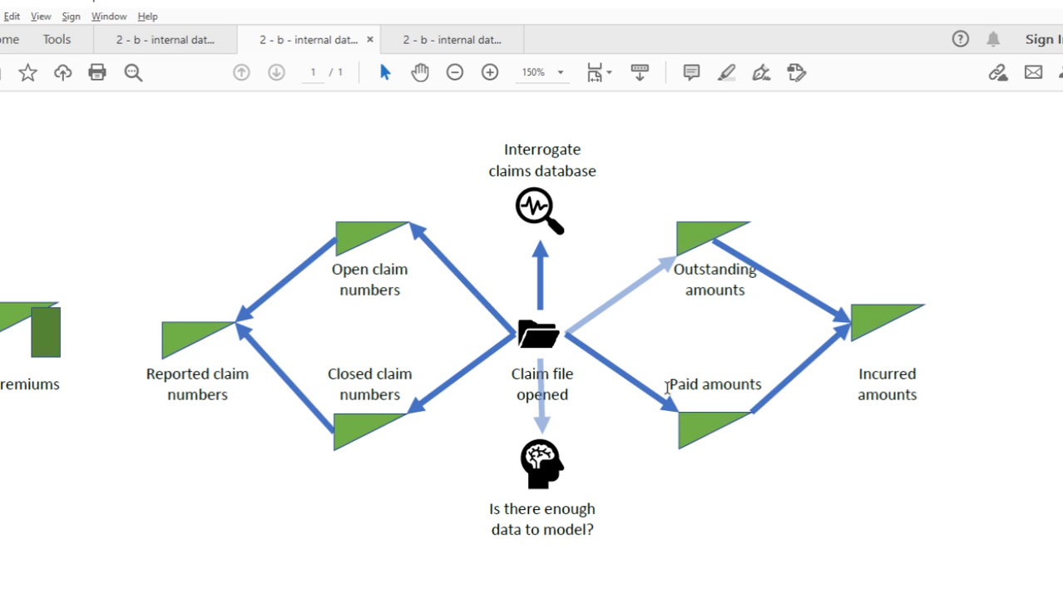
{"action": "mouse_move", "coordinate": [707, 227]}
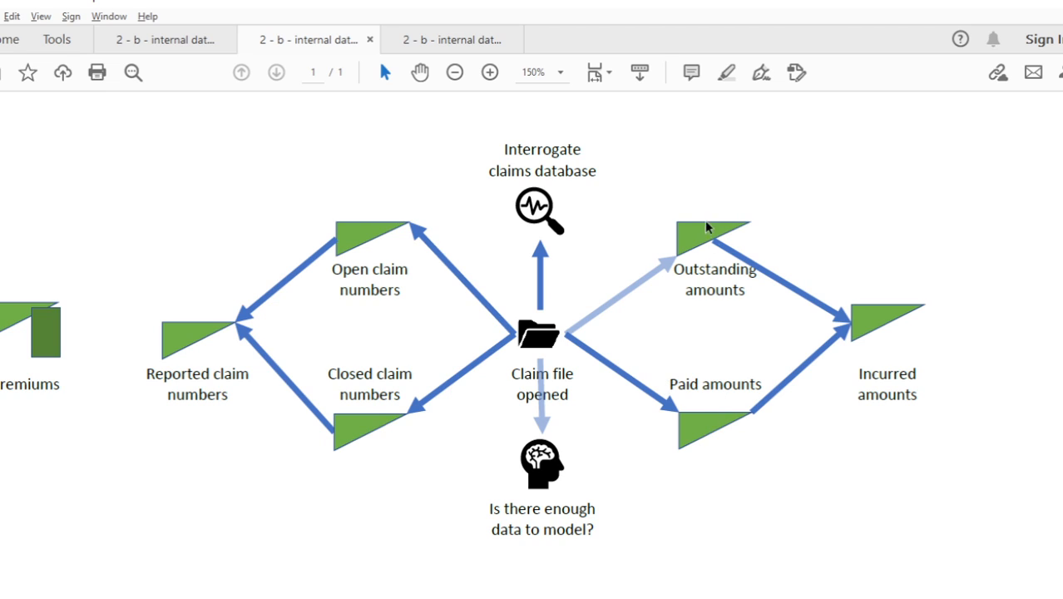
{"action": "mouse_move", "coordinate": [705, 336]}
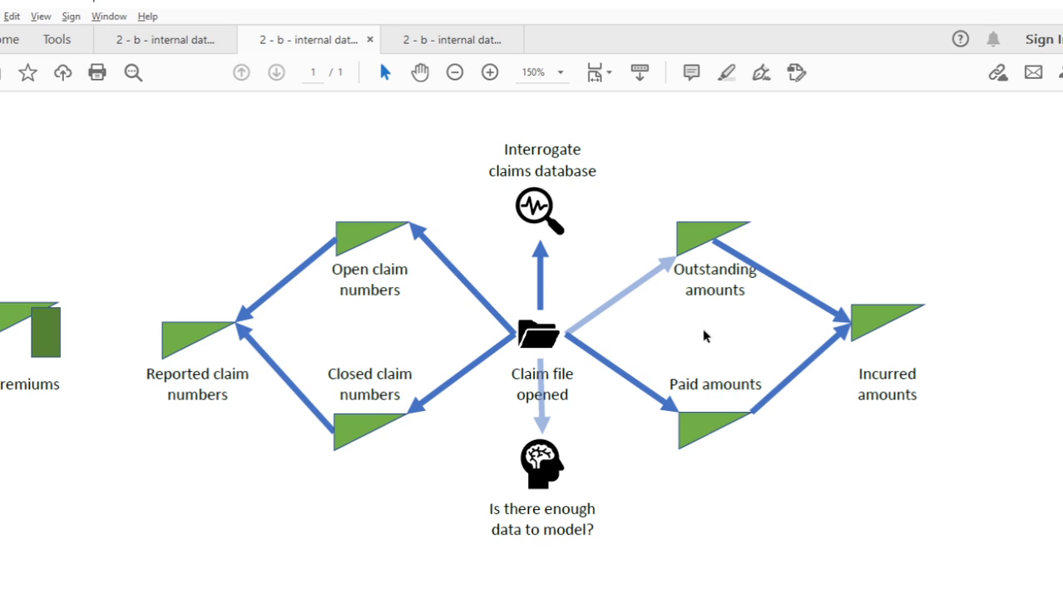
{"action": "mouse_move", "coordinate": [702, 293]}
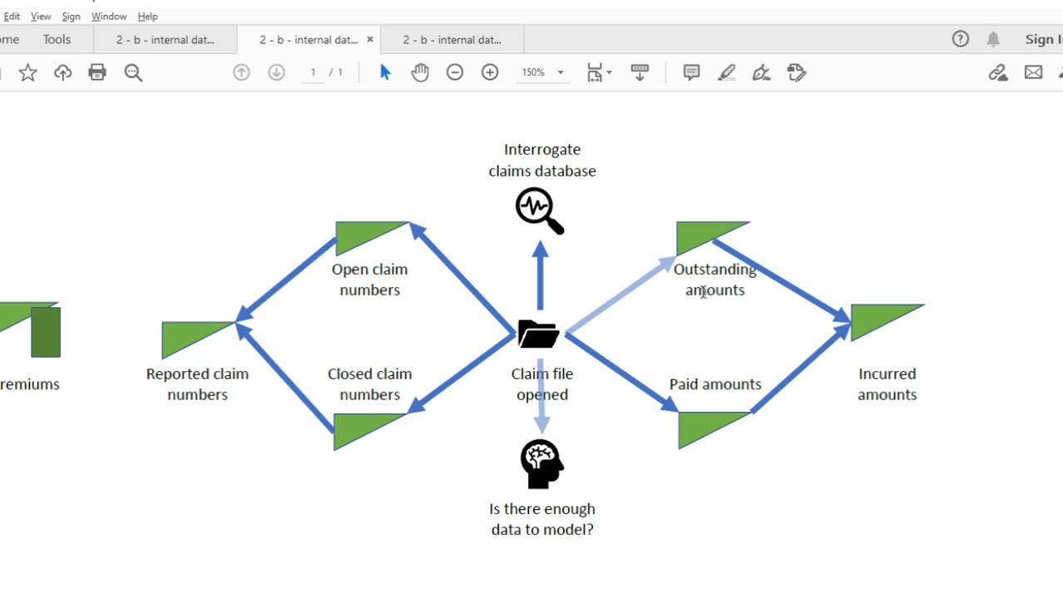
{"action": "mouse_move", "coordinate": [735, 392]}
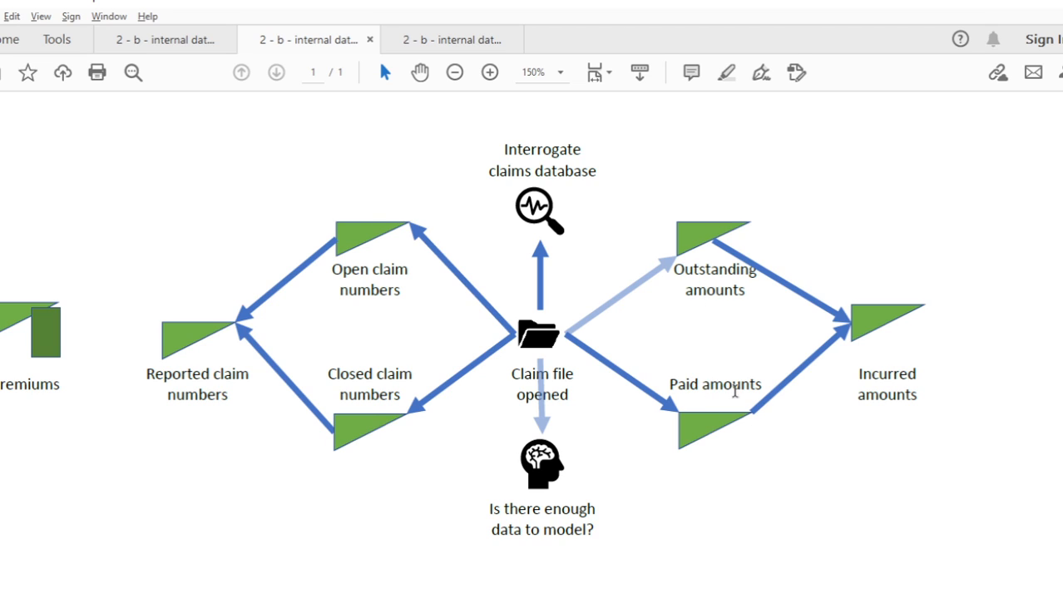
{"action": "mouse_move", "coordinate": [739, 404]}
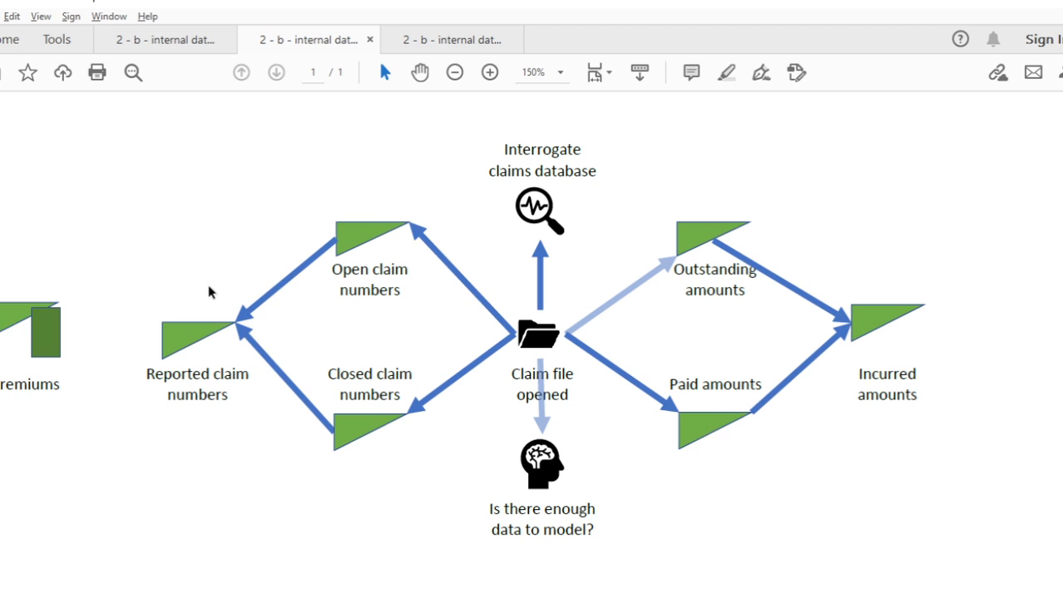
{"action": "mouse_move", "coordinate": [788, 429]}
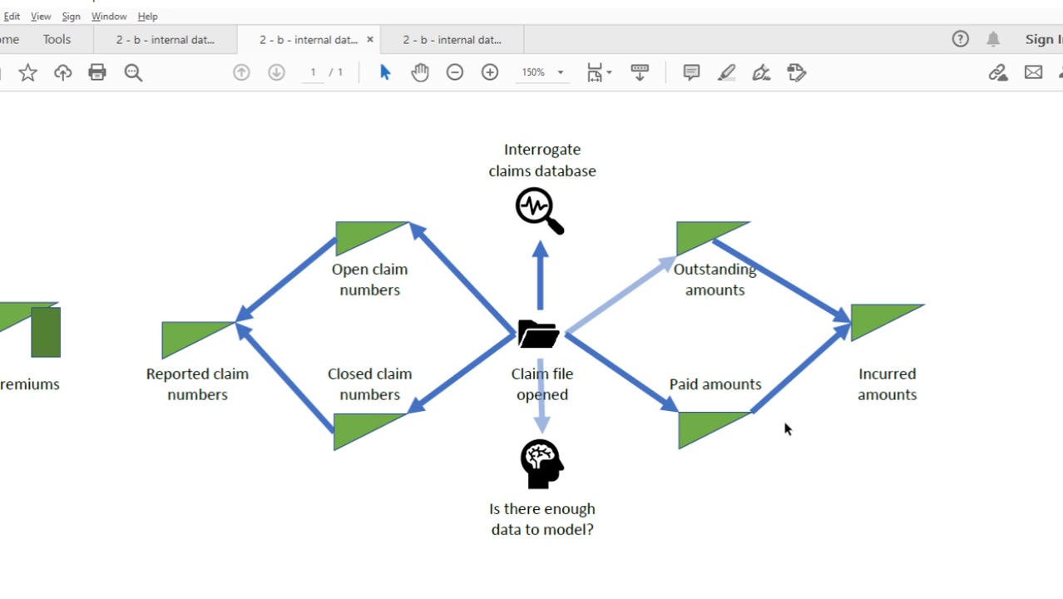
{"action": "mouse_move", "coordinate": [875, 323]}
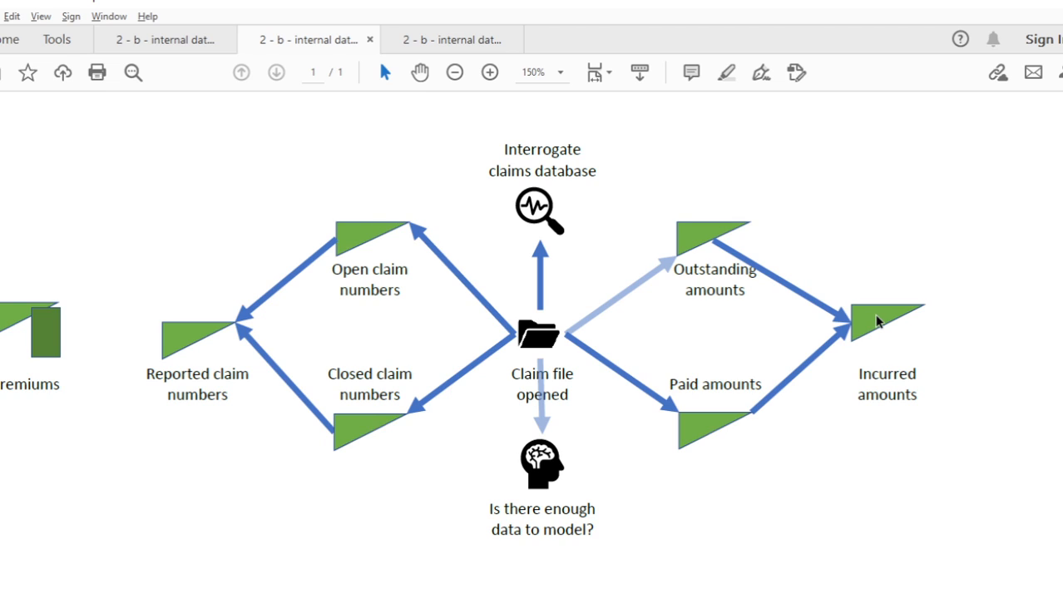
{"action": "mouse_move", "coordinate": [897, 341]}
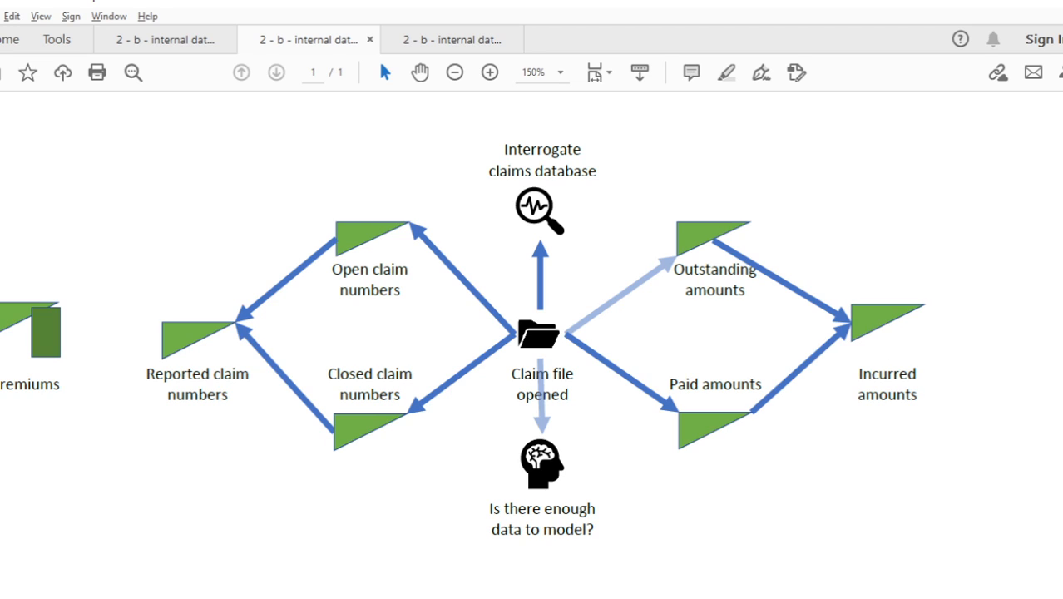
{"action": "mouse_move", "coordinate": [994, 456]}
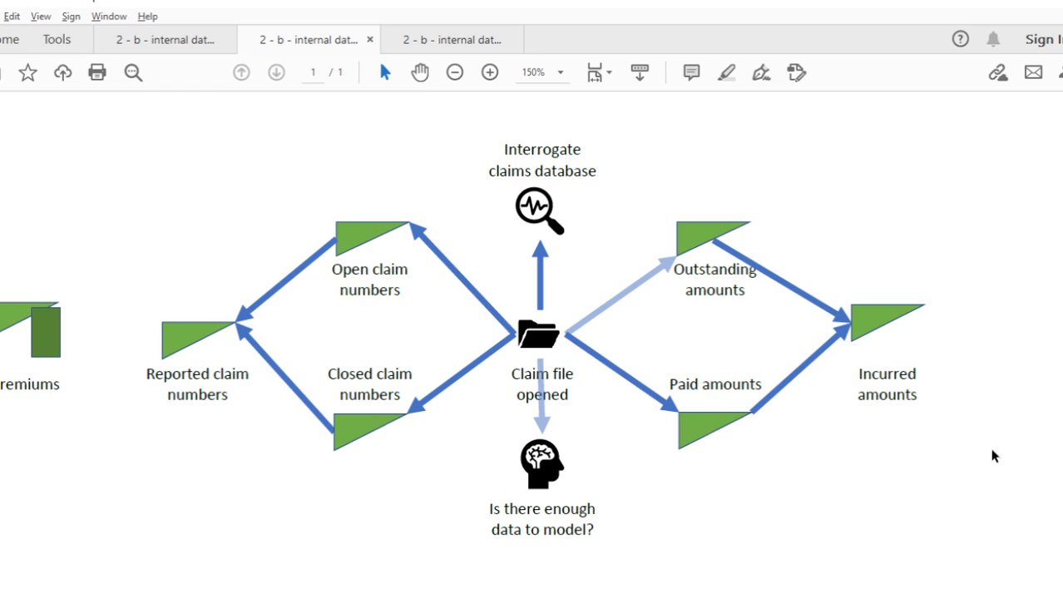
{"action": "mouse_move", "coordinate": [929, 311]}
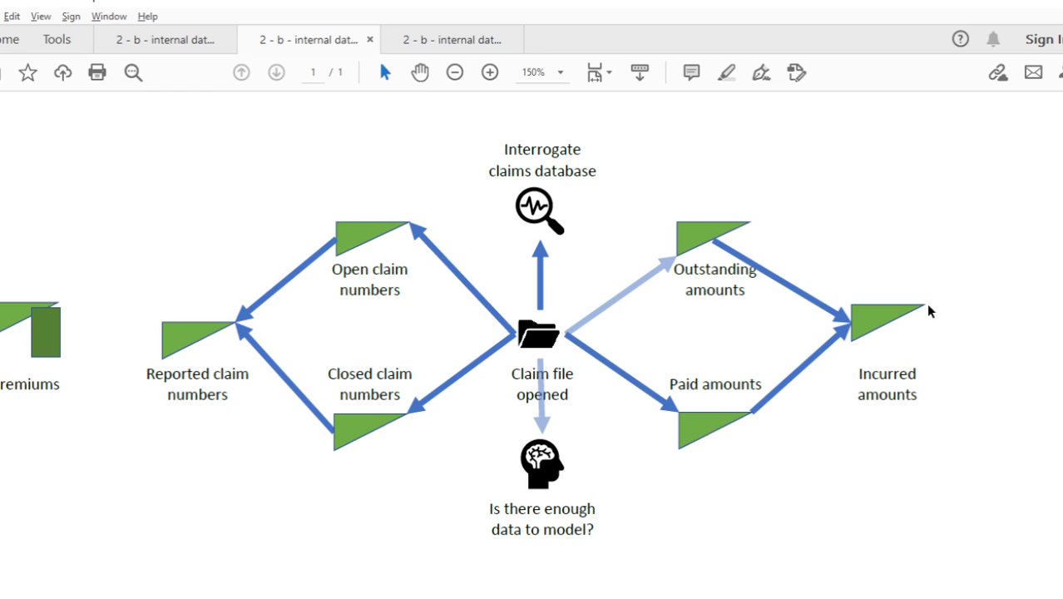
{"action": "mouse_move", "coordinate": [828, 419]}
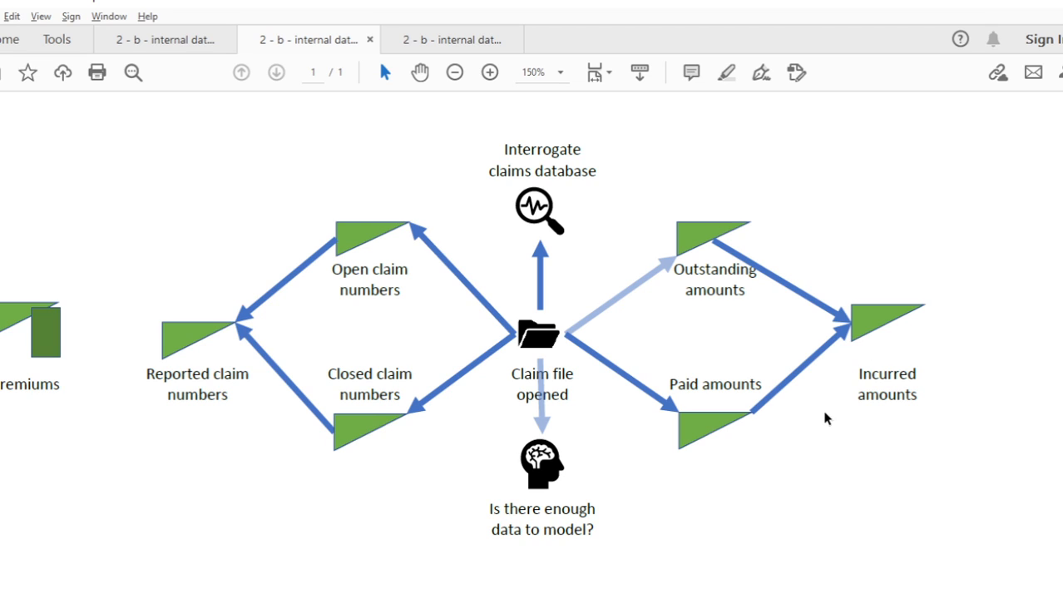
{"action": "mouse_move", "coordinate": [862, 358]}
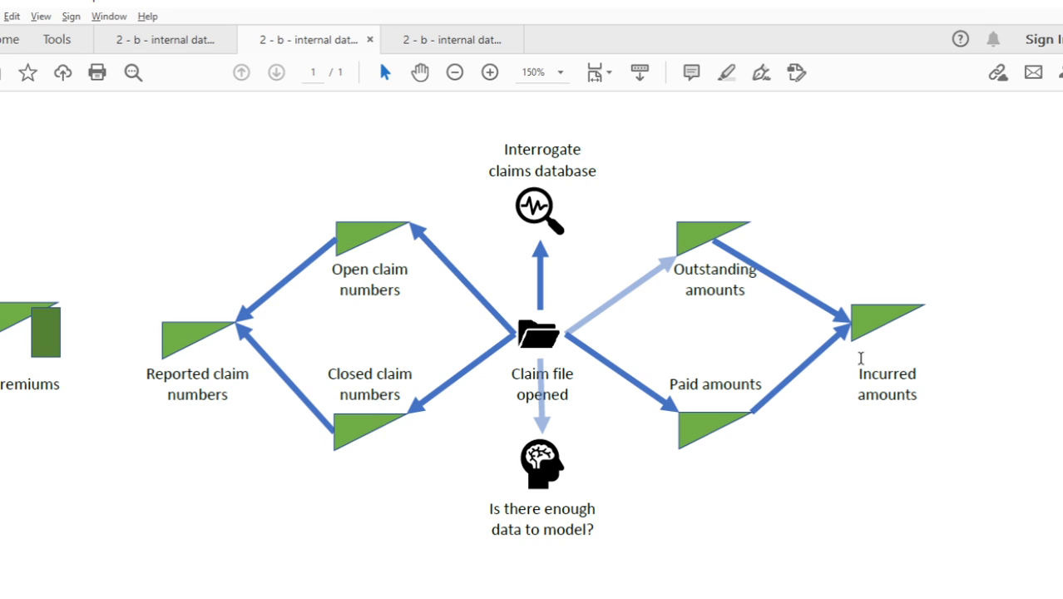
{"action": "mouse_move", "coordinate": [788, 474]}
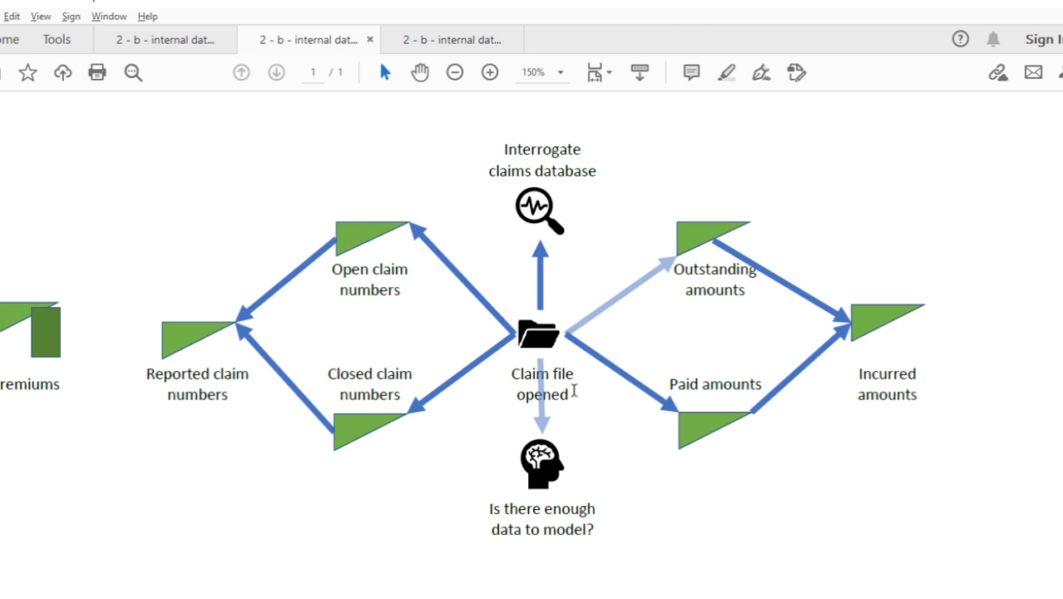
{"action": "mouse_move", "coordinate": [735, 195]}
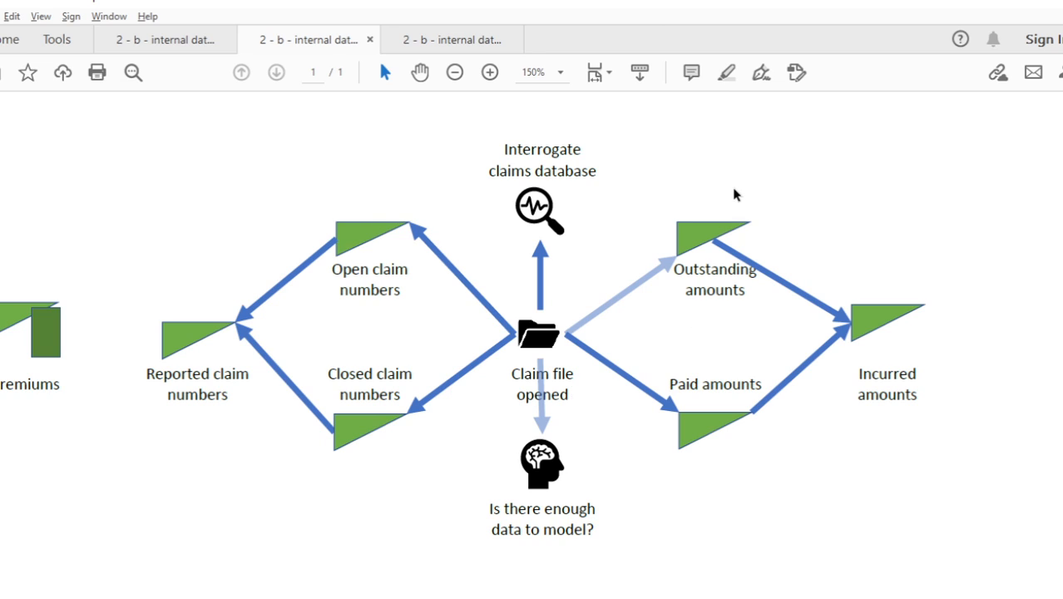
{"action": "mouse_move", "coordinate": [835, 531]}
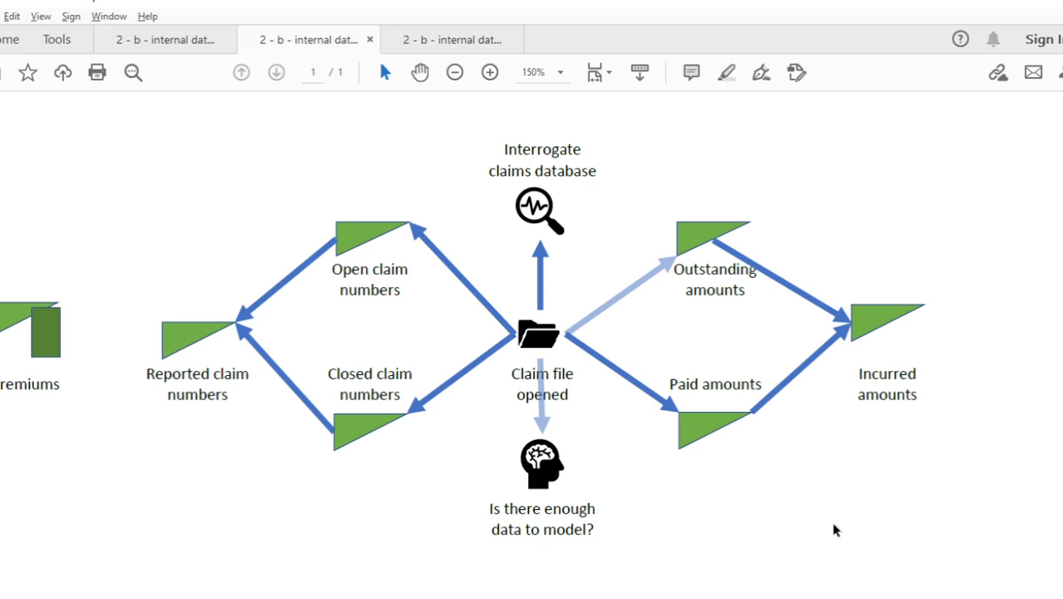
{"action": "mouse_move", "coordinate": [752, 372]}
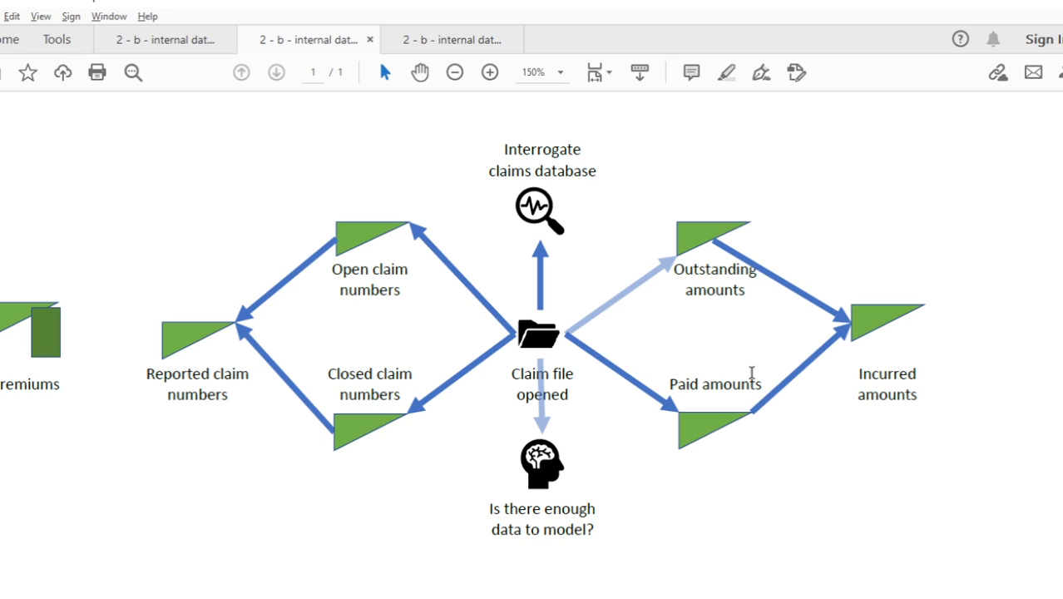
{"action": "mouse_move", "coordinate": [706, 426]}
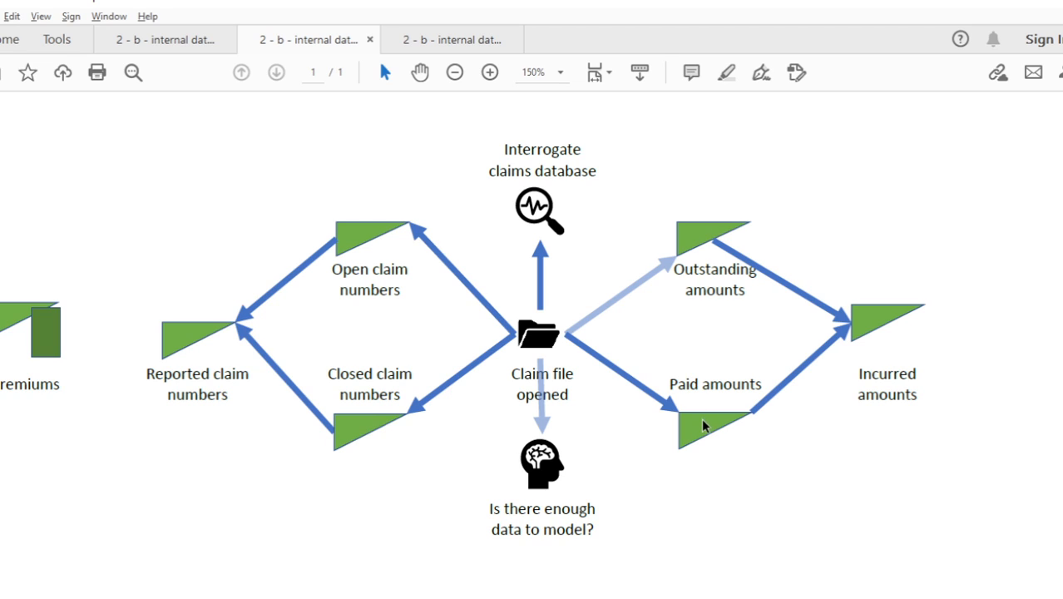
{"action": "mouse_move", "coordinate": [912, 349]}
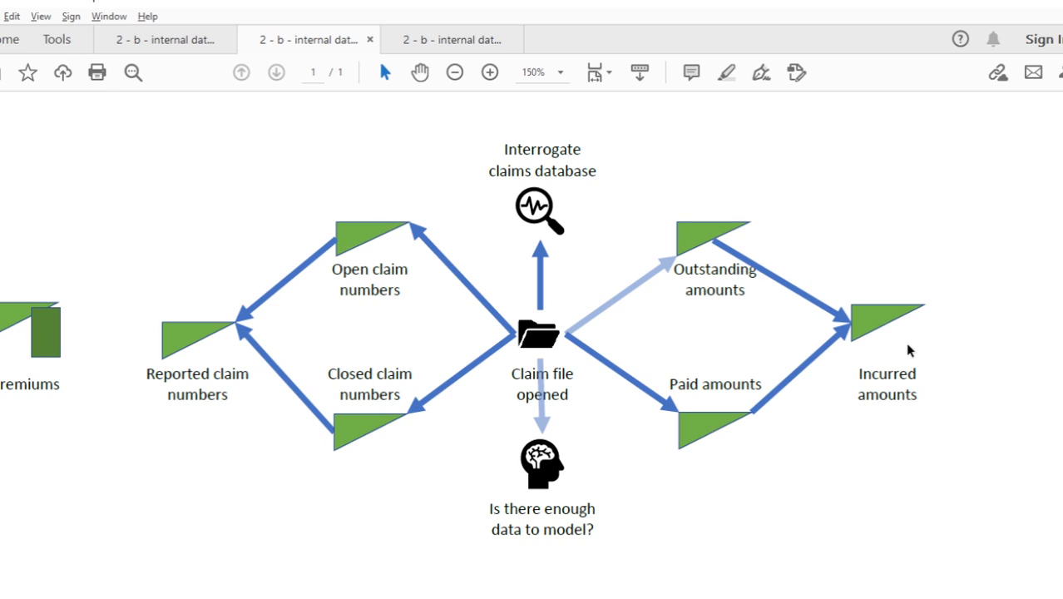
{"action": "mouse_move", "coordinate": [672, 202]}
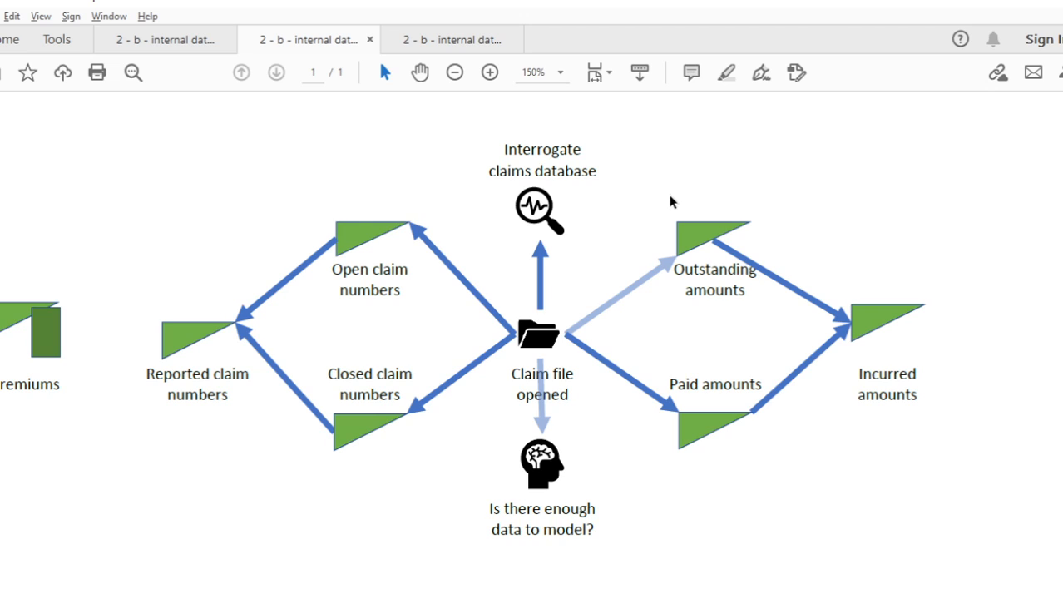
{"action": "mouse_move", "coordinate": [682, 431]}
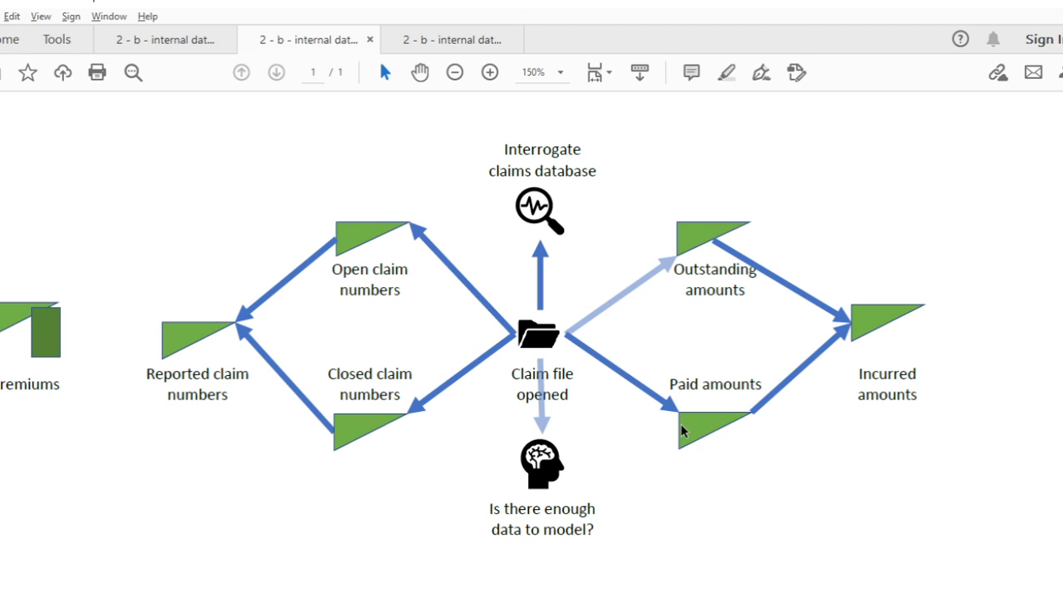
{"action": "mouse_move", "coordinate": [680, 486]}
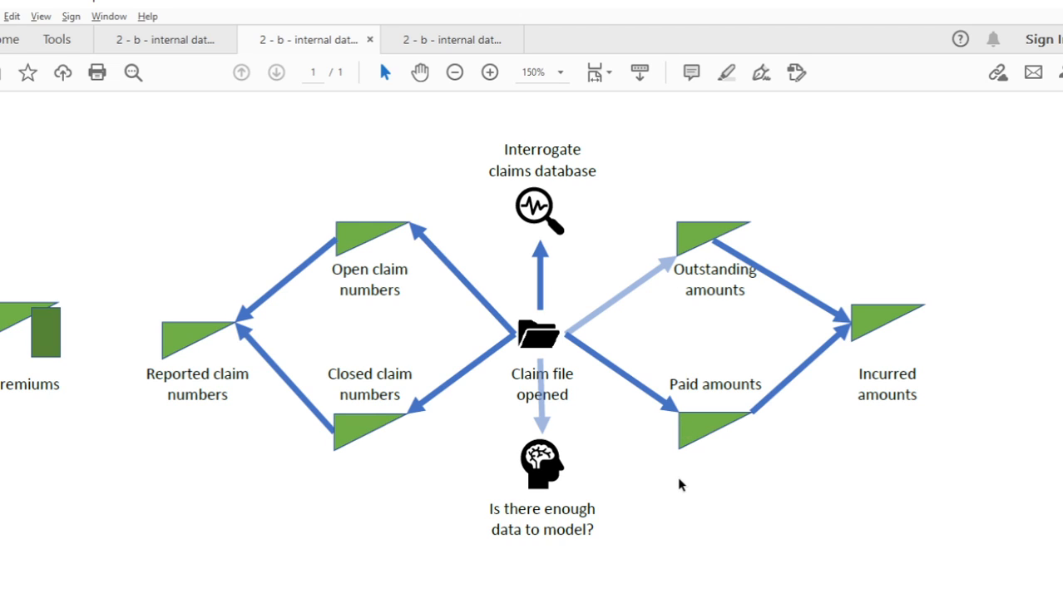
{"action": "mouse_move", "coordinate": [850, 356]}
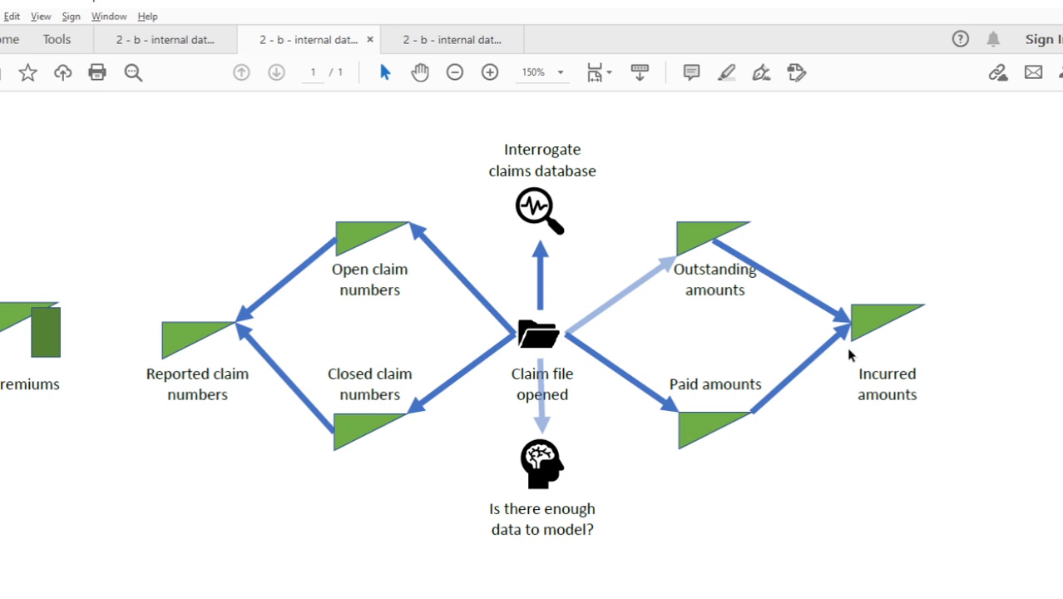
{"action": "mouse_move", "coordinate": [707, 240]}
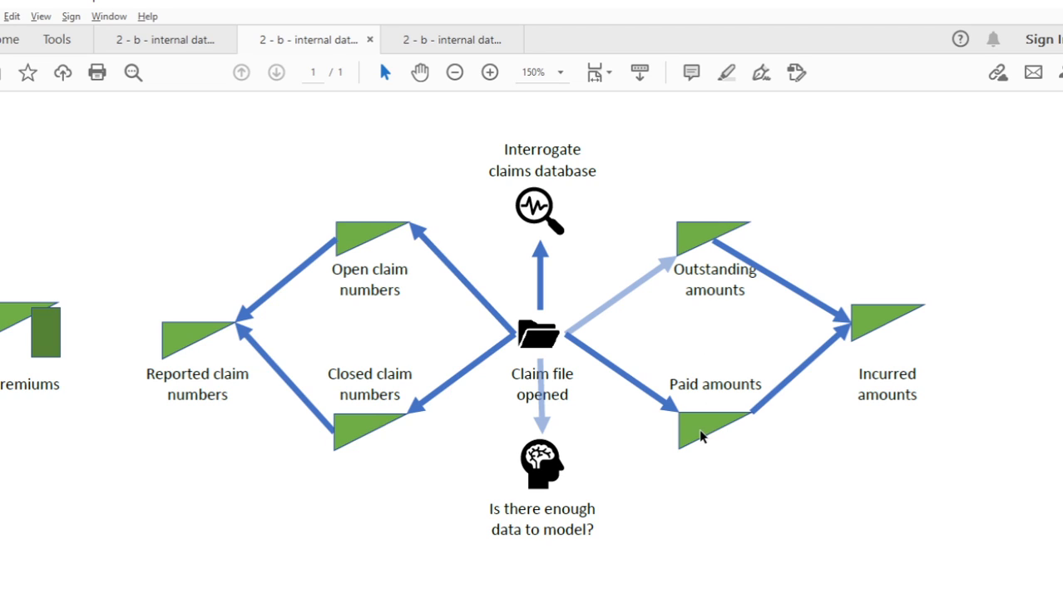
{"action": "mouse_move", "coordinate": [702, 462]}
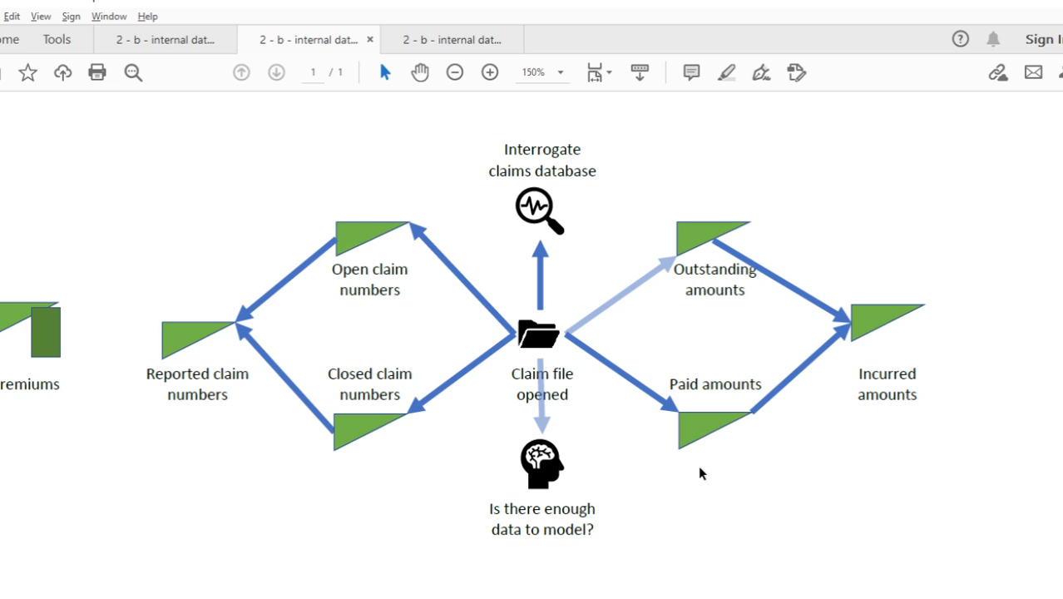
{"action": "mouse_move", "coordinate": [835, 365]}
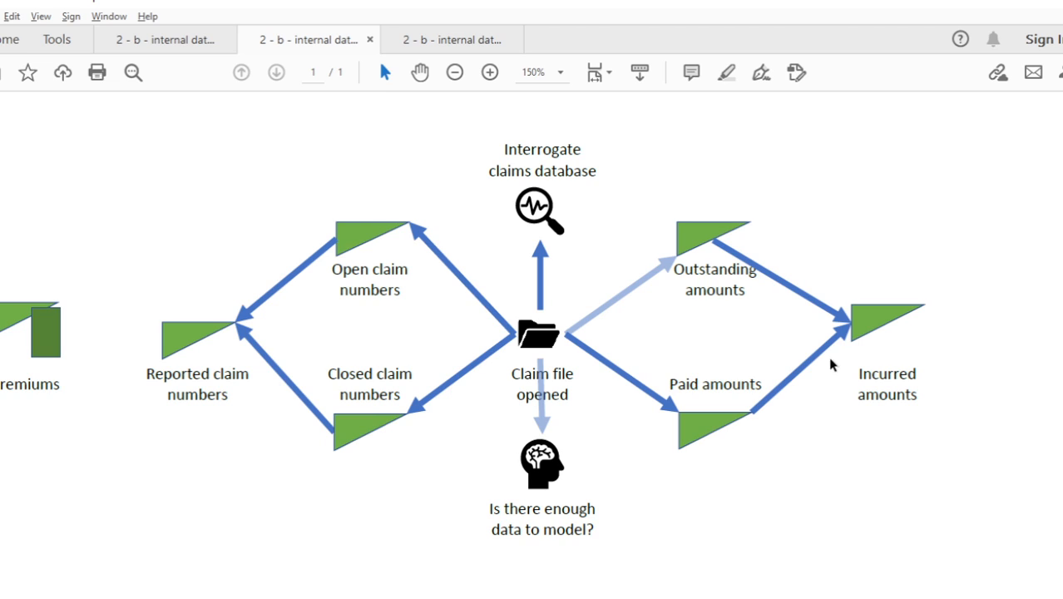
{"action": "mouse_move", "coordinate": [856, 340]}
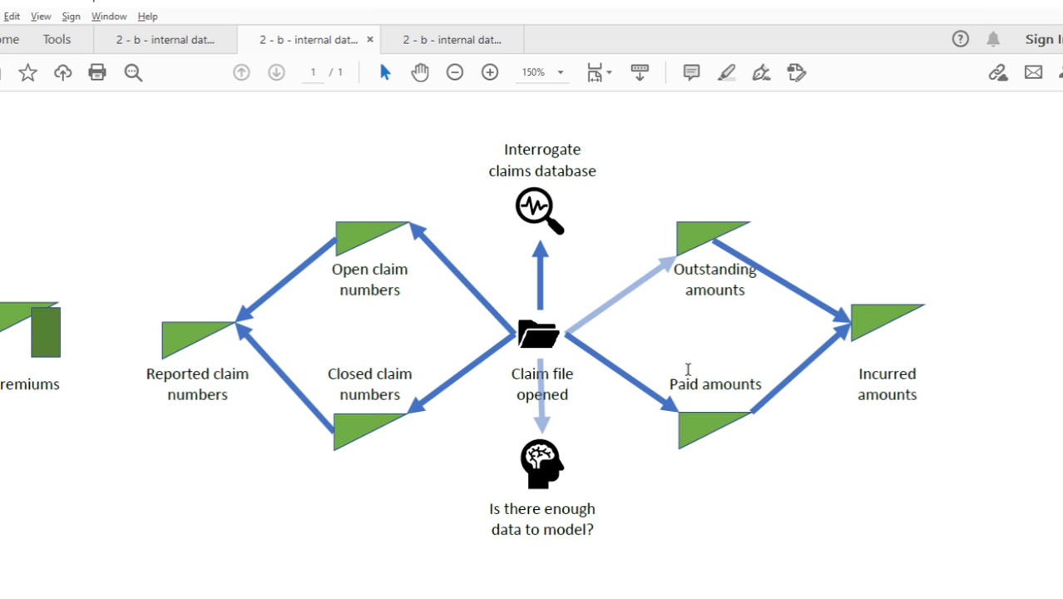
{"action": "mouse_move", "coordinate": [847, 331]}
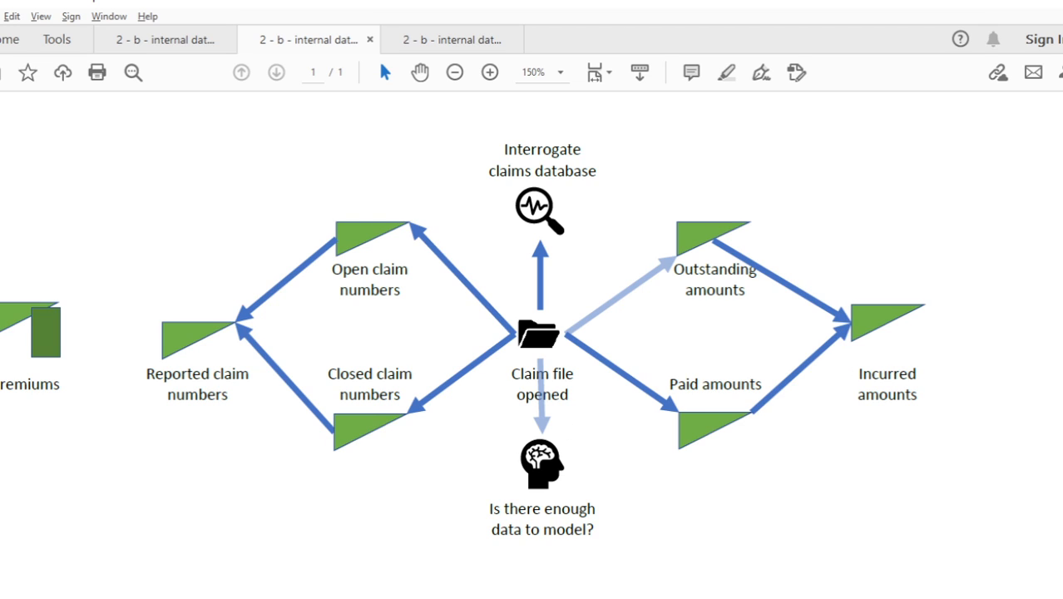
{"action": "mouse_move", "coordinate": [558, 412]}
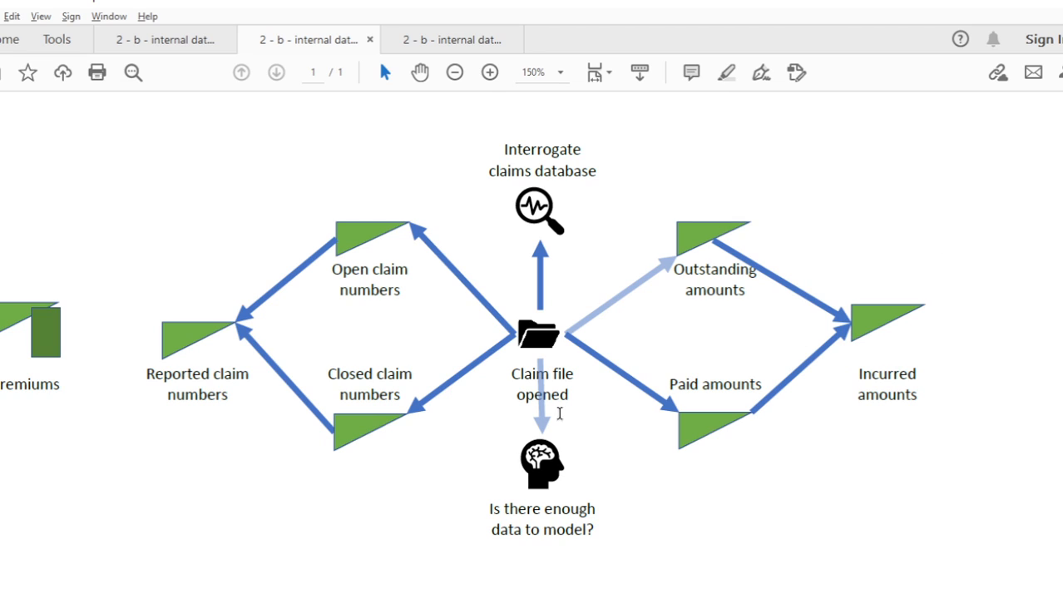
{"action": "mouse_move", "coordinate": [732, 496]}
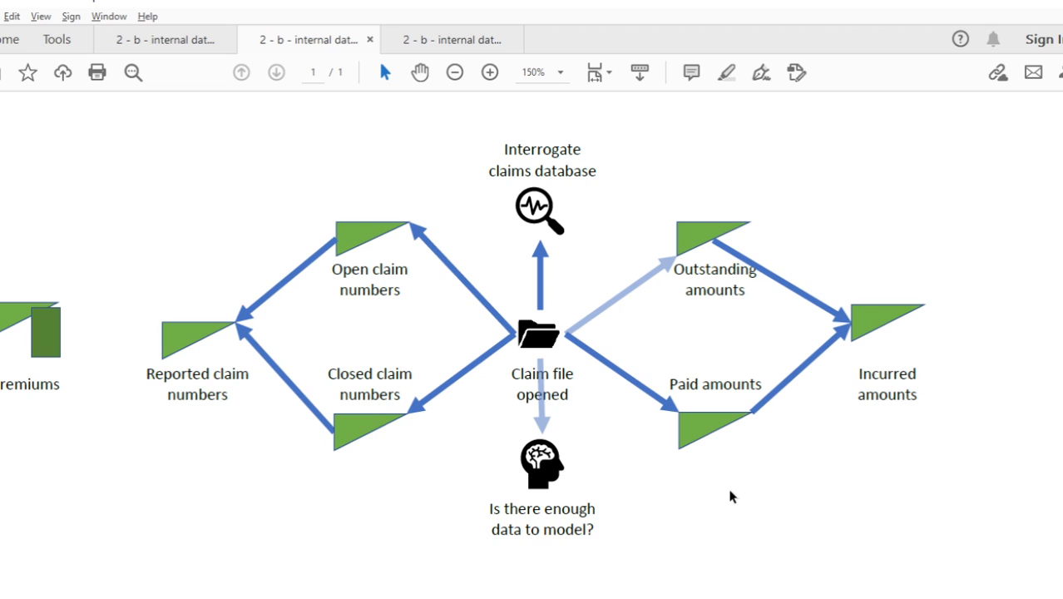
{"action": "mouse_move", "coordinate": [698, 469]}
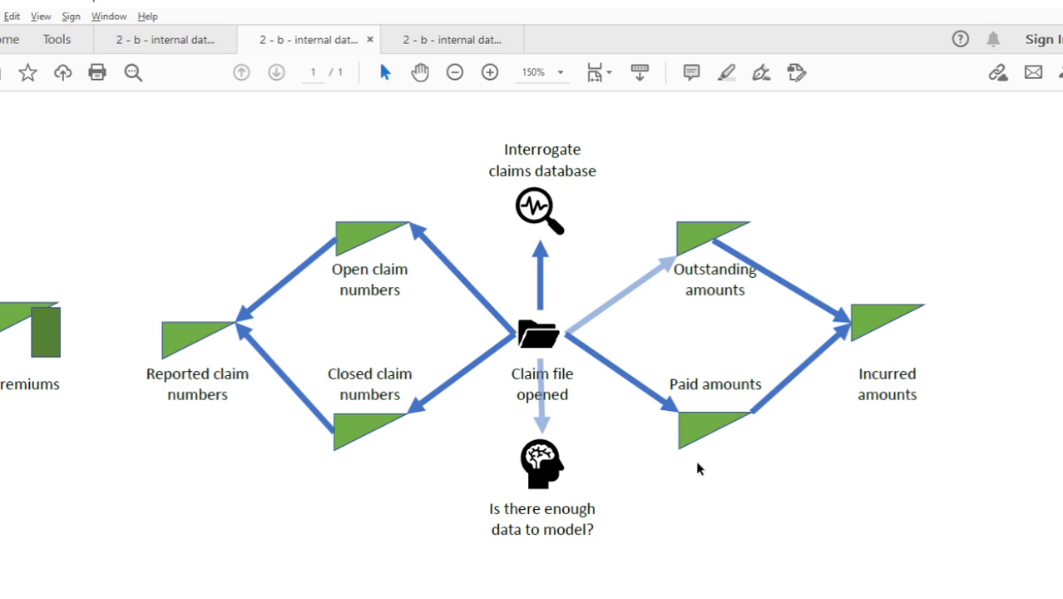
{"action": "mouse_move", "coordinate": [918, 348]}
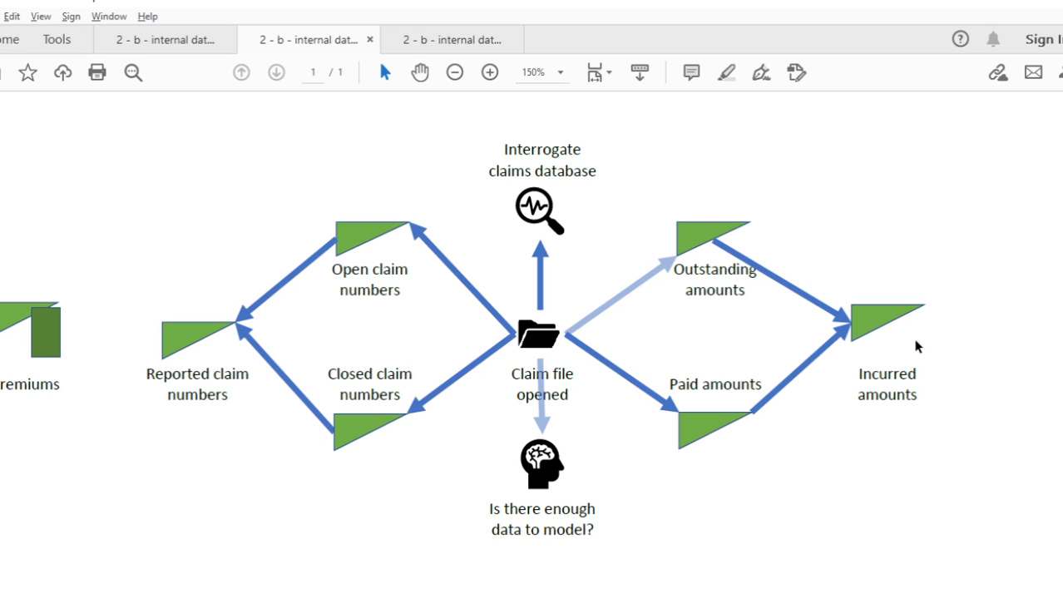
{"action": "mouse_move", "coordinate": [718, 324]}
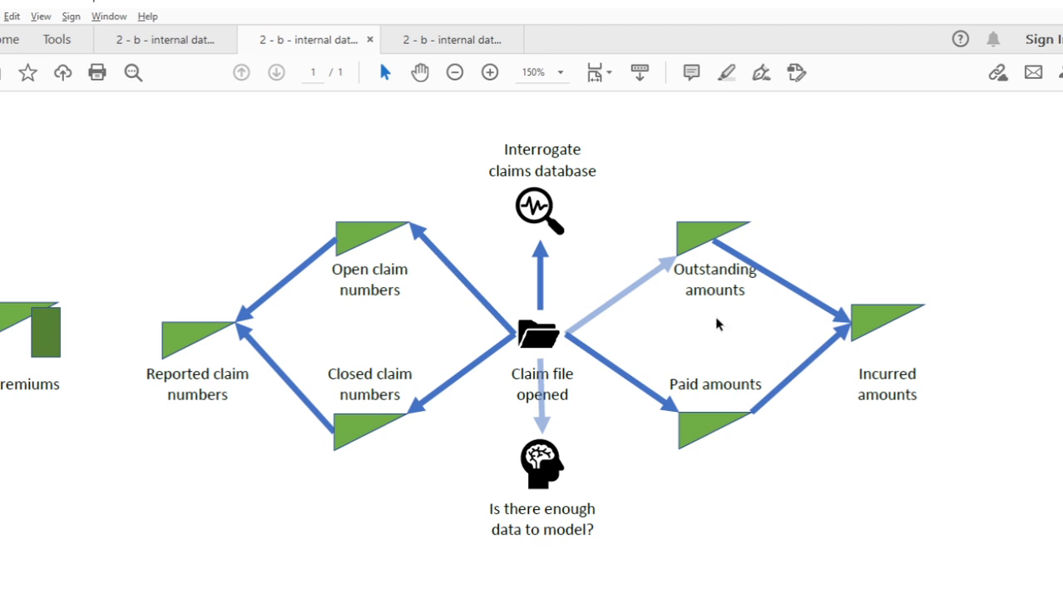
{"action": "mouse_move", "coordinate": [640, 236]}
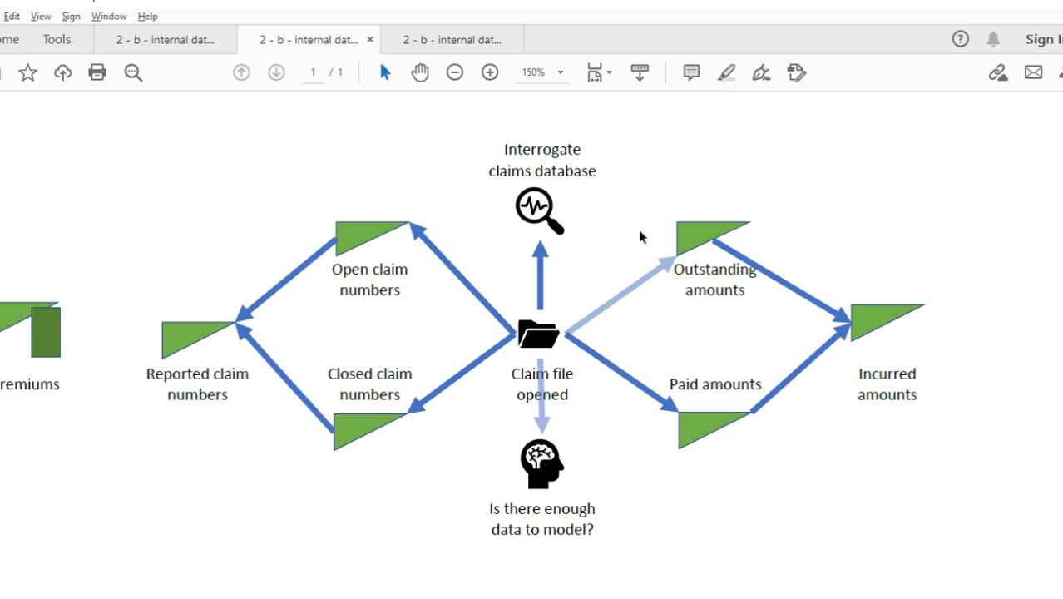
{"action": "mouse_move", "coordinate": [748, 159]}
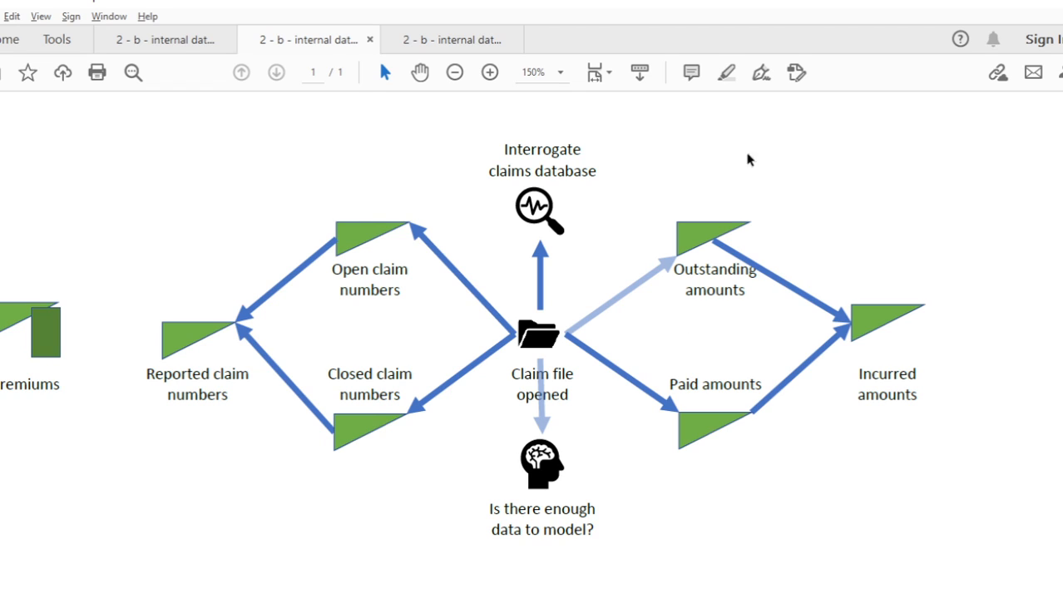
{"action": "mouse_move", "coordinate": [807, 303]}
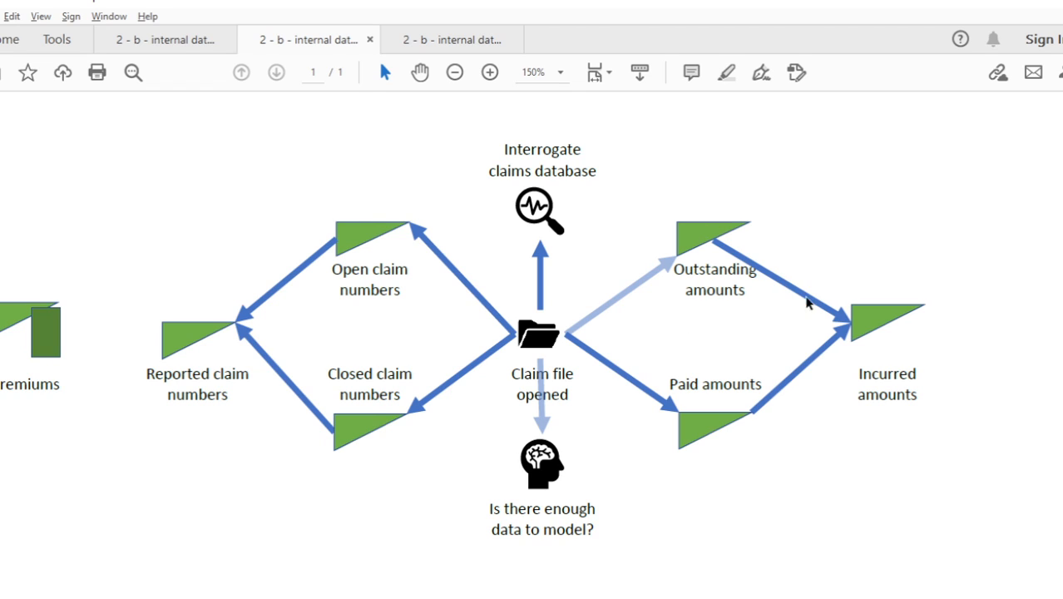
{"action": "mouse_move", "coordinate": [650, 247]}
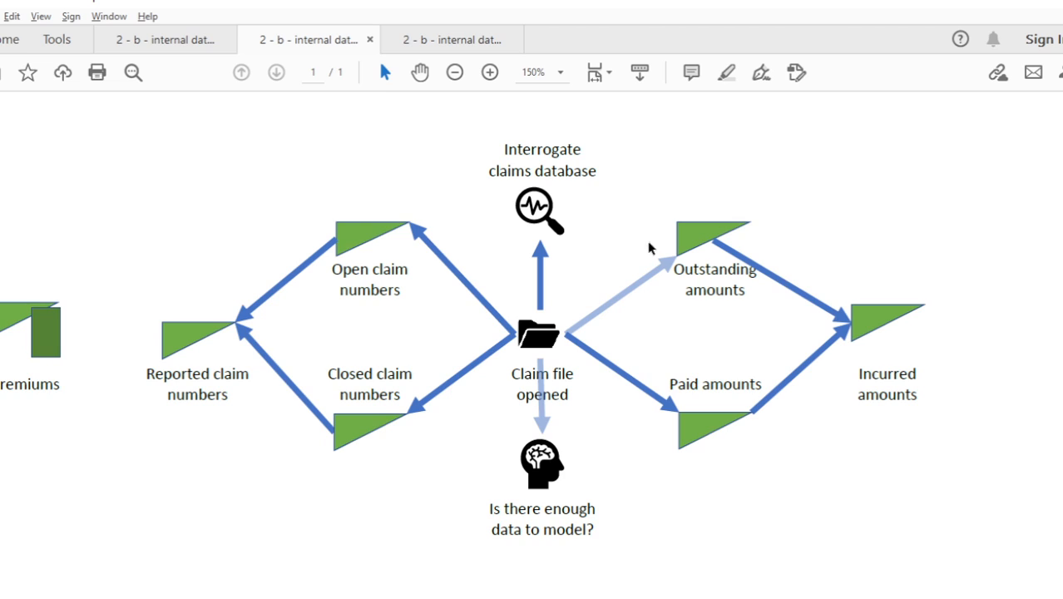
{"action": "mouse_move", "coordinate": [677, 374]}
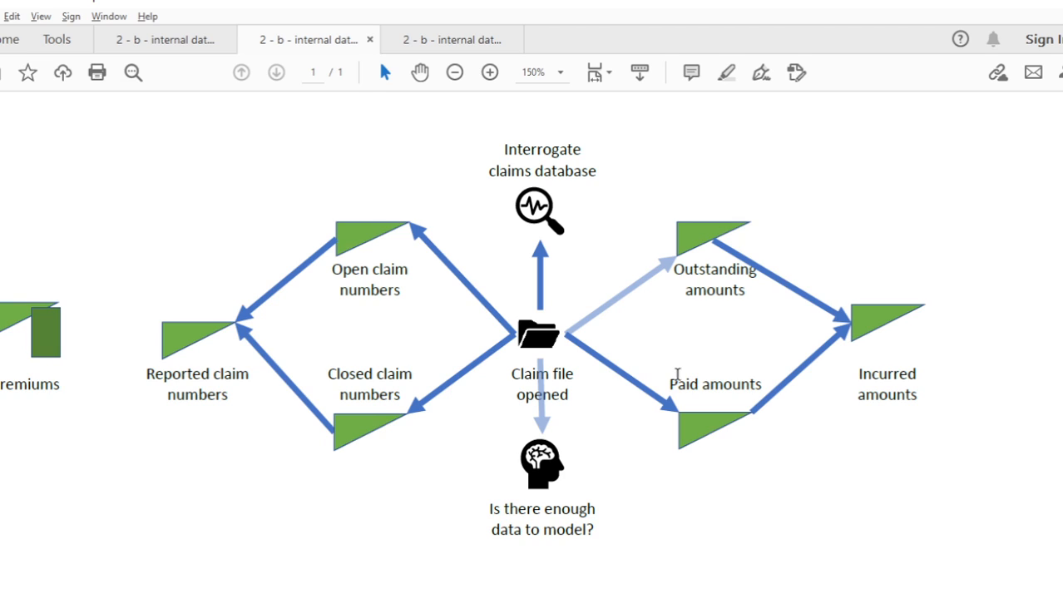
{"action": "mouse_move", "coordinate": [707, 399]}
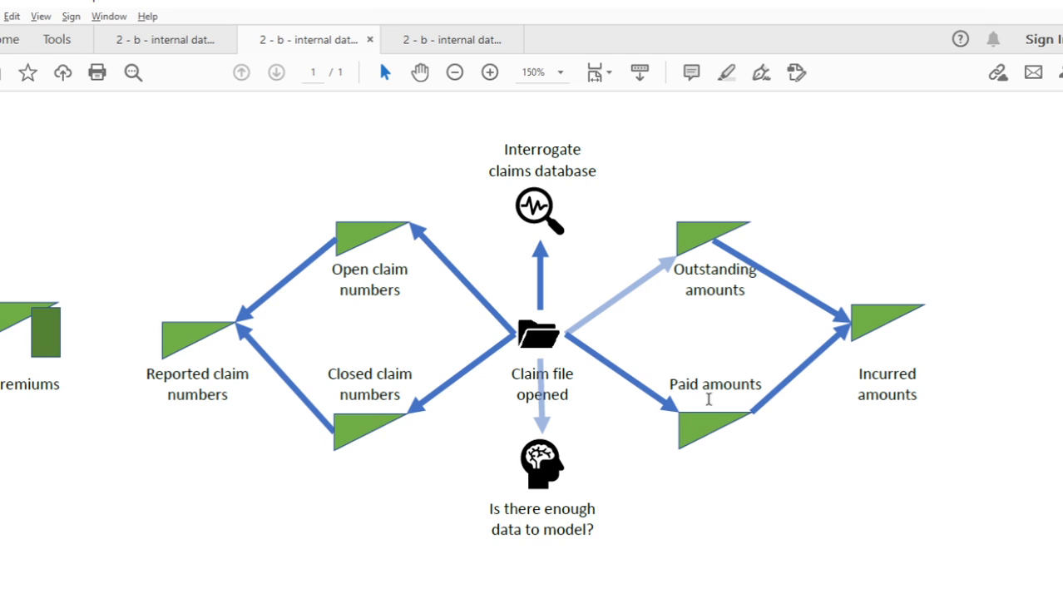
{"action": "mouse_move", "coordinate": [624, 505]}
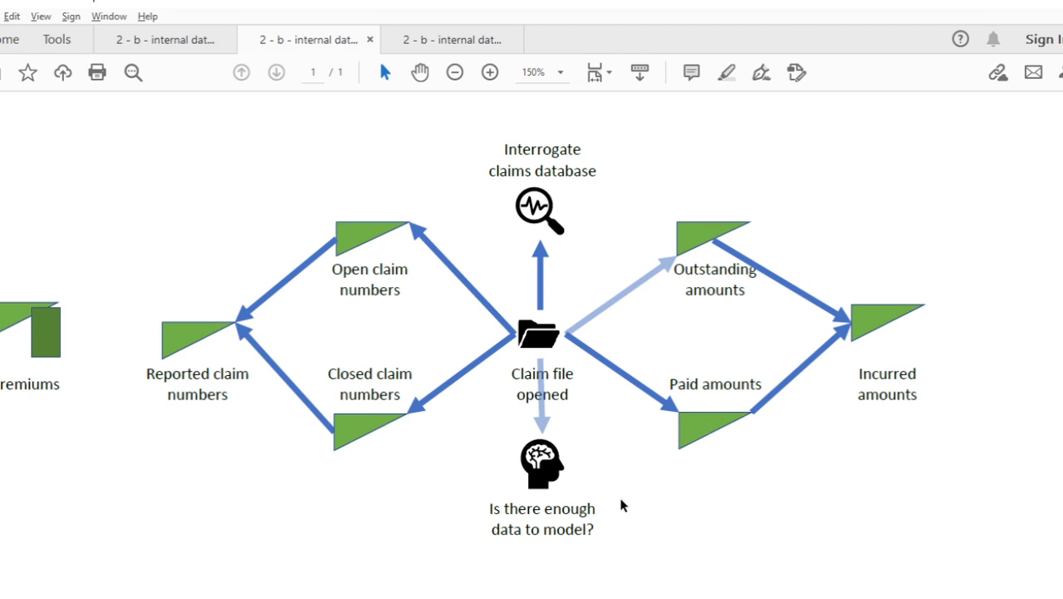
{"action": "mouse_move", "coordinate": [676, 396]}
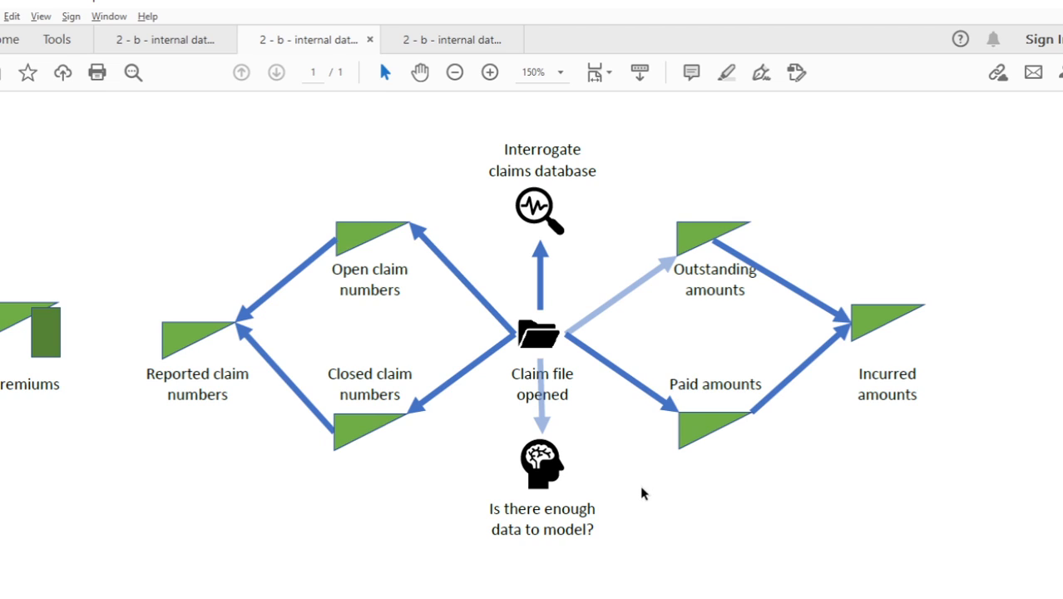
{"action": "mouse_move", "coordinate": [804, 369]}
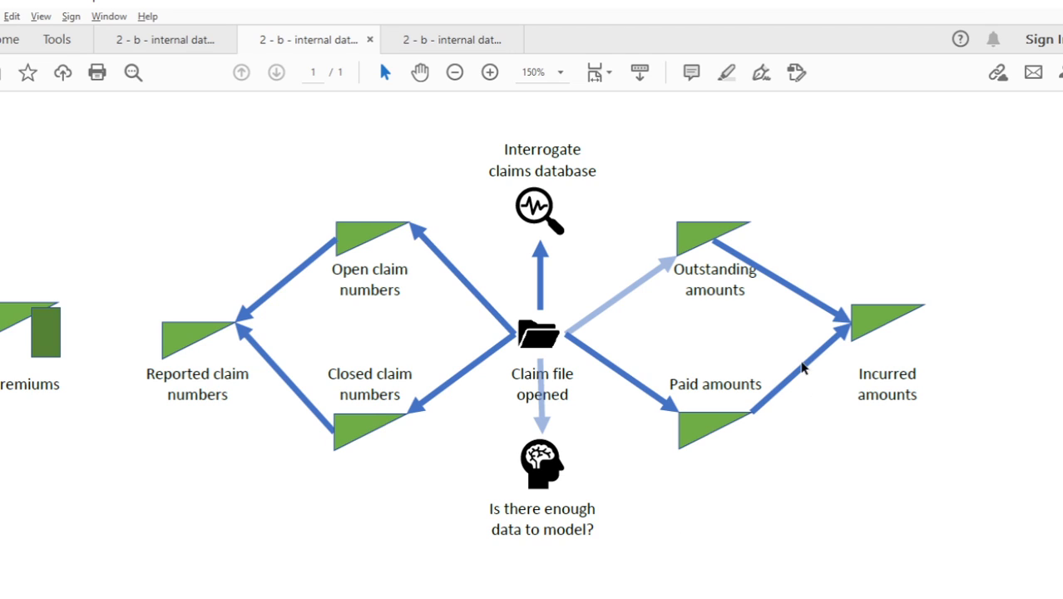
{"action": "mouse_move", "coordinate": [626, 523]}
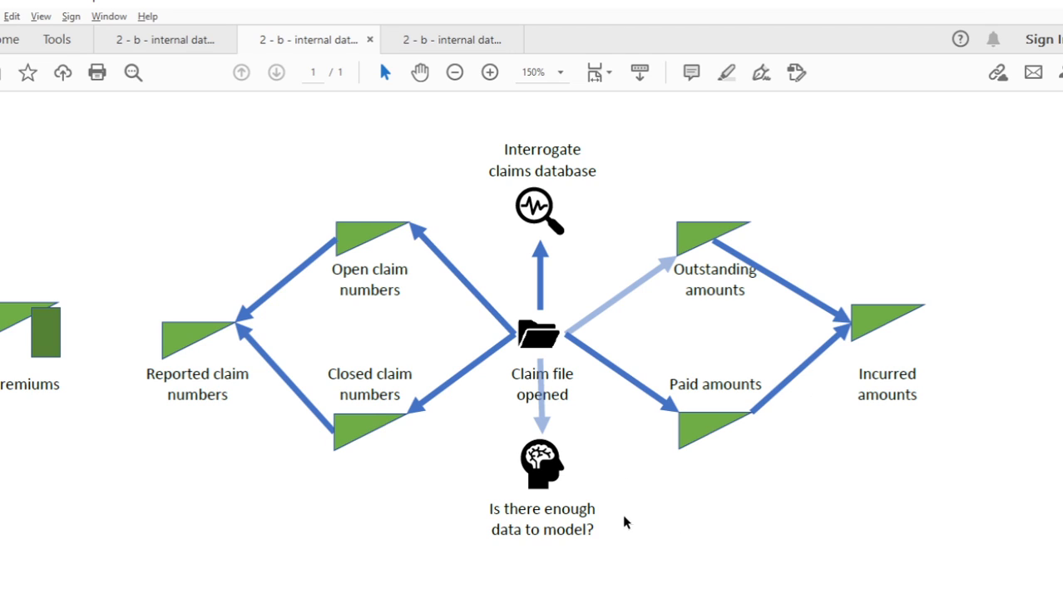
{"action": "mouse_move", "coordinate": [682, 366]}
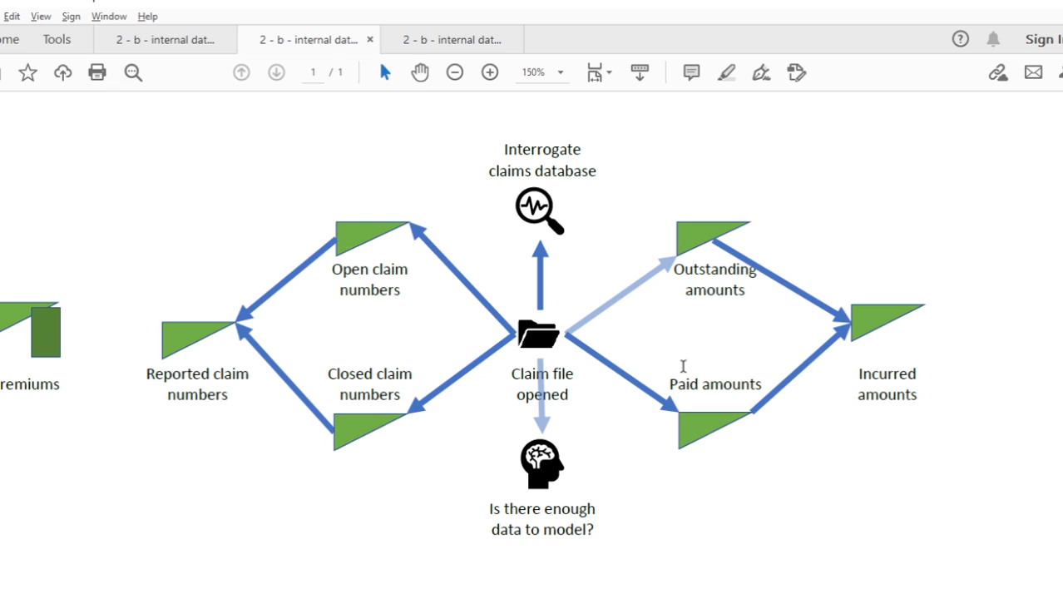
{"action": "mouse_move", "coordinate": [679, 467]}
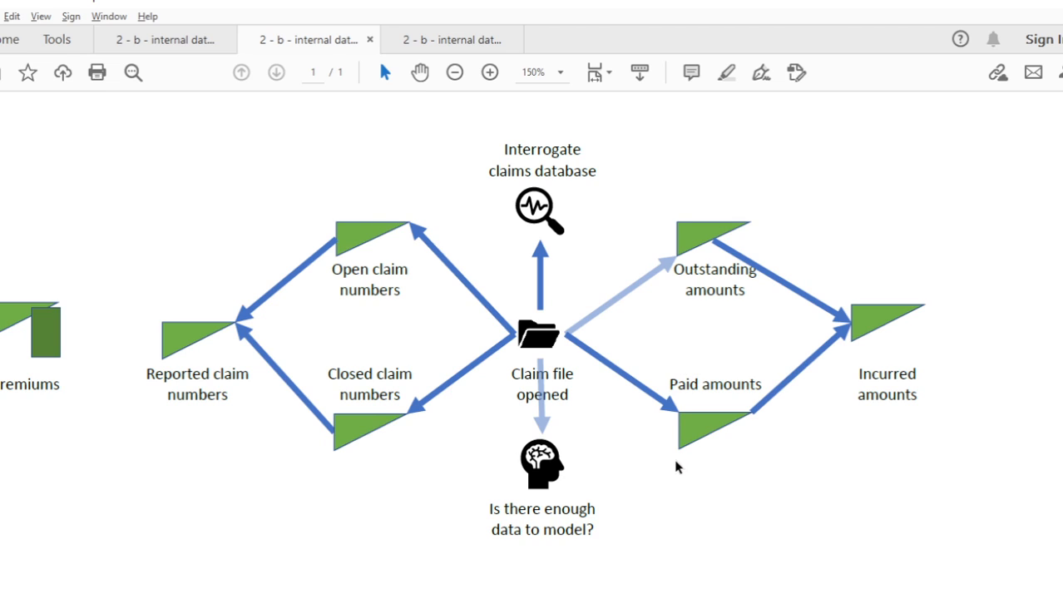
{"action": "mouse_move", "coordinate": [780, 408]}
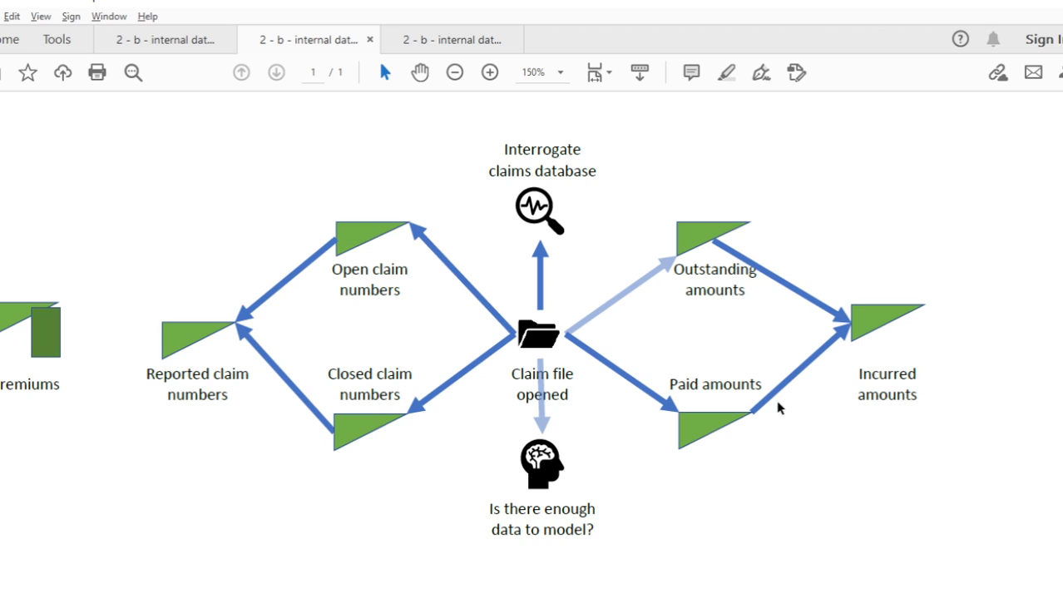
{"action": "mouse_move", "coordinate": [825, 348]}
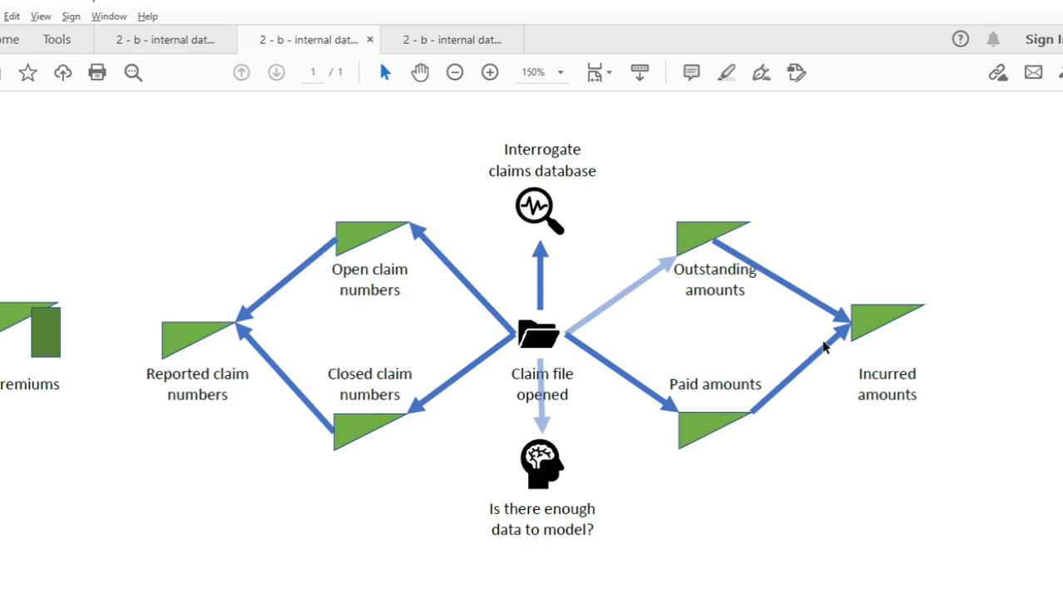
{"action": "mouse_move", "coordinate": [790, 356]}
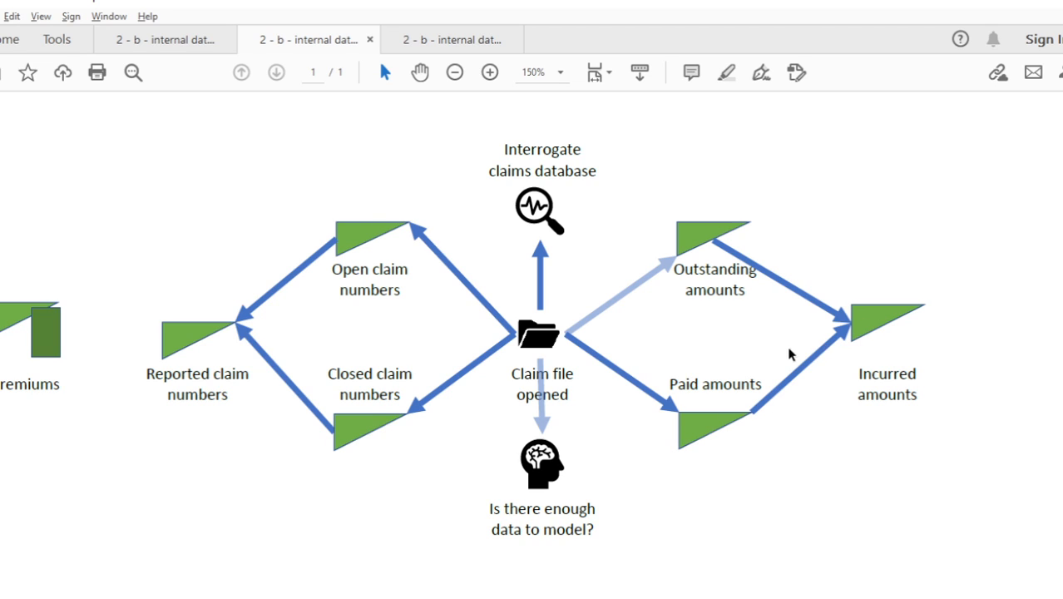
{"action": "mouse_move", "coordinate": [889, 319]}
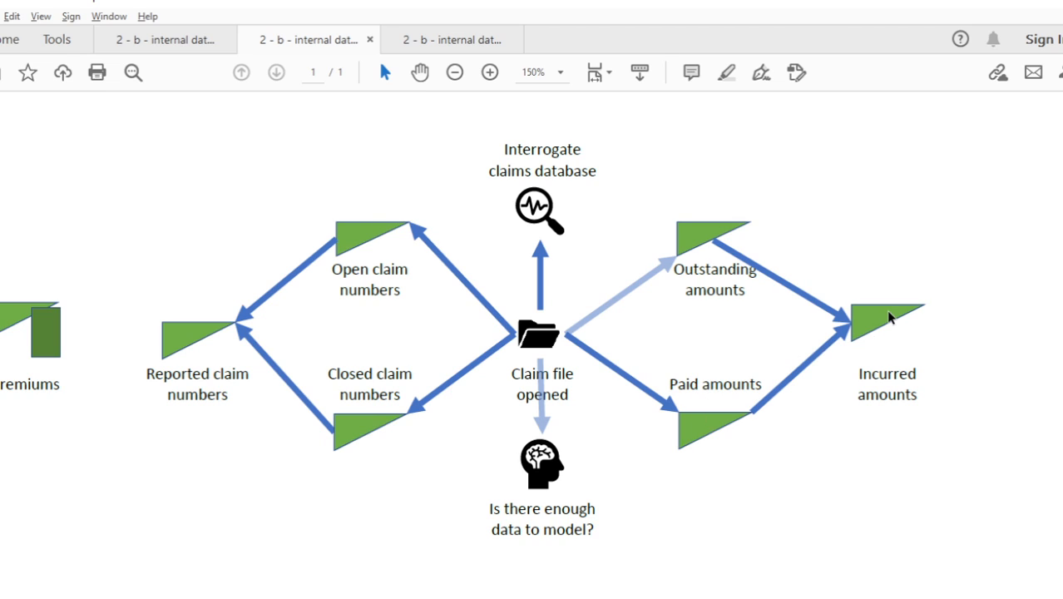
{"action": "mouse_move", "coordinate": [933, 322]}
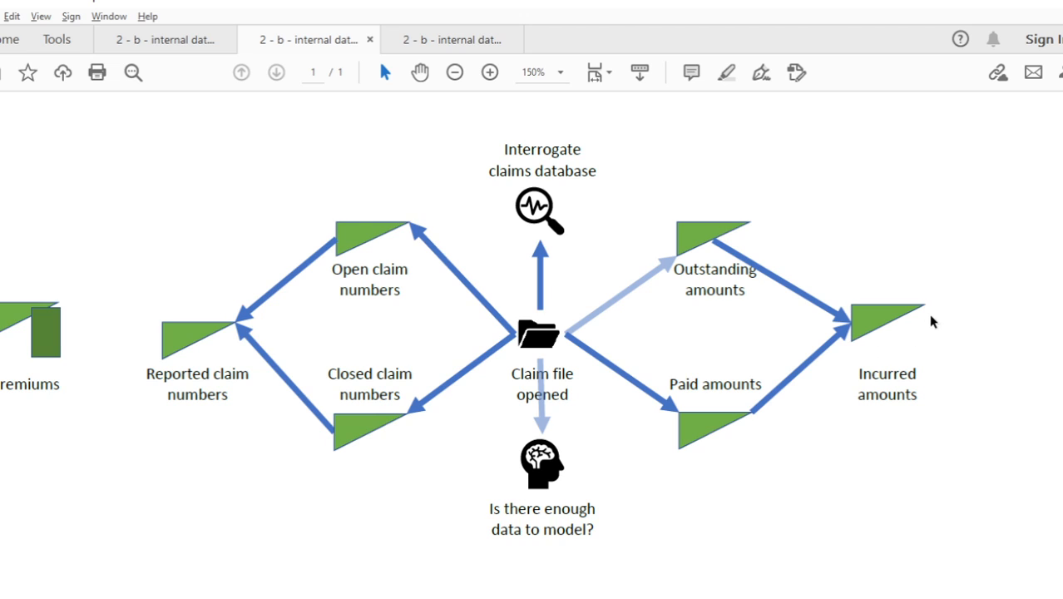
{"action": "mouse_move", "coordinate": [716, 396]}
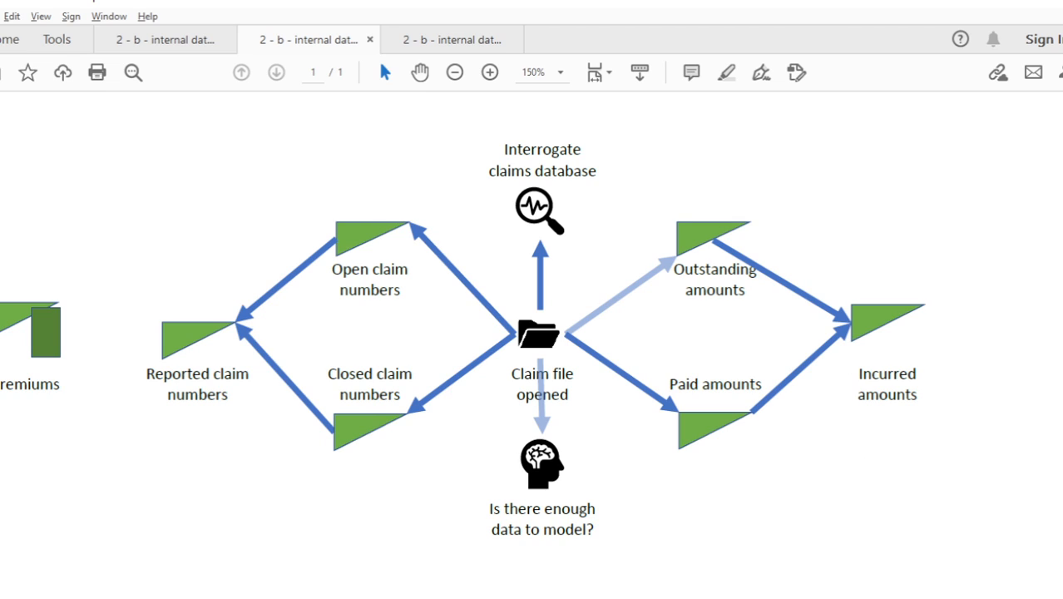
{"action": "mouse_move", "coordinate": [555, 209]}
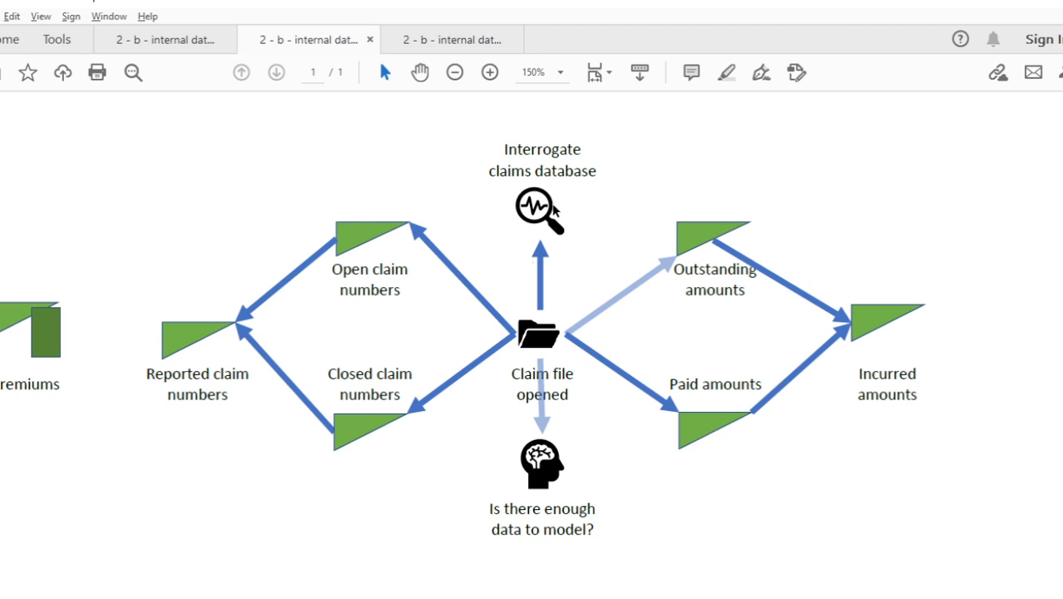
{"action": "mouse_move", "coordinate": [905, 237]}
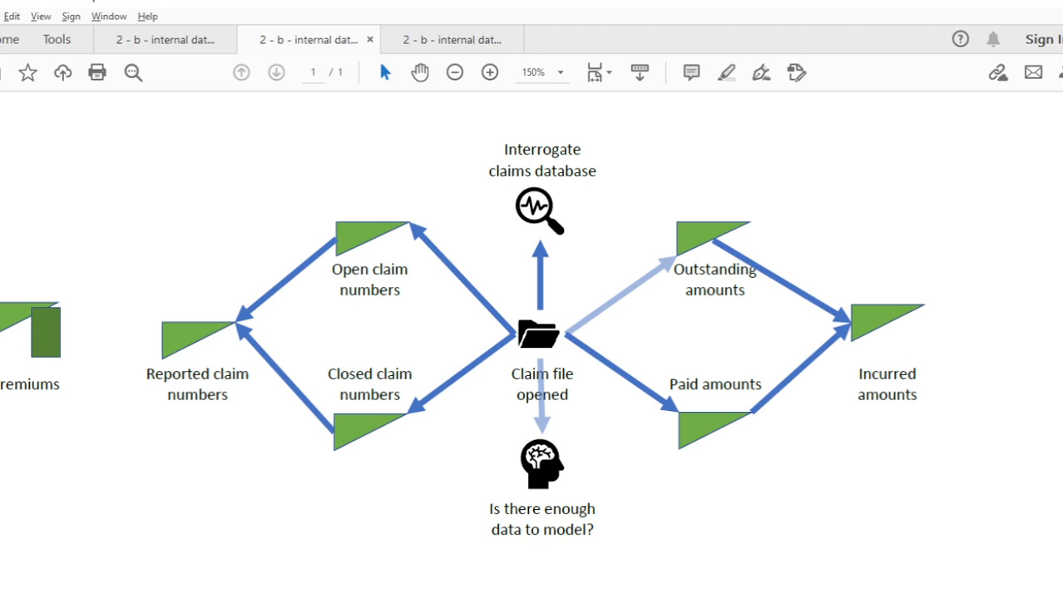
{"action": "mouse_move", "coordinate": [1042, 223]}
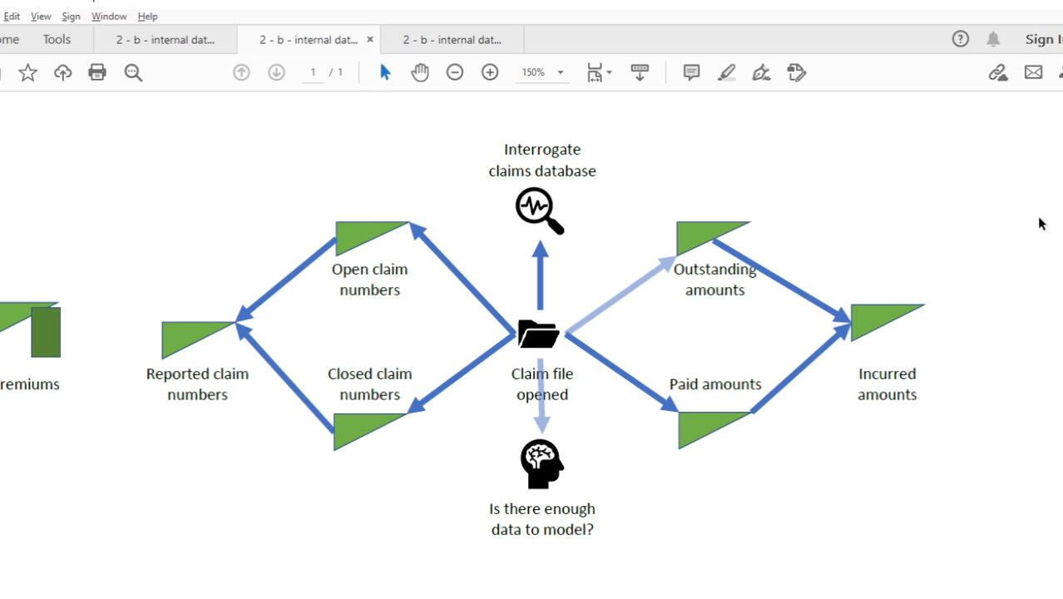
{"action": "mouse_move", "coordinate": [835, 322]}
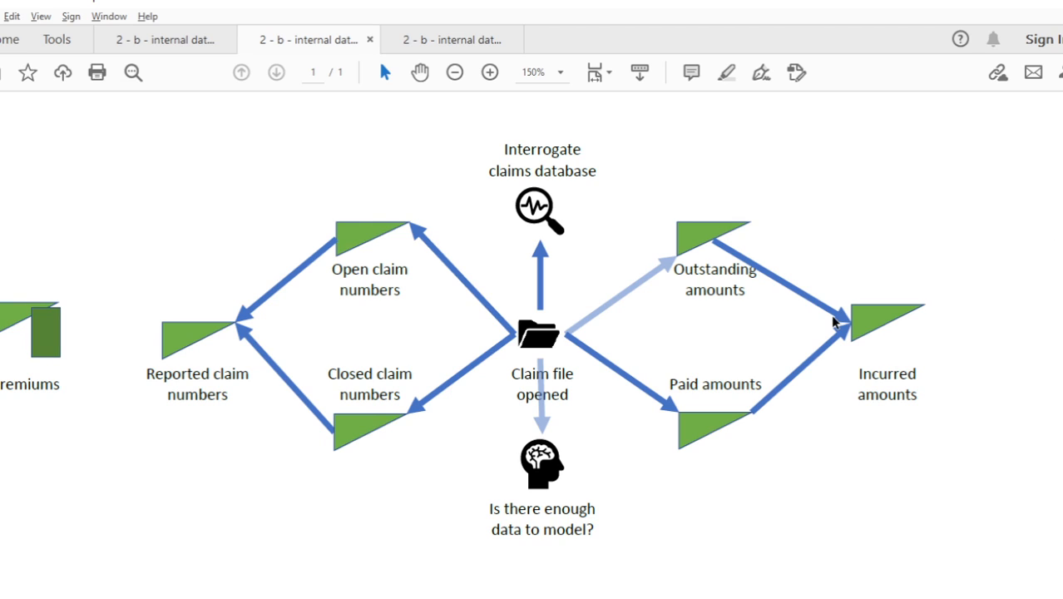
{"action": "mouse_move", "coordinate": [821, 311]}
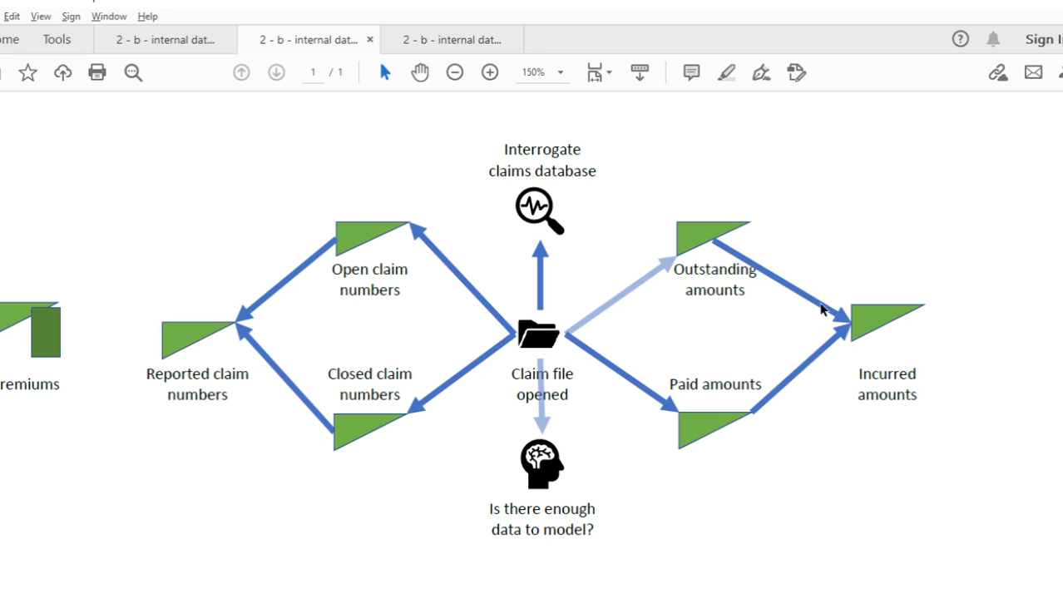
{"action": "mouse_move", "coordinate": [1038, 301]}
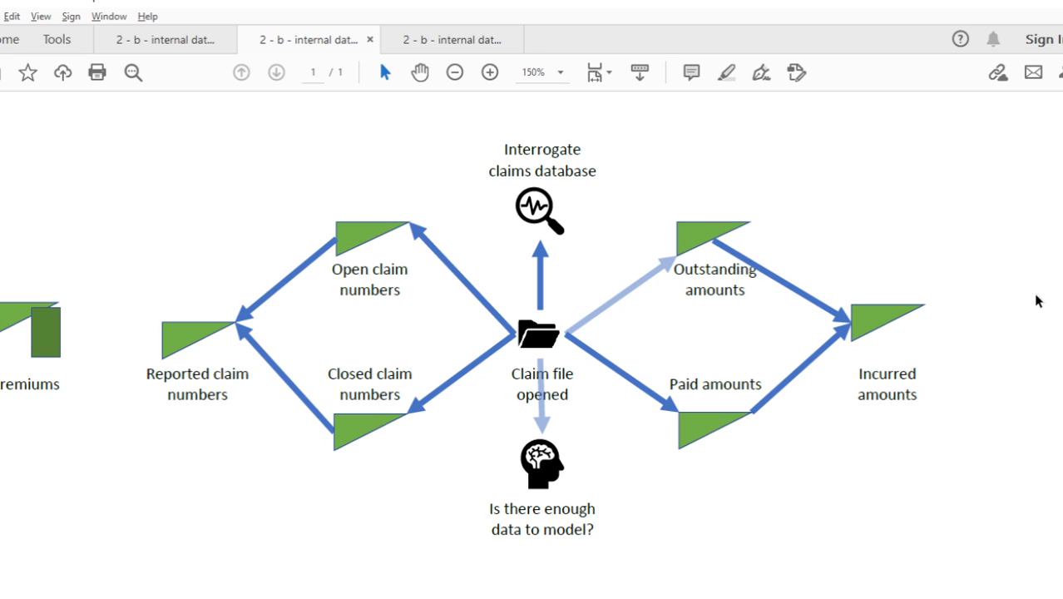
{"action": "mouse_move", "coordinate": [818, 406]}
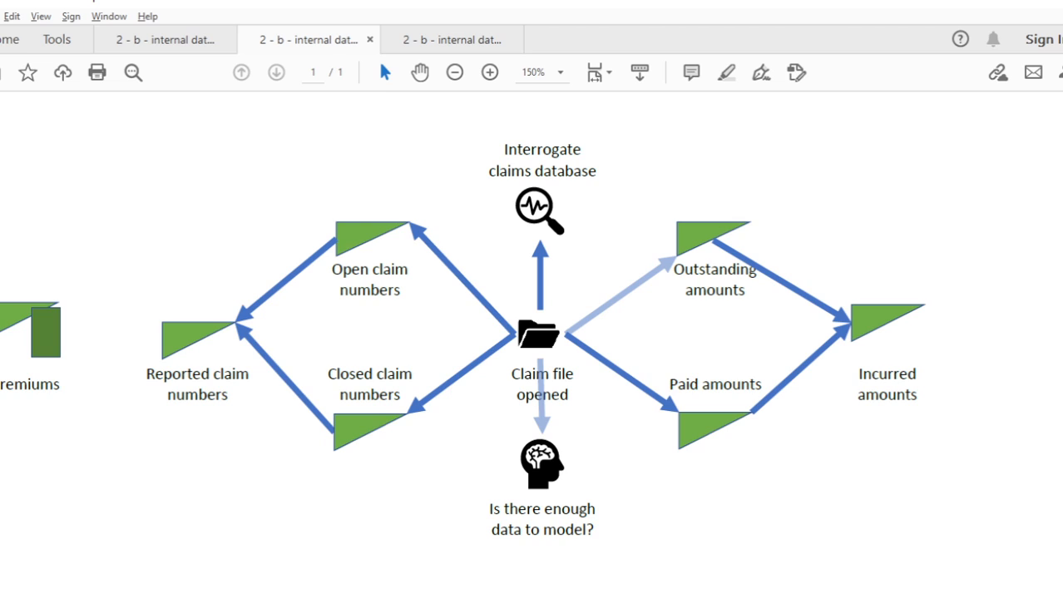
{"action": "mouse_move", "coordinate": [532, 230]}
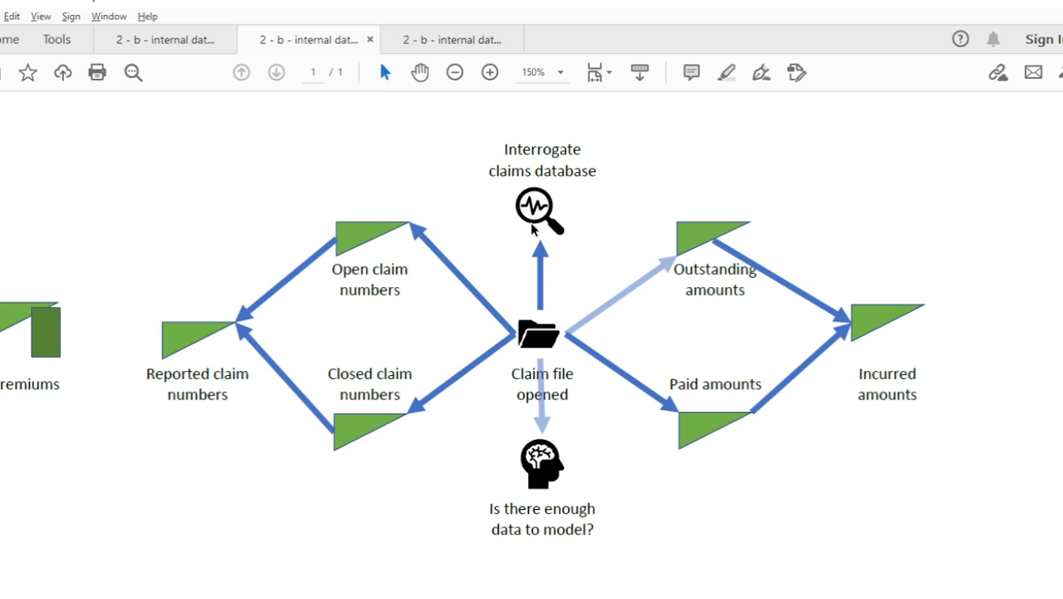
{"action": "mouse_move", "coordinate": [515, 214]}
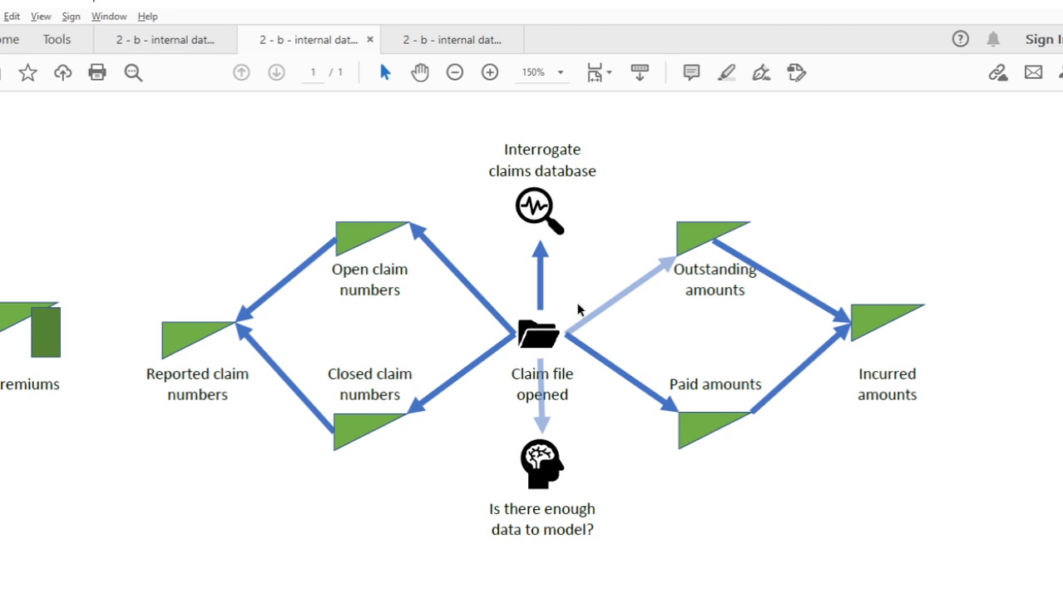
{"action": "mouse_move", "coordinate": [446, 139]}
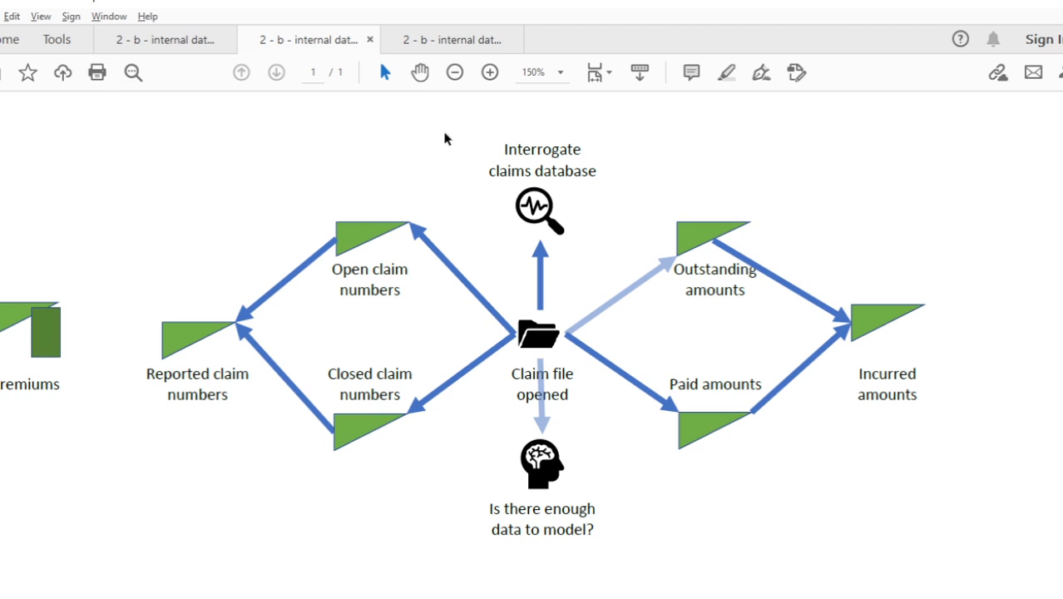
{"action": "mouse_move", "coordinate": [549, 219]}
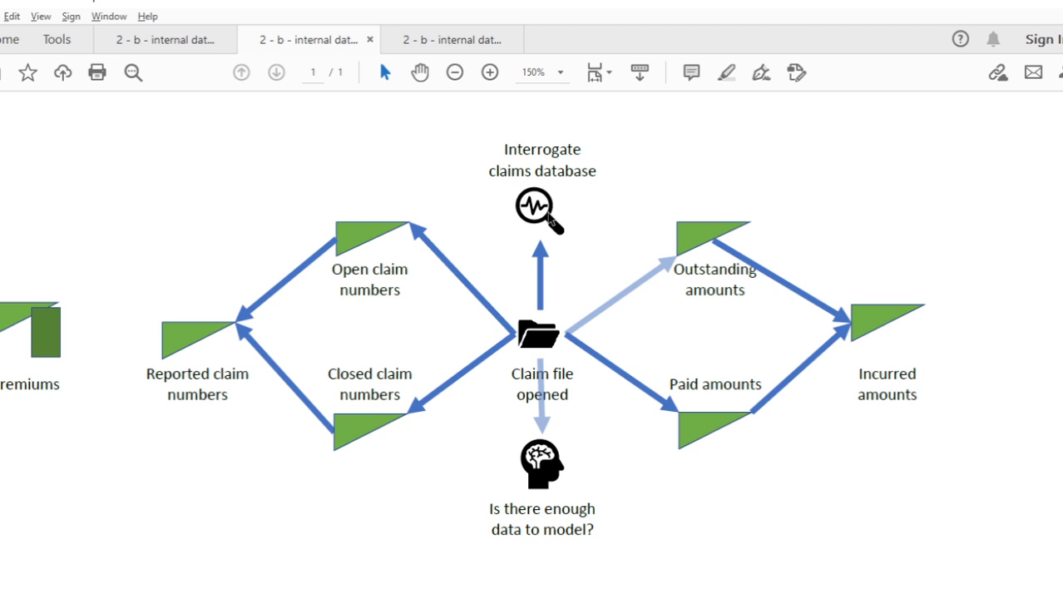
{"action": "mouse_move", "coordinate": [531, 213]}
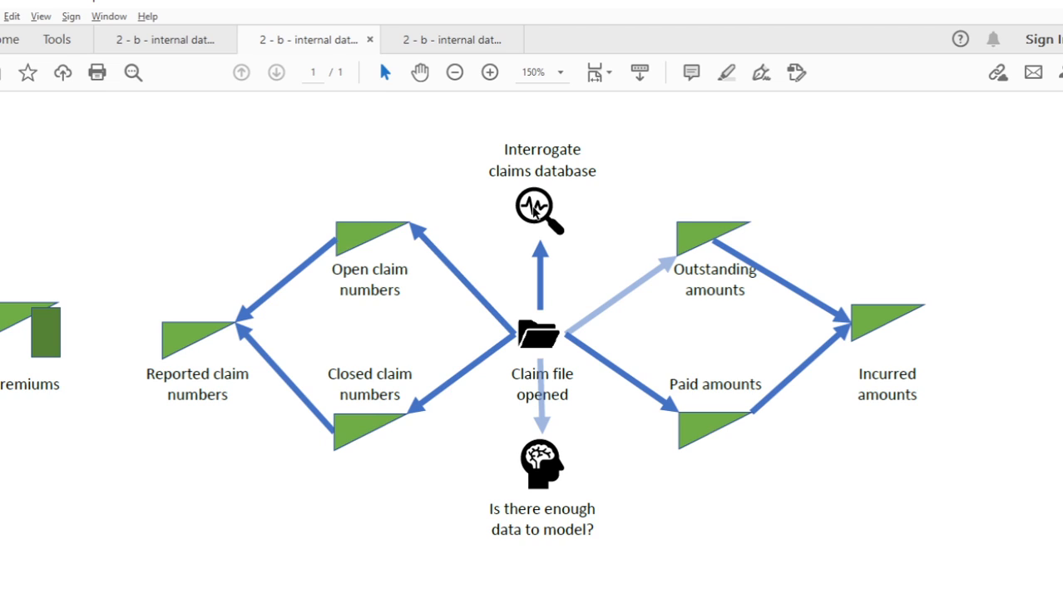
{"action": "mouse_move", "coordinate": [469, 143]}
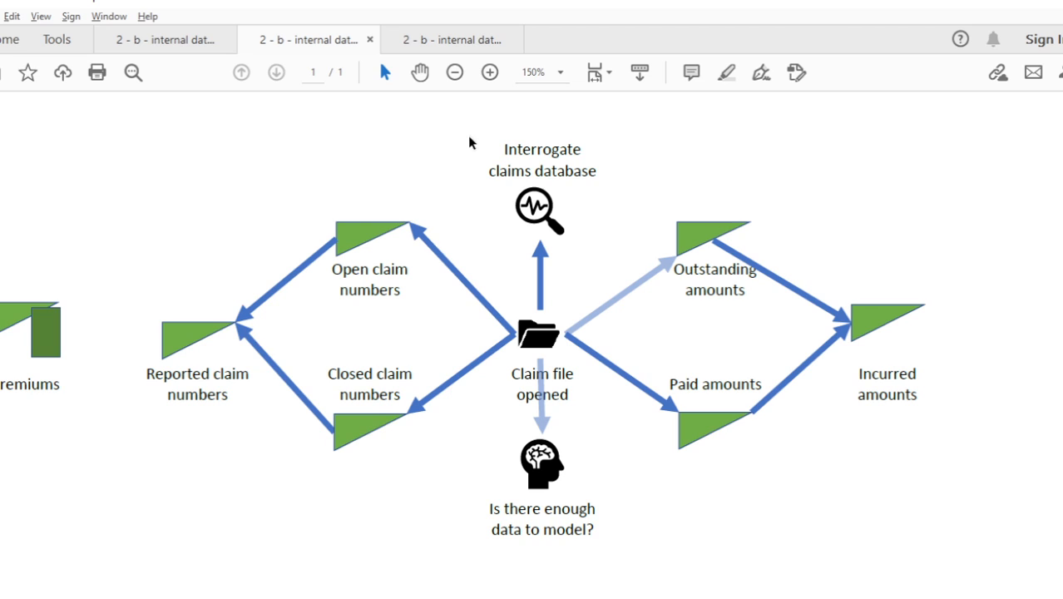
{"action": "mouse_move", "coordinate": [555, 130]}
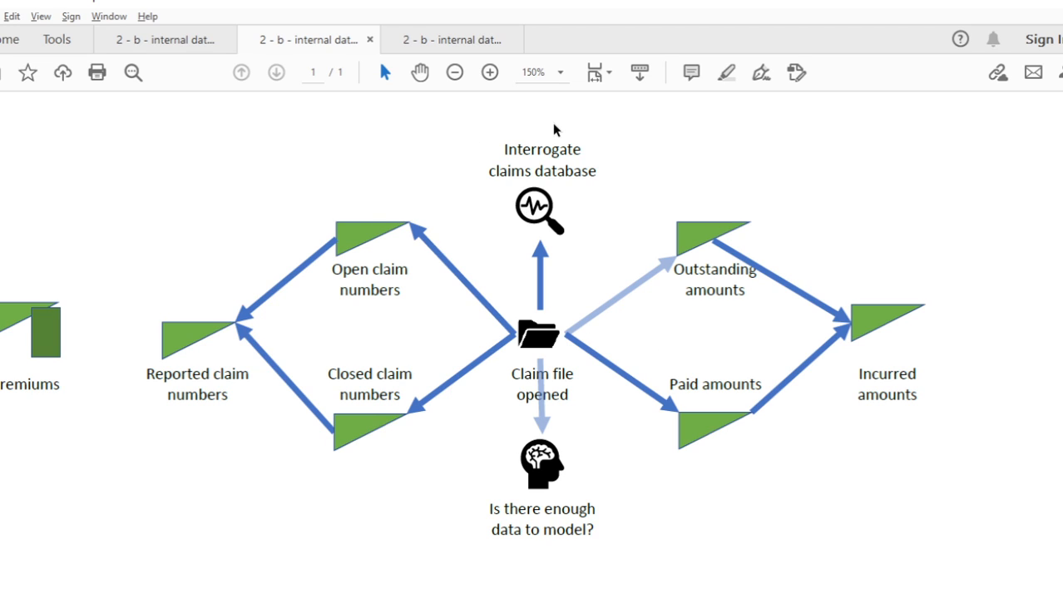
{"action": "mouse_move", "coordinate": [553, 125]}
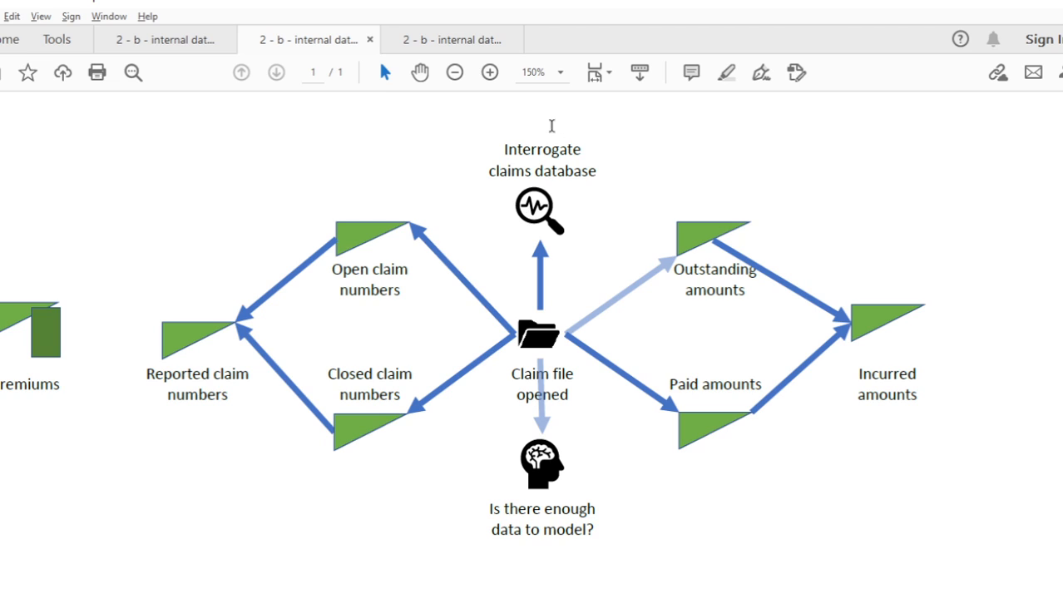
{"action": "mouse_move", "coordinate": [566, 209]}
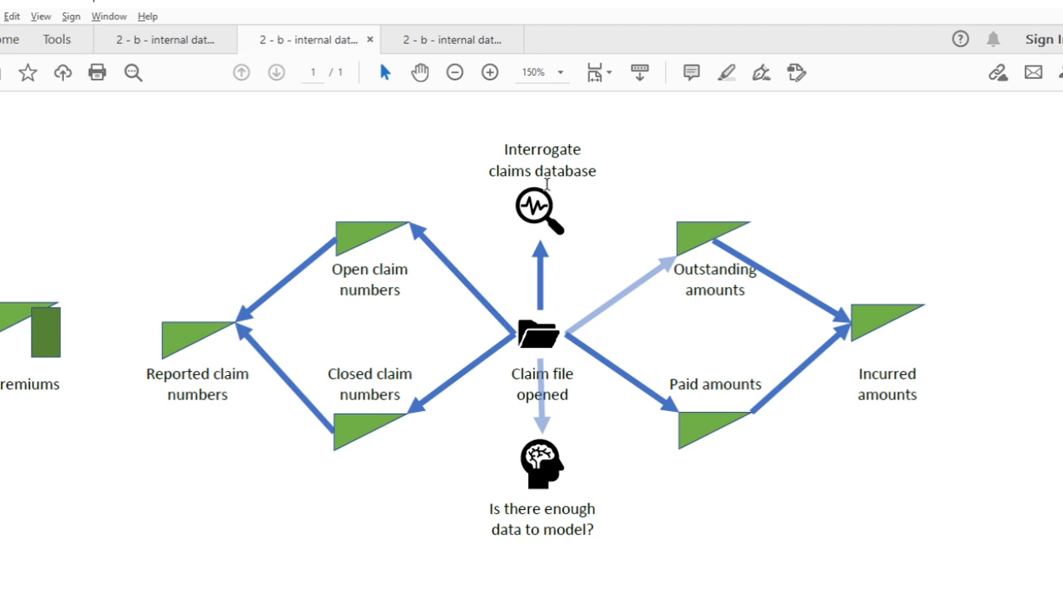
{"action": "mouse_move", "coordinate": [481, 203]}
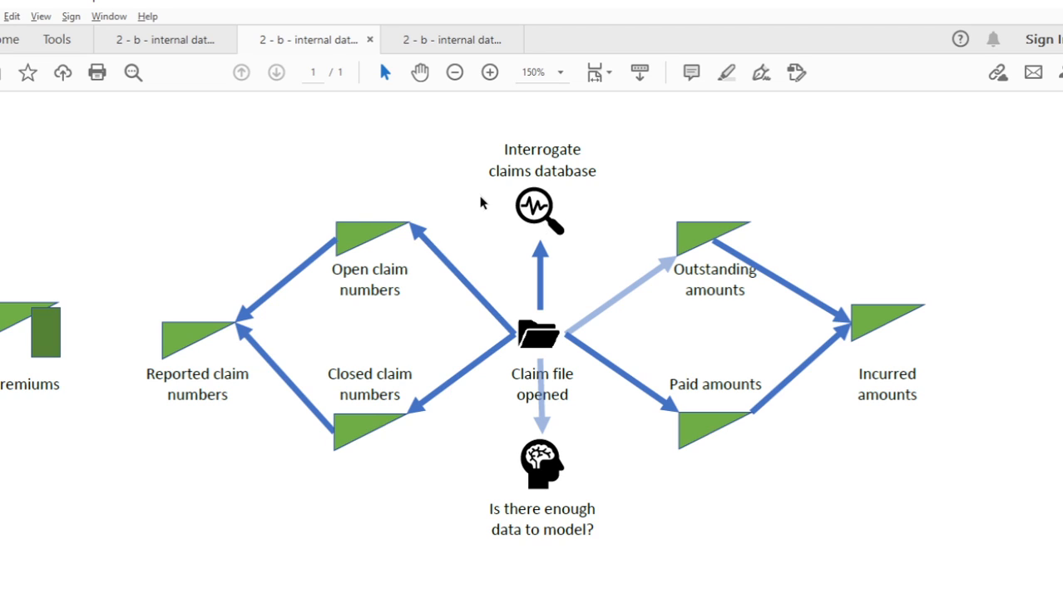
{"action": "mouse_move", "coordinate": [409, 150]}
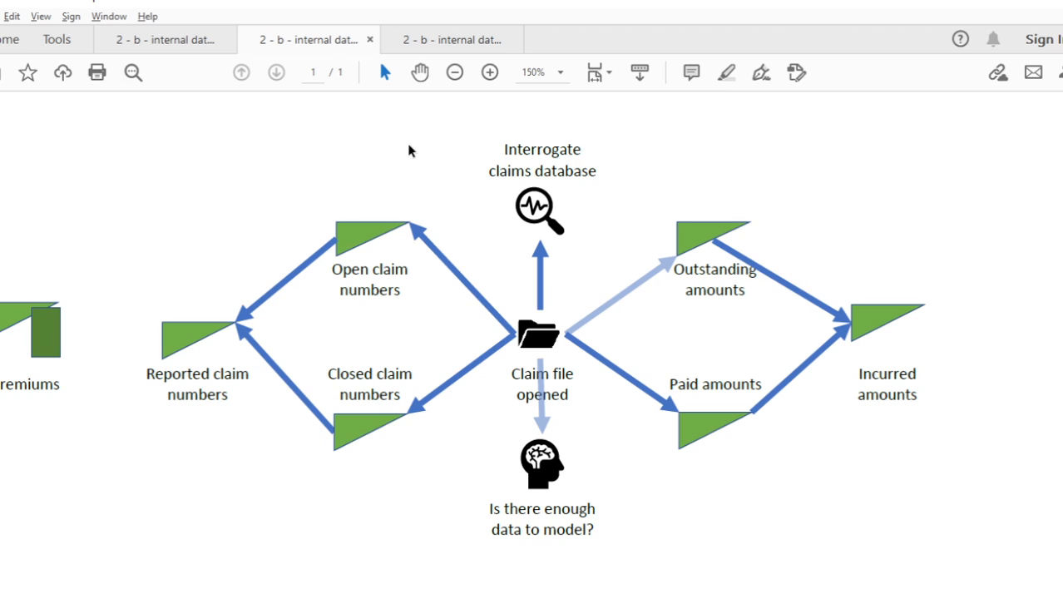
{"action": "mouse_move", "coordinate": [489, 319]}
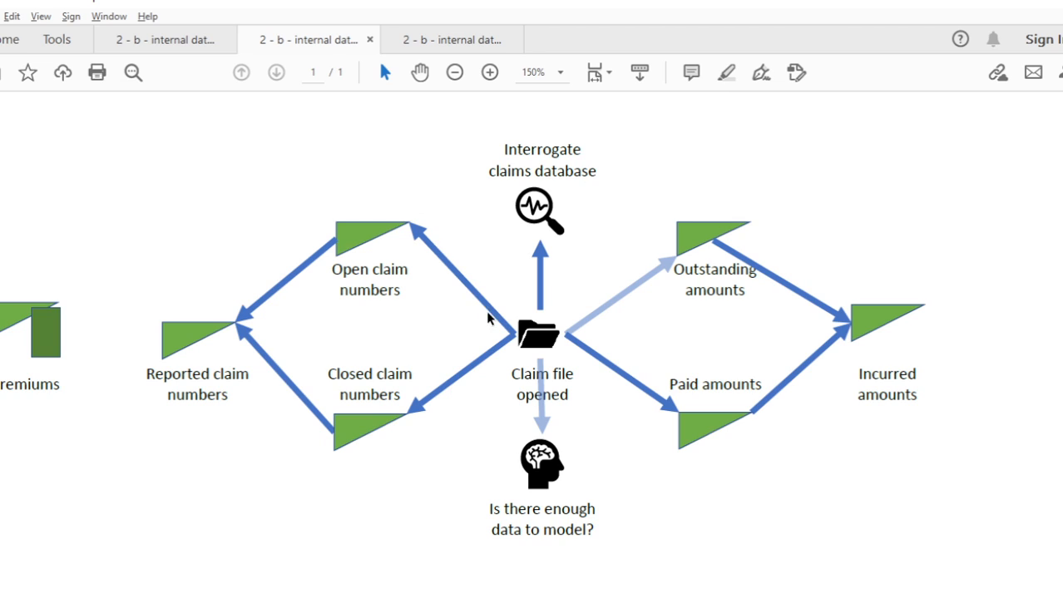
{"action": "mouse_move", "coordinate": [607, 226]}
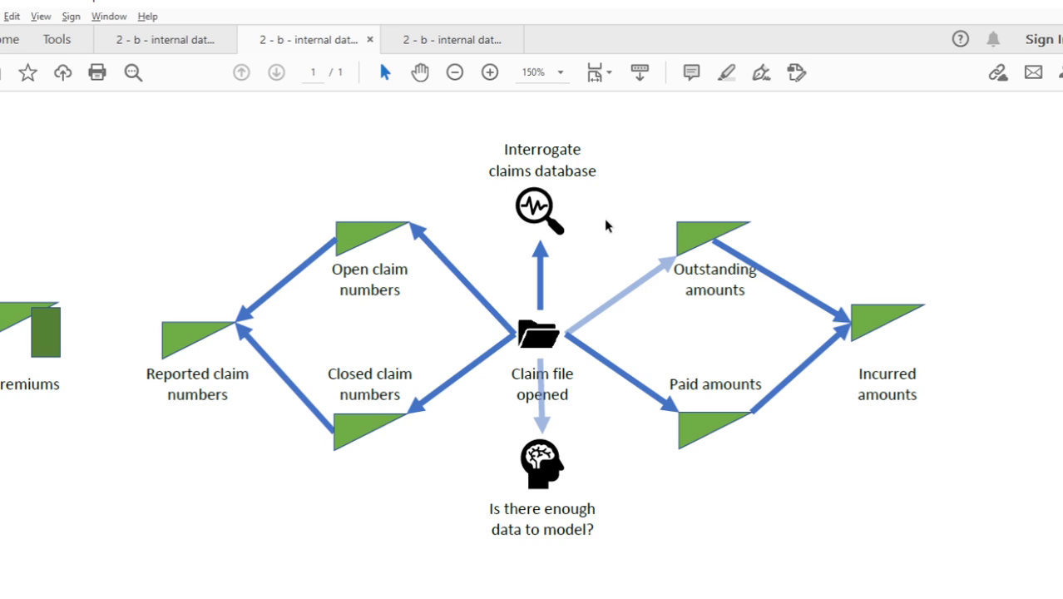
{"action": "mouse_move", "coordinate": [615, 213]}
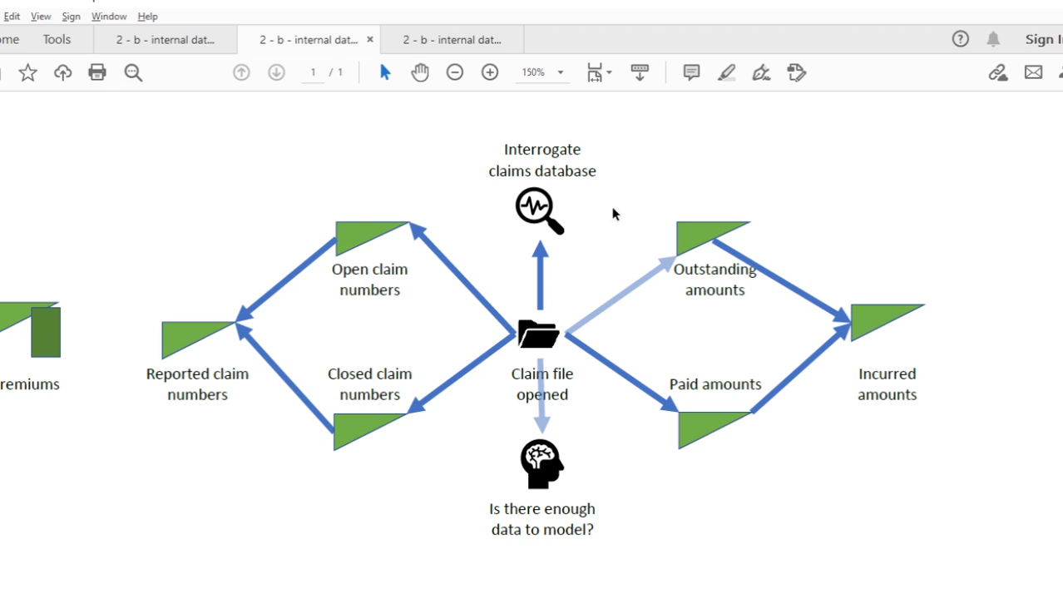
{"action": "mouse_move", "coordinate": [669, 218]}
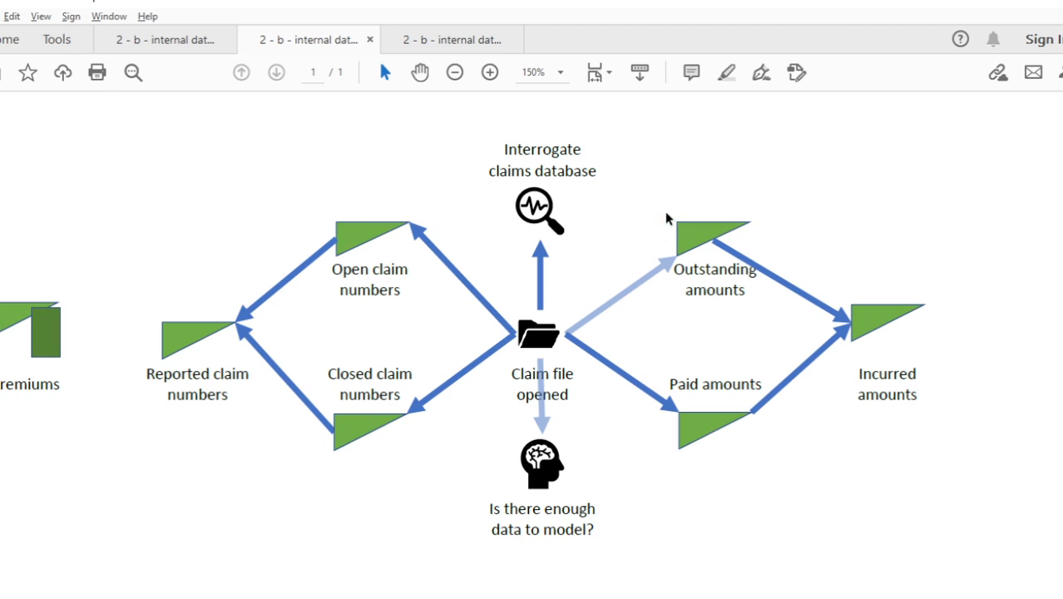
{"action": "mouse_move", "coordinate": [533, 282]}
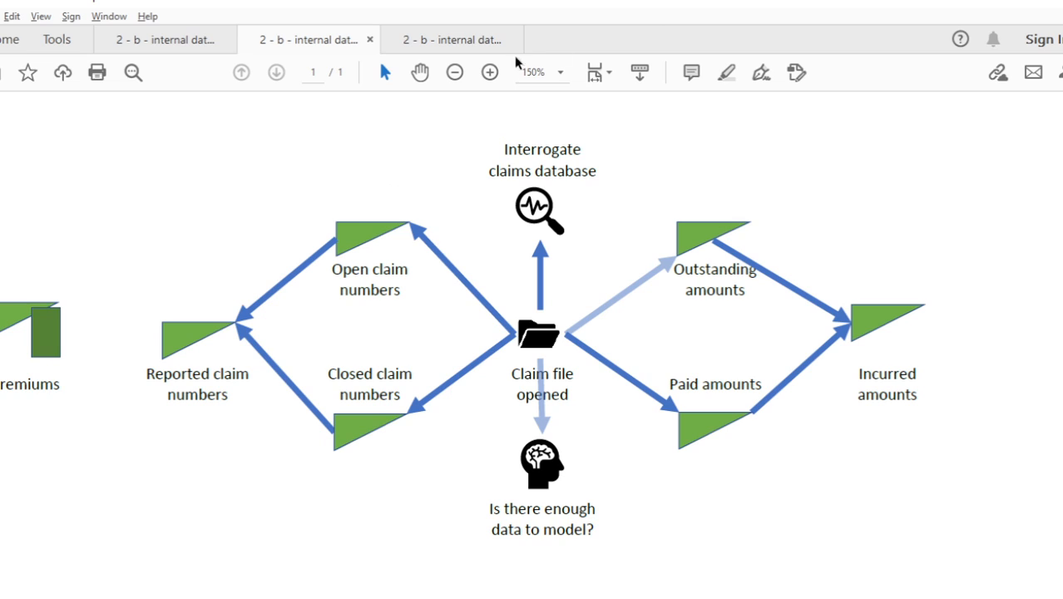
{"action": "mouse_move", "coordinate": [595, 53]}
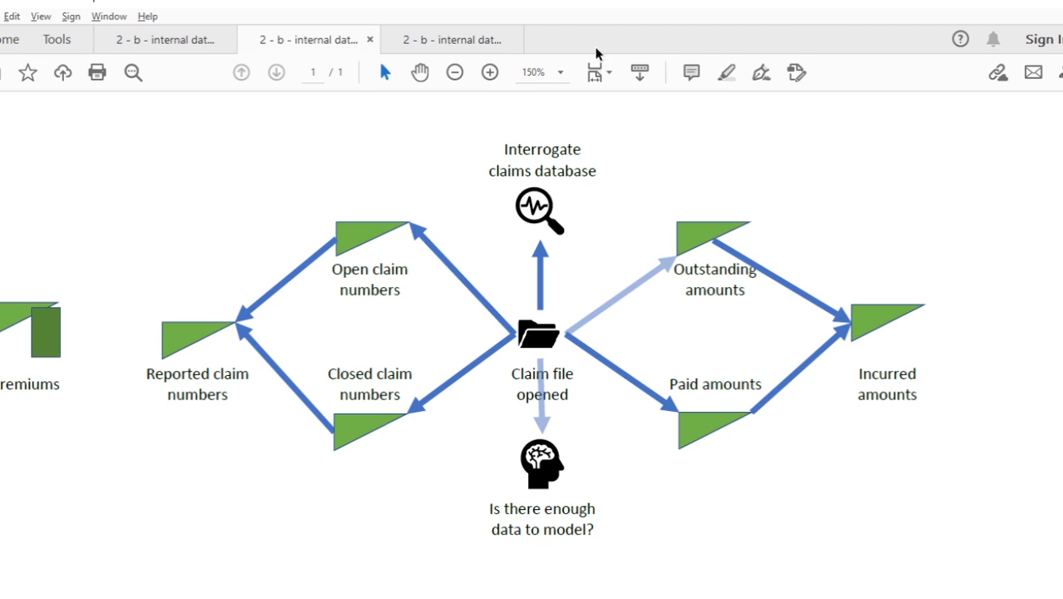
{"action": "mouse_move", "coordinate": [647, 182]}
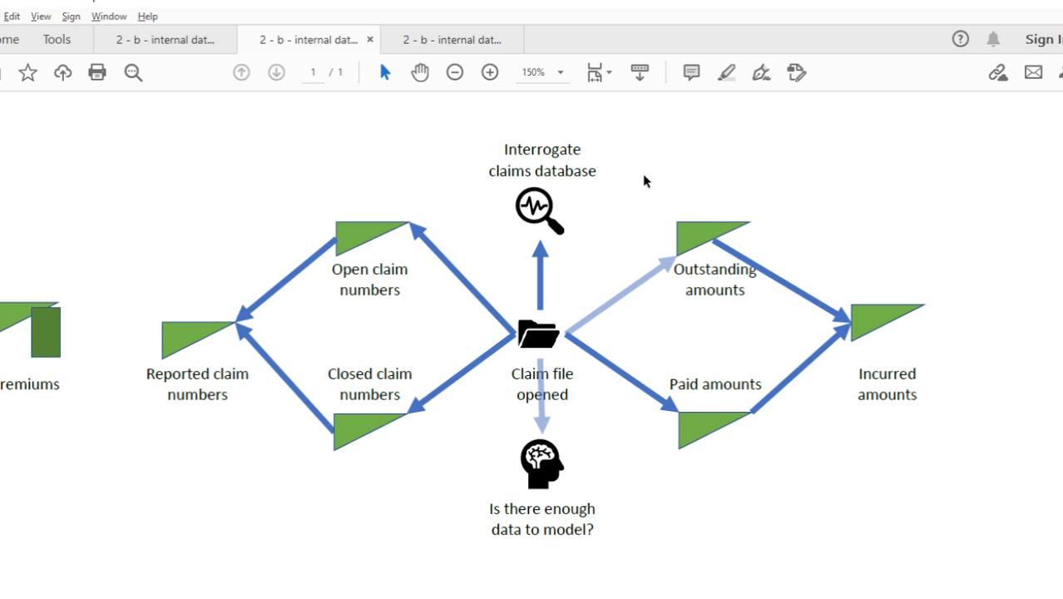
{"action": "mouse_move", "coordinate": [617, 163]}
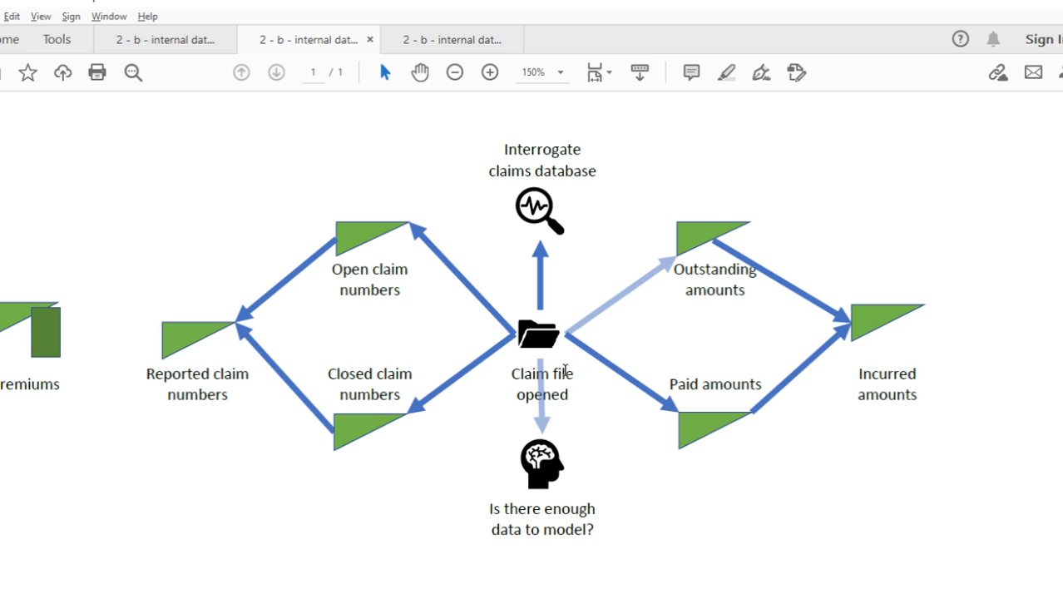
{"action": "mouse_move", "coordinate": [419, 396]}
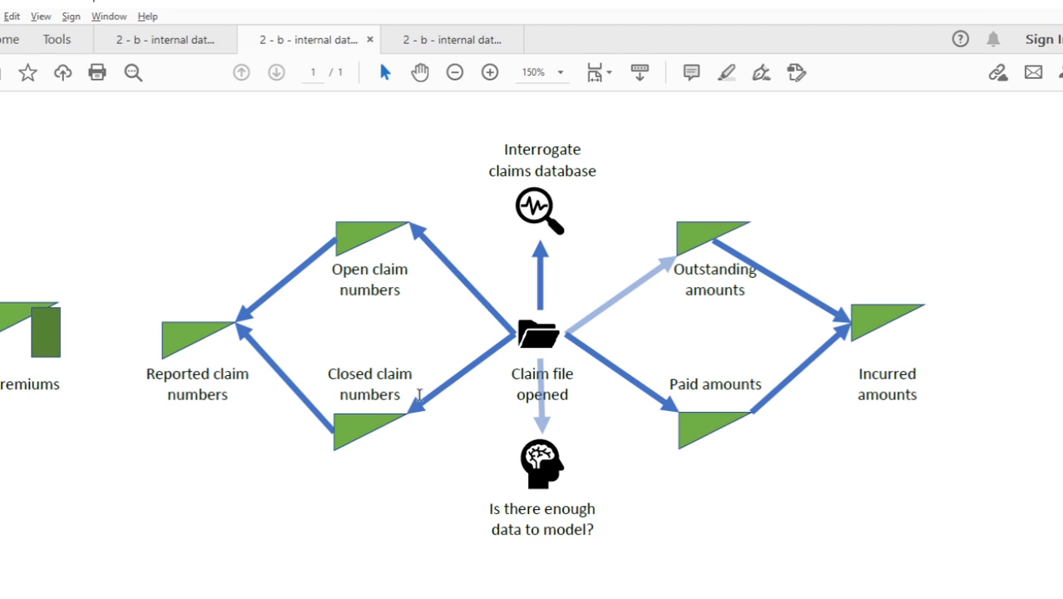
{"action": "mouse_move", "coordinate": [640, 476]}
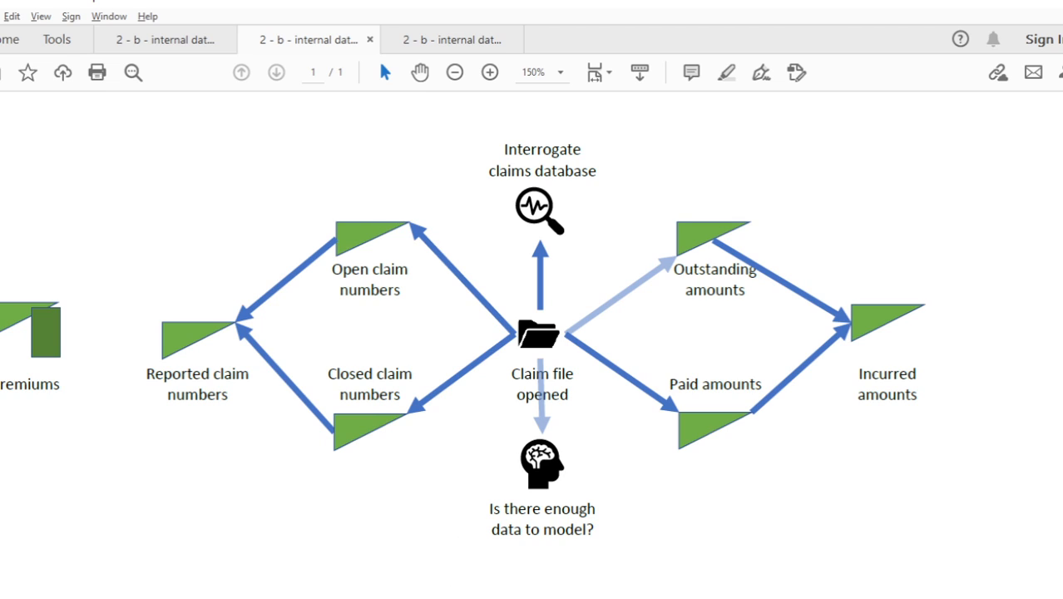
{"action": "mouse_move", "coordinate": [572, 585]}
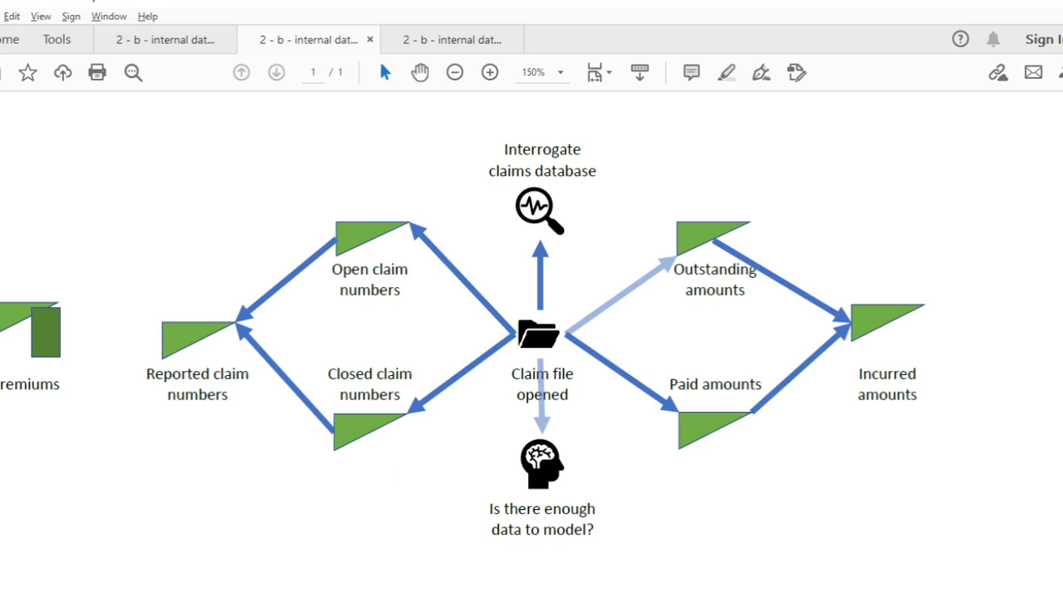
{"action": "mouse_move", "coordinate": [792, 353]}
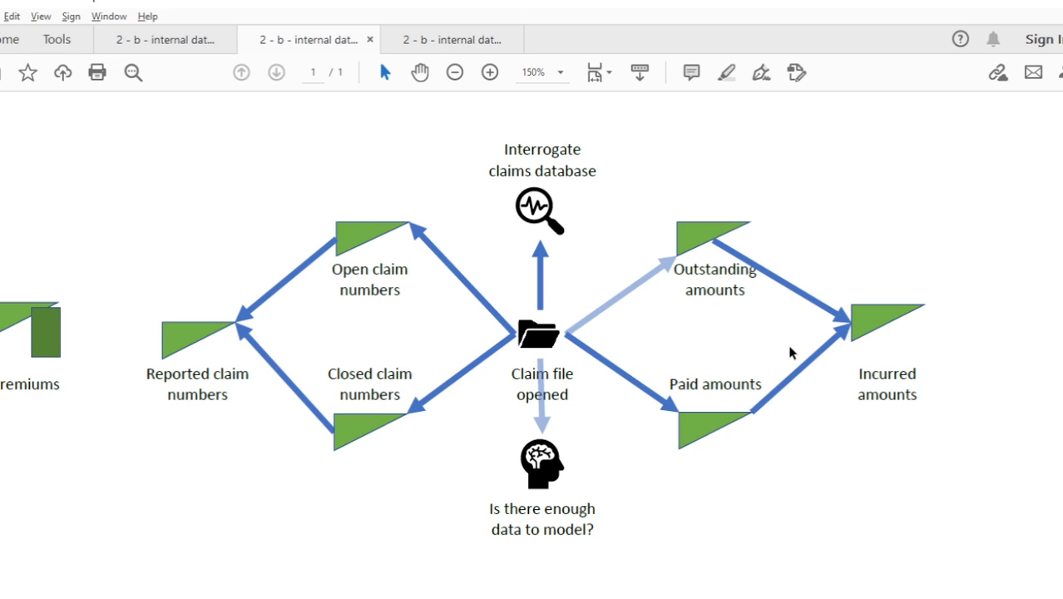
{"action": "mouse_move", "coordinate": [541, 457]}
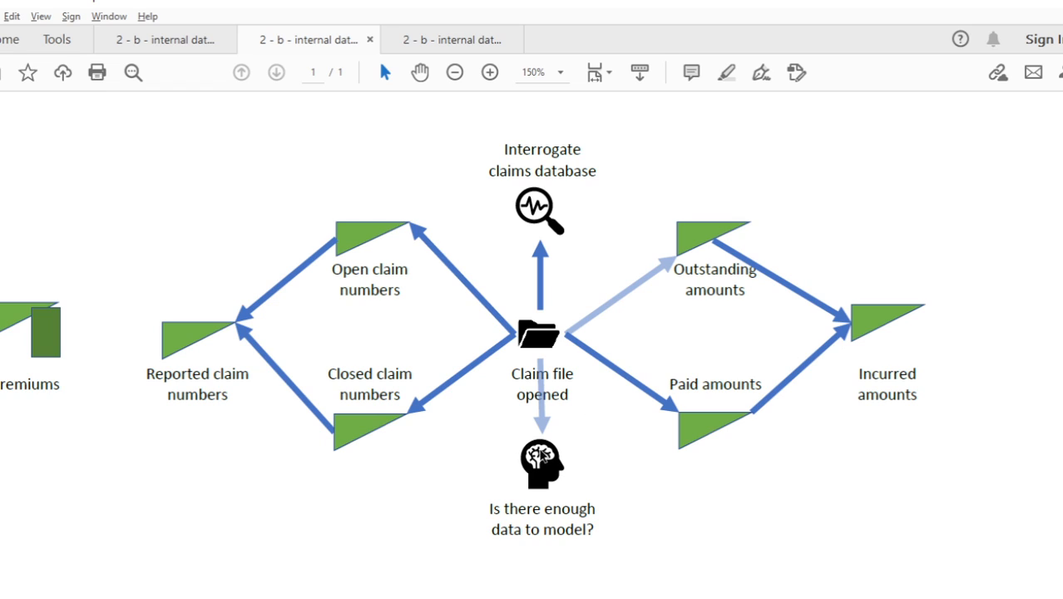
{"action": "mouse_move", "coordinate": [453, 432]}
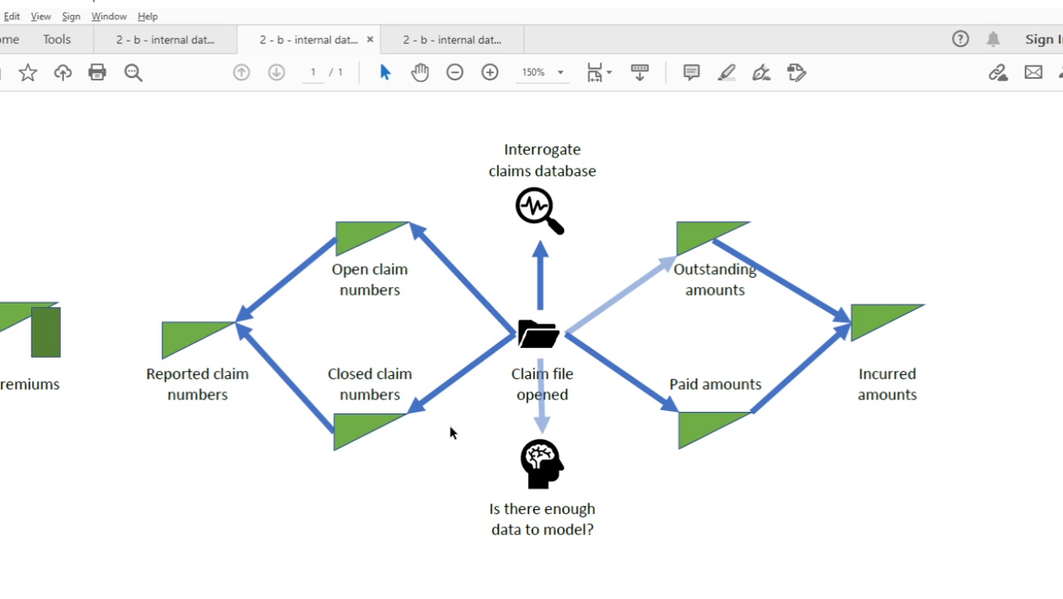
{"action": "mouse_move", "coordinate": [849, 200]}
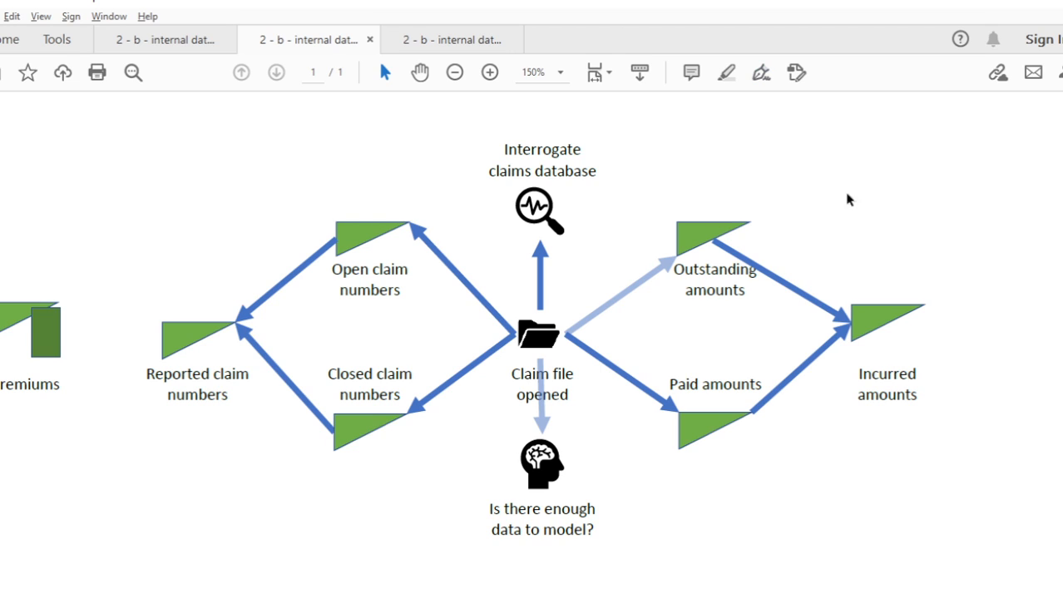
{"action": "mouse_move", "coordinate": [313, 333]}
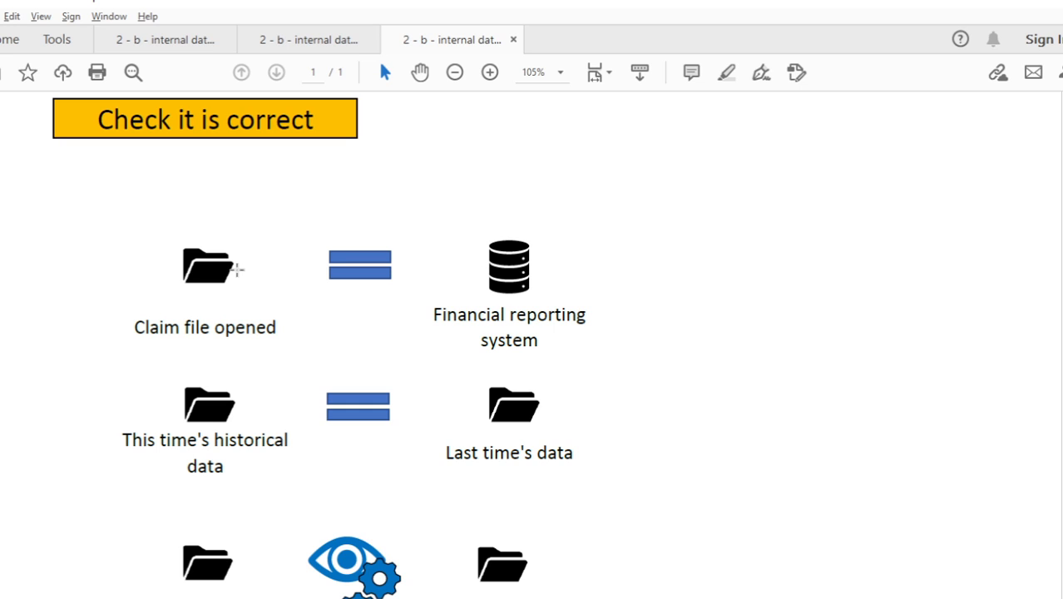
{"action": "mouse_move", "coordinate": [236, 268]}
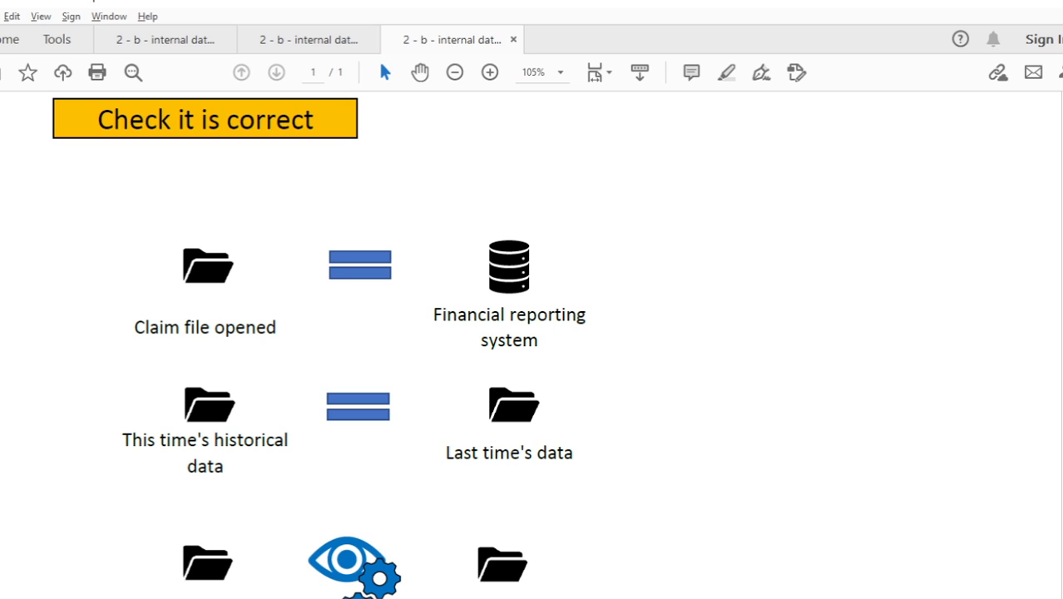
{"action": "mouse_move", "coordinate": [289, 307]}
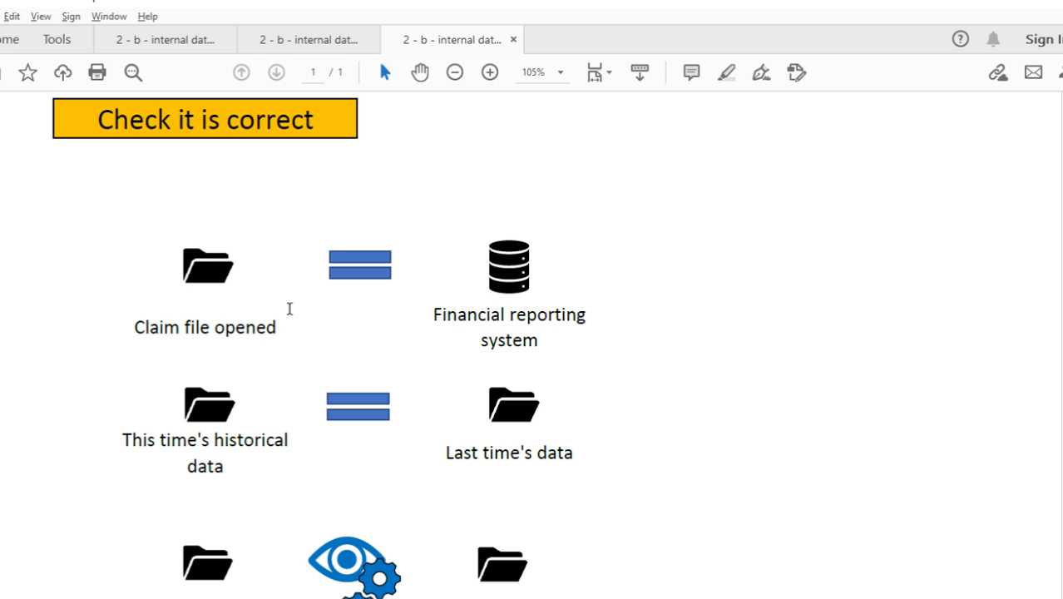
{"action": "mouse_move", "coordinate": [289, 306]}
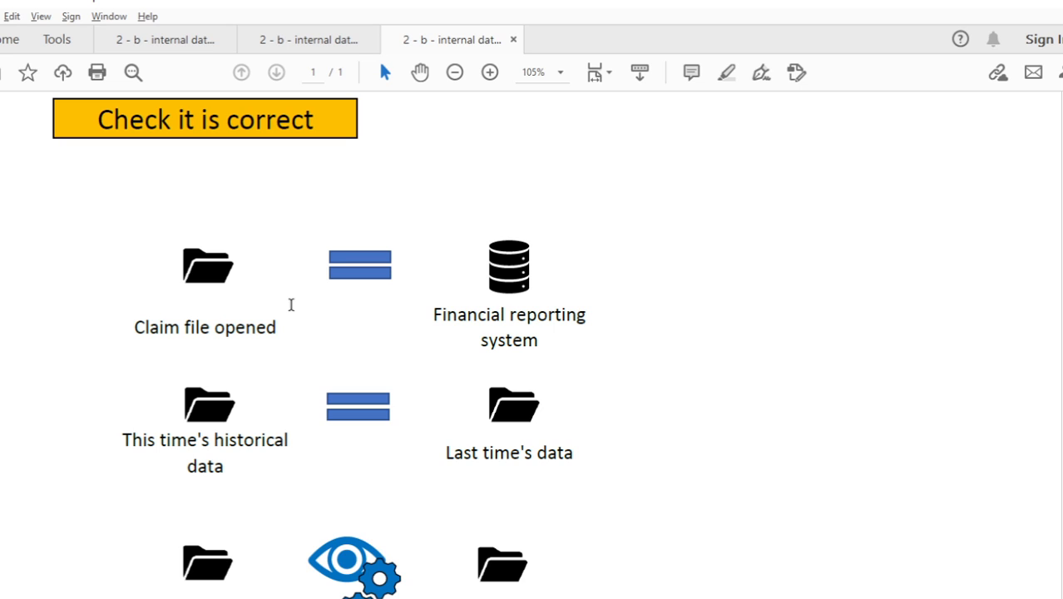
{"action": "mouse_move", "coordinate": [299, 303]}
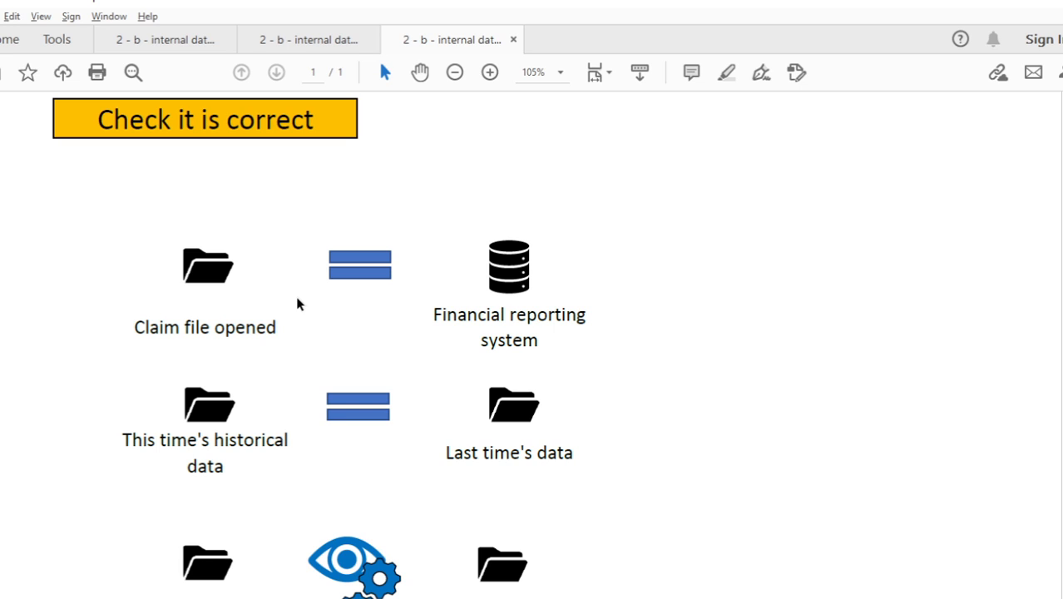
{"action": "mouse_move", "coordinate": [442, 267]}
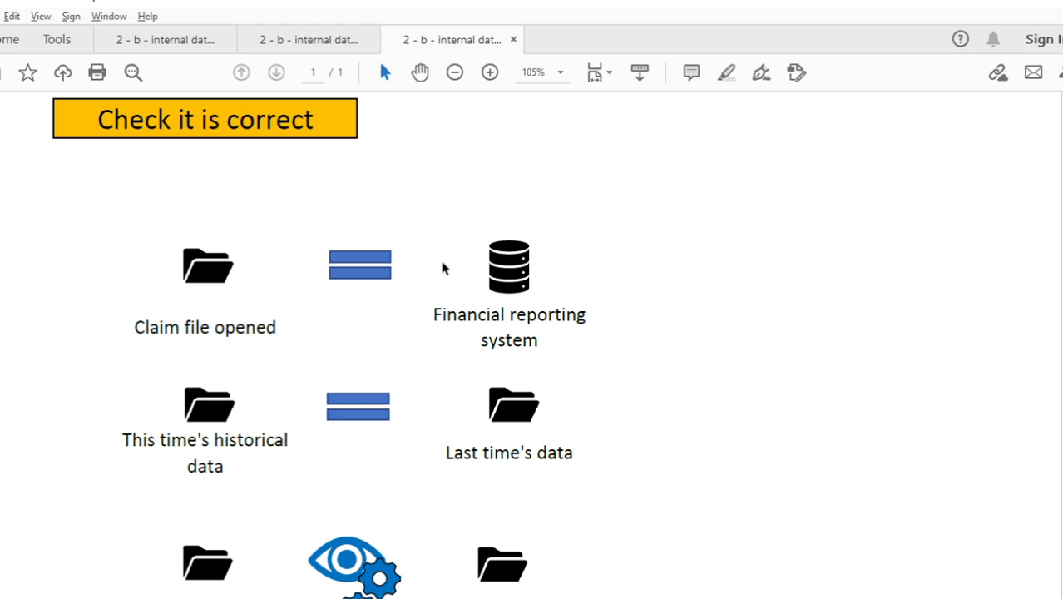
{"action": "mouse_move", "coordinate": [206, 412]}
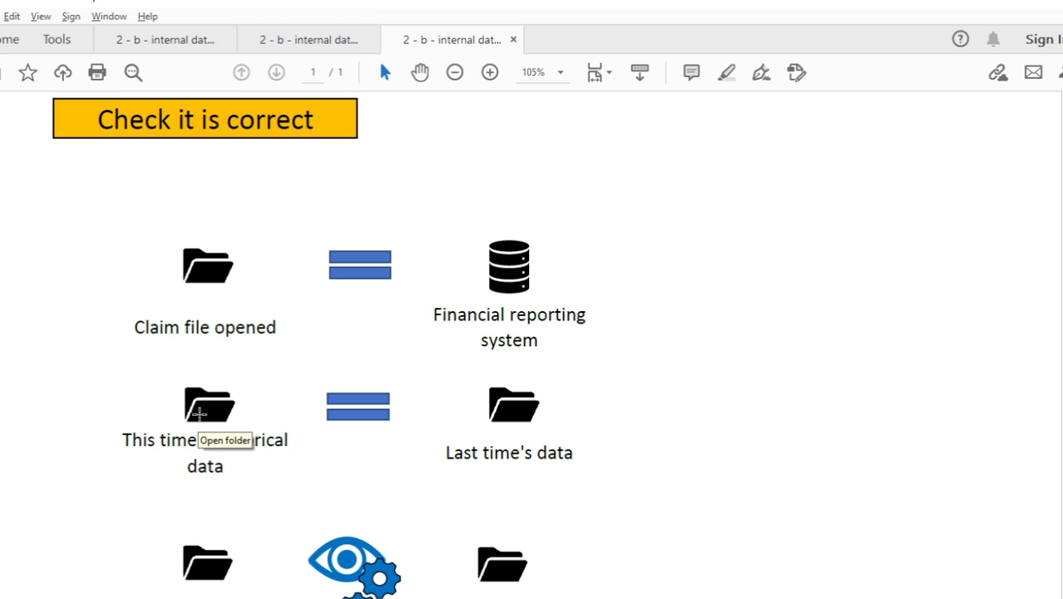
{"action": "mouse_move", "coordinate": [548, 407]}
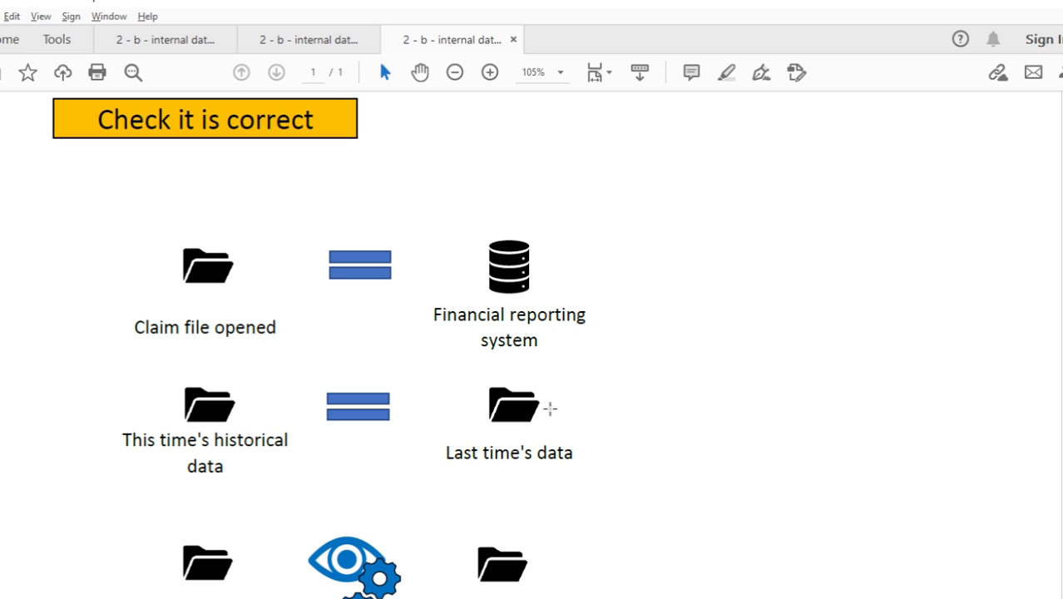
{"action": "mouse_move", "coordinate": [419, 416]}
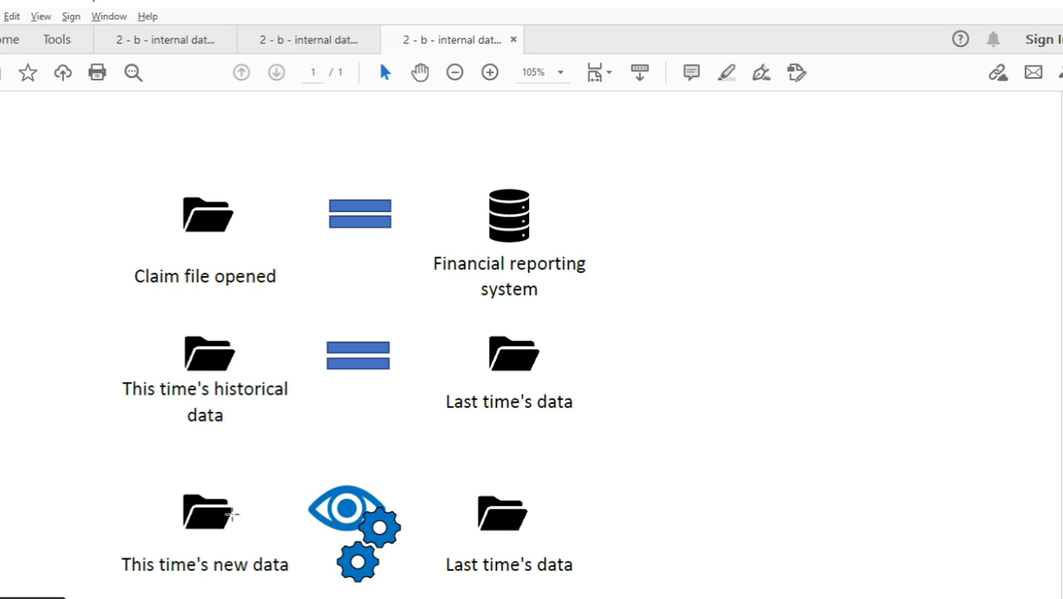
{"action": "mouse_move", "coordinate": [396, 512]}
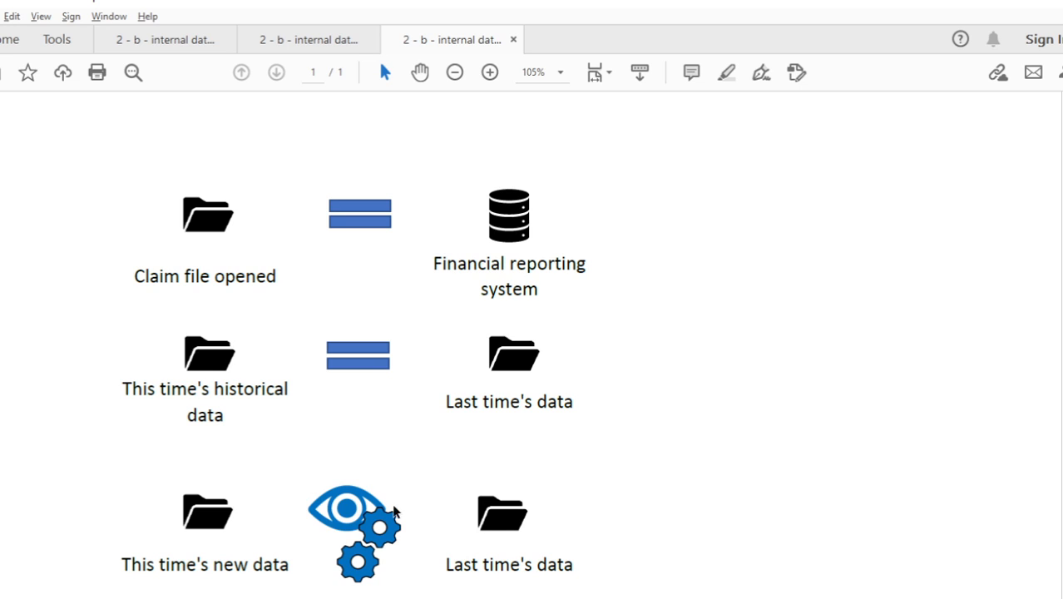
{"action": "mouse_move", "coordinate": [373, 503]}
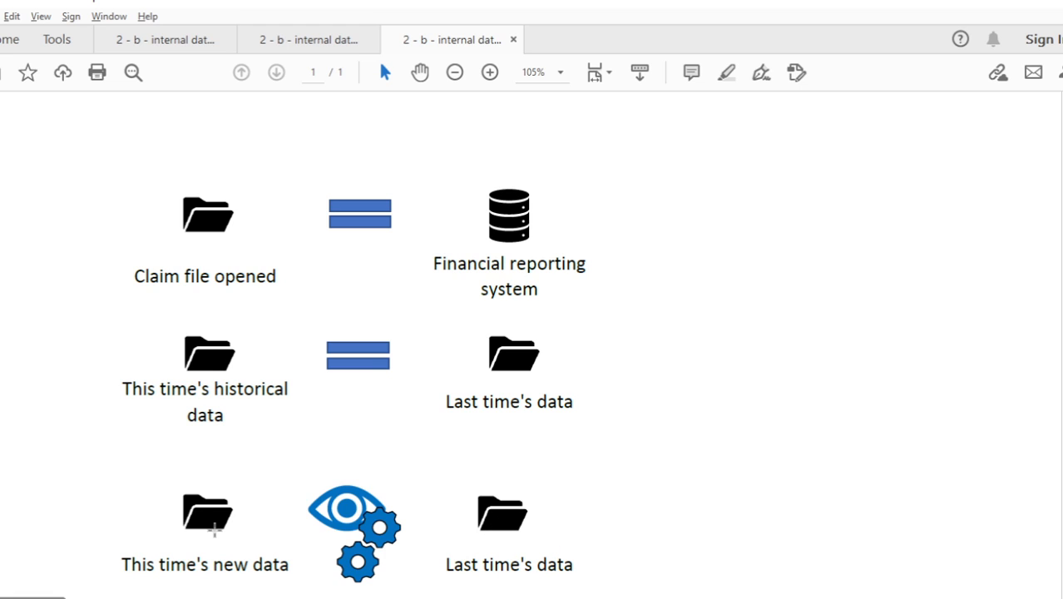
{"action": "mouse_move", "coordinate": [206, 514]}
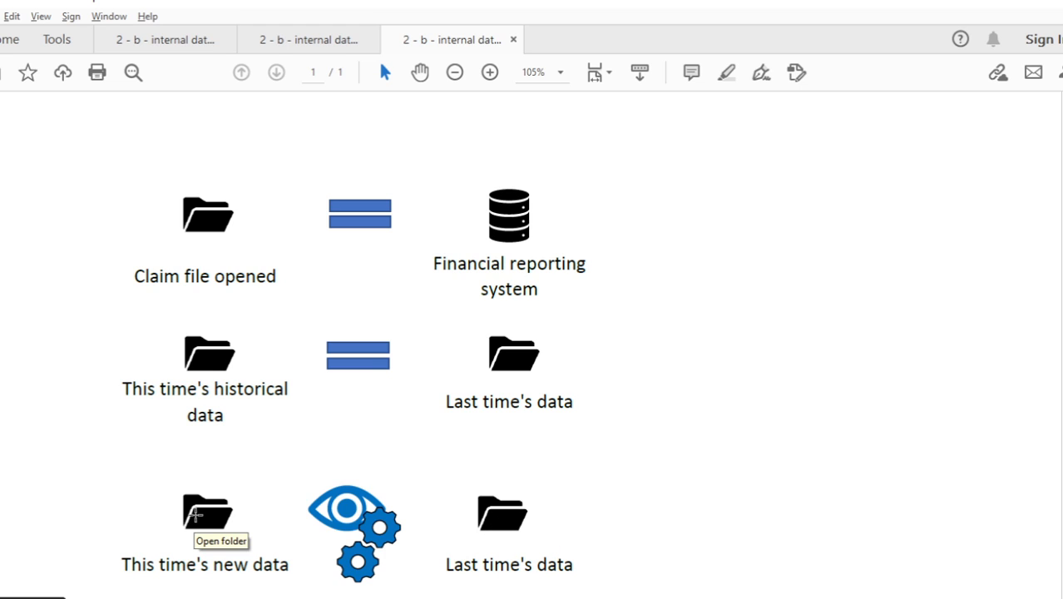
{"action": "mouse_move", "coordinate": [231, 506]}
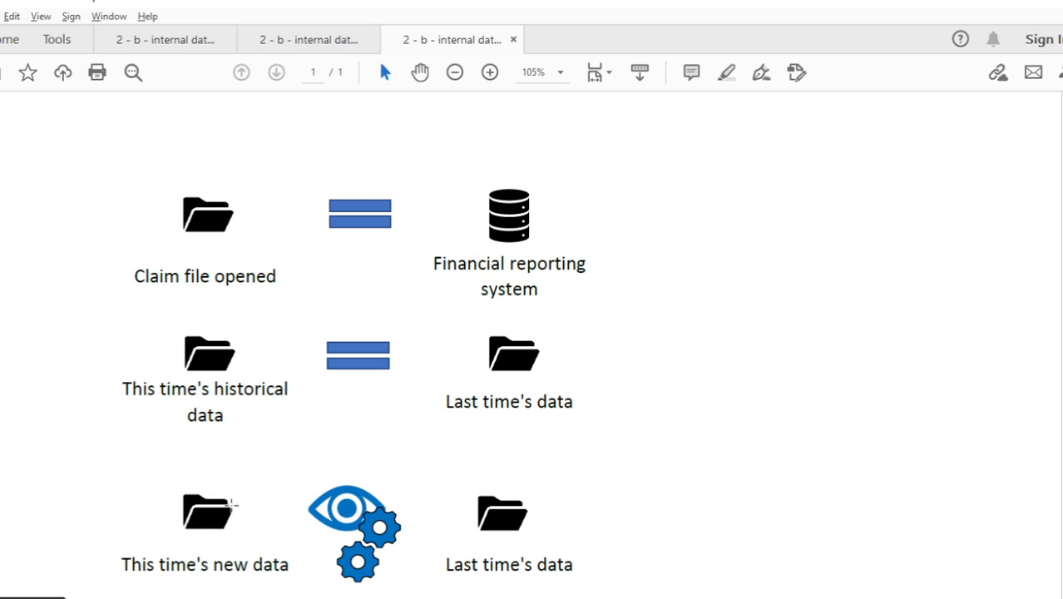
{"action": "mouse_move", "coordinate": [436, 519]}
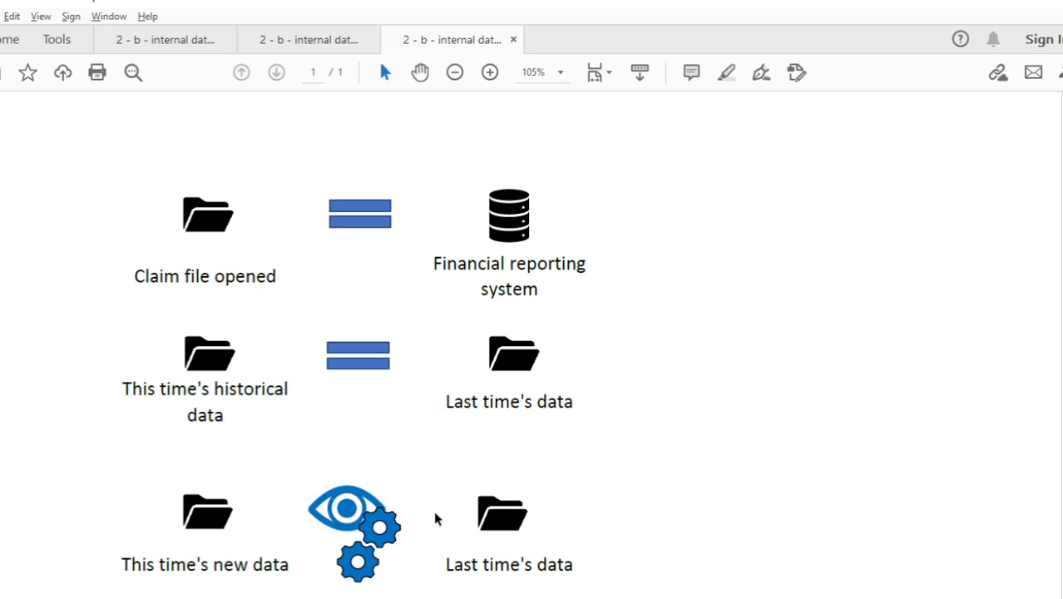
{"action": "mouse_move", "coordinate": [343, 540]}
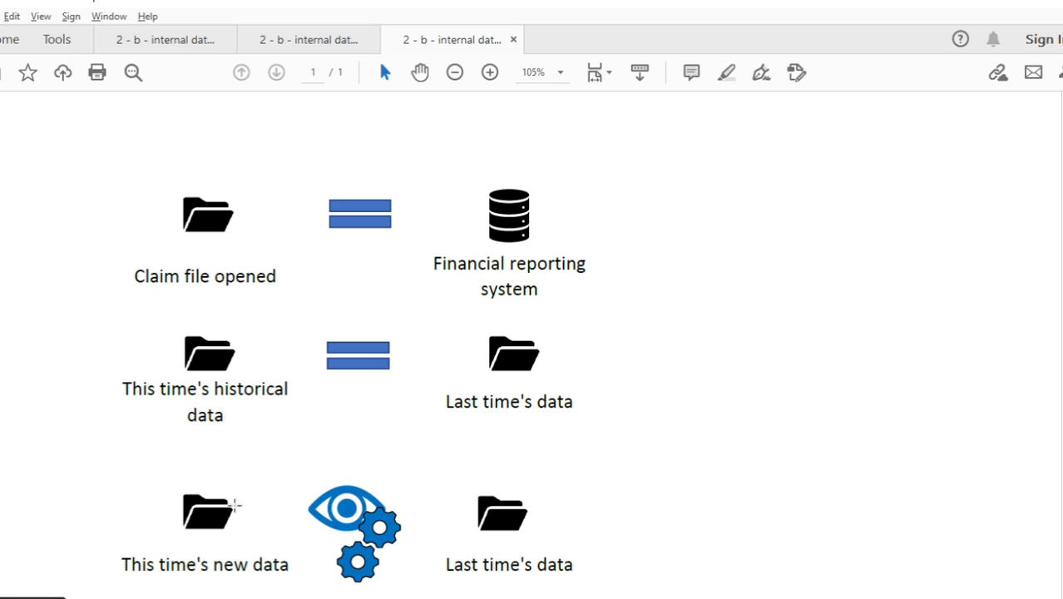
{"action": "mouse_move", "coordinate": [208, 512]}
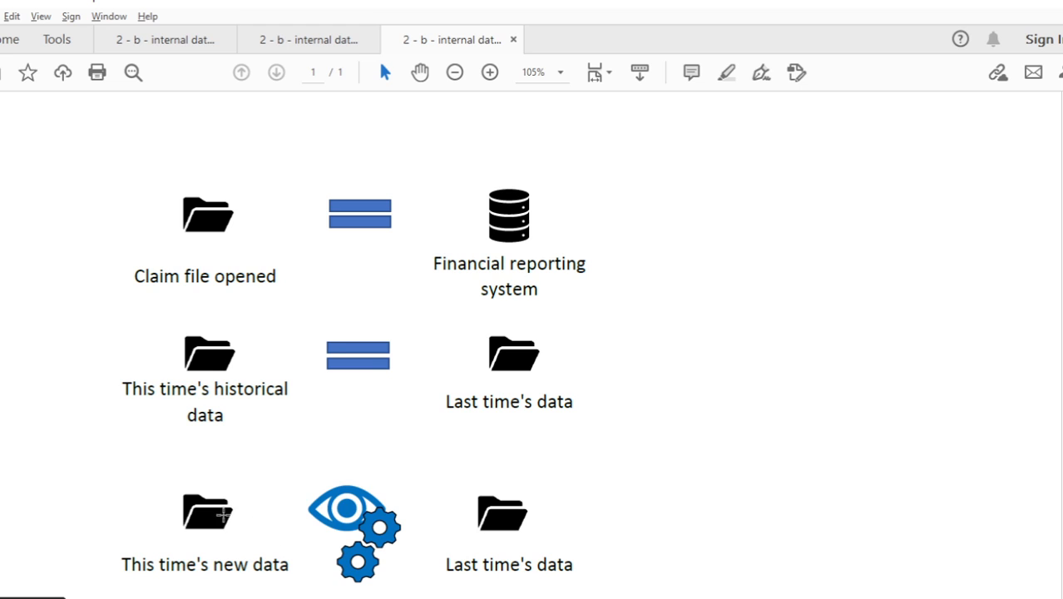
{"action": "mouse_move", "coordinate": [195, 557]}
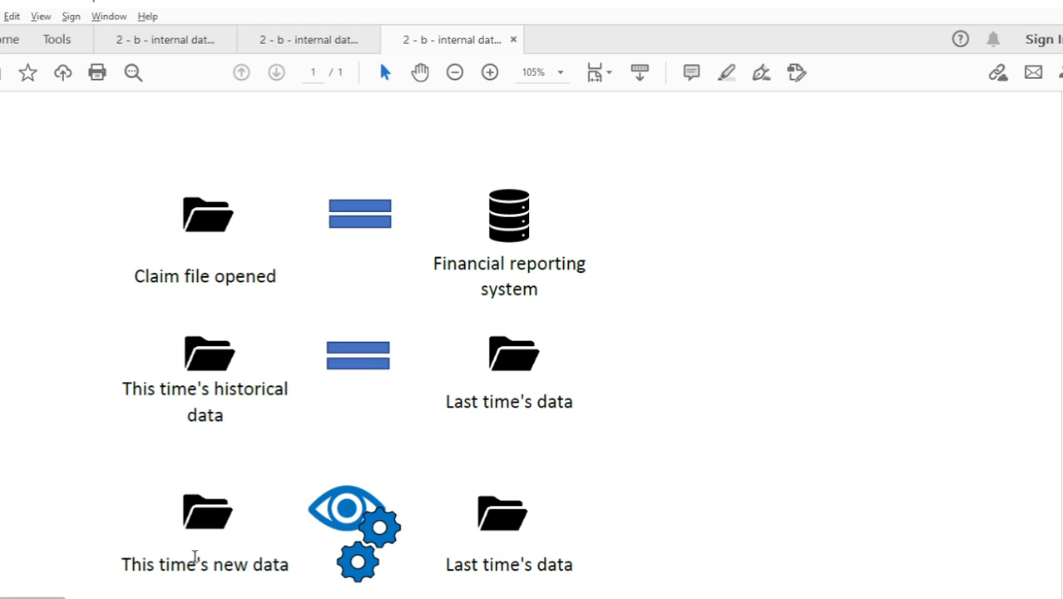
{"action": "mouse_move", "coordinate": [456, 509]}
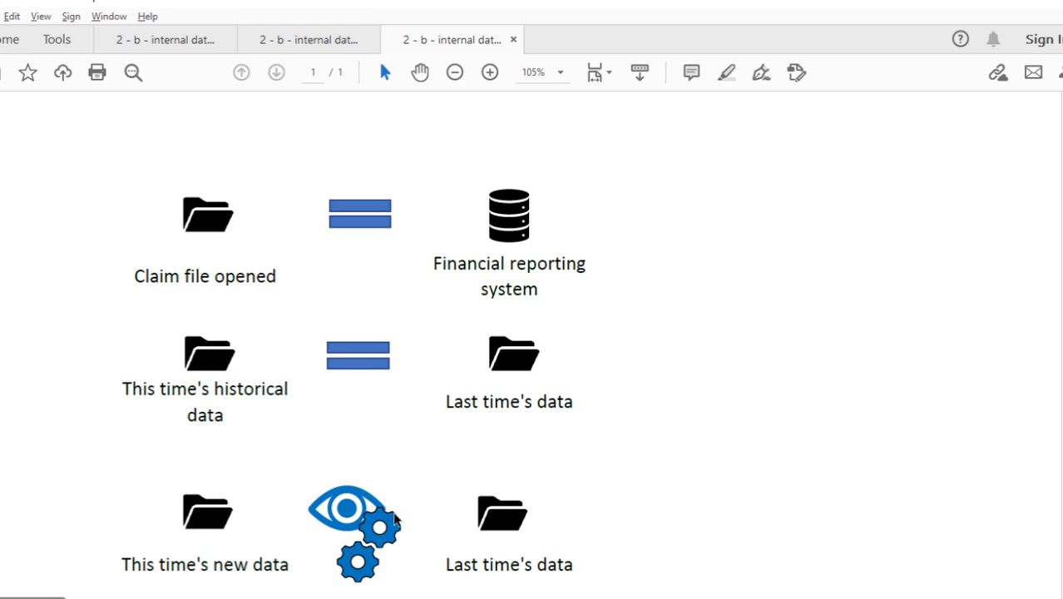
{"action": "mouse_move", "coordinate": [503, 513]}
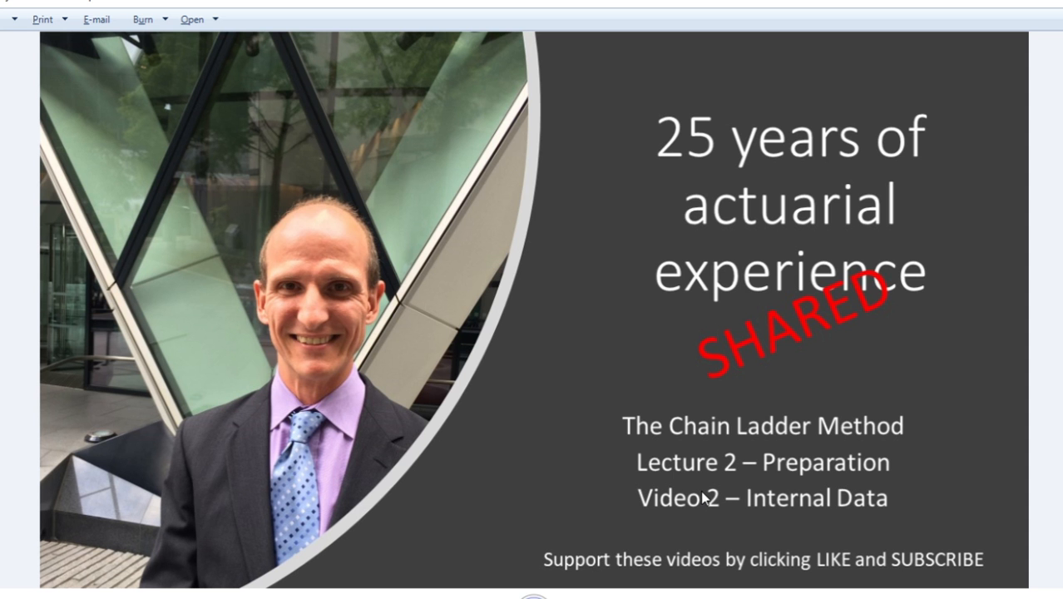
{"action": "mouse_move", "coordinate": [704, 493]}
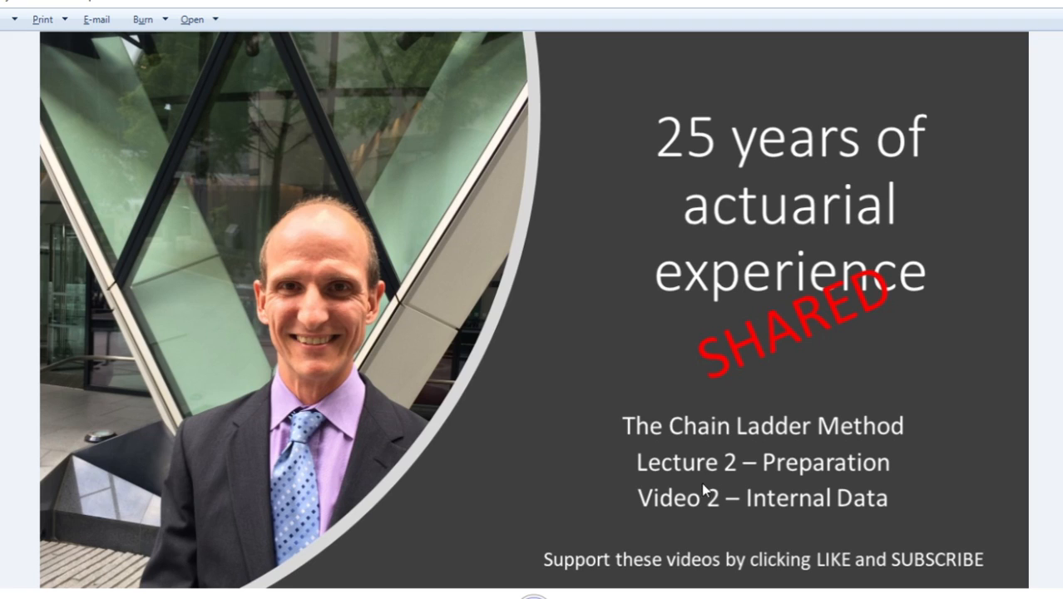
{"action": "mouse_move", "coordinate": [822, 578]}
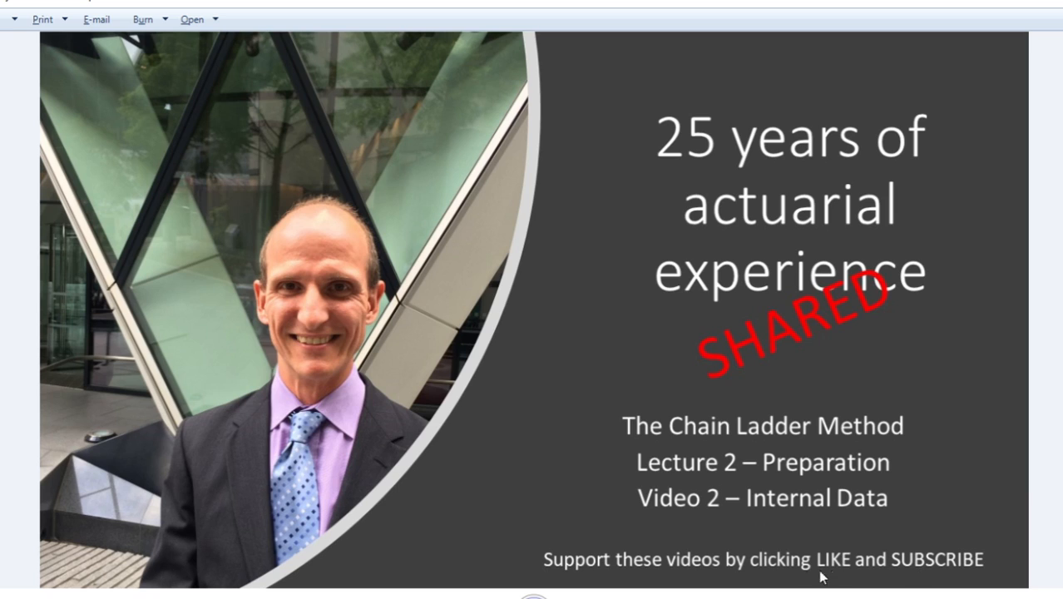
{"action": "mouse_move", "coordinate": [915, 549]}
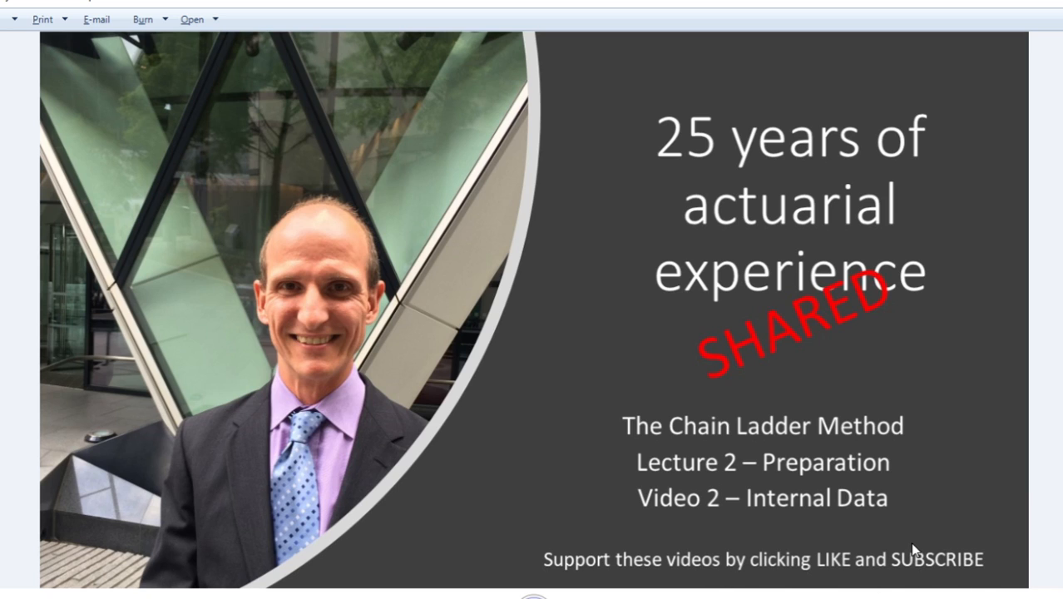